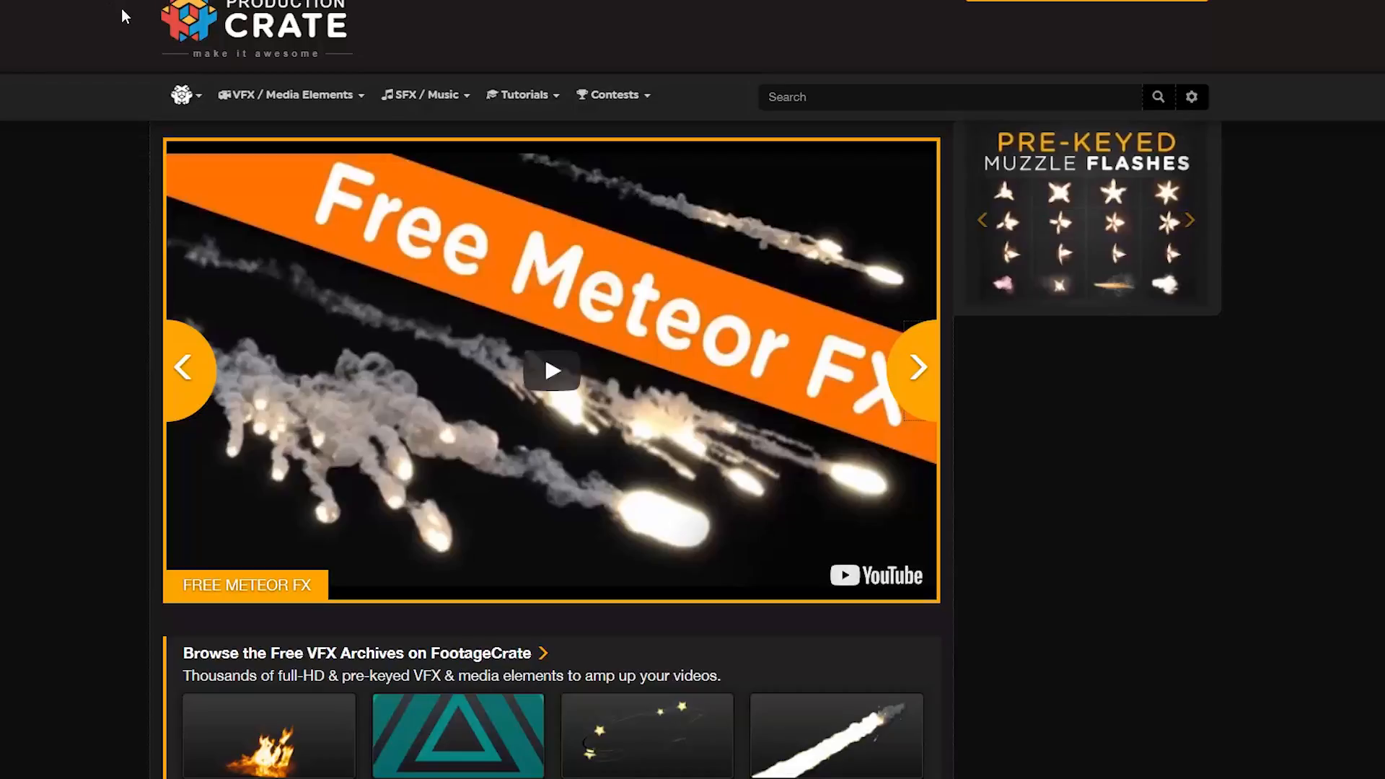
pyautogui.moveTo(243, 50)
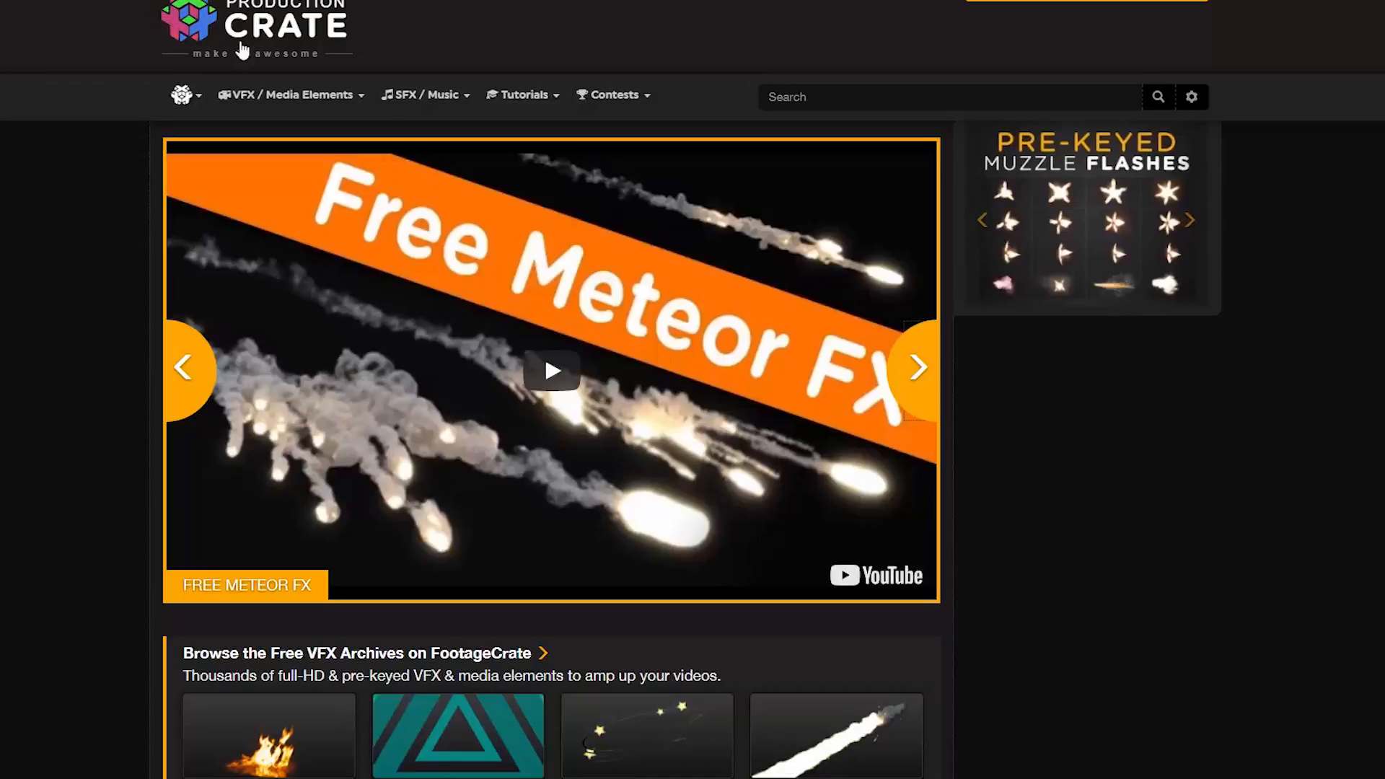
# Browse the Sci-Fi category of ProductionCrate's VFX media
pyautogui.click(287, 95)
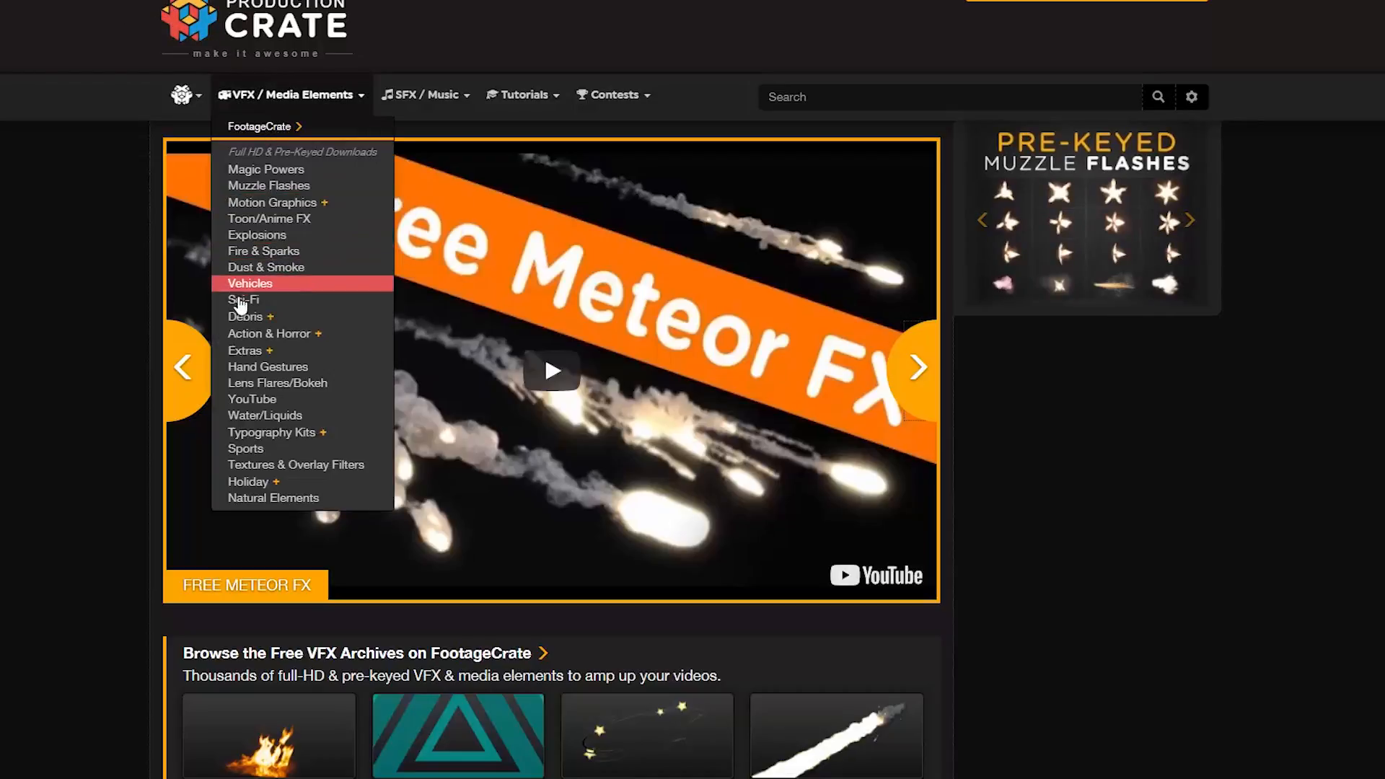
pyautogui.click(244, 299)
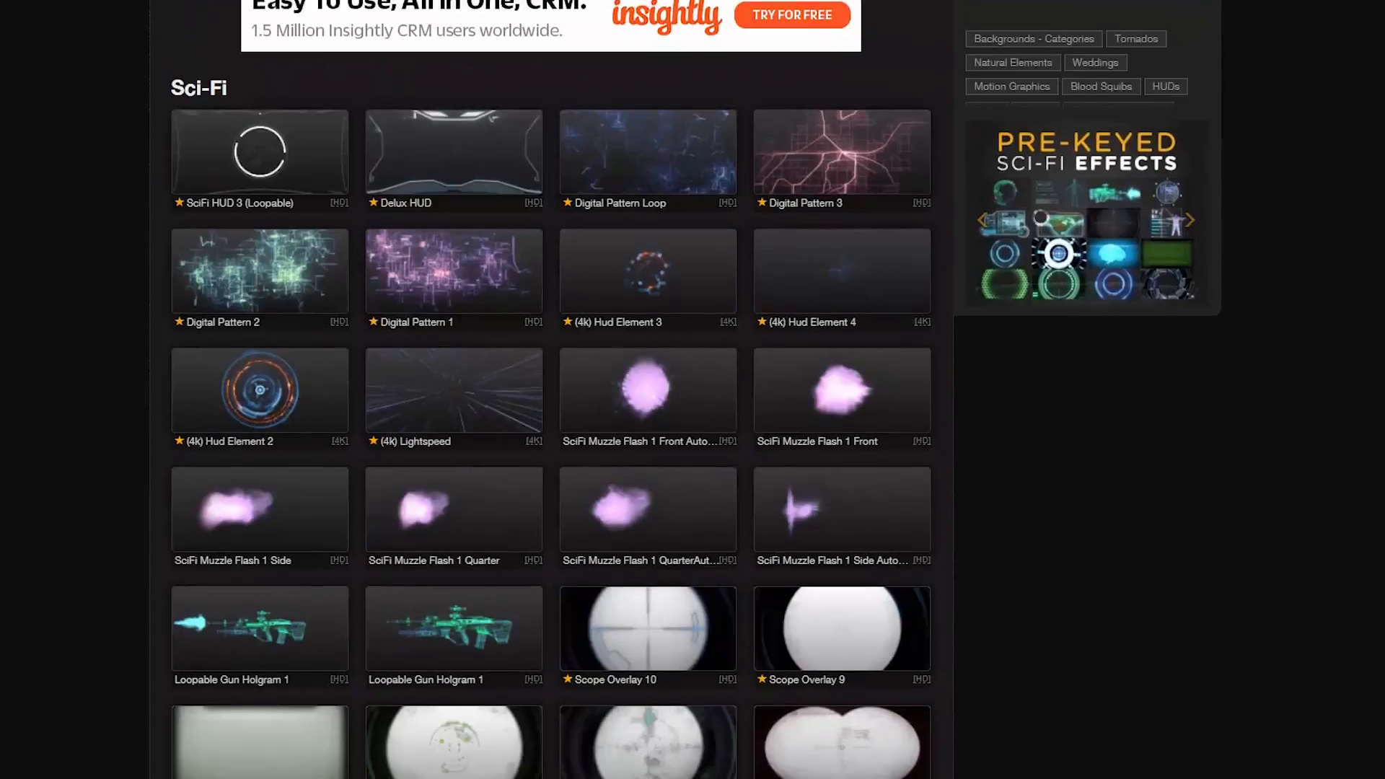
pyautogui.scroll(-3)
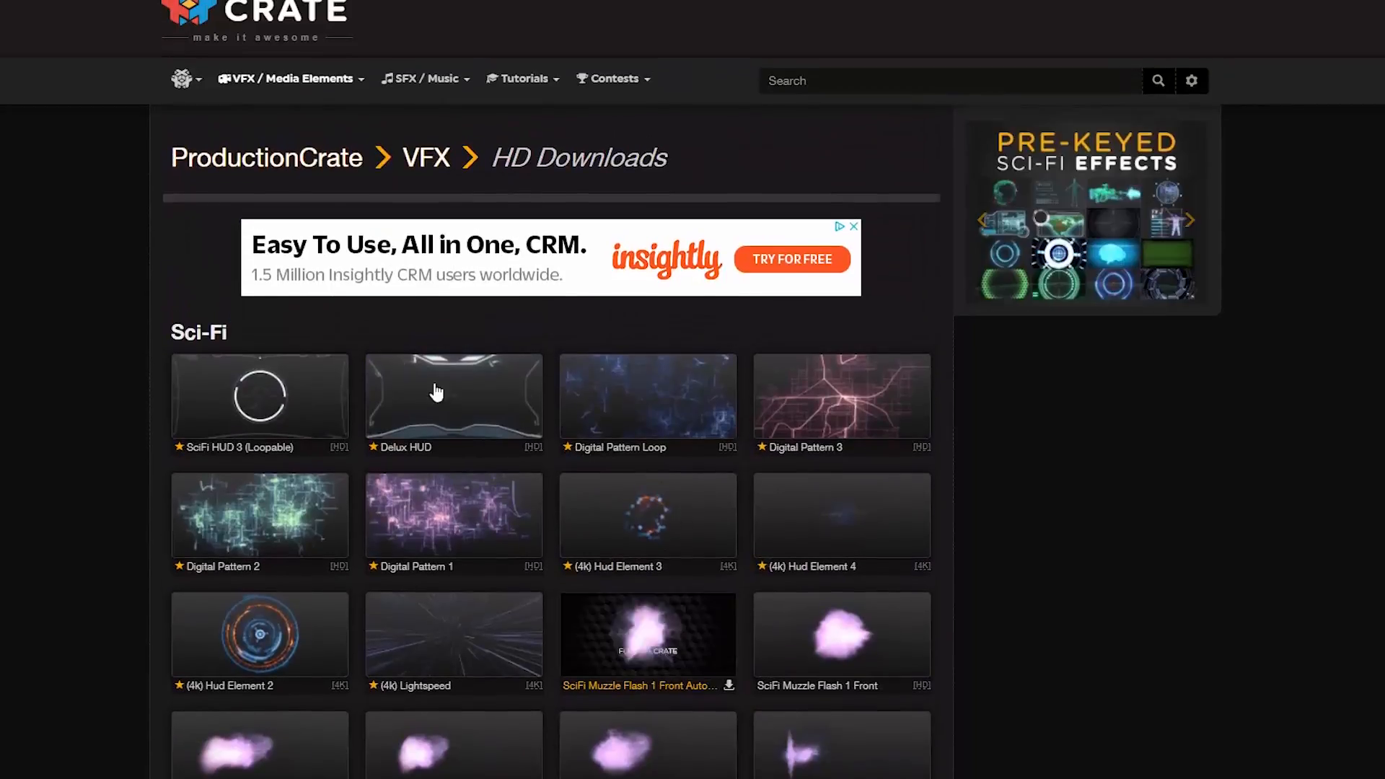
# Download the (4K) Mograph Dial Spin from Motion Graphics Elements/Accents
pyautogui.click(290, 79)
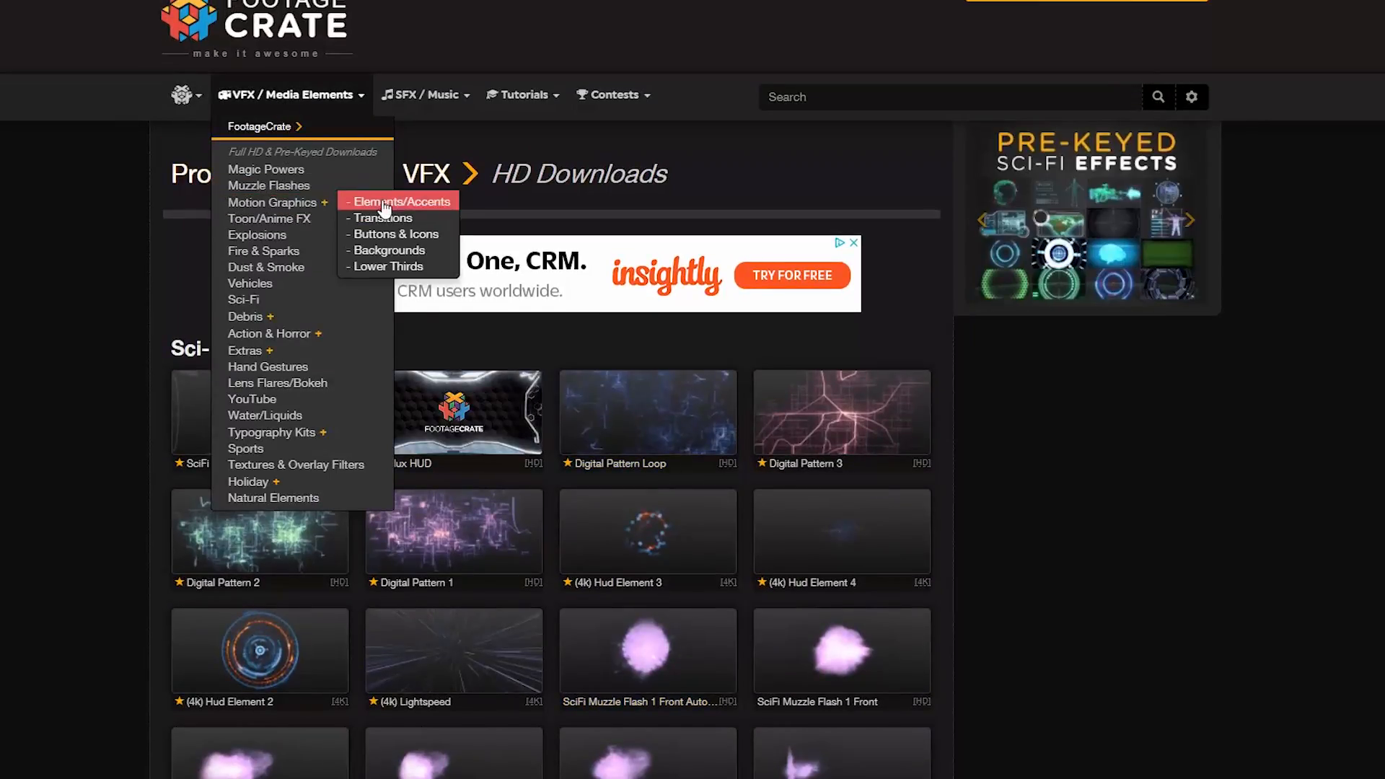
pyautogui.click(404, 201)
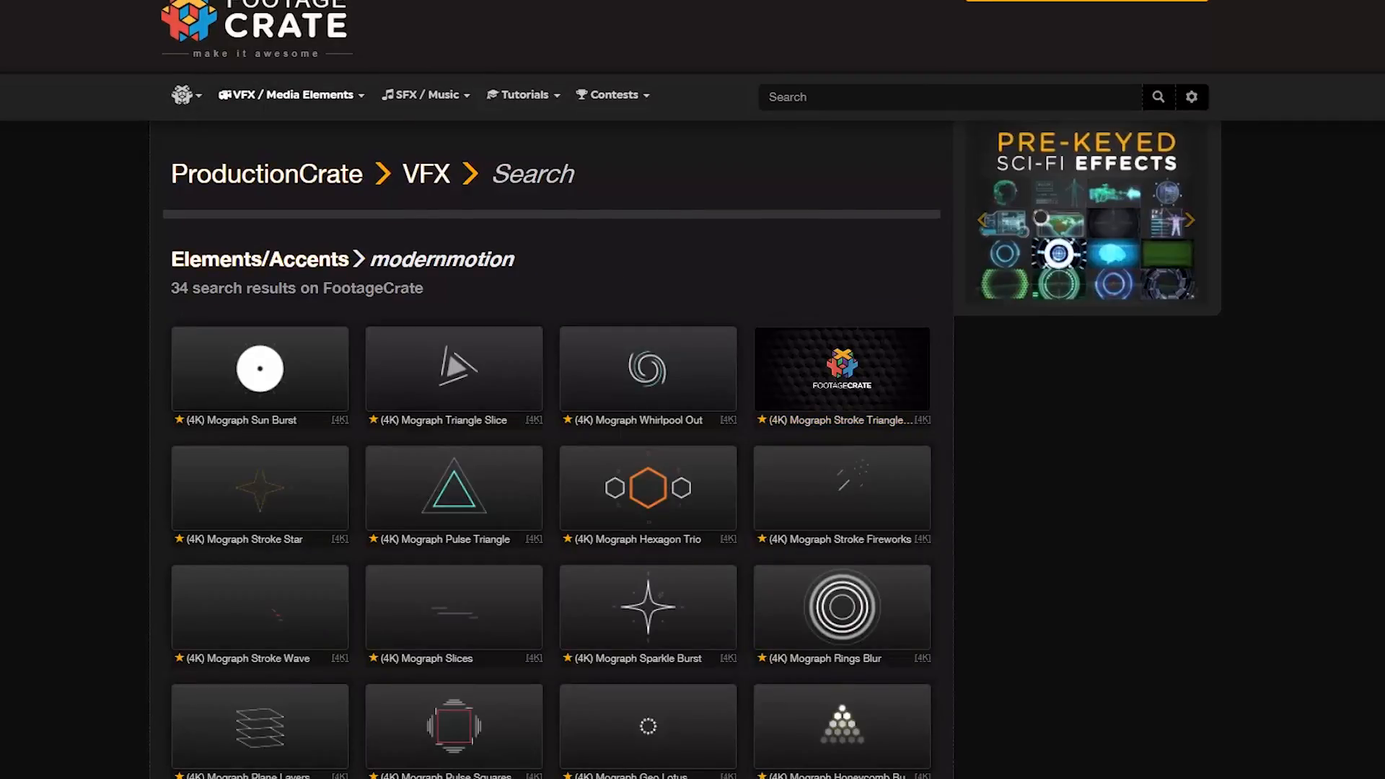
pyautogui.scroll(-3)
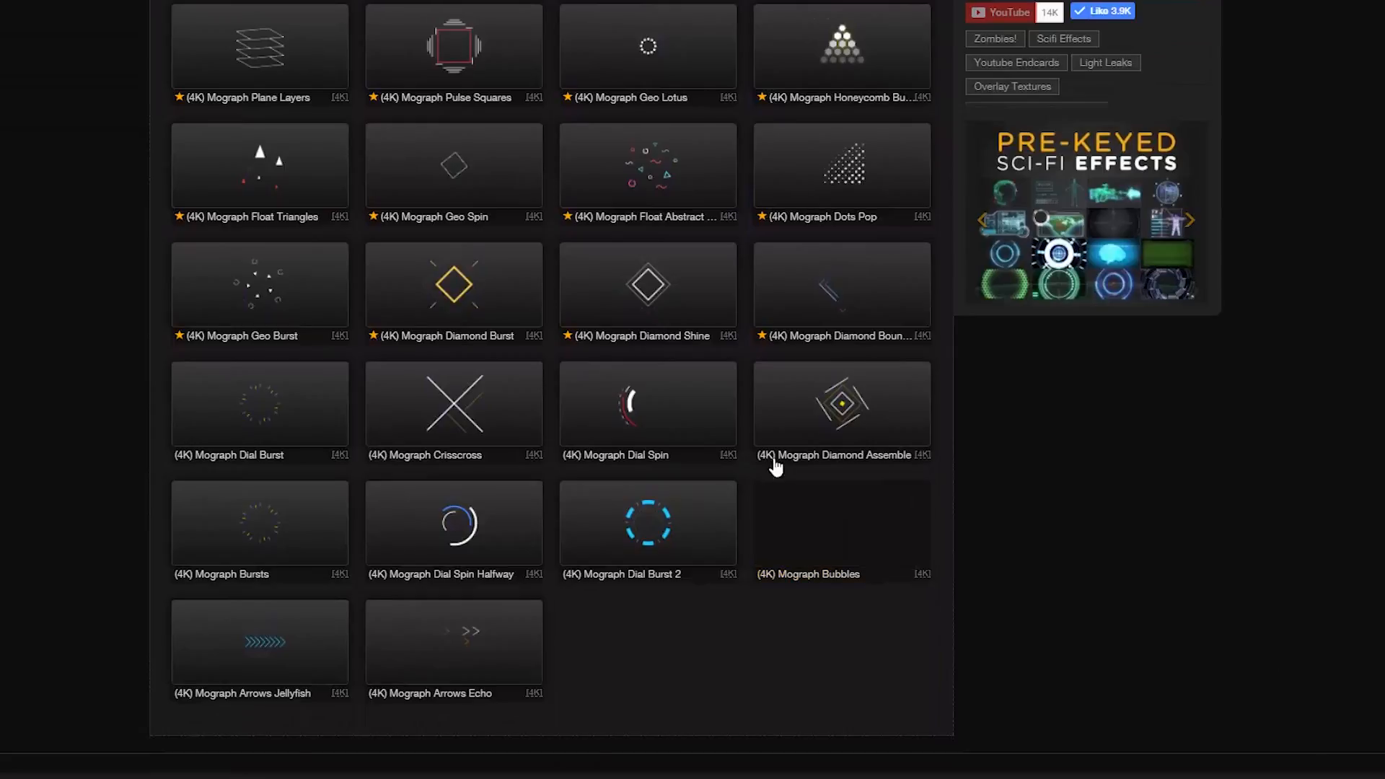
pyautogui.moveTo(657, 530)
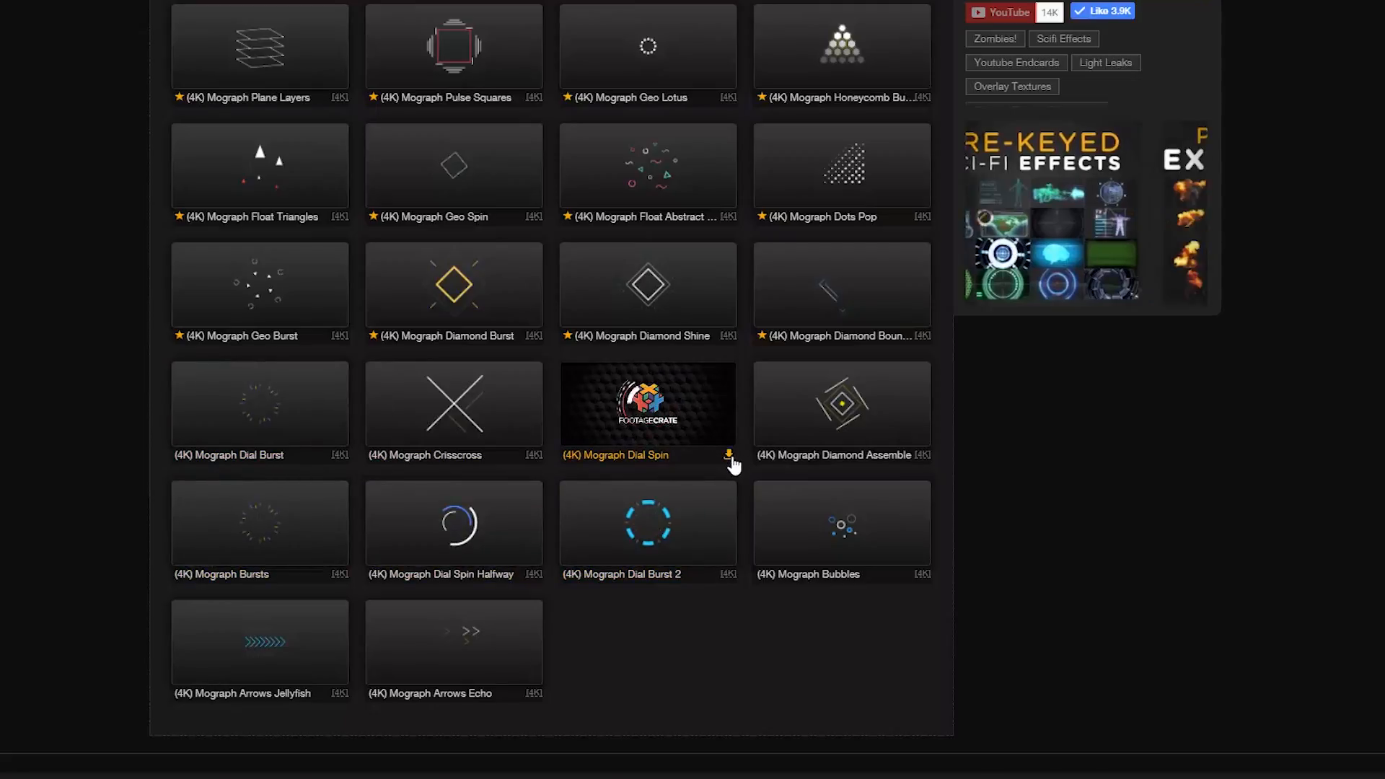
pyautogui.click(292, 62)
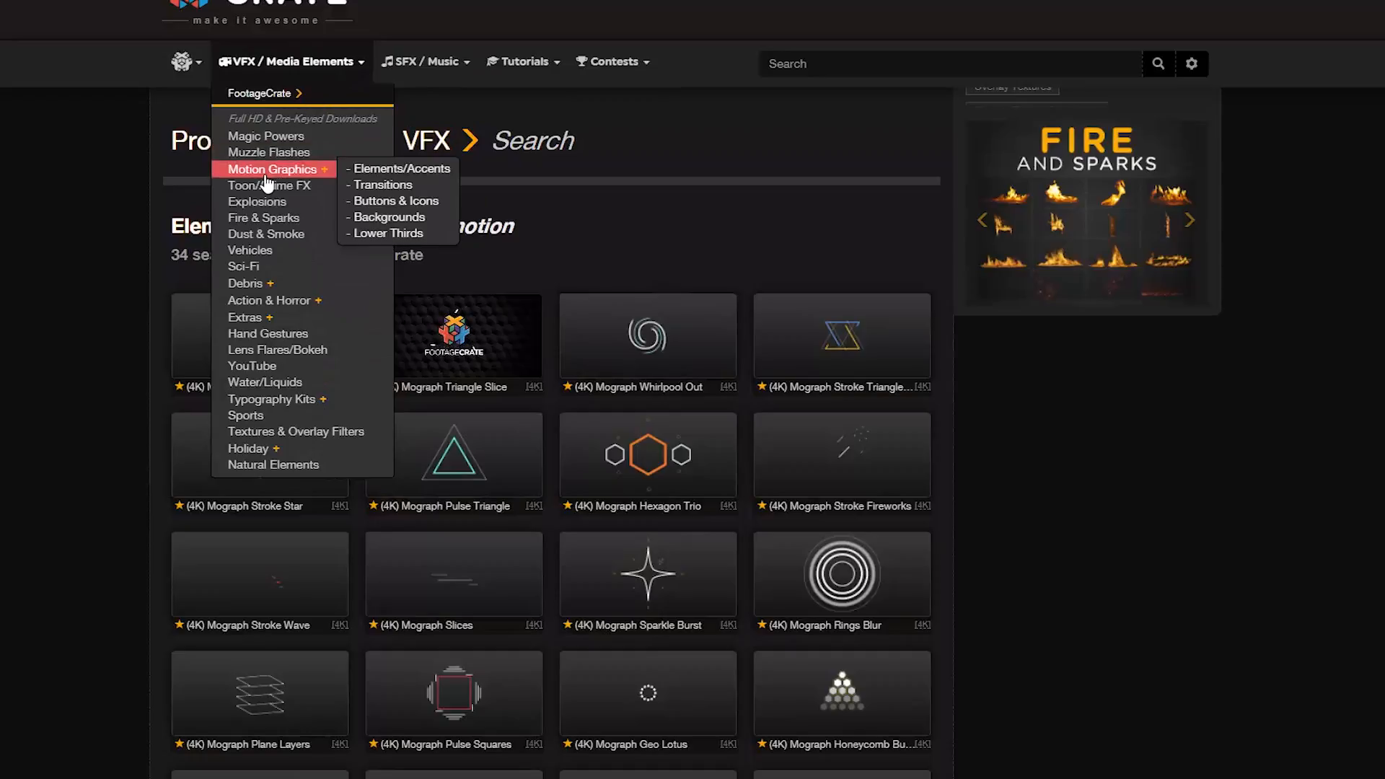
# Browse the free Motion Graphics Transitions
pyautogui.click(382, 185)
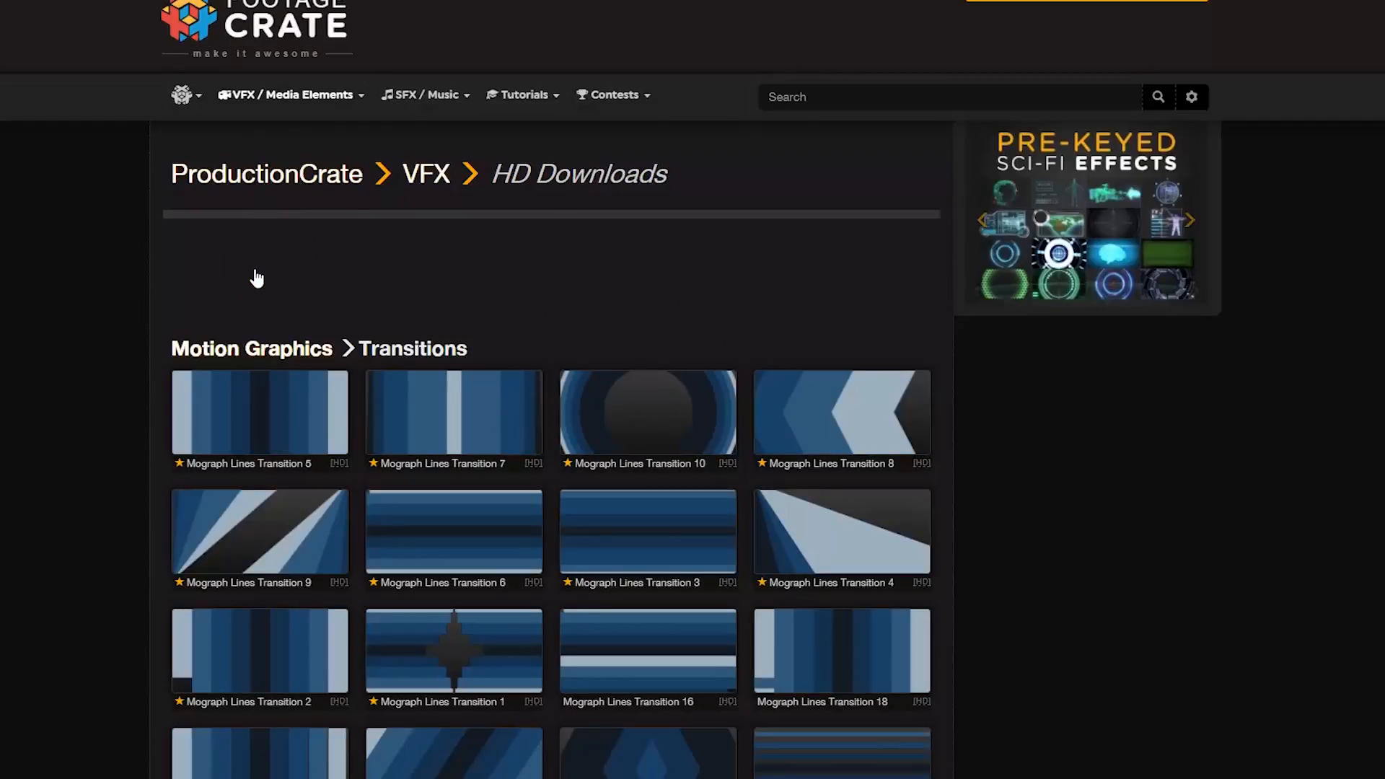
pyautogui.scroll(-3)
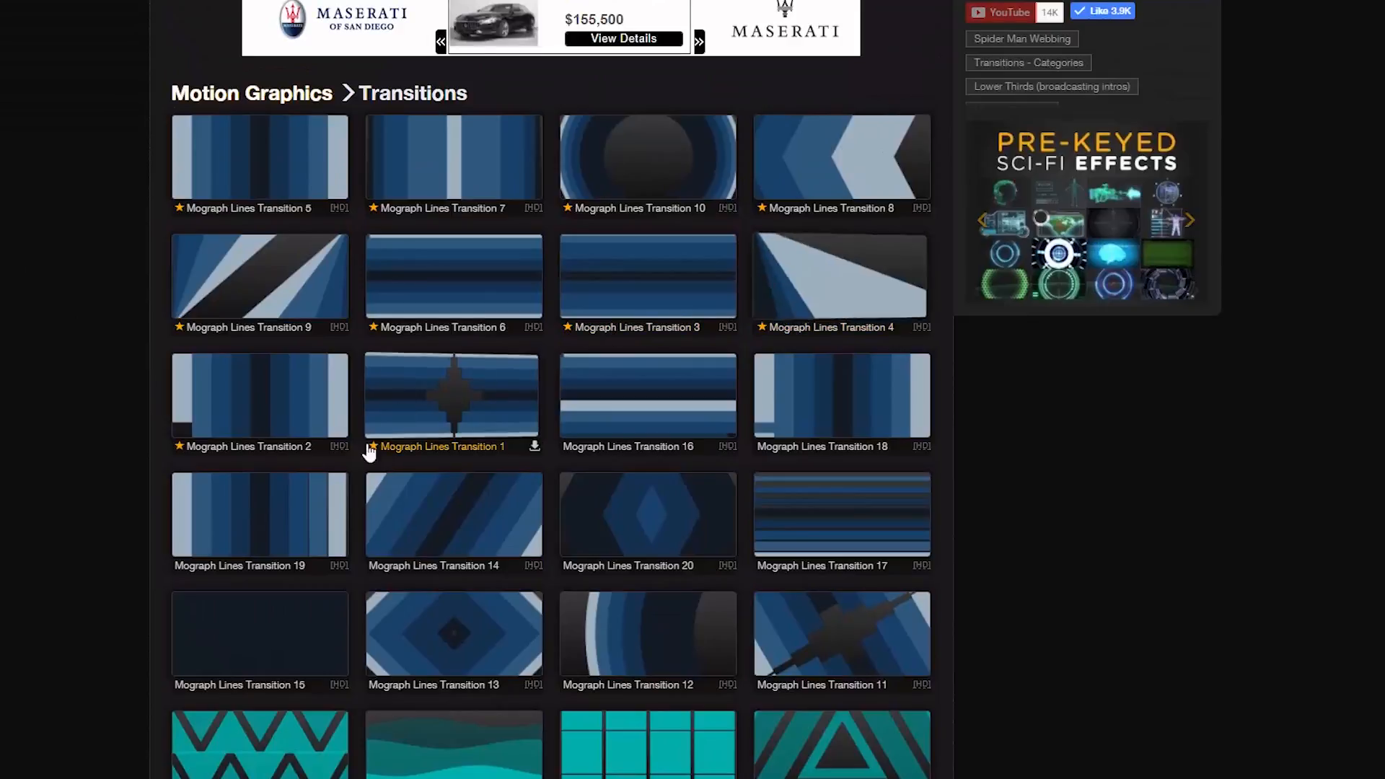
pyautogui.scroll(-3)
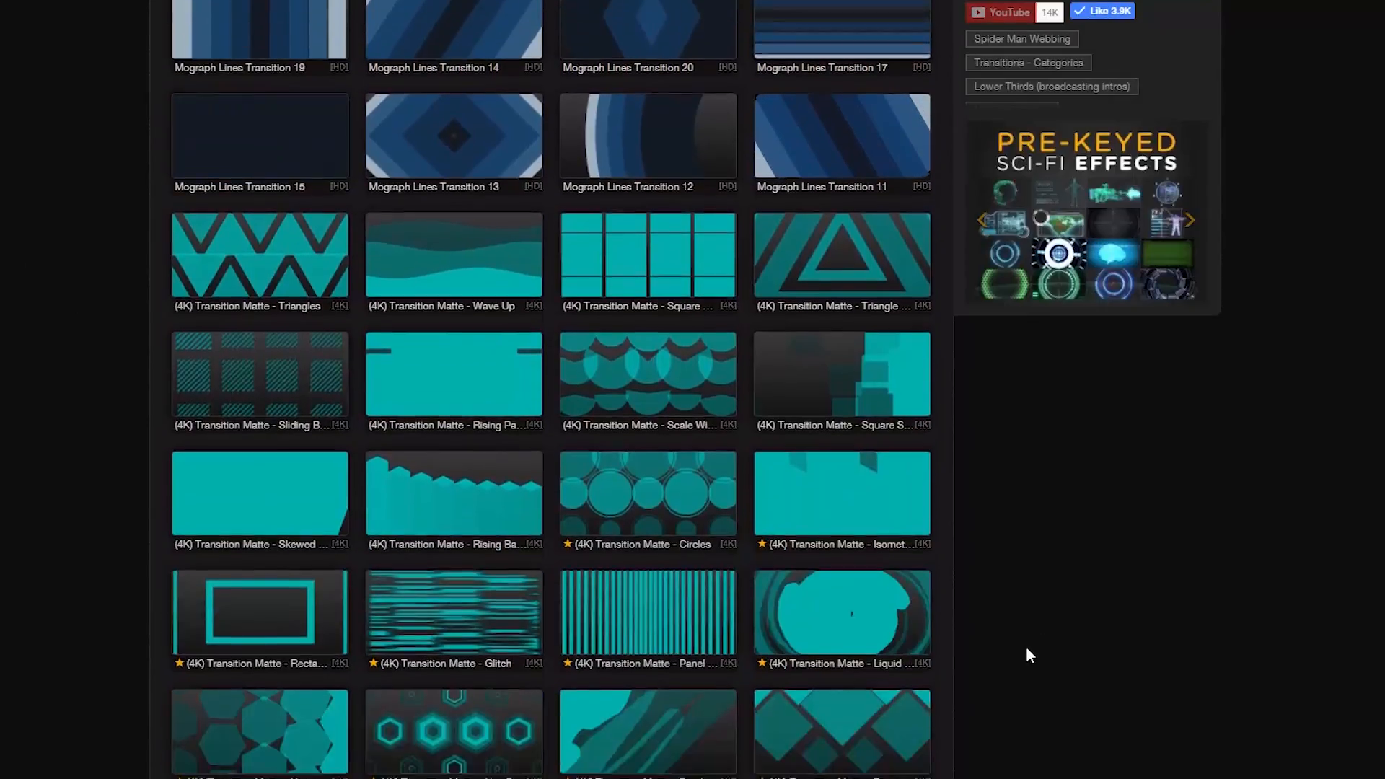
pyautogui.scroll(-3)
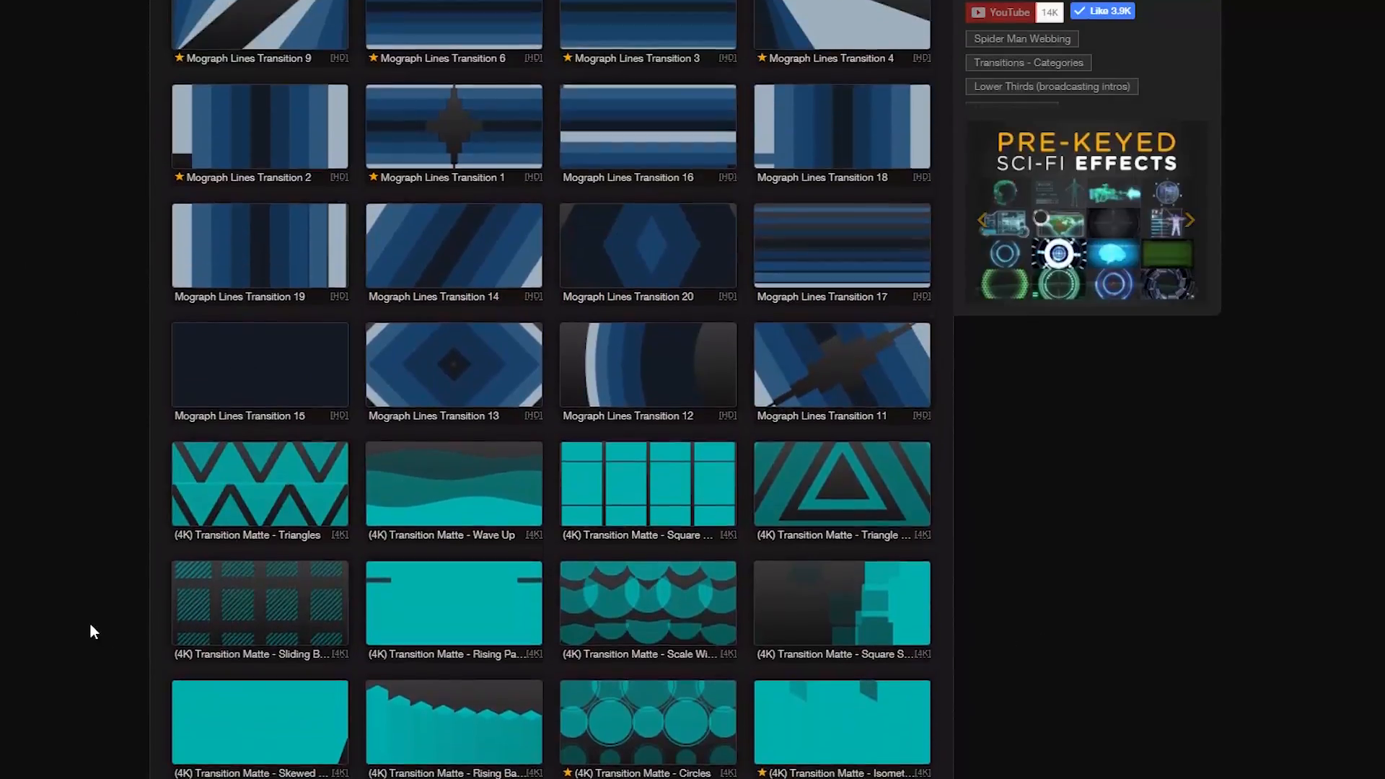
pyautogui.scroll(3)
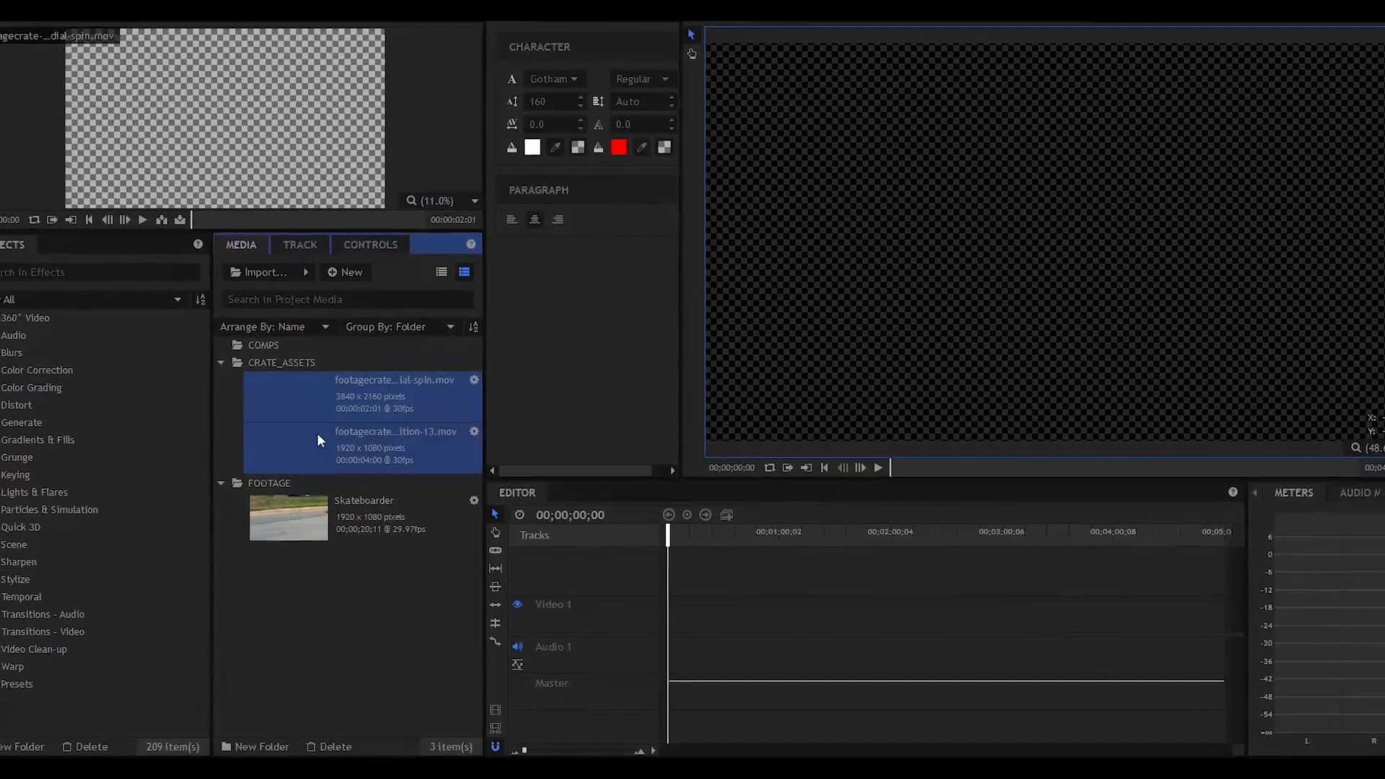
# Turn the Skateboarder clip into a composite shot renamed MASTER_COMP
pyautogui.click(380, 495)
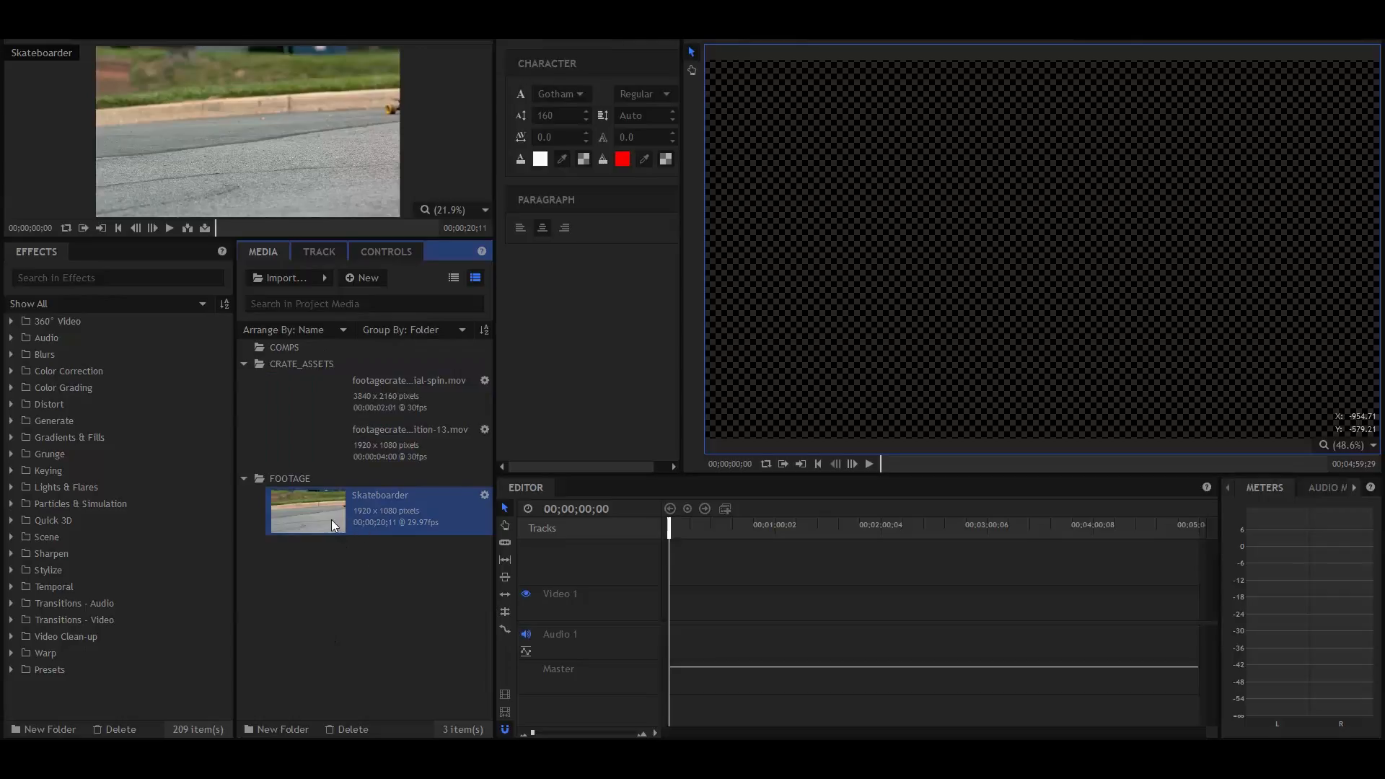
pyautogui.rightClick(333, 525)
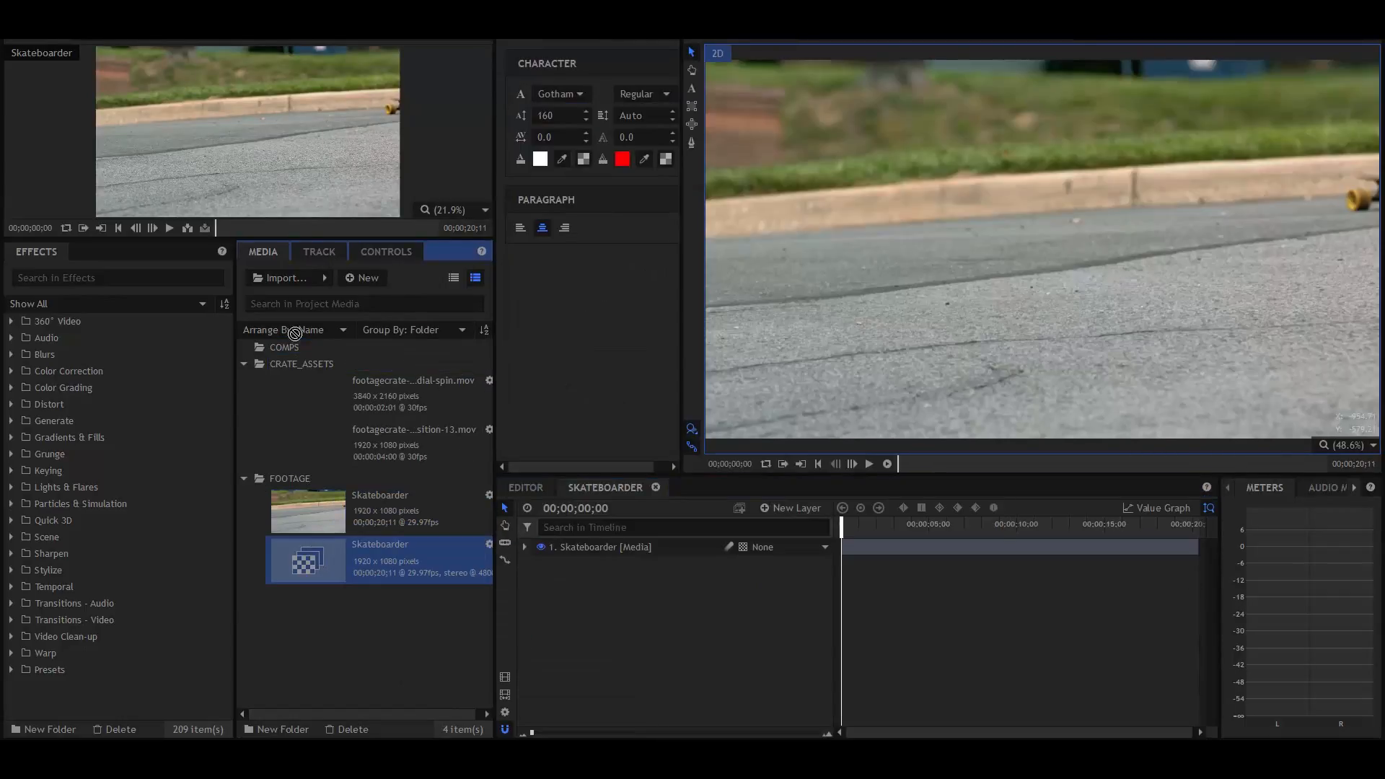
pyautogui.rightClick(380, 380)
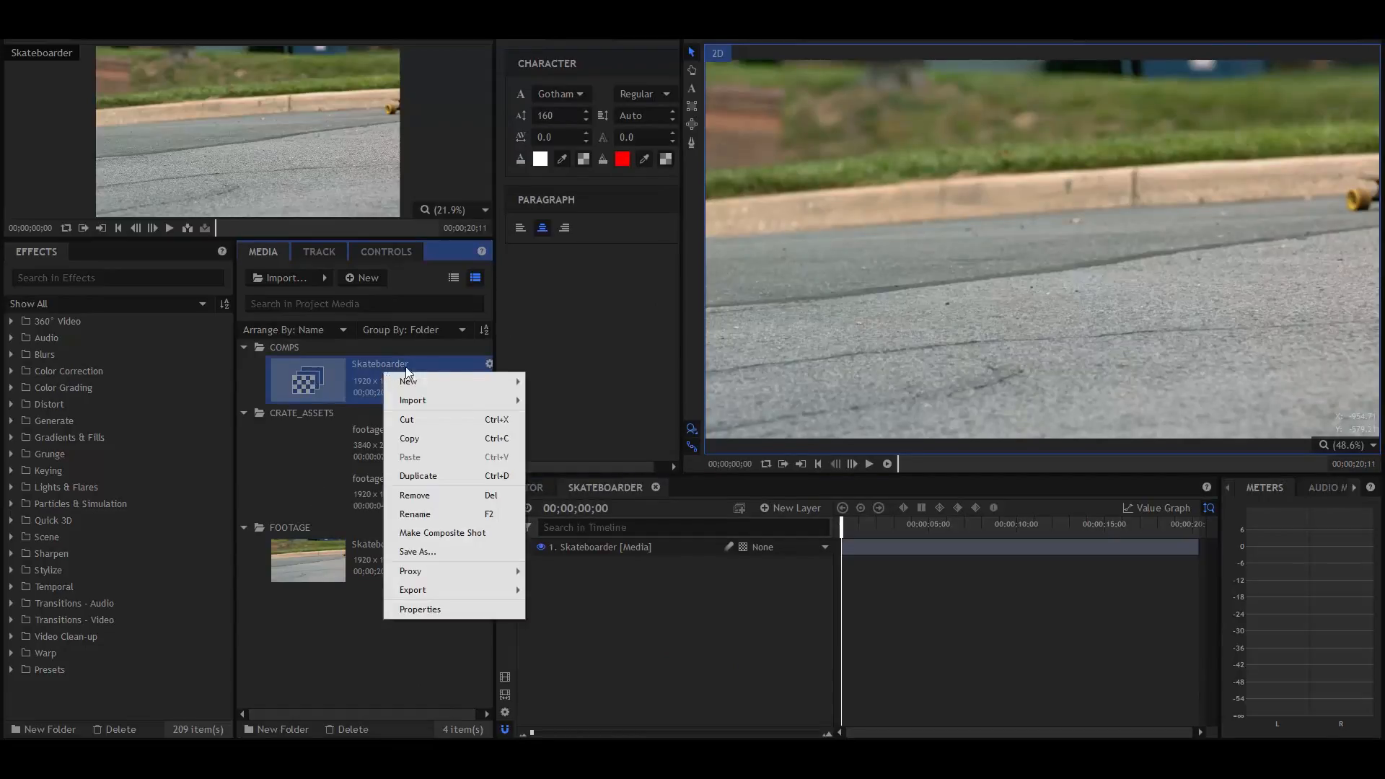
pyautogui.click(414, 514)
pyautogui.write('MASTER_COMP')
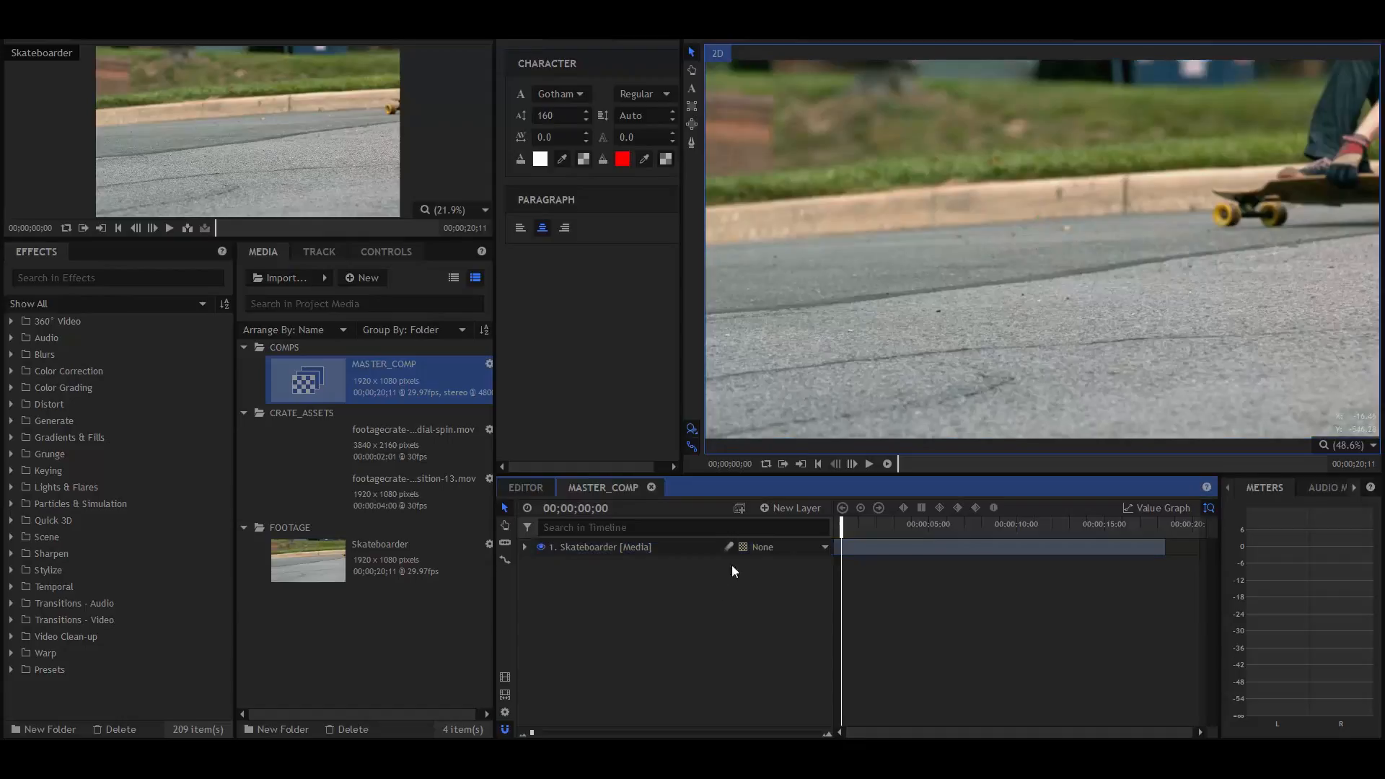
# Add point layers CALLOUT_POINT and BASE_POINT, then expand the Skateboarder layer's properties
pyautogui.click(795, 507)
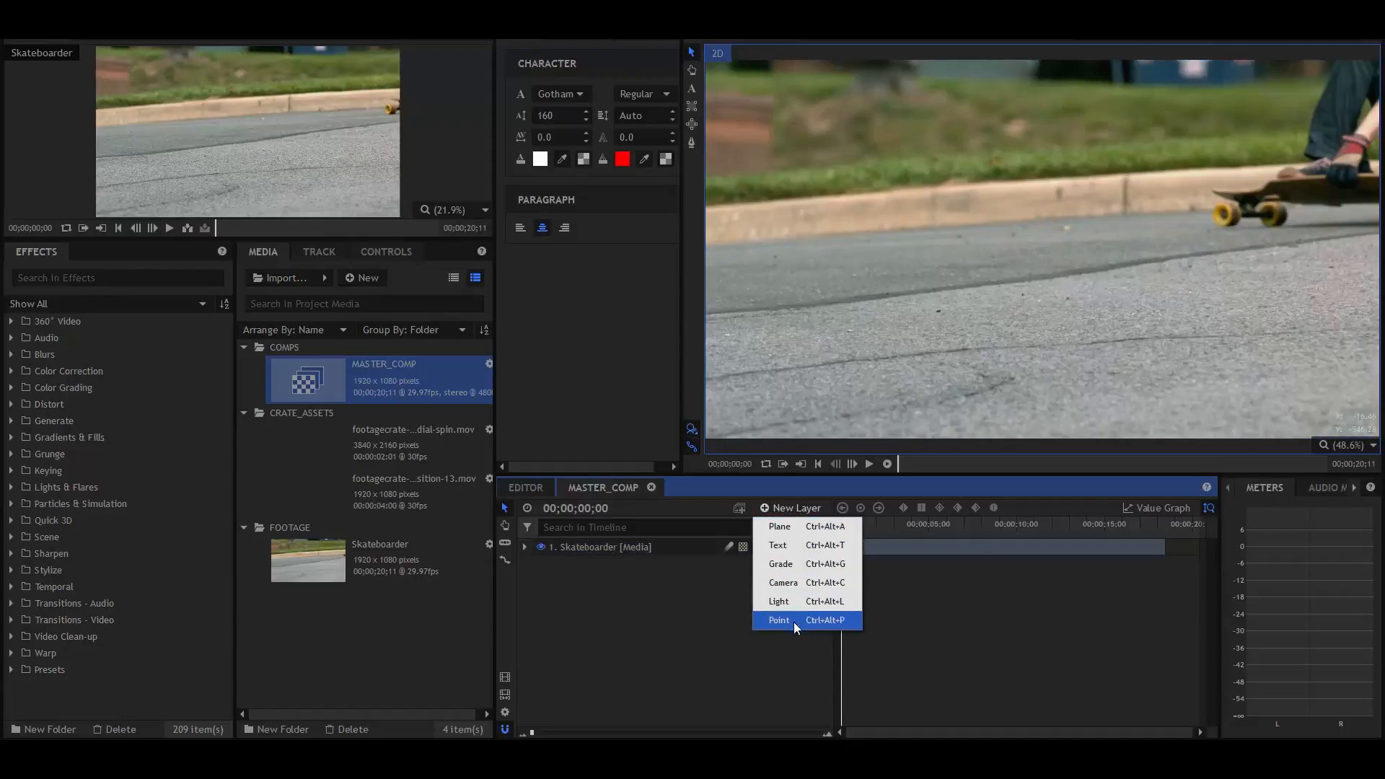
pyautogui.click(779, 619)
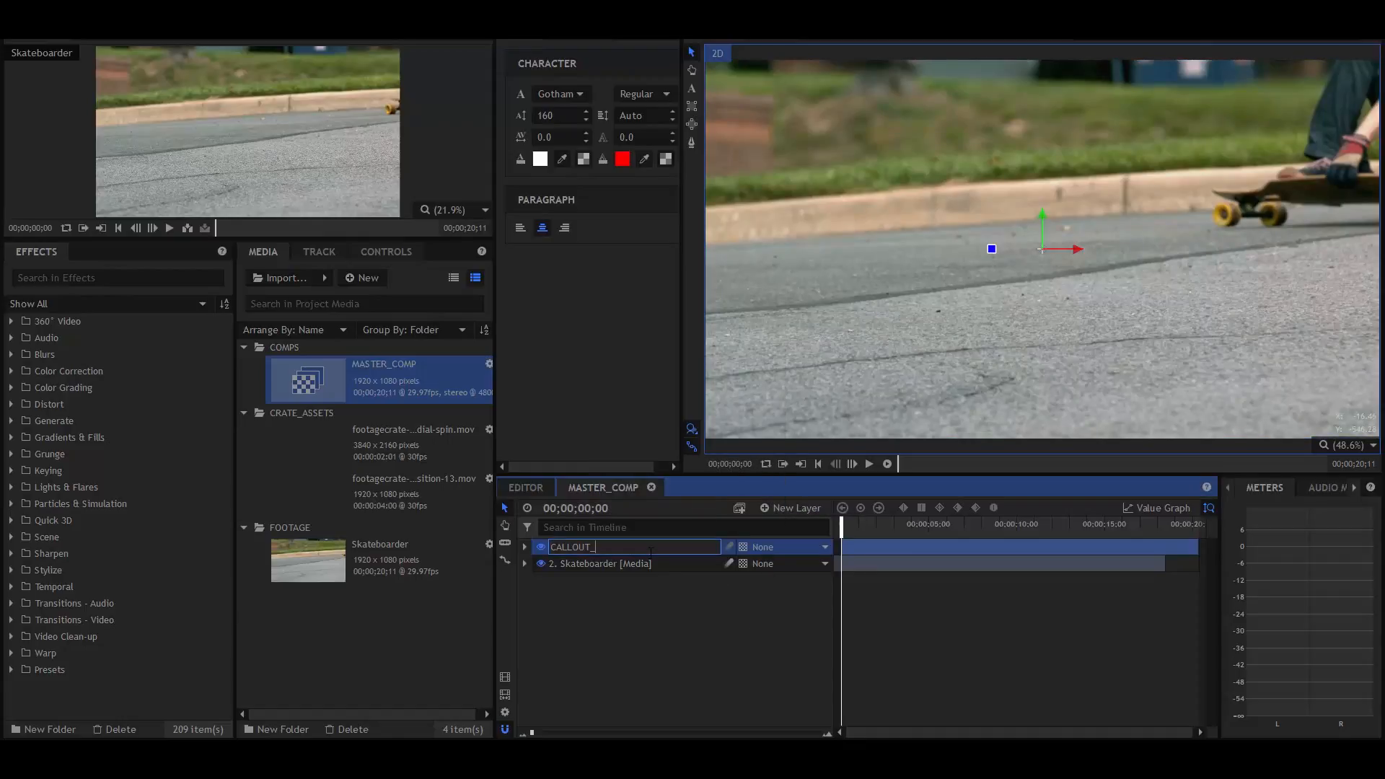
pyautogui.click(791, 507)
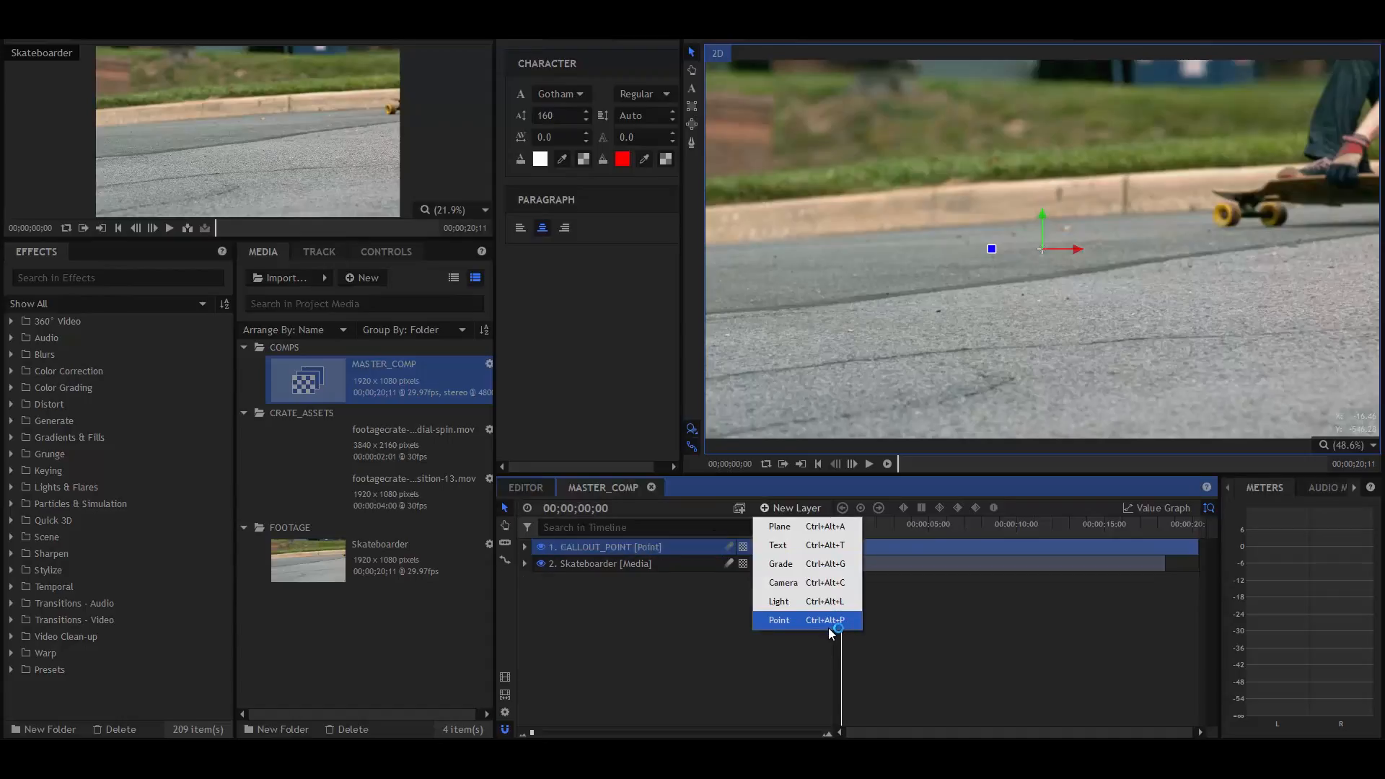
pyautogui.click(779, 619)
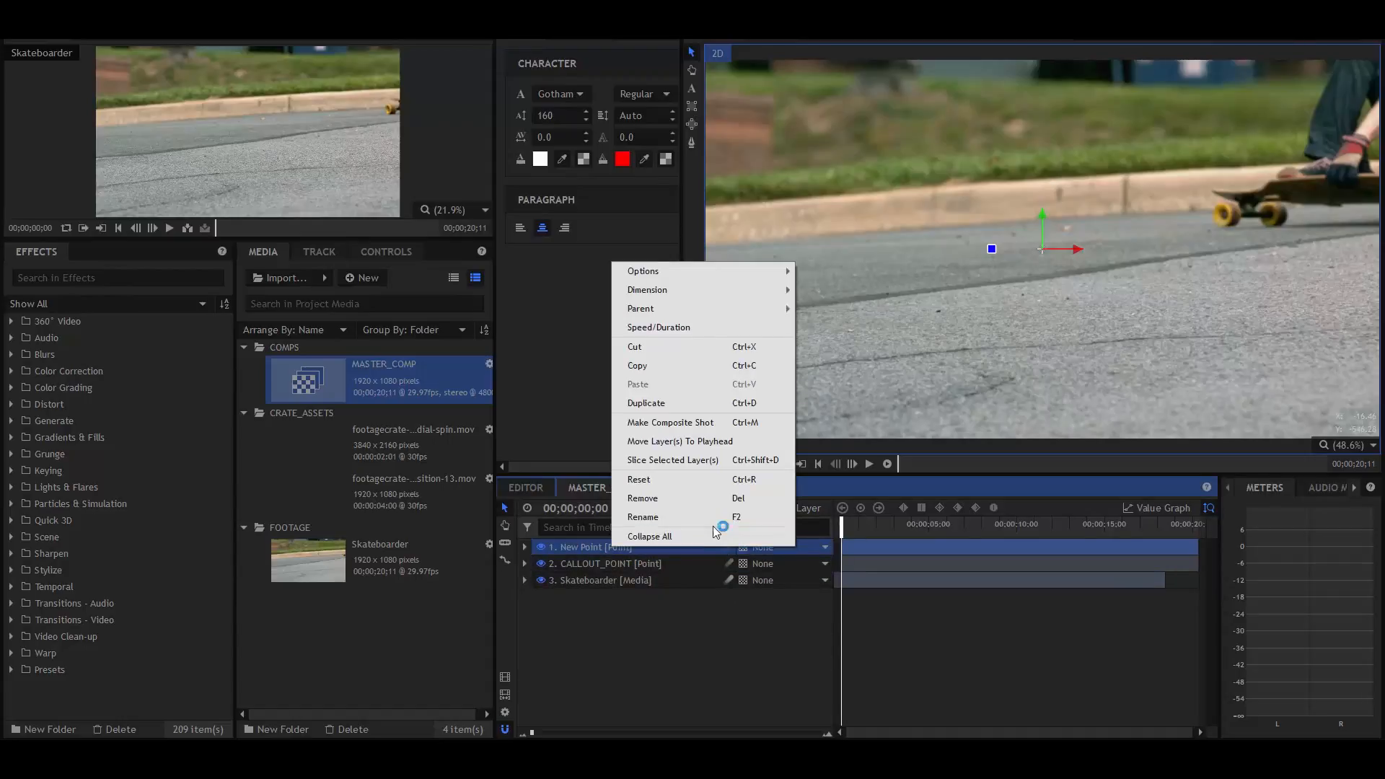
pyautogui.click(643, 516)
pyautogui.write('BASE_POINT')
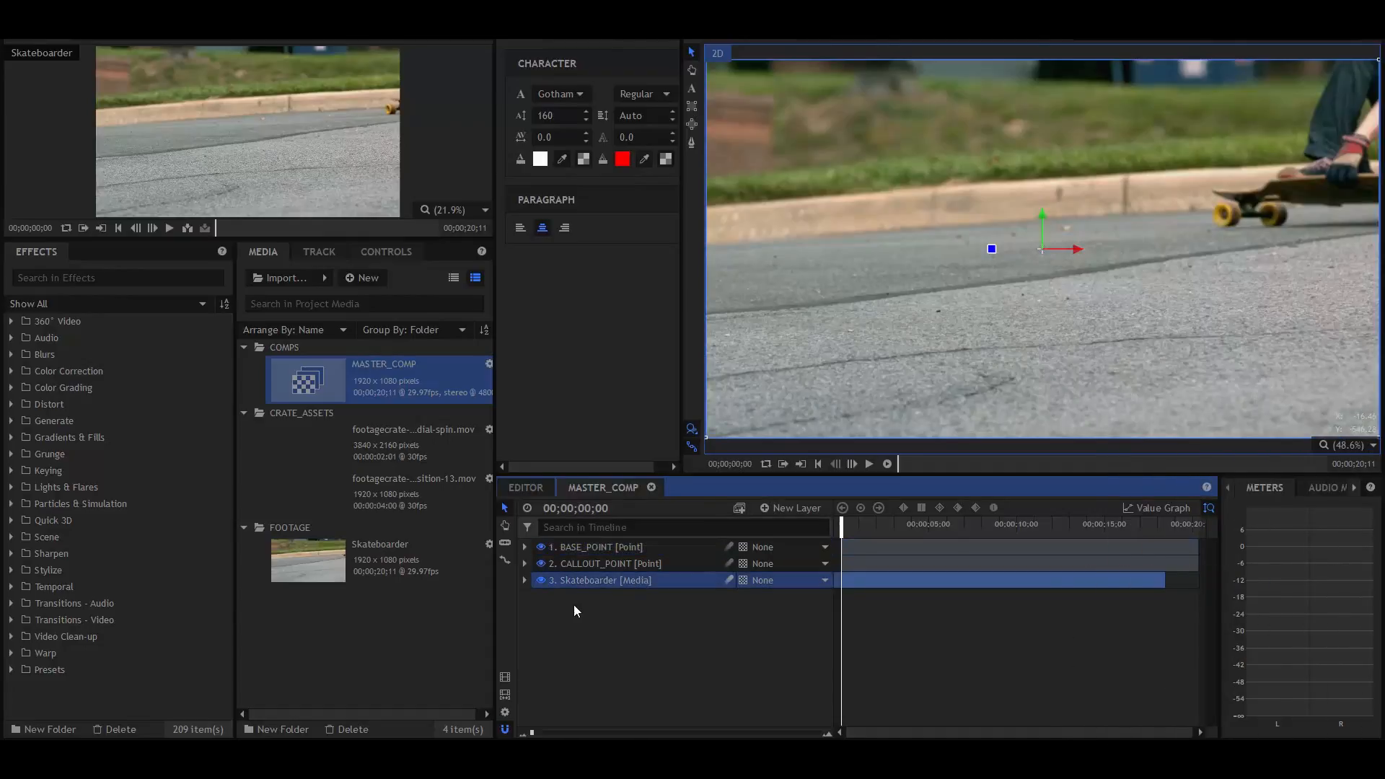
pyautogui.click(524, 580)
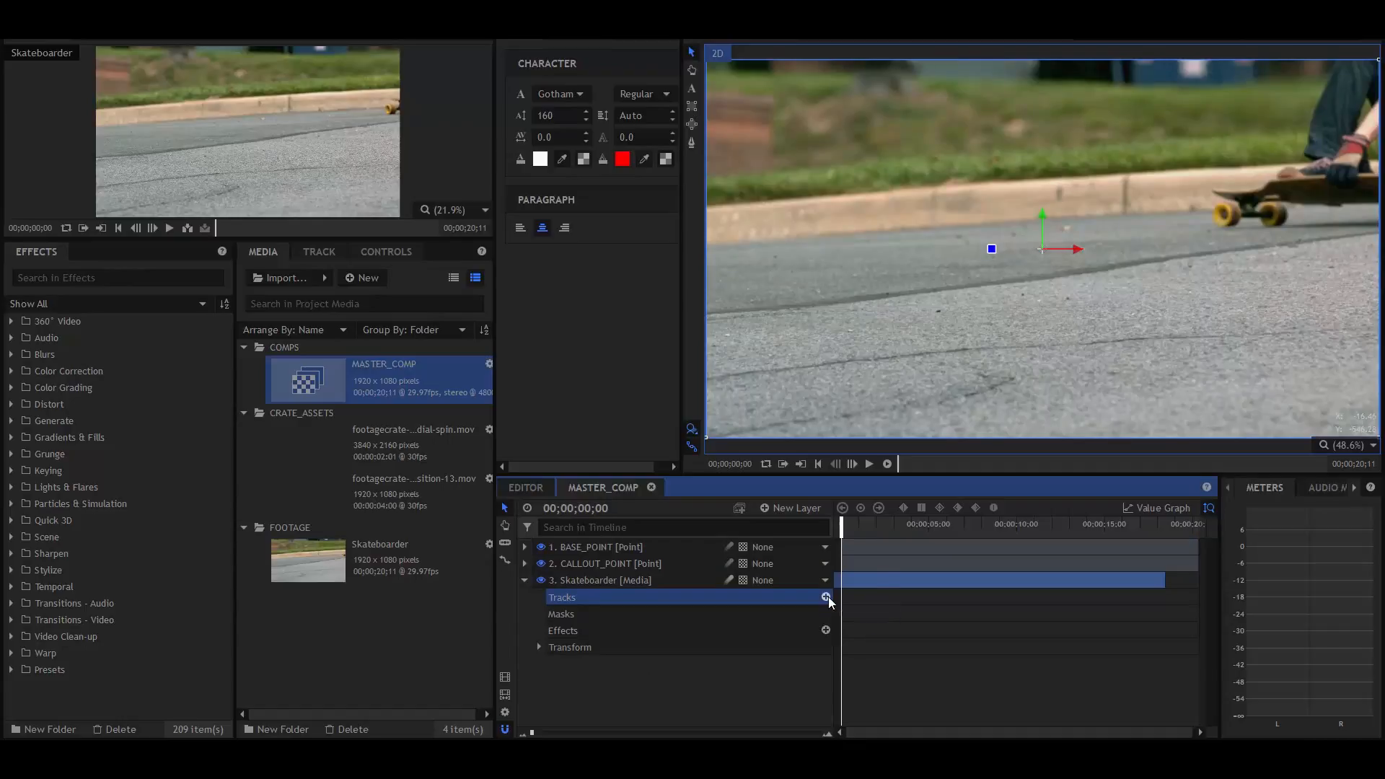
# Track the skateboard wheel forward with a new tracker and apply it to BASE_POINT
pyautogui.click(825, 597)
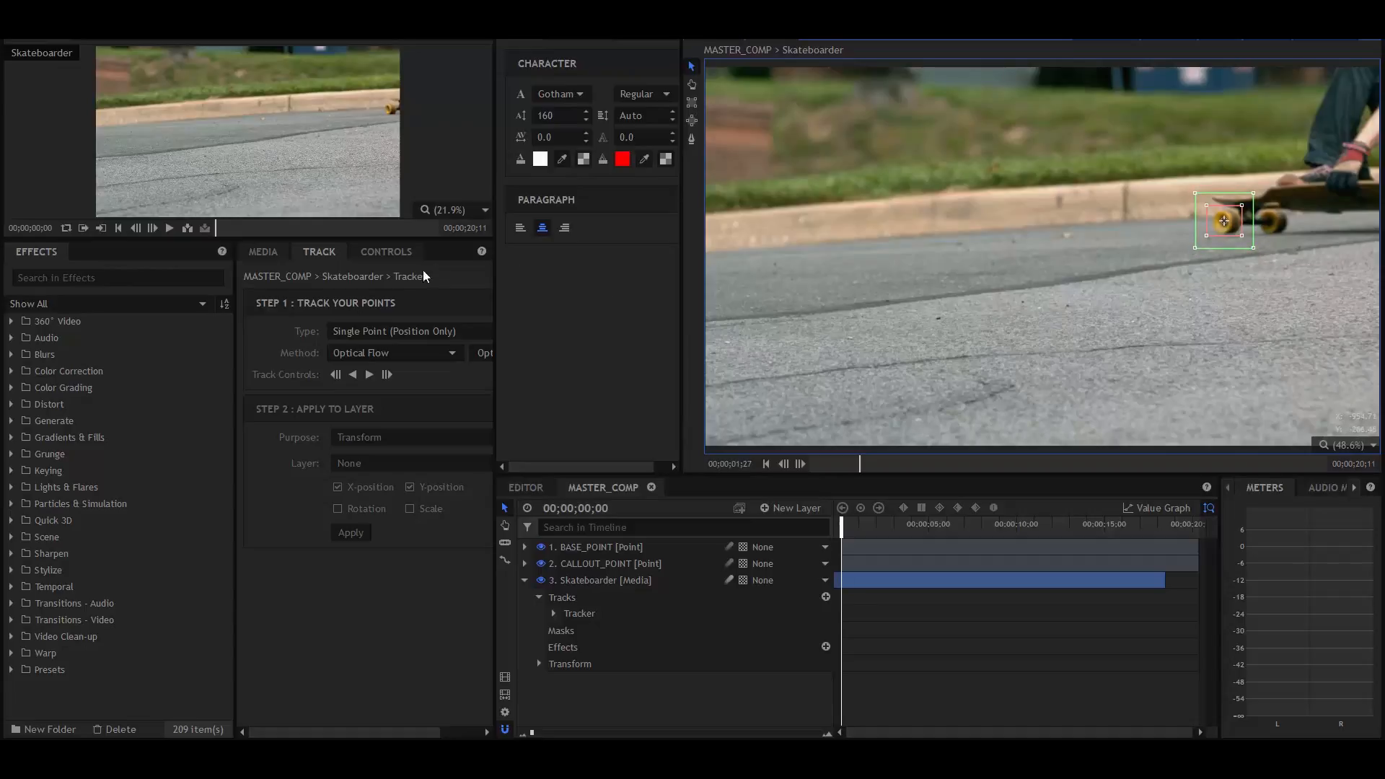
pyautogui.click(368, 374)
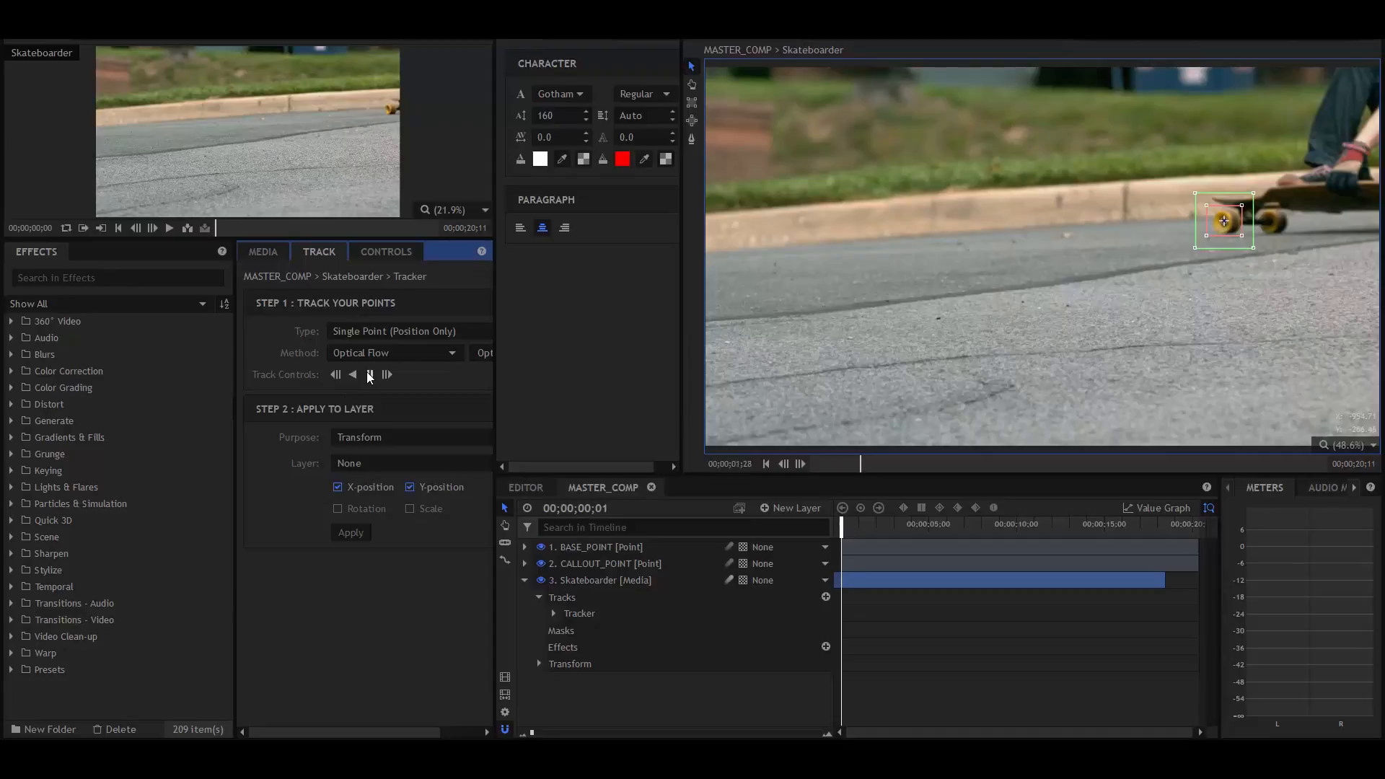
pyautogui.click(369, 373)
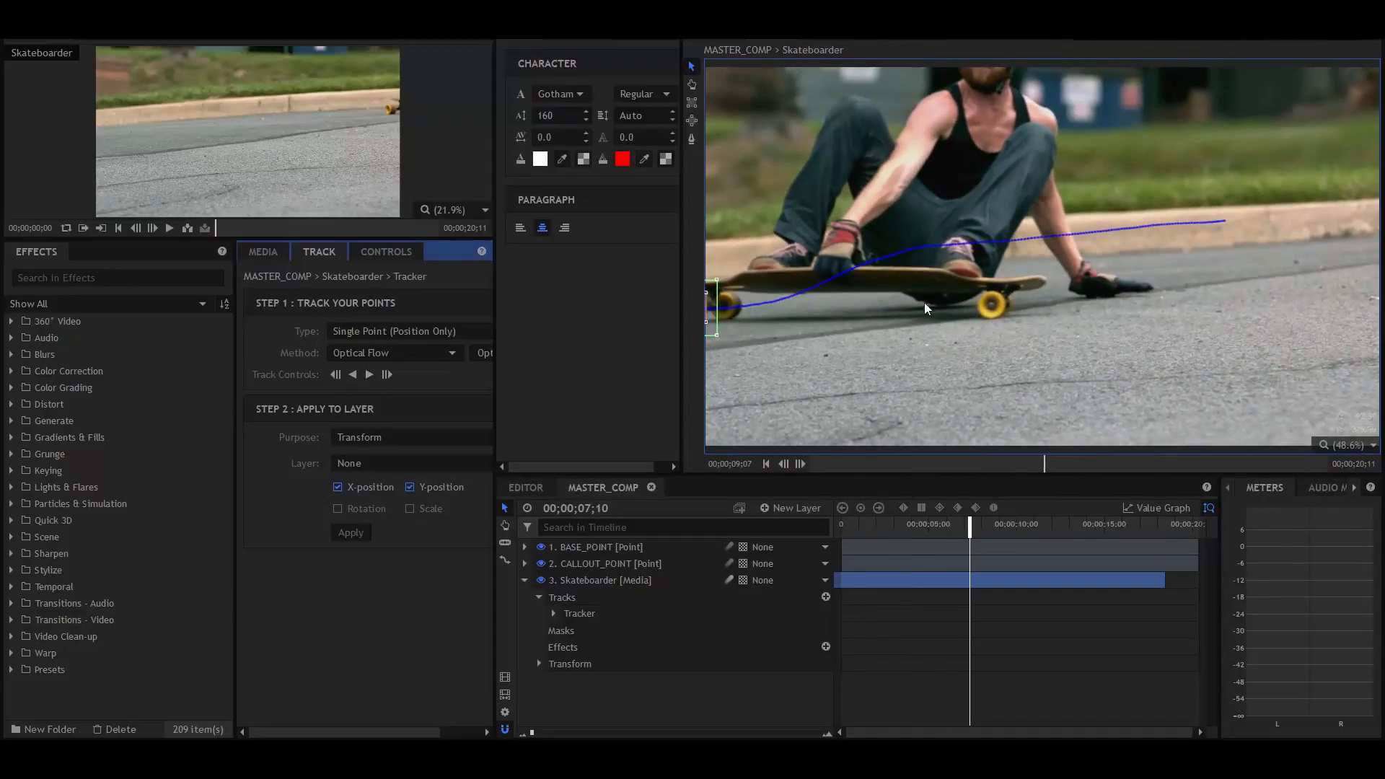
pyautogui.moveTo(780, 296)
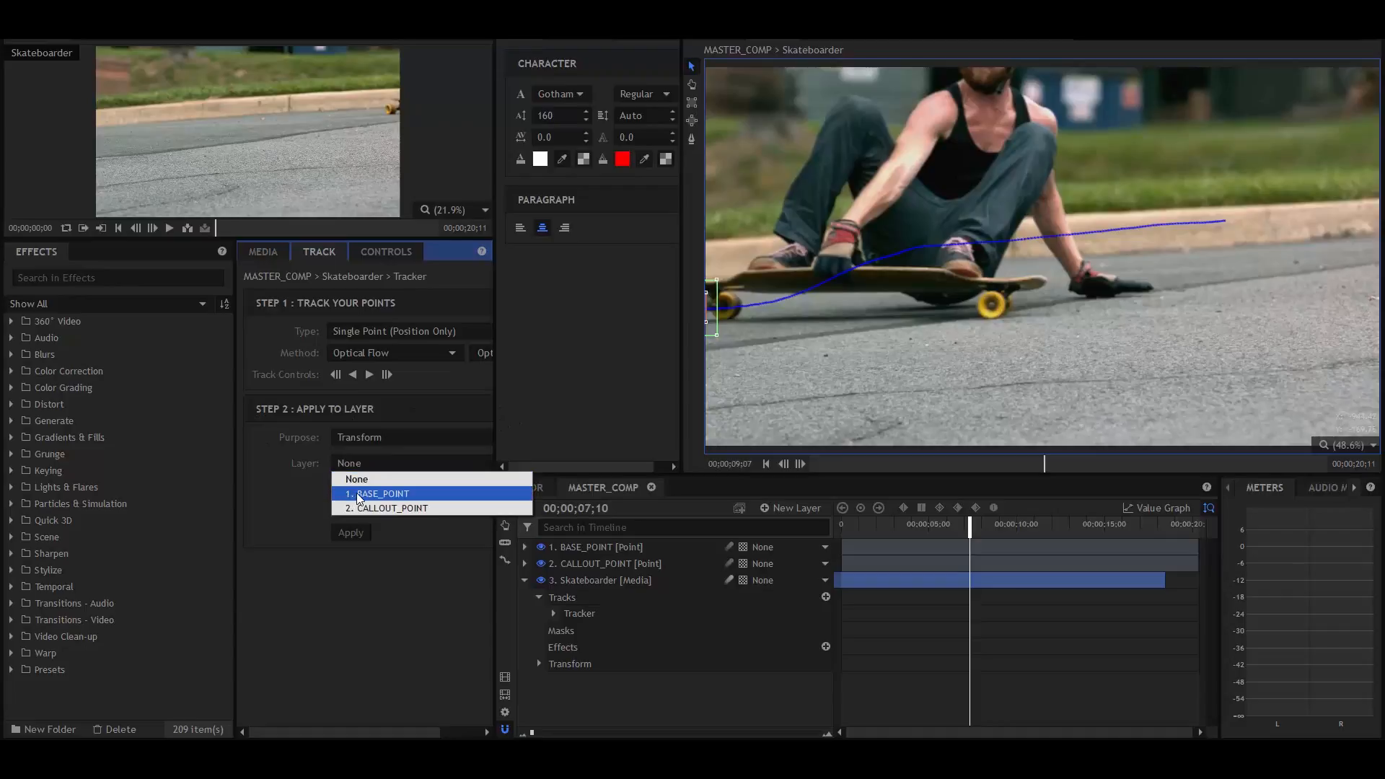
pyautogui.click(382, 494)
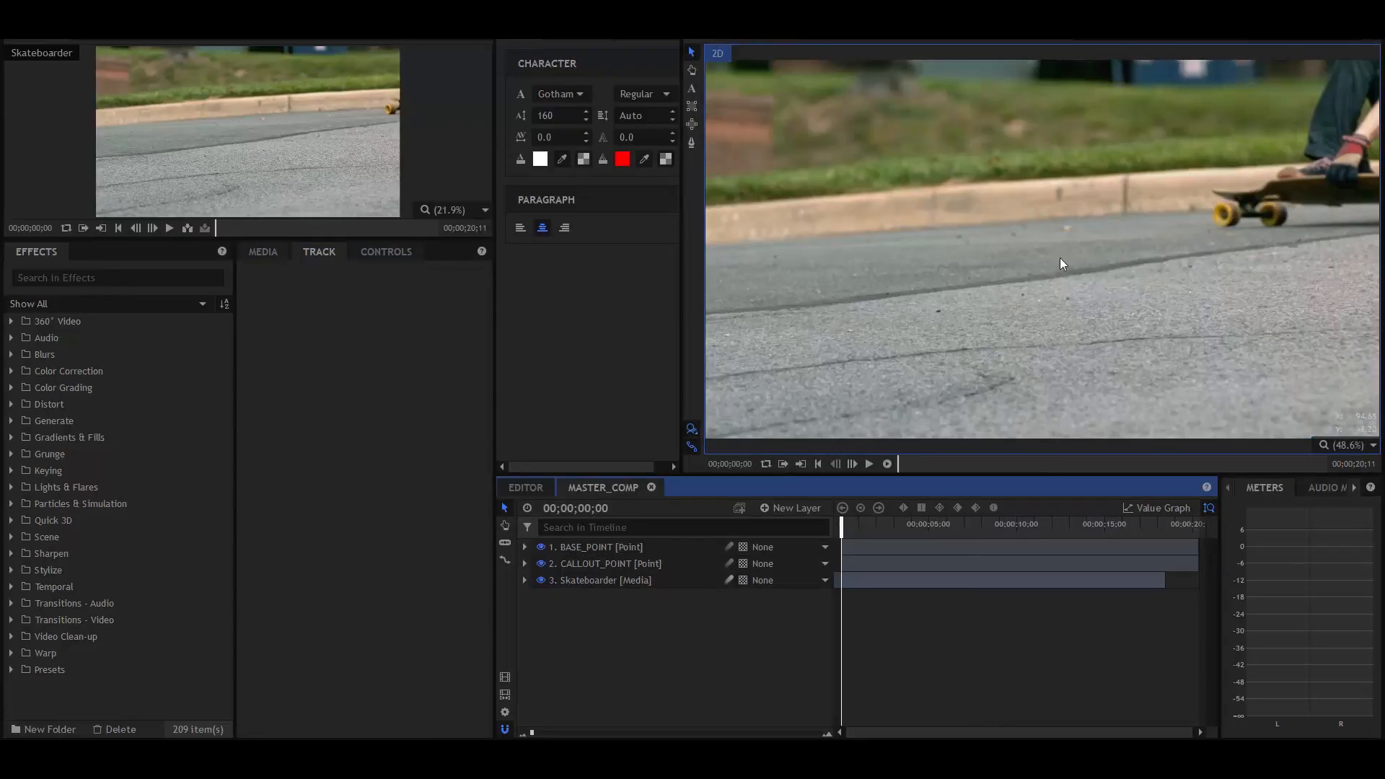
# Convert the Dial Spin footage layer into a 1080p composite shot about 12 seconds long
pyautogui.click(263, 251)
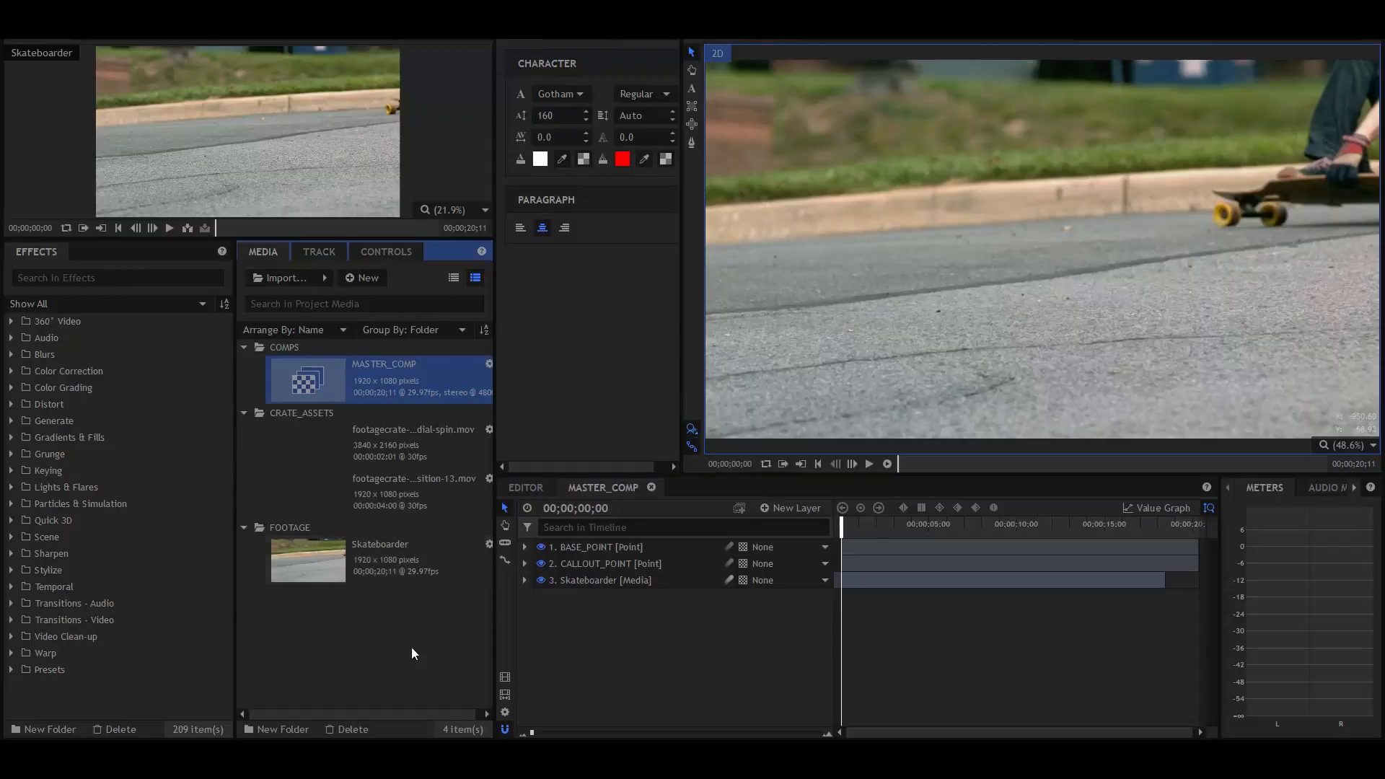
pyautogui.click(408, 429)
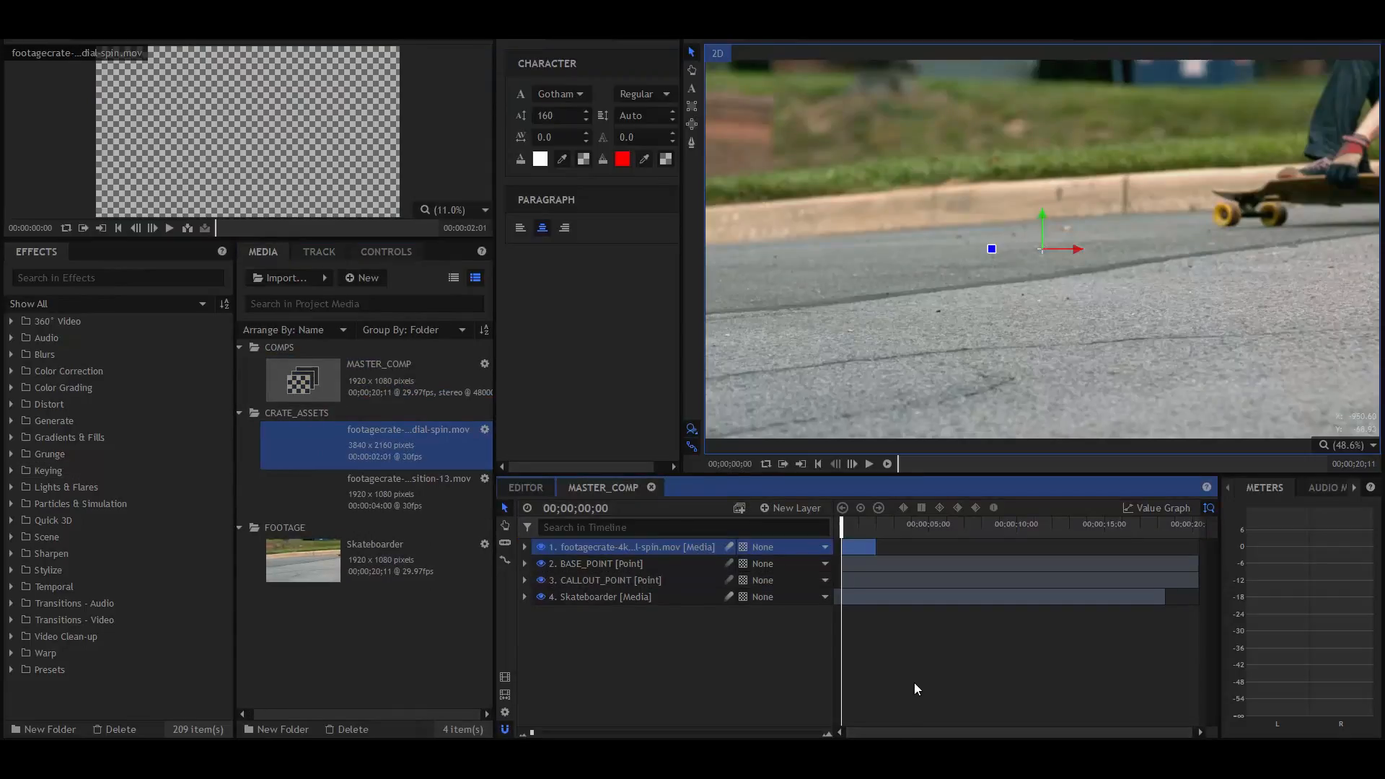
pyautogui.rightClick(632, 547)
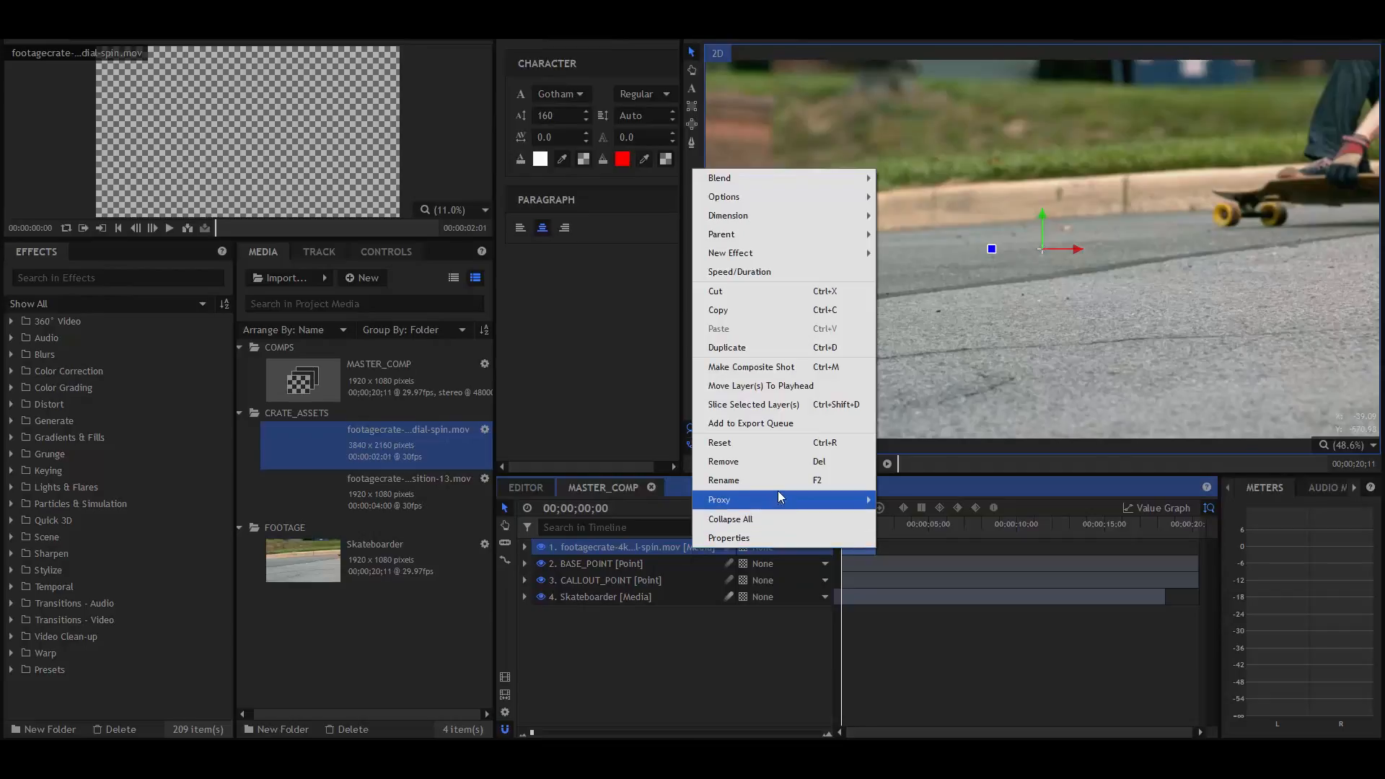
pyautogui.click(751, 366)
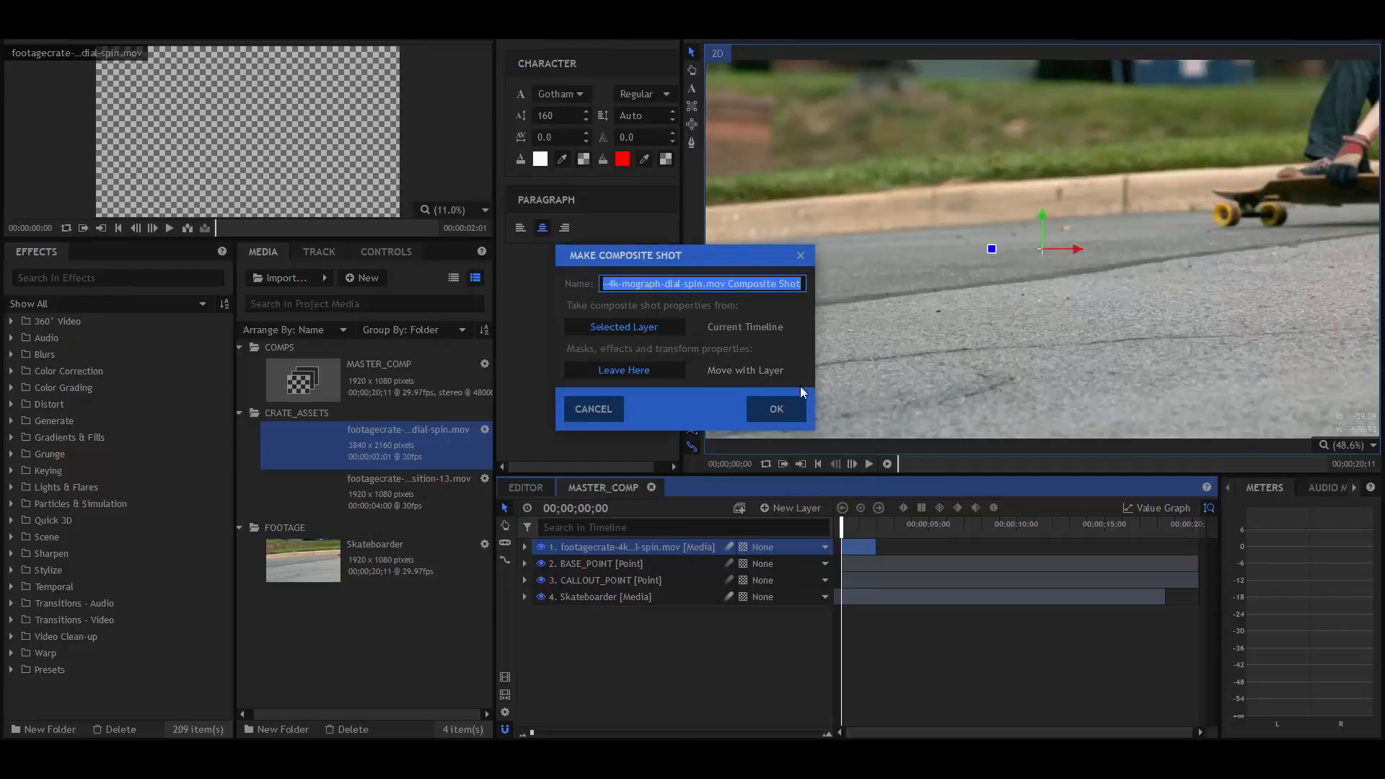
pyautogui.click(774, 409)
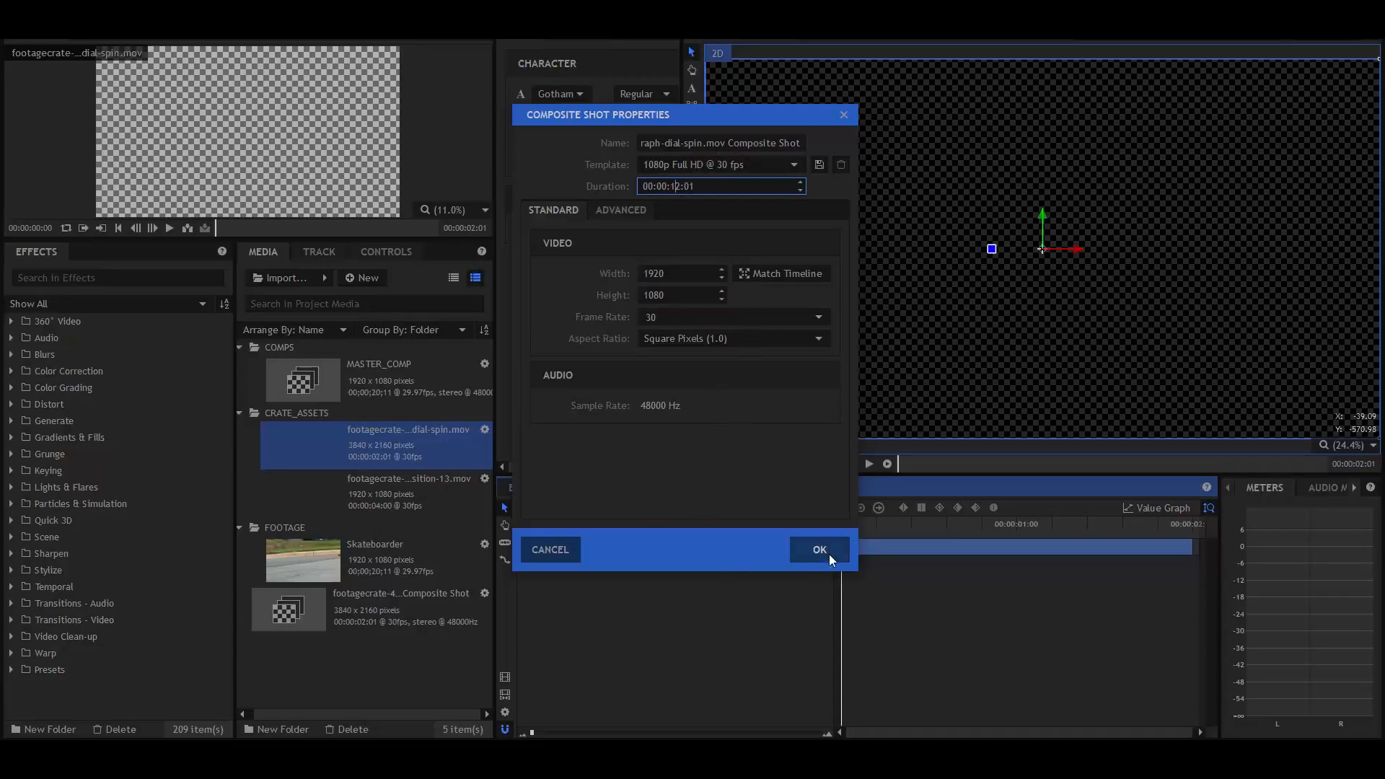
pyautogui.click(817, 549)
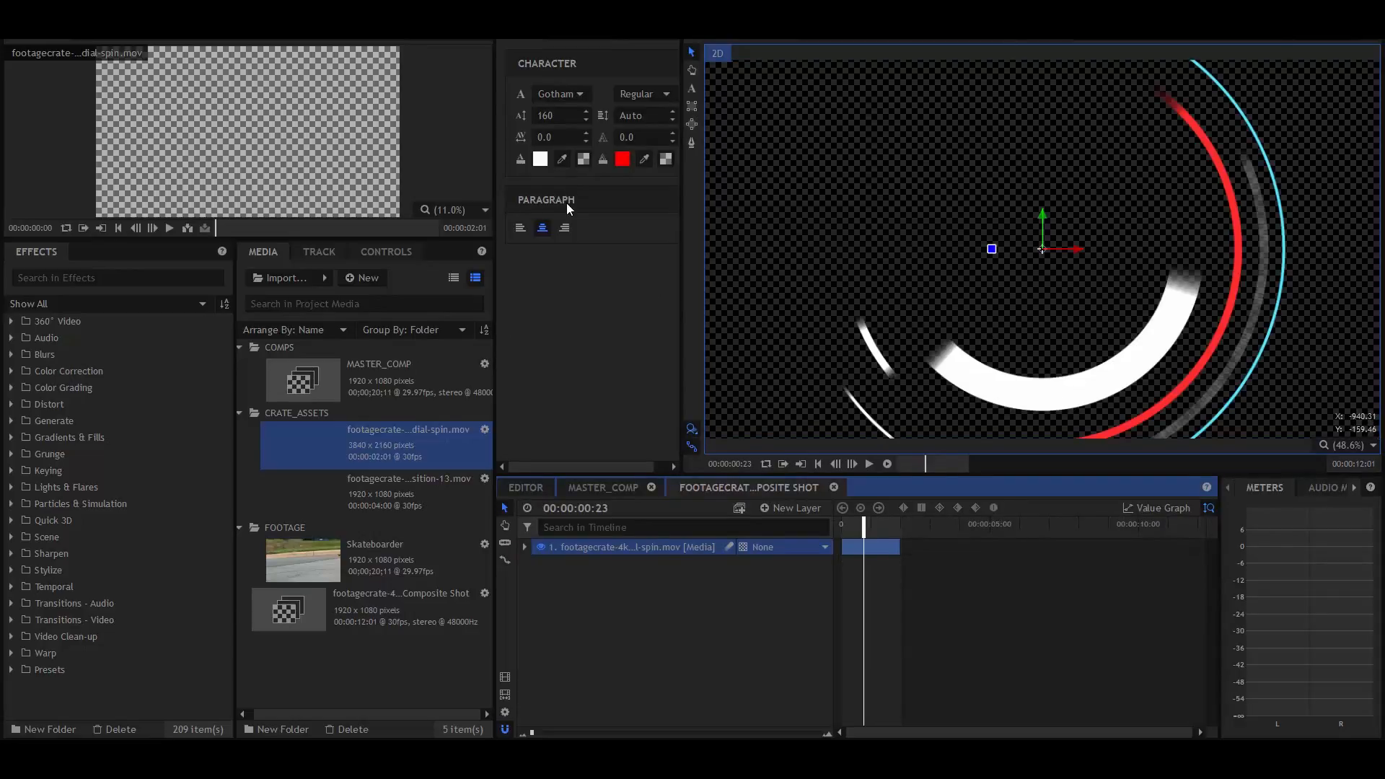
# Scale the dial layer to 48% and whiten its rings with a Curves effect
pyautogui.click(385, 251)
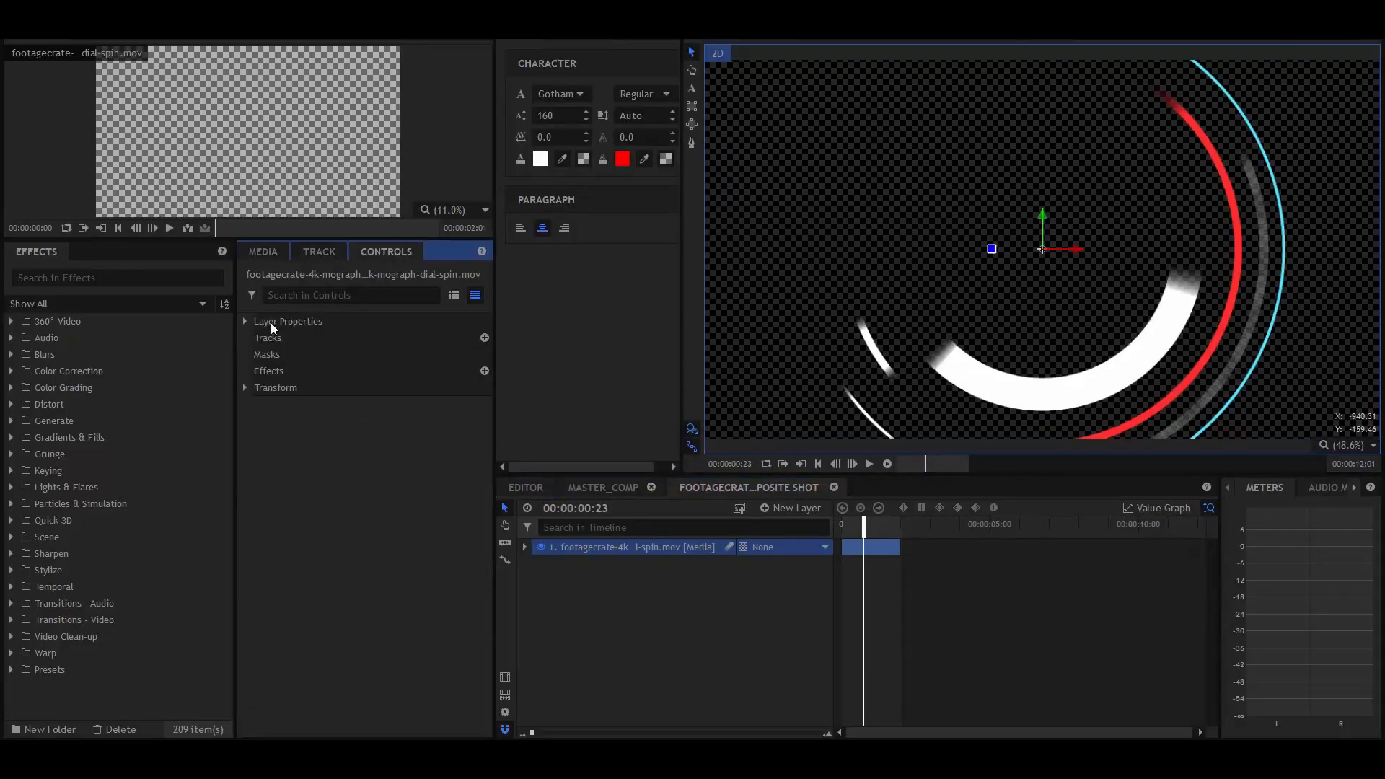
pyautogui.click(276, 387)
pyautogui.write('CUR')
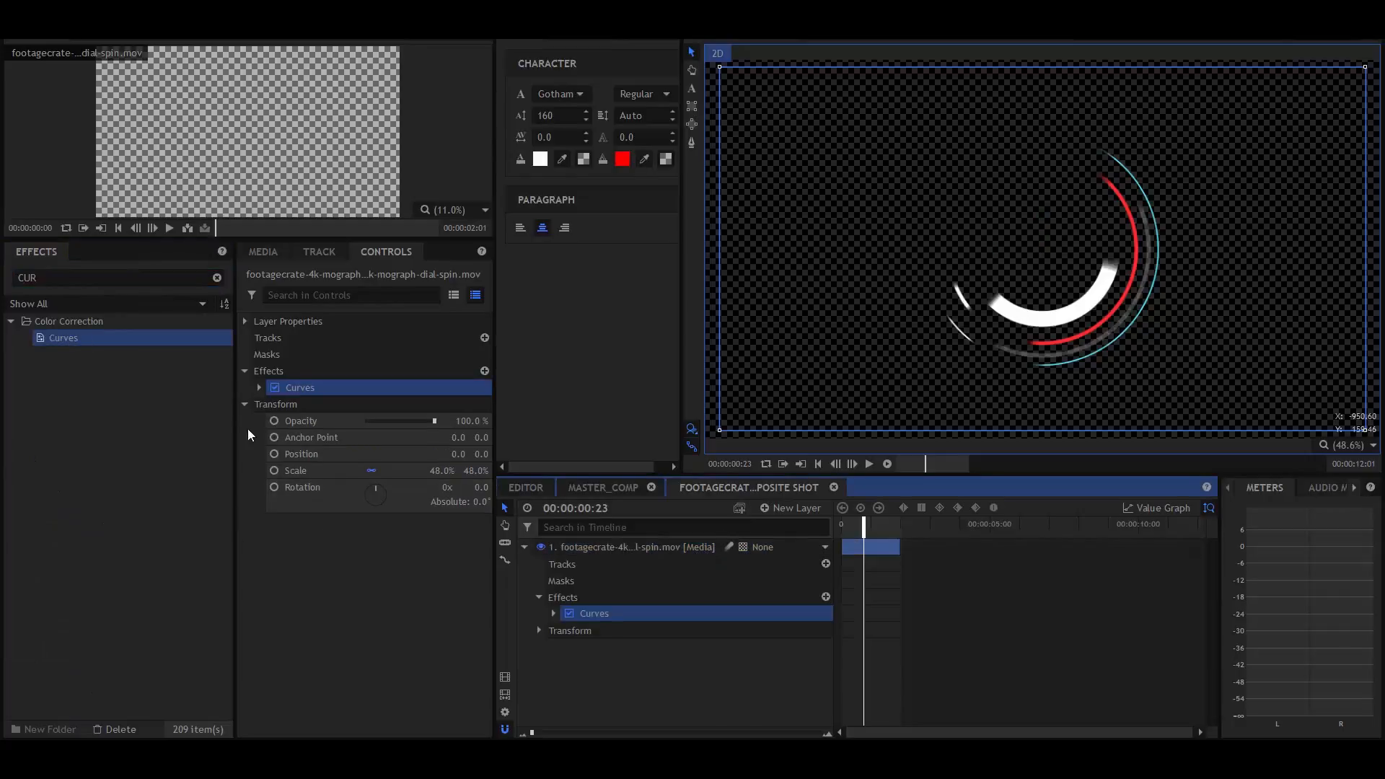
pyautogui.click(259, 386)
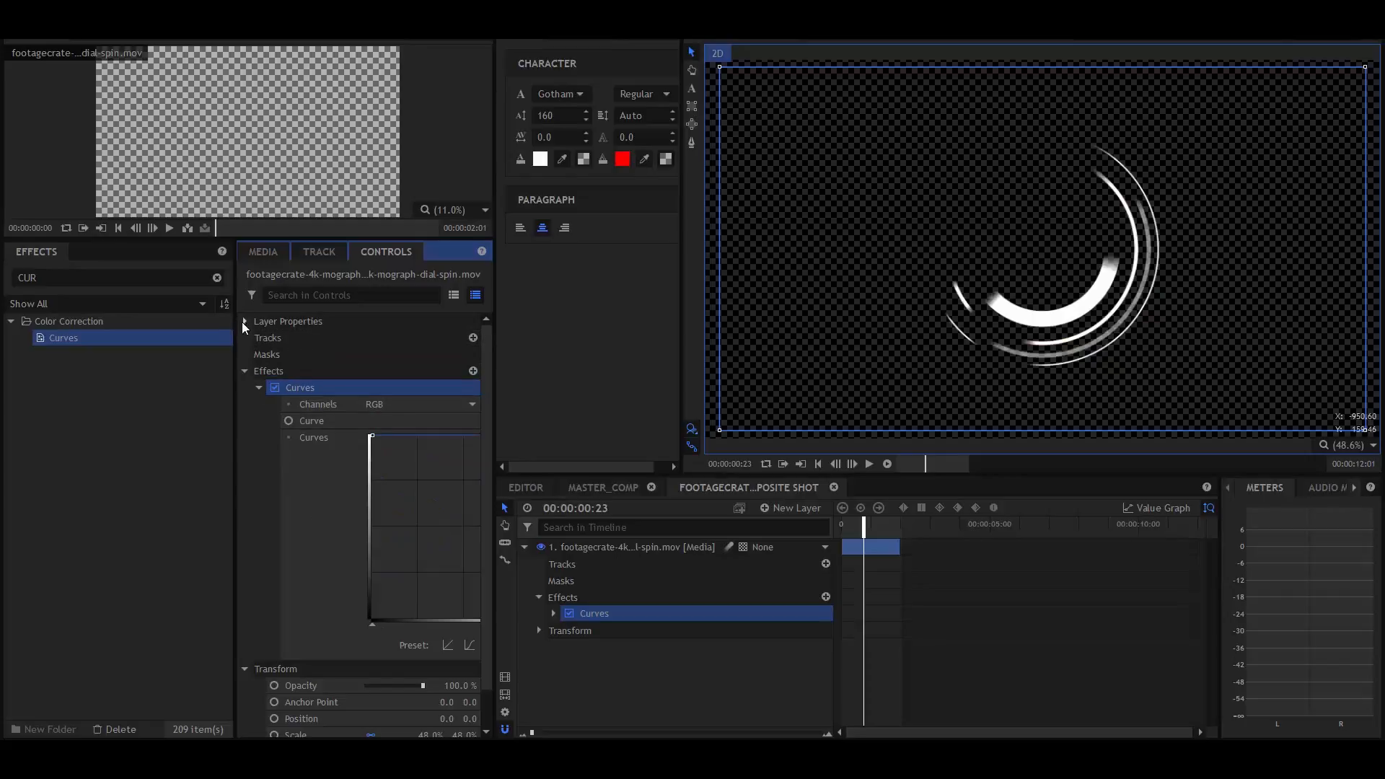
pyautogui.click(257, 370)
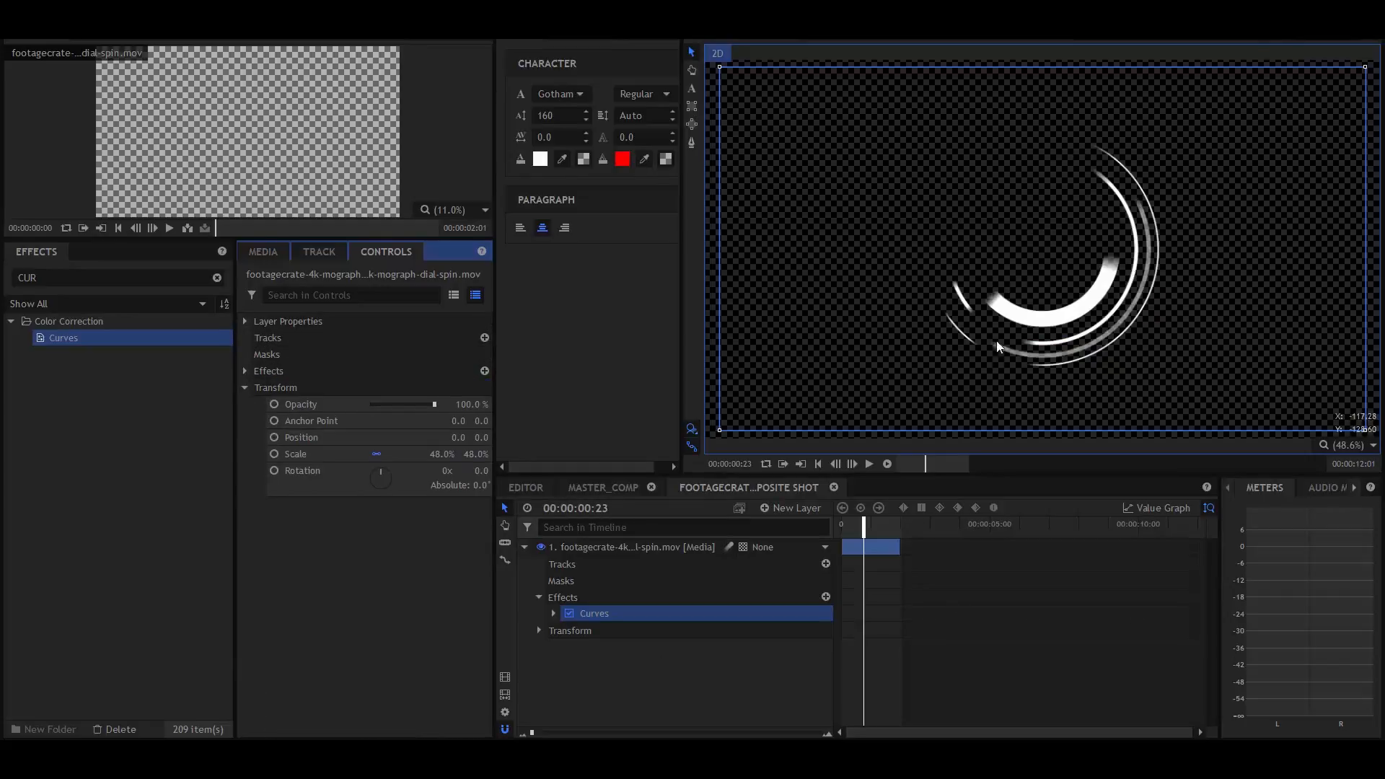
# Add a white plane layer and move its circular mask to the dial's centre
pyautogui.click(794, 507)
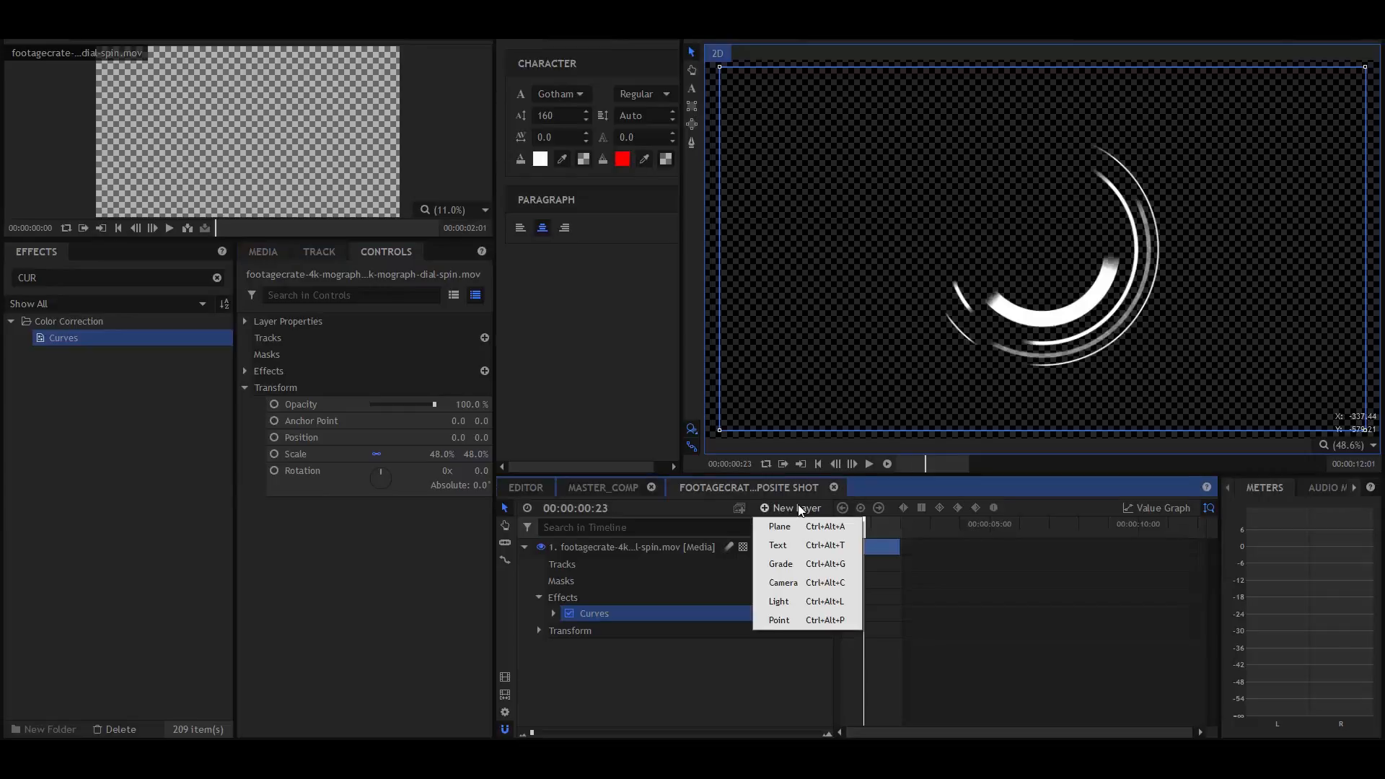
pyautogui.click(778, 526)
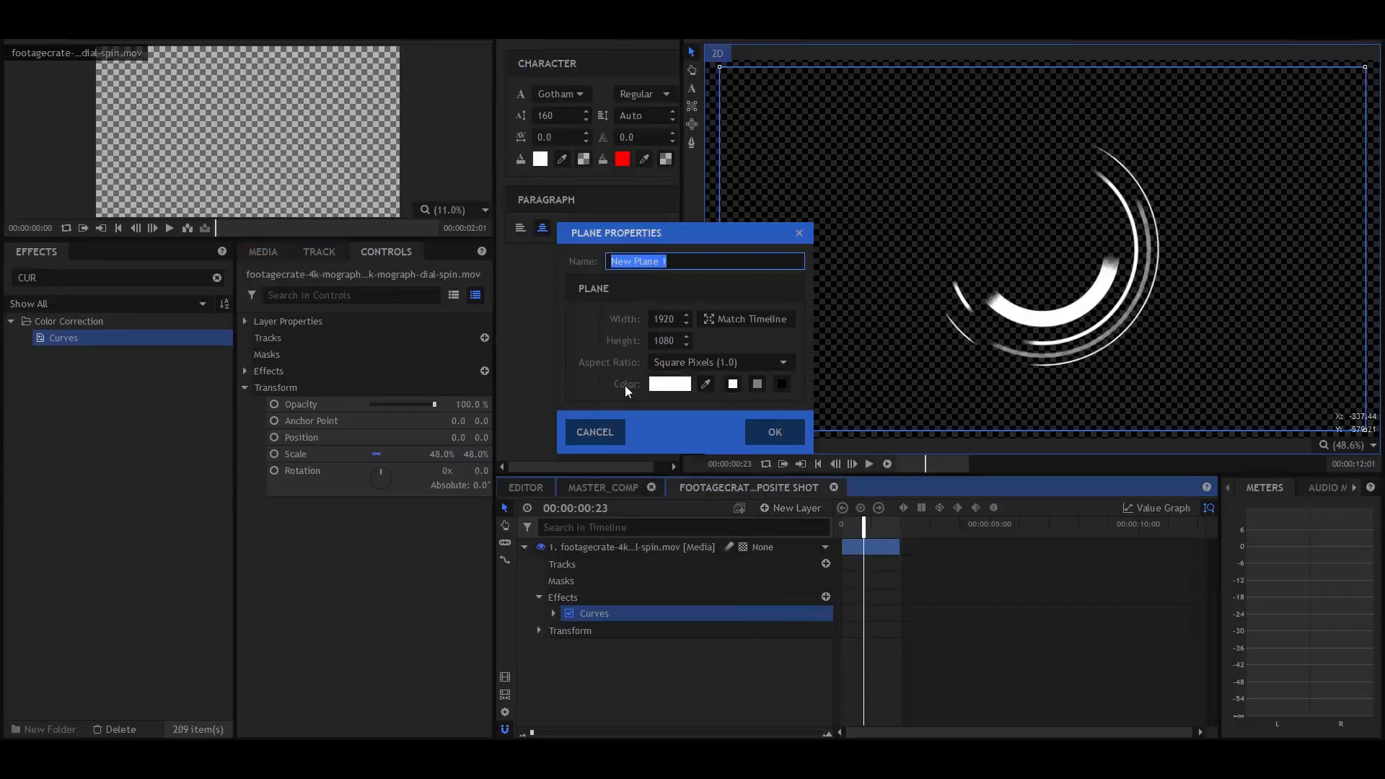
pyautogui.click(774, 432)
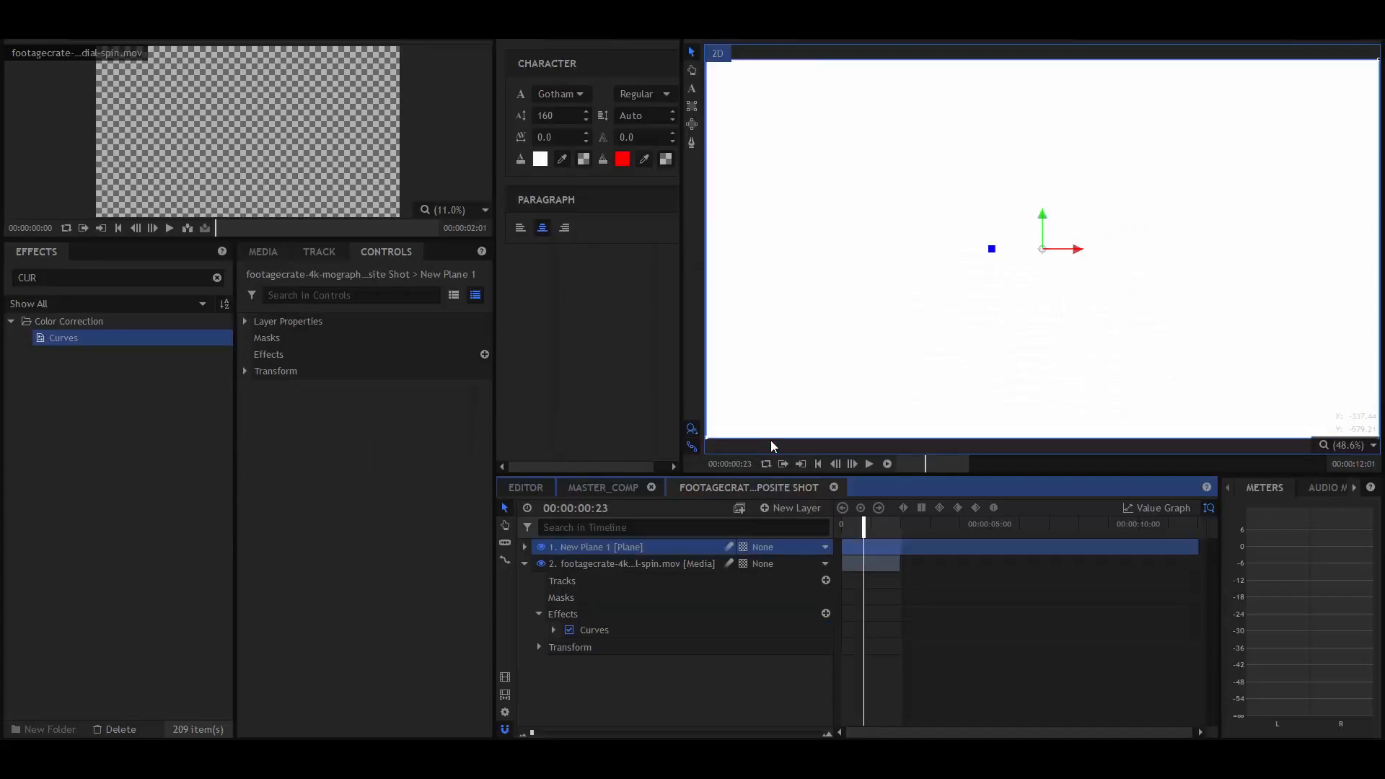
pyautogui.moveTo(697, 135)
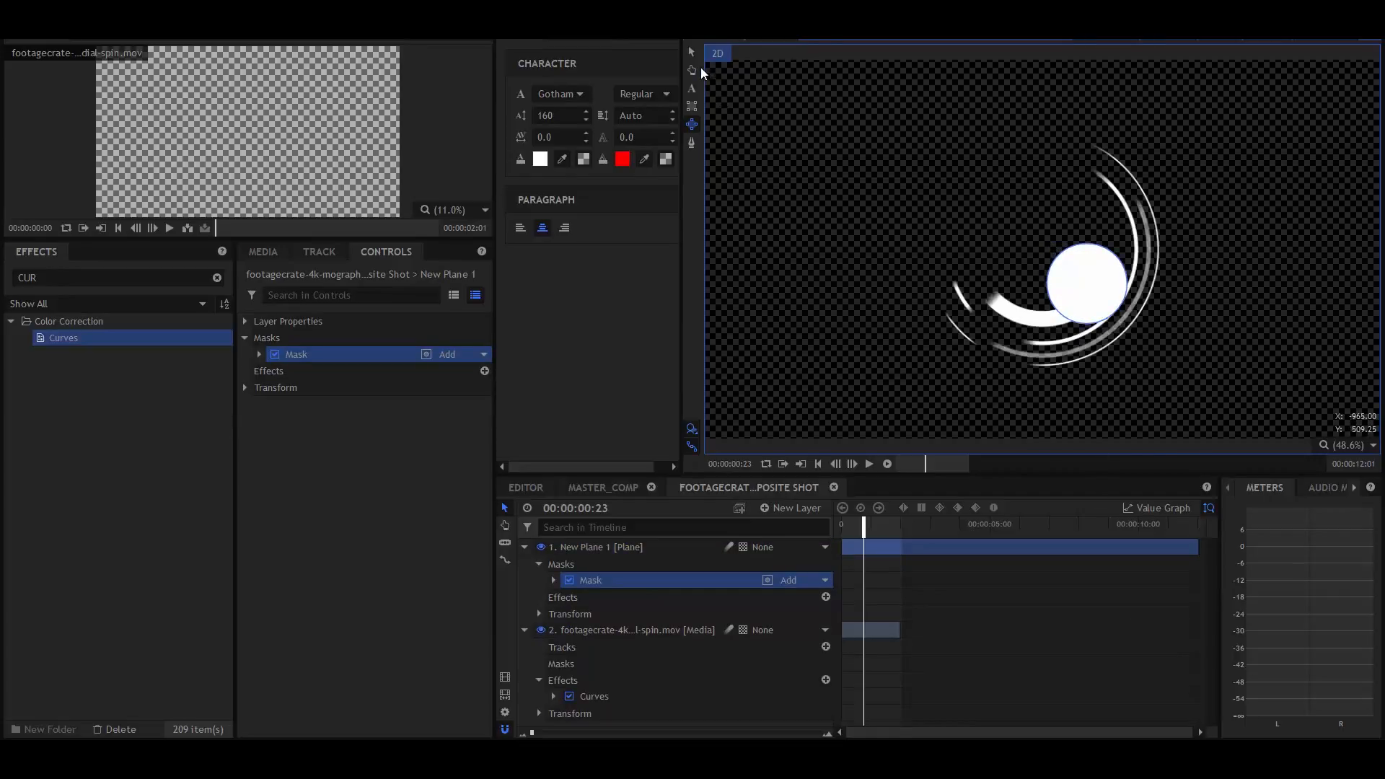
pyautogui.click(1091, 300)
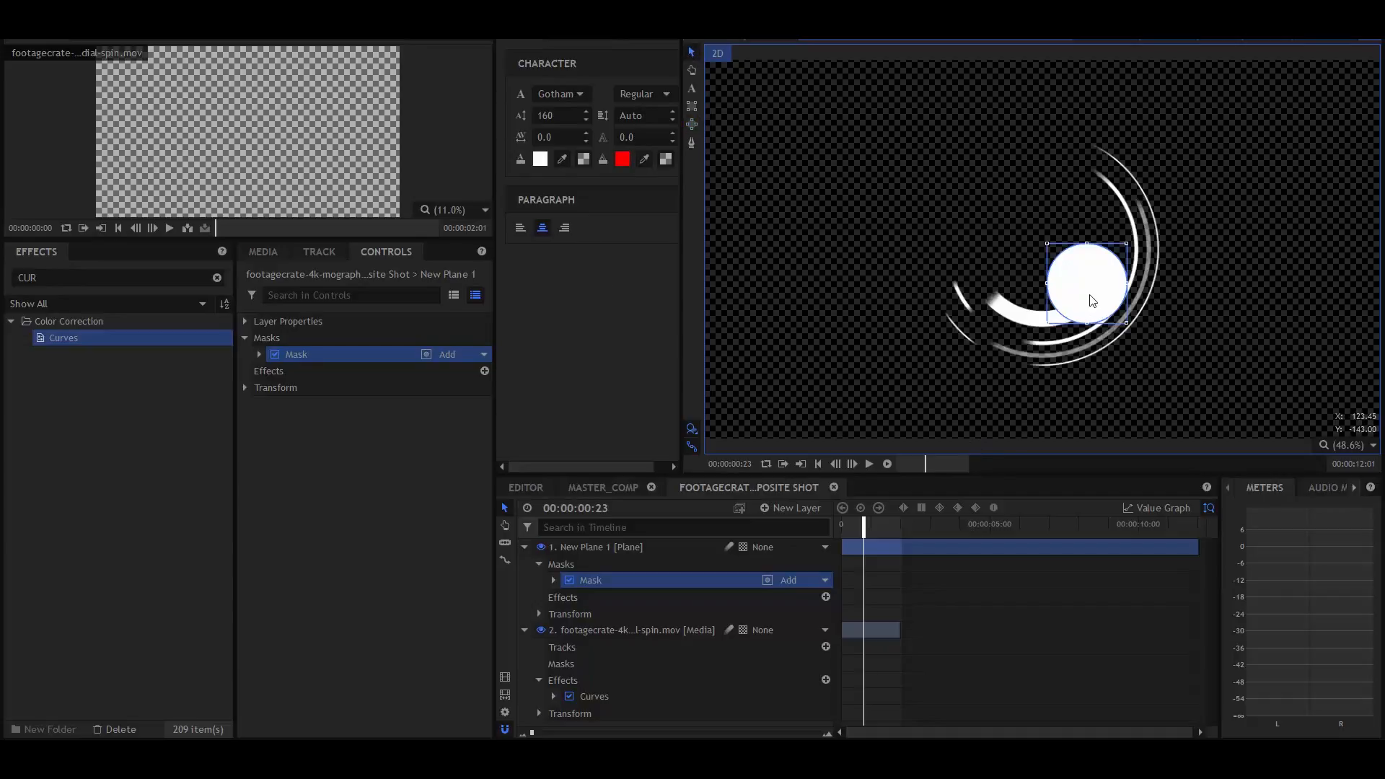
pyautogui.moveTo(1091, 300); pyautogui.dragTo(1046, 274)
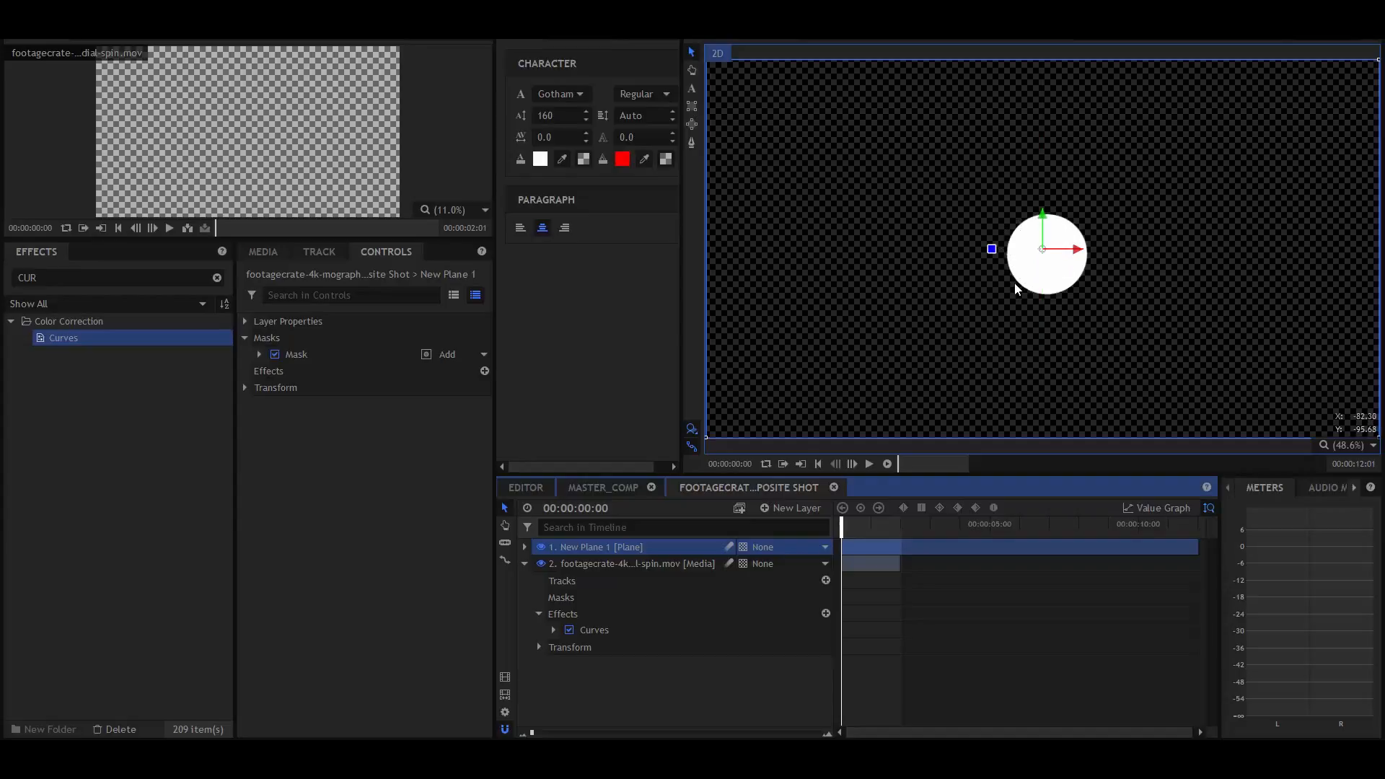
pyautogui.moveTo(1022, 259)
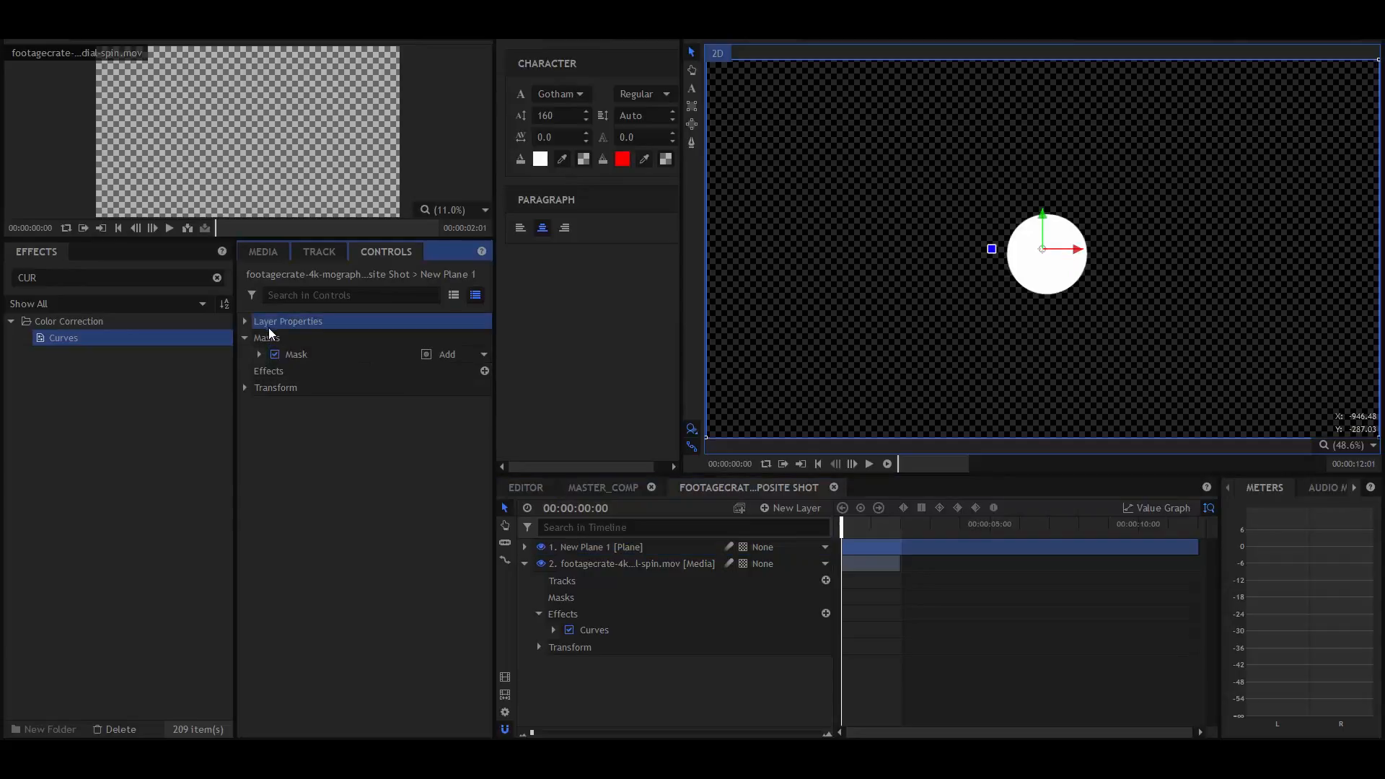
# Keyframe the circle's opacity from 0% to 100%, then reopen MASTER_COMP
pyautogui.click(276, 387)
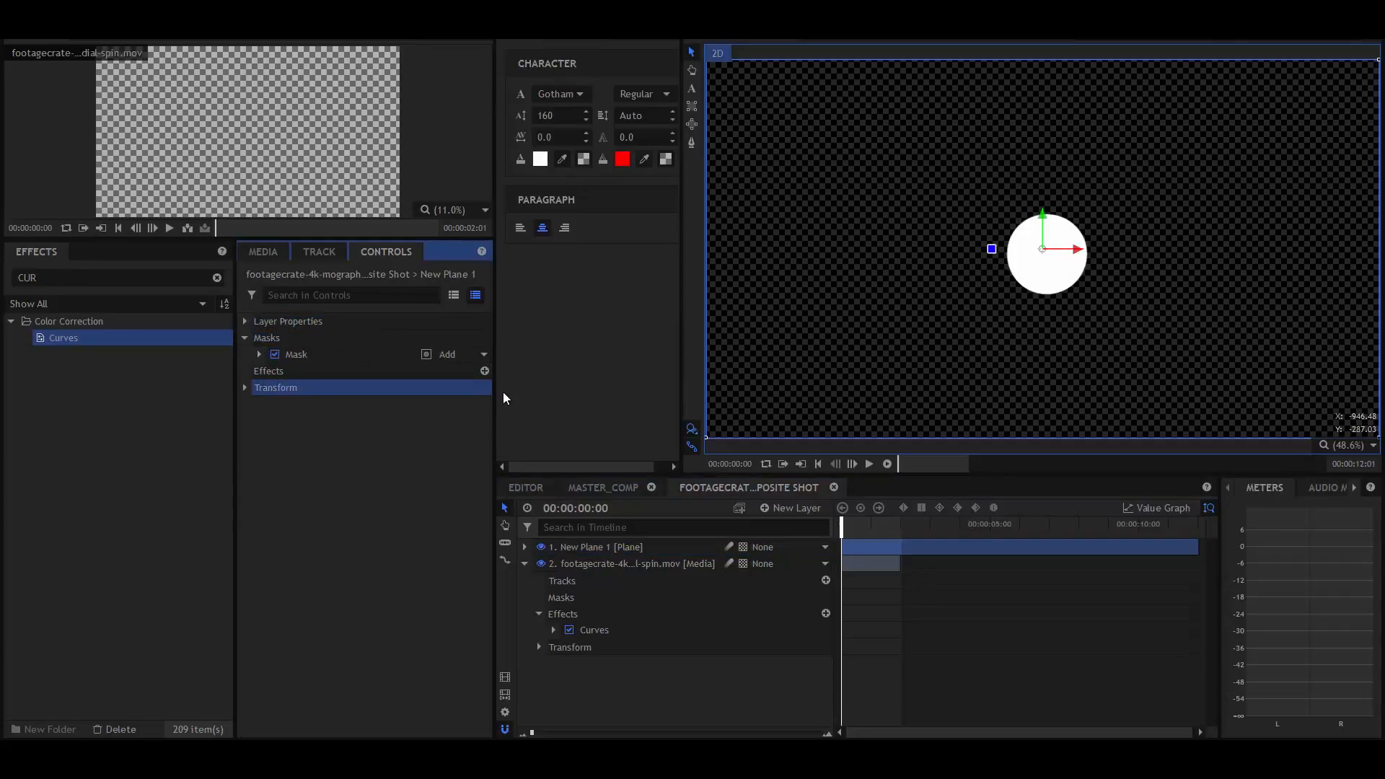
pyautogui.click(276, 386)
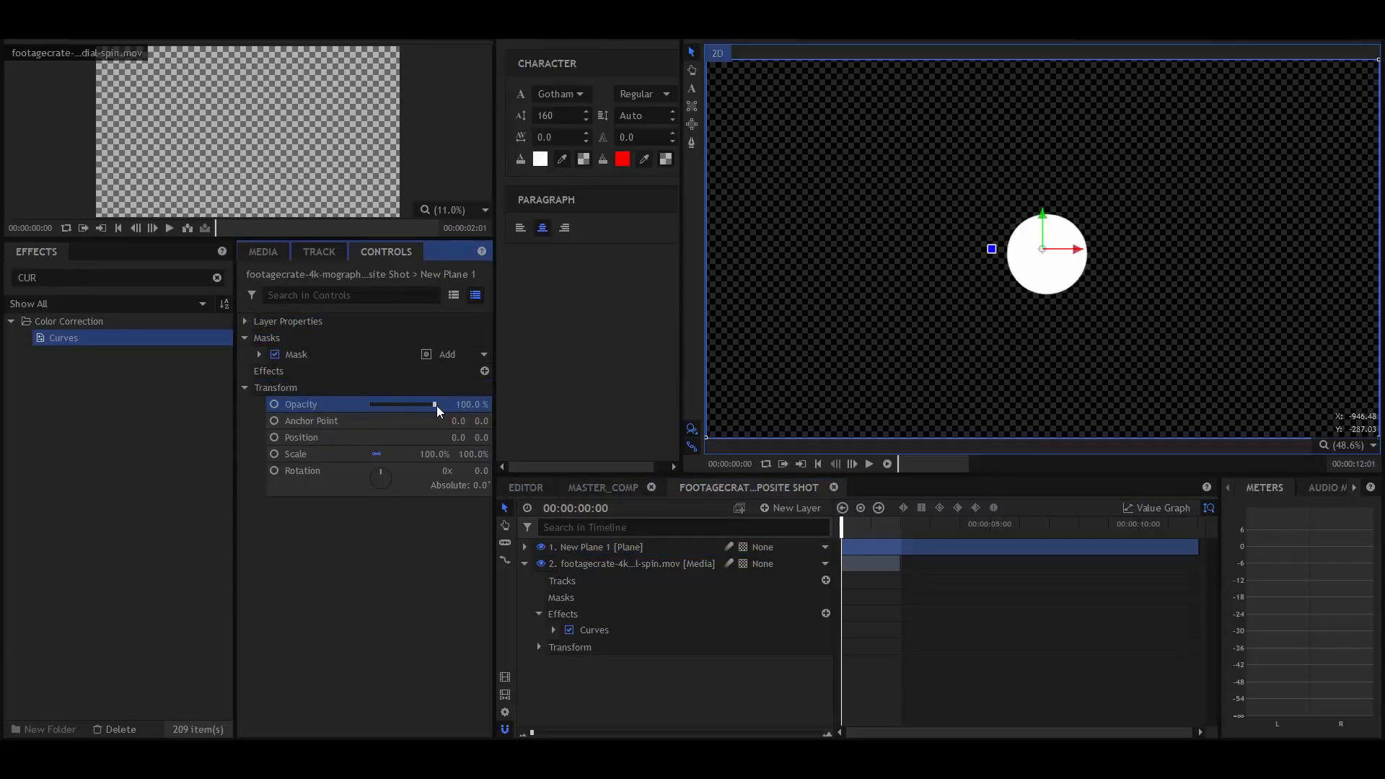
pyautogui.moveTo(433, 404); pyautogui.dragTo(370, 404)
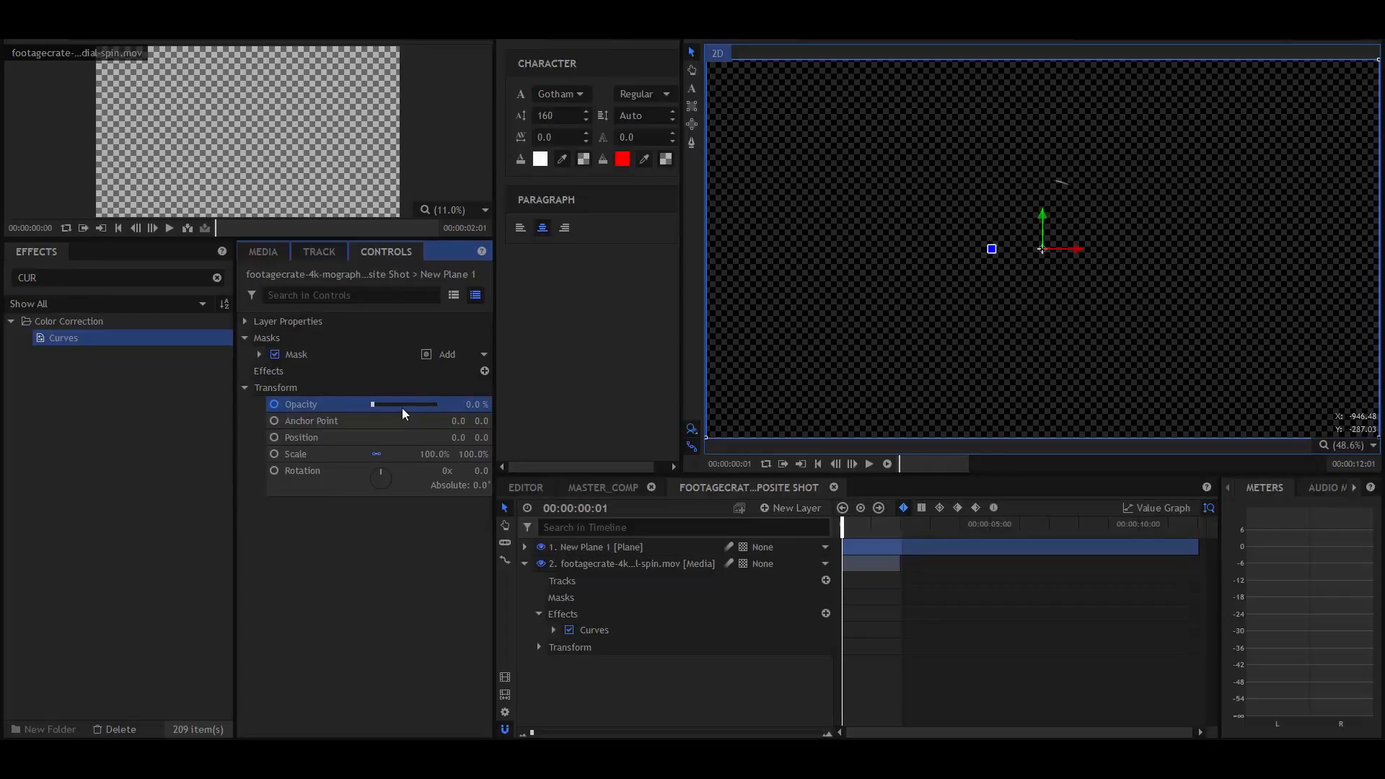
pyautogui.moveTo(373, 404); pyautogui.dragTo(433, 404)
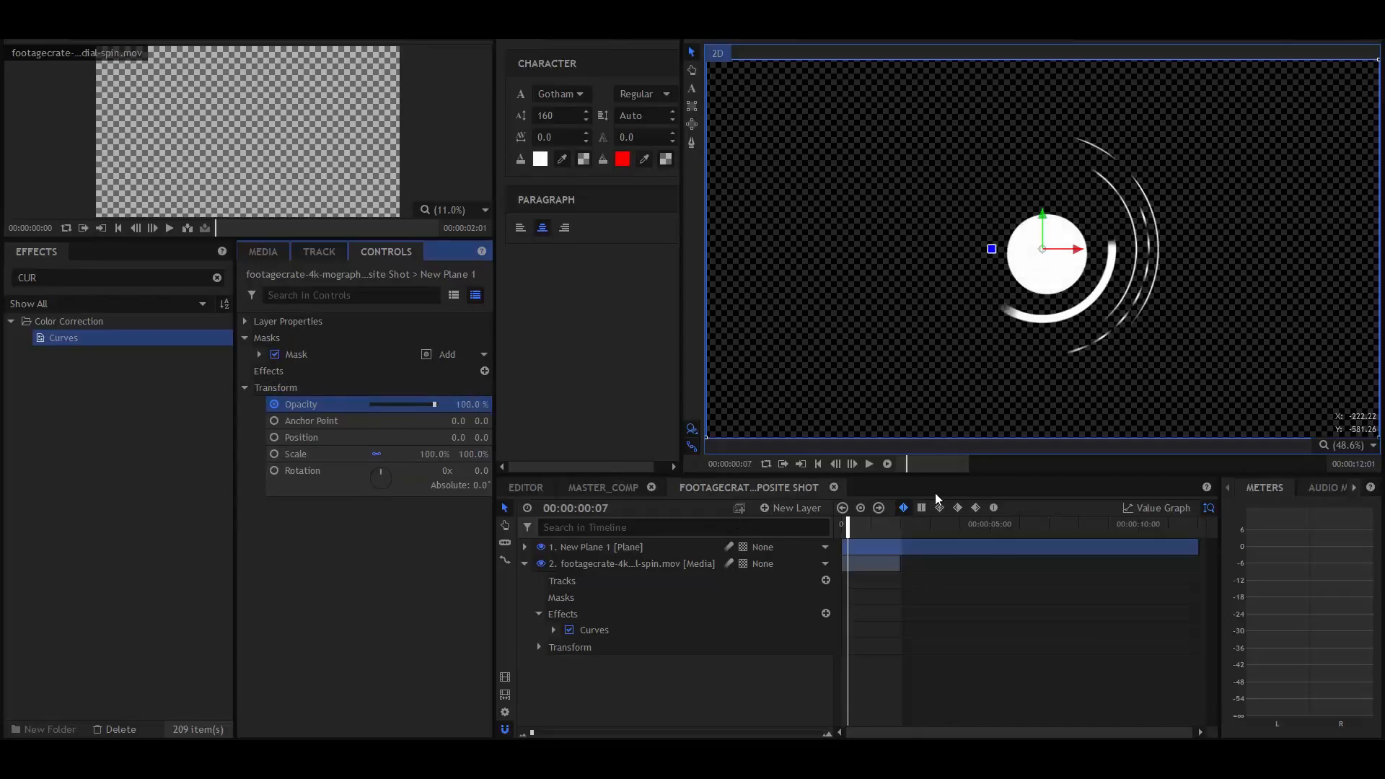
pyautogui.click(603, 487)
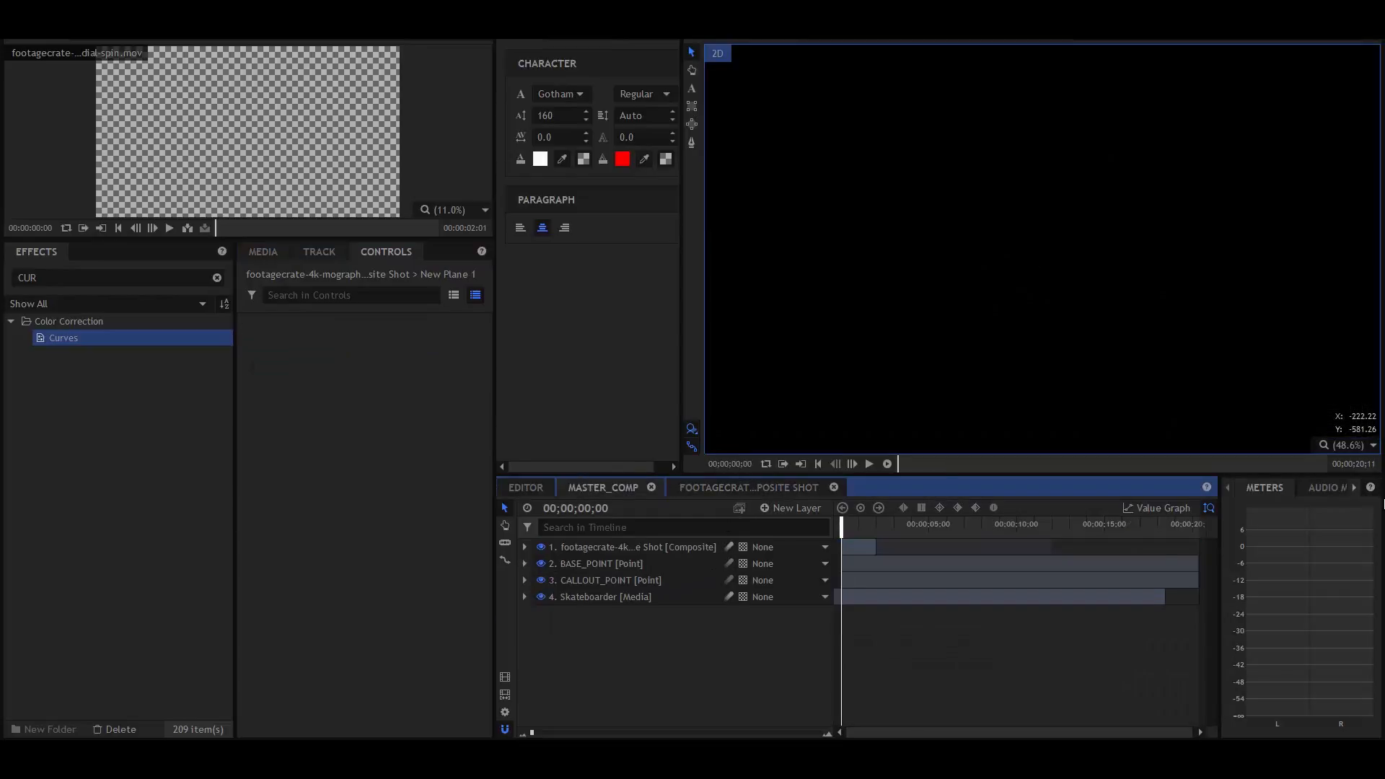
# Extend the dial composite layer to about 12 seconds and rename it BASE_POINT_ELEMENTS
pyautogui.click(631, 547)
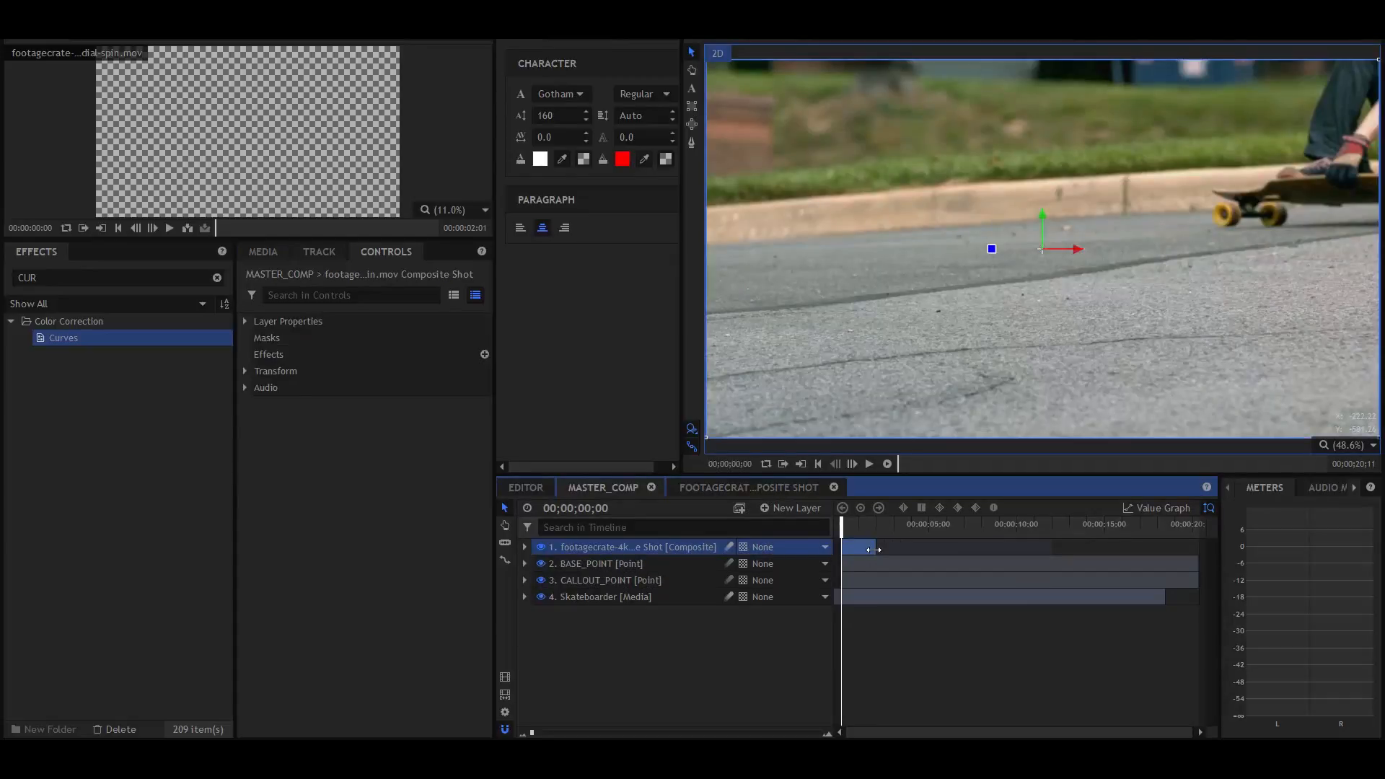
pyautogui.moveTo(882, 547); pyautogui.dragTo(1051, 546)
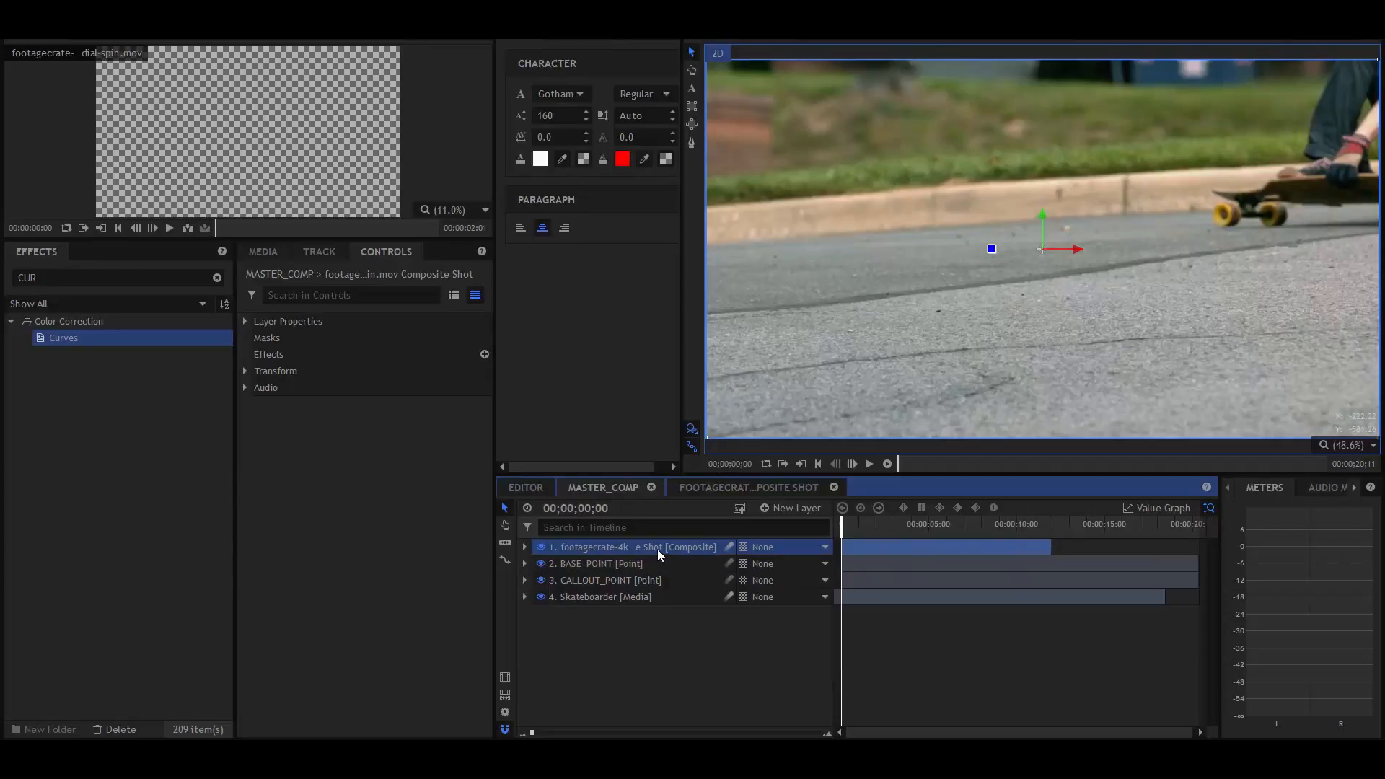
pyautogui.rightClick(657, 547)
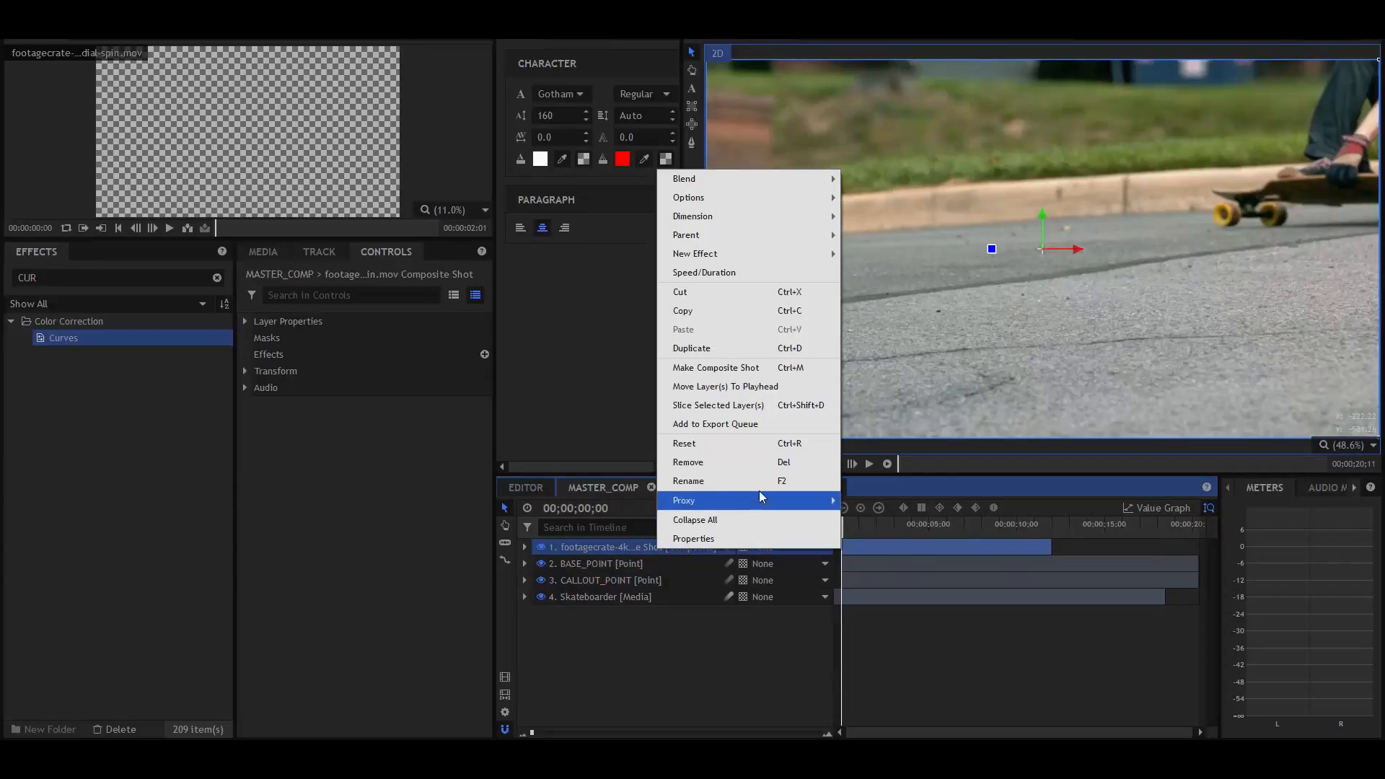
pyautogui.click(688, 480)
pyautogui.write('BASE_POINT_ELEMENTS')
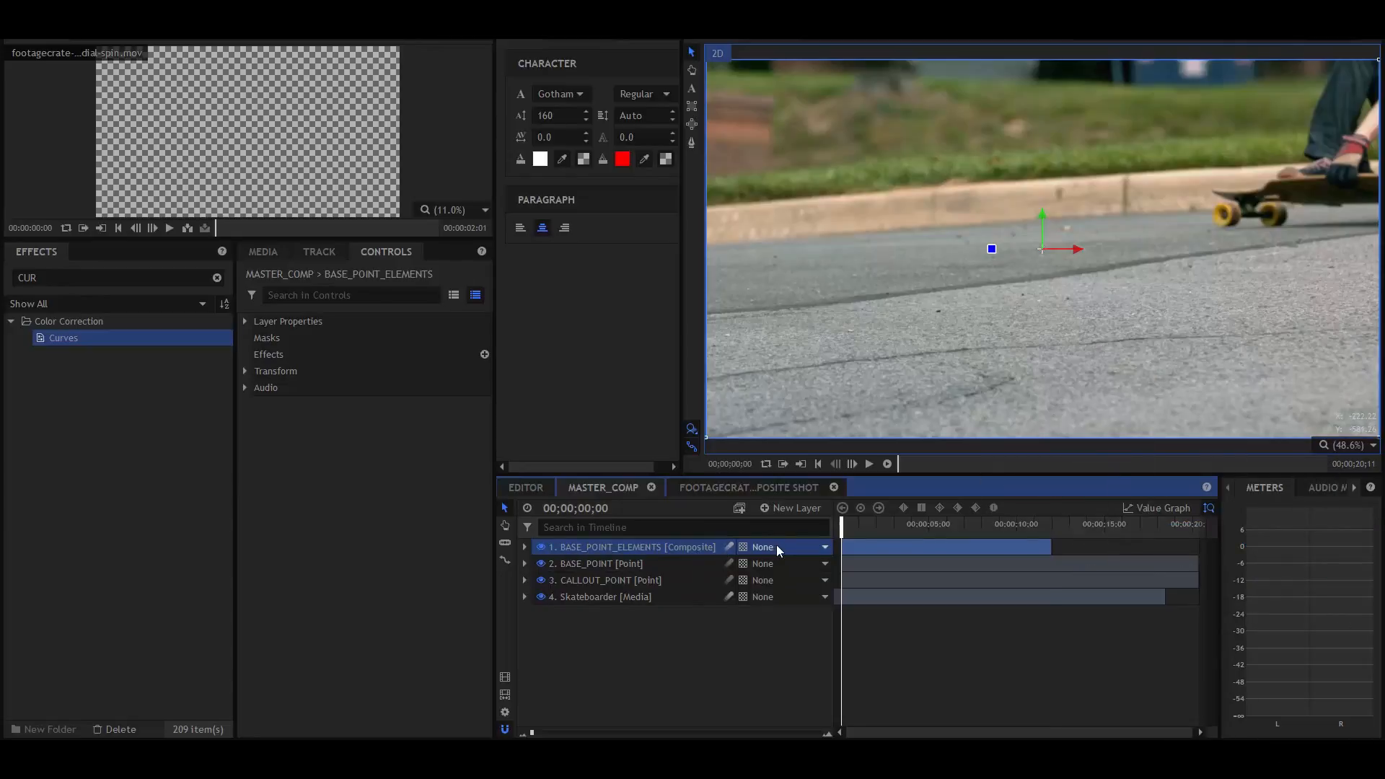
# Parent the layer to BASE_POINT, setting Position near 0,0 and Scale to 21%
pyautogui.click(823, 547)
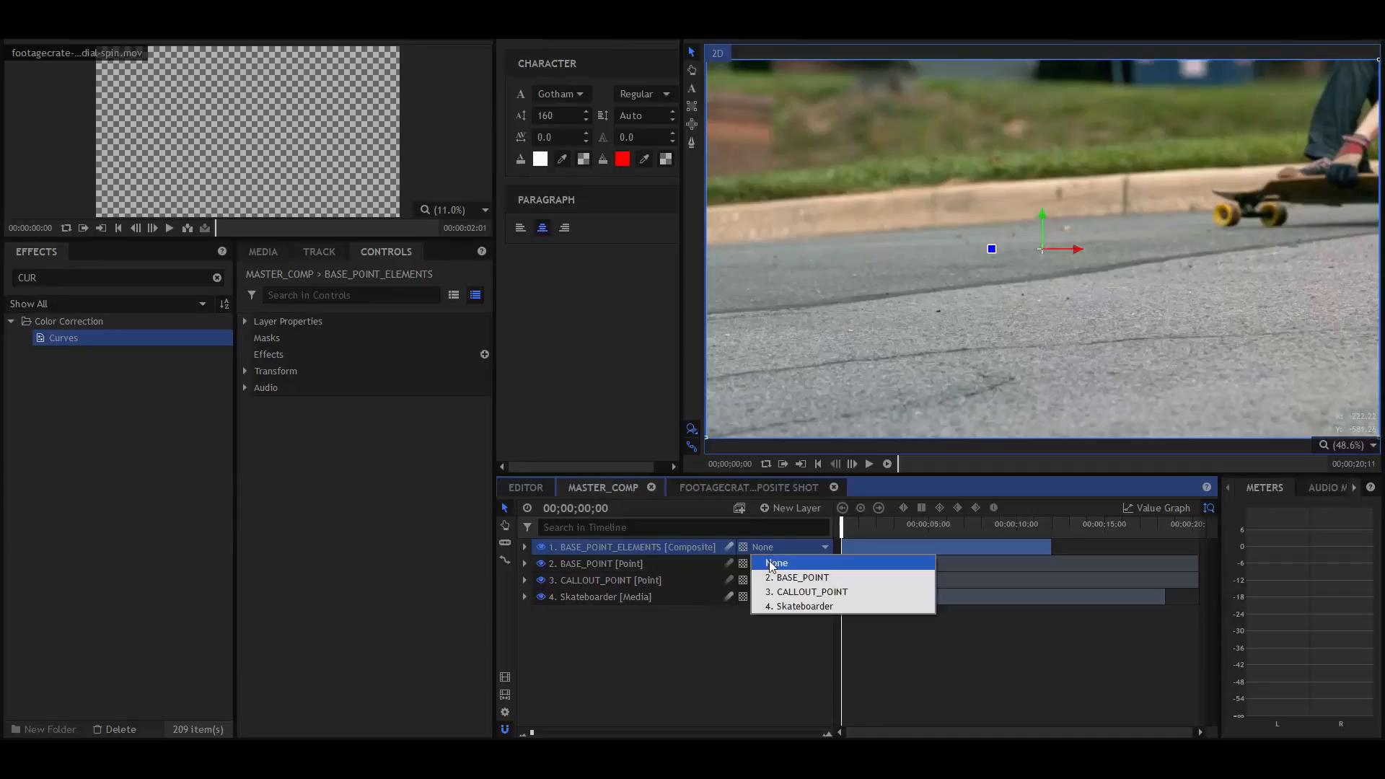
pyautogui.click(801, 577)
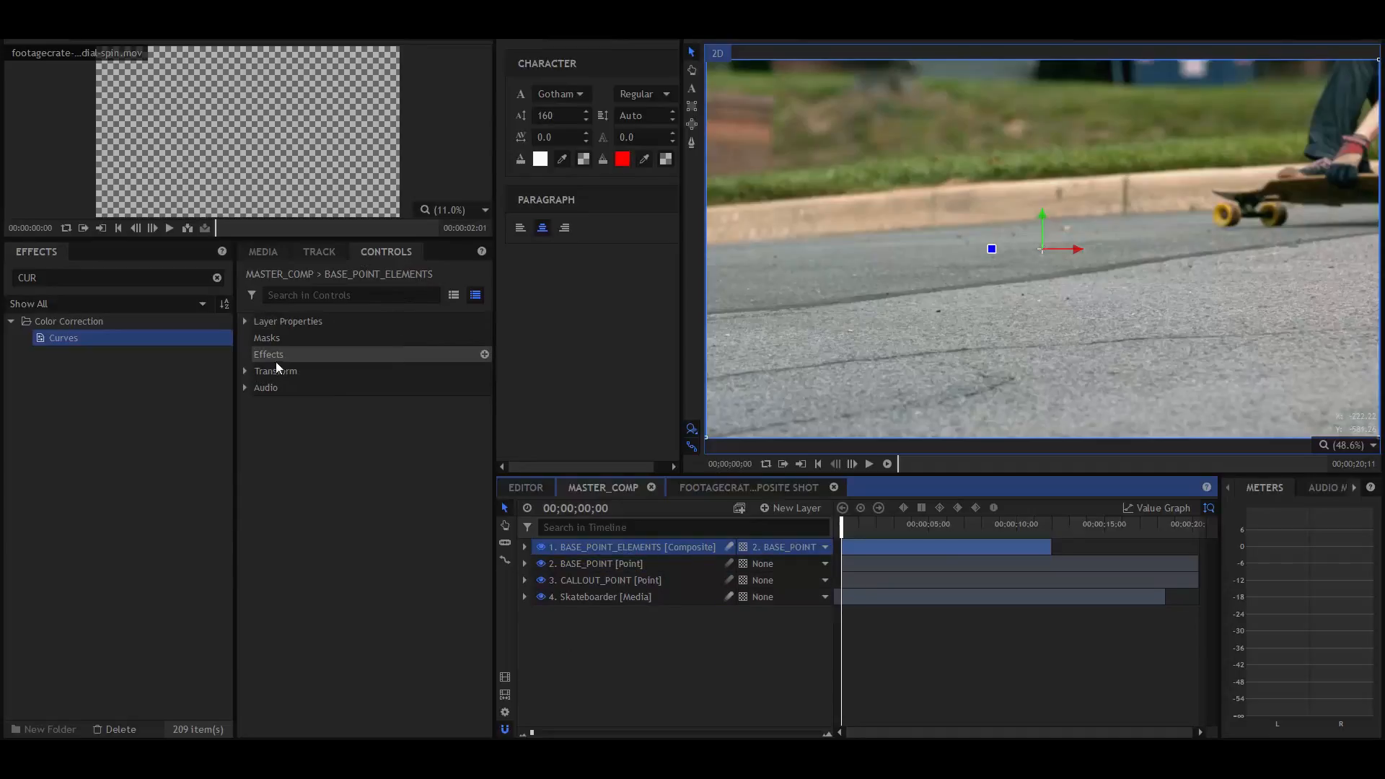
pyautogui.click(274, 370)
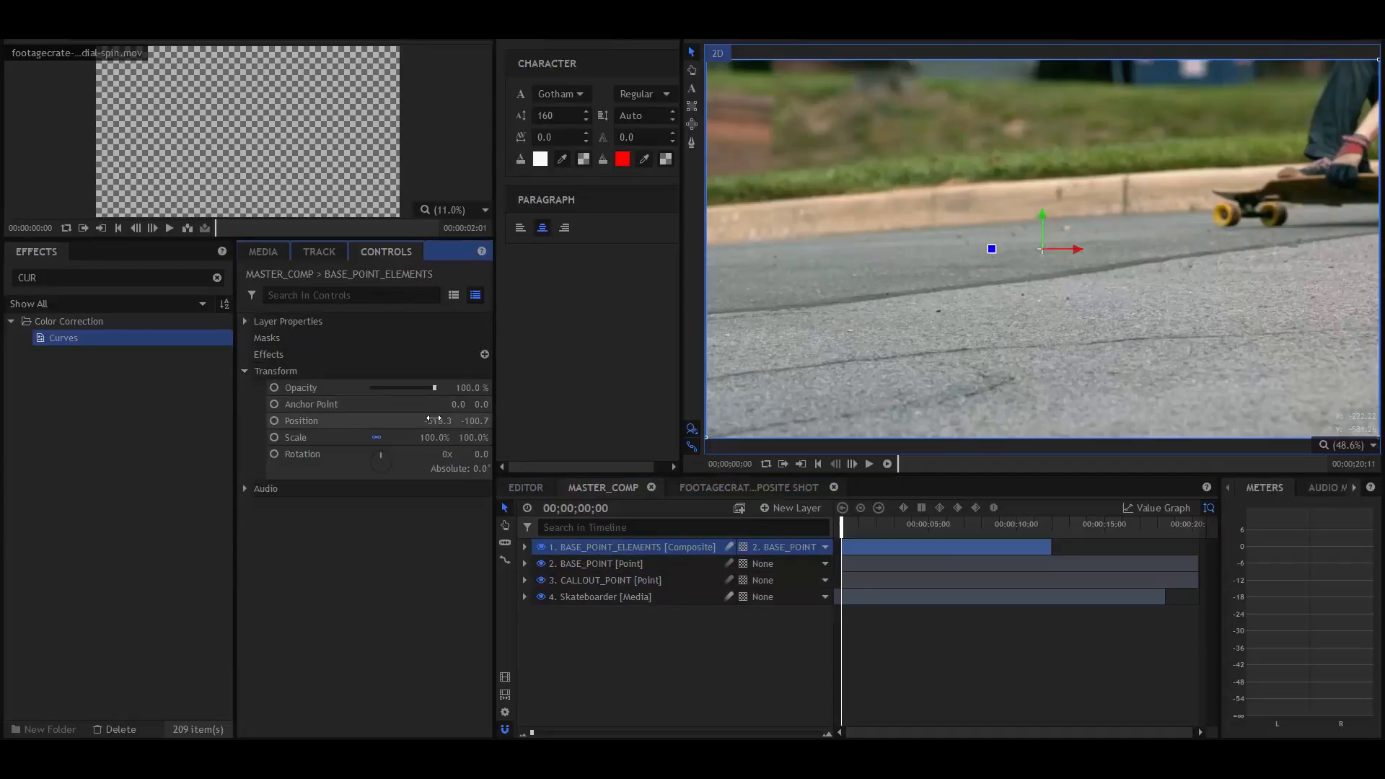
pyautogui.doubleClick(433, 421)
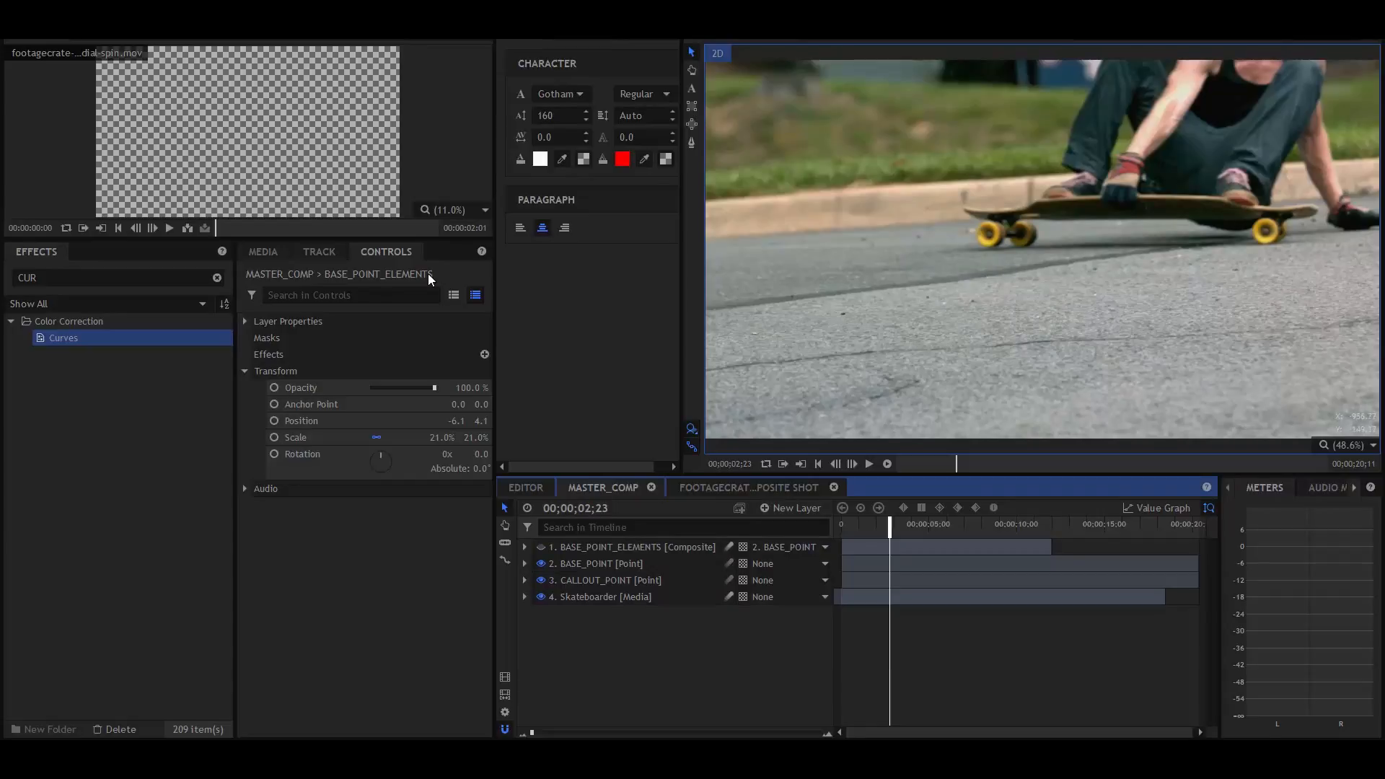
# Nest the second ProductionCrate transition clip as a 14-second composite shot, CALLOUT_ELEMENTS
pyautogui.click(262, 252)
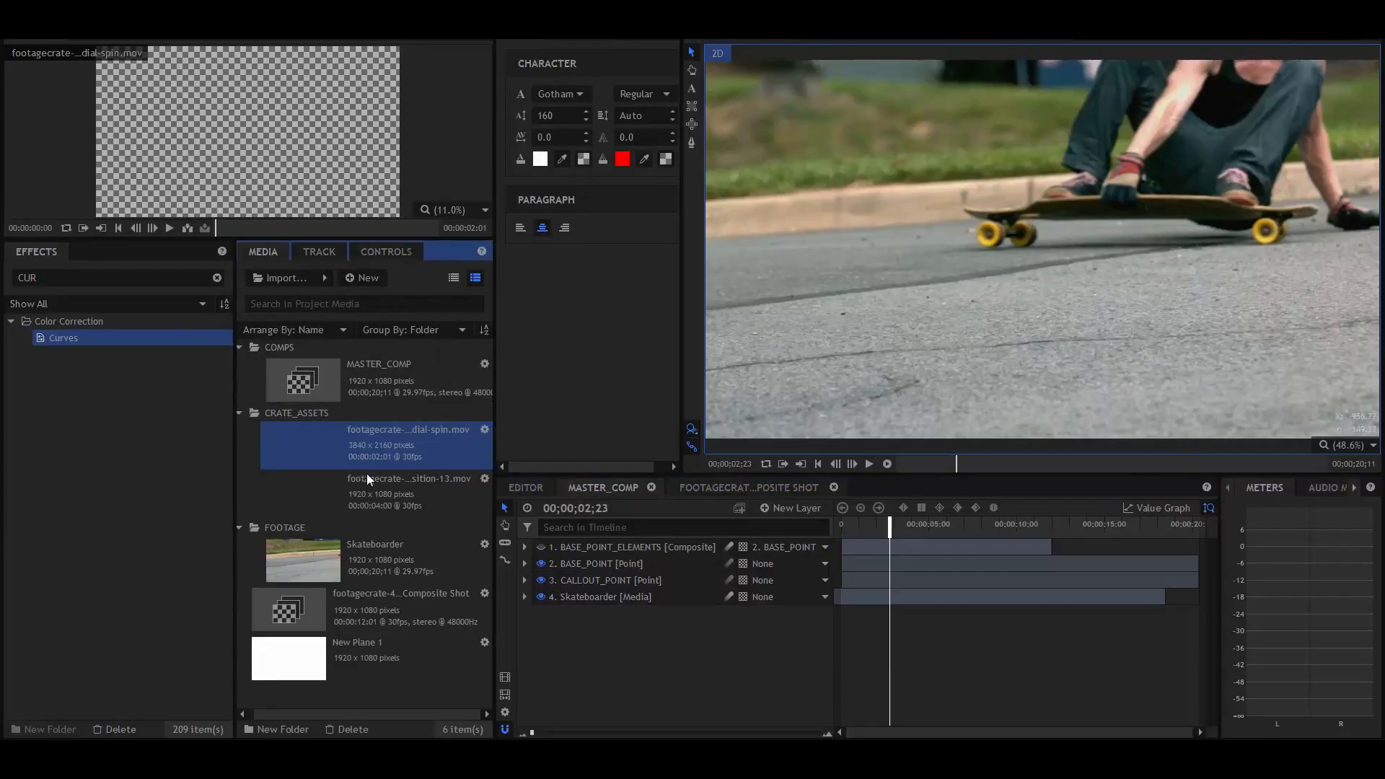
pyautogui.click(411, 477)
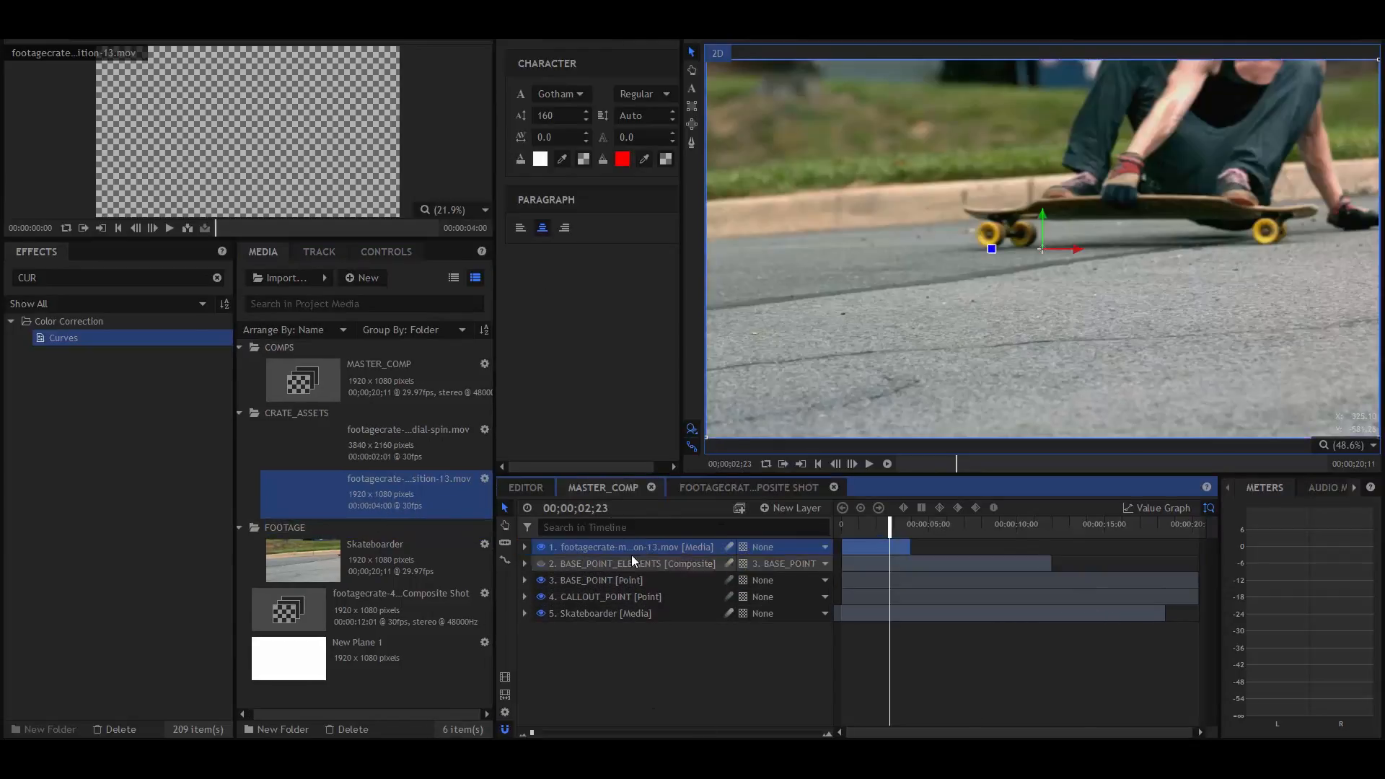
pyautogui.rightClick(632, 546)
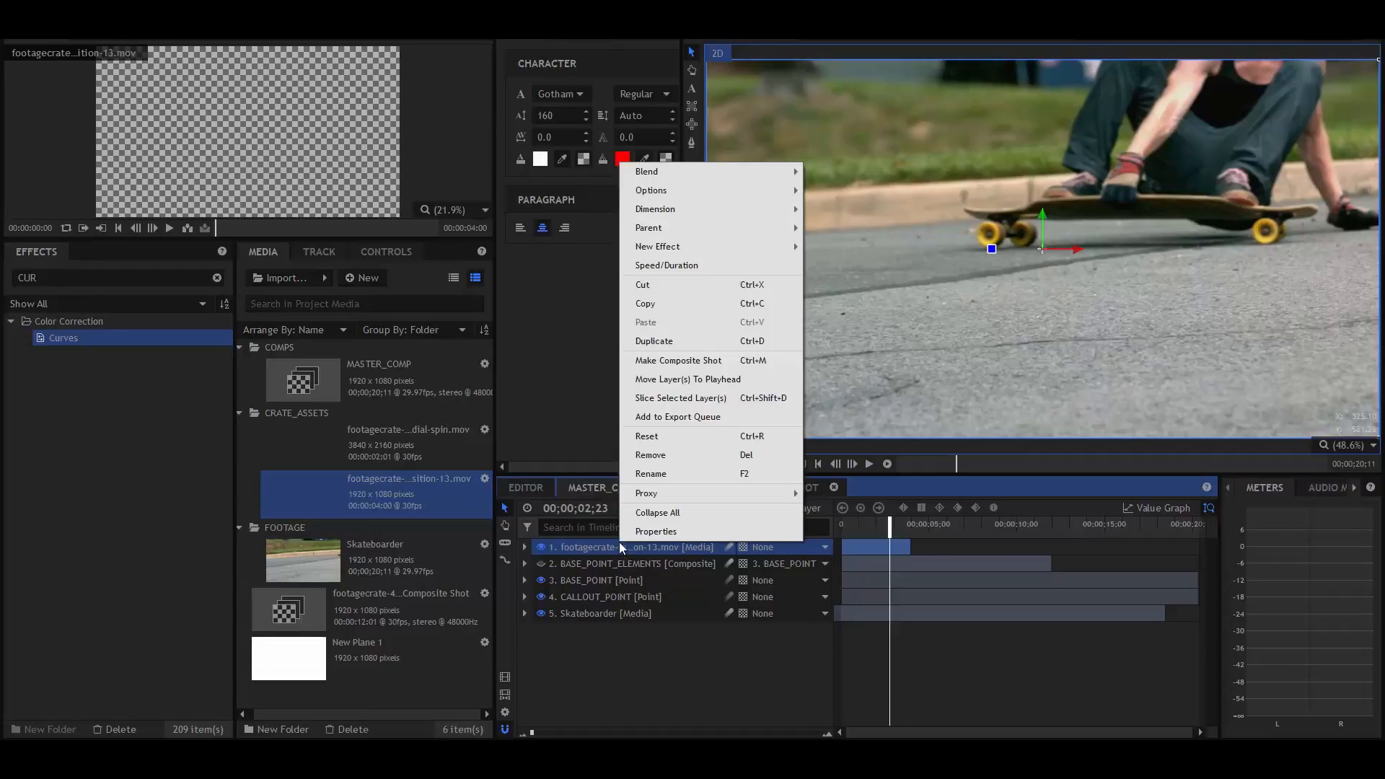
pyautogui.moveTo(747, 366)
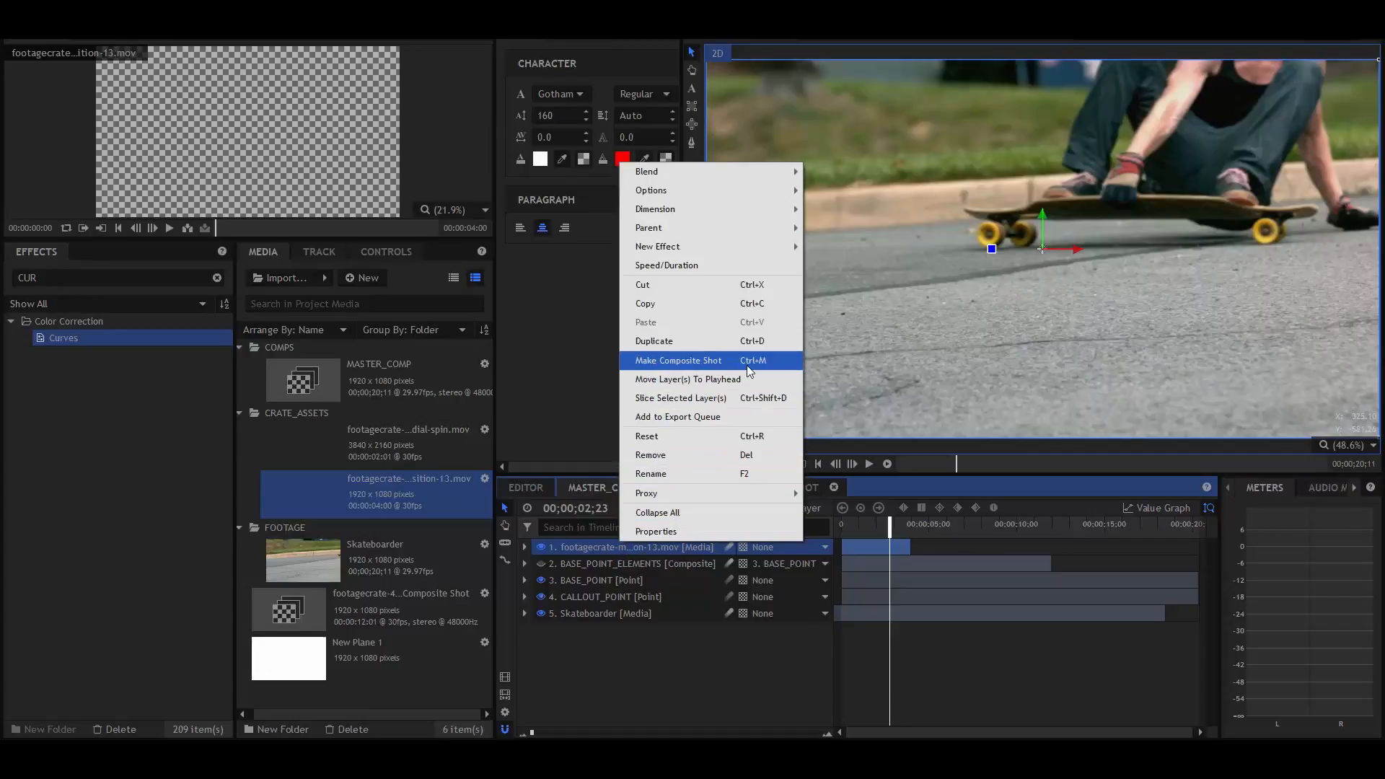
pyautogui.click(677, 361)
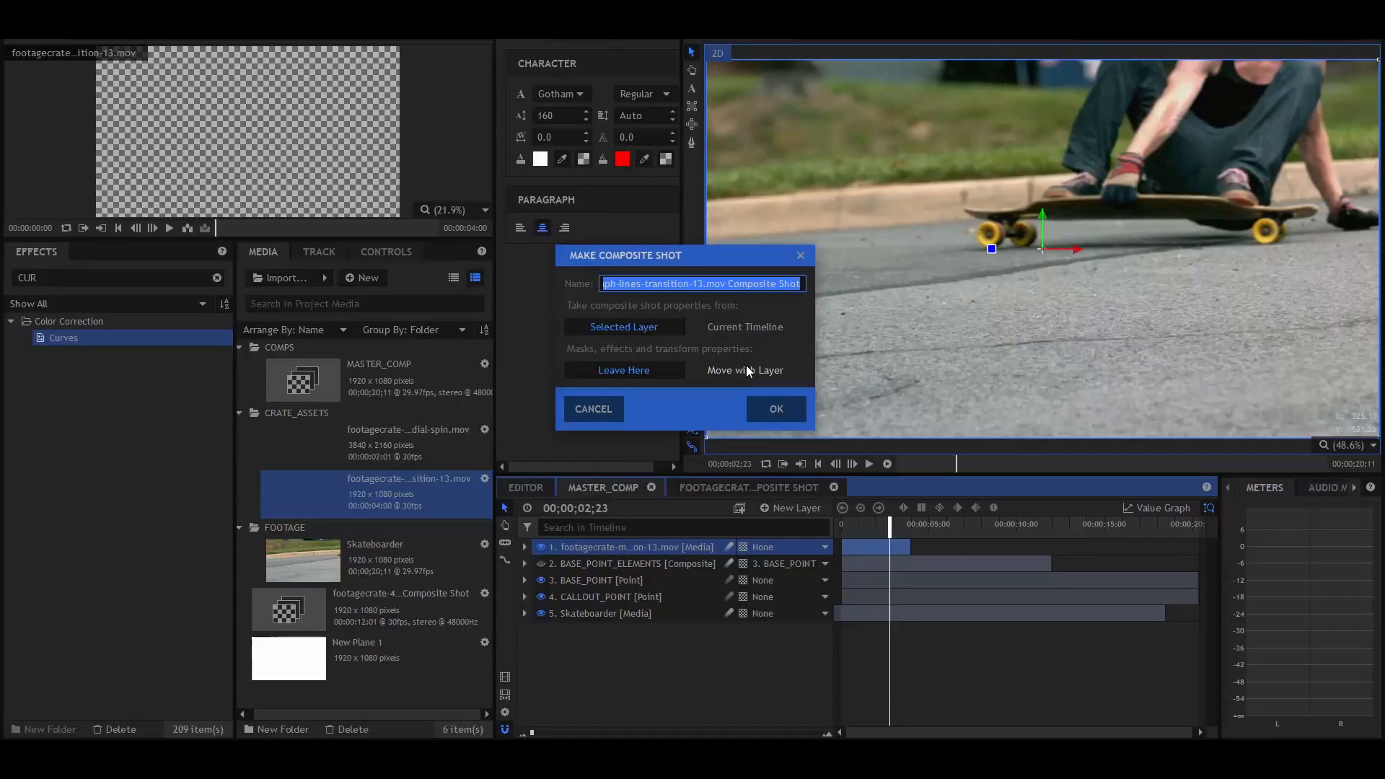
pyautogui.write('CALLOUT')
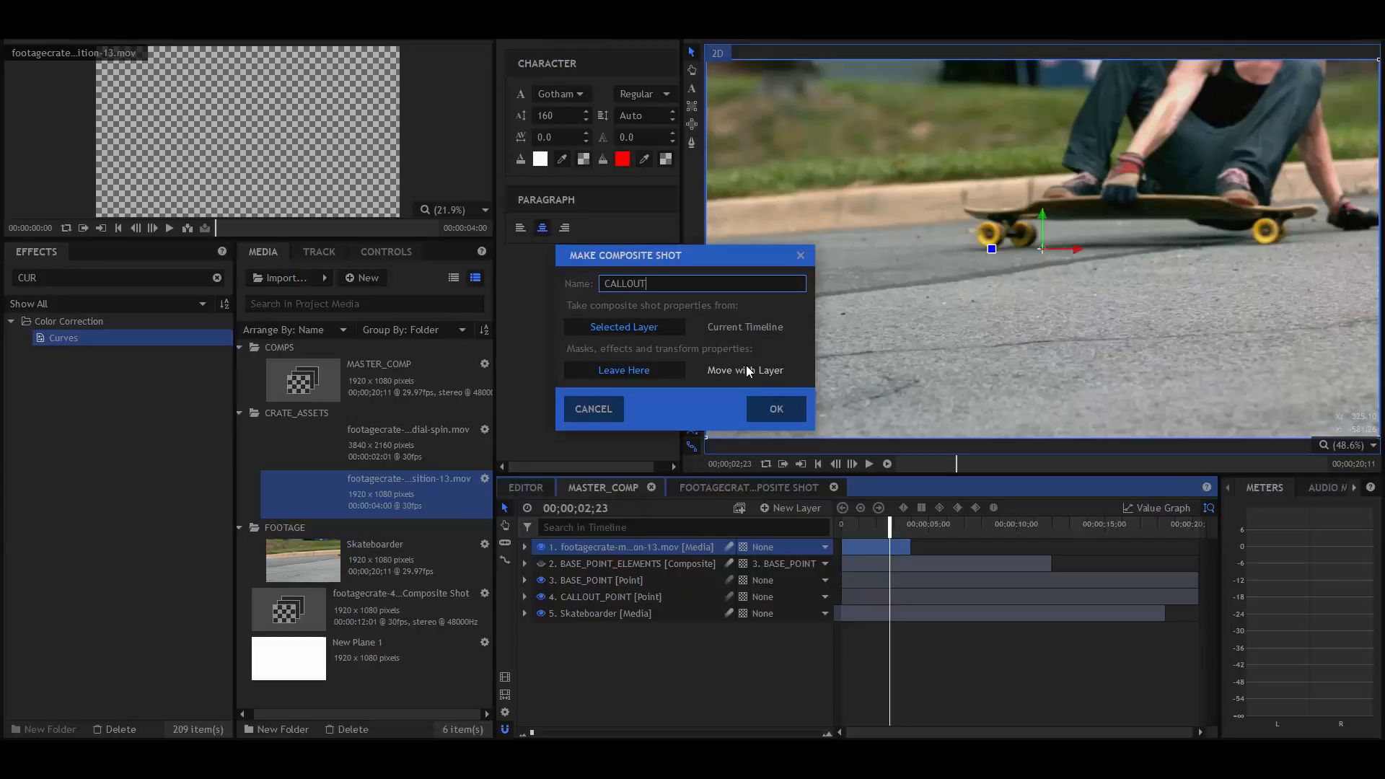
pyautogui.click(775, 409)
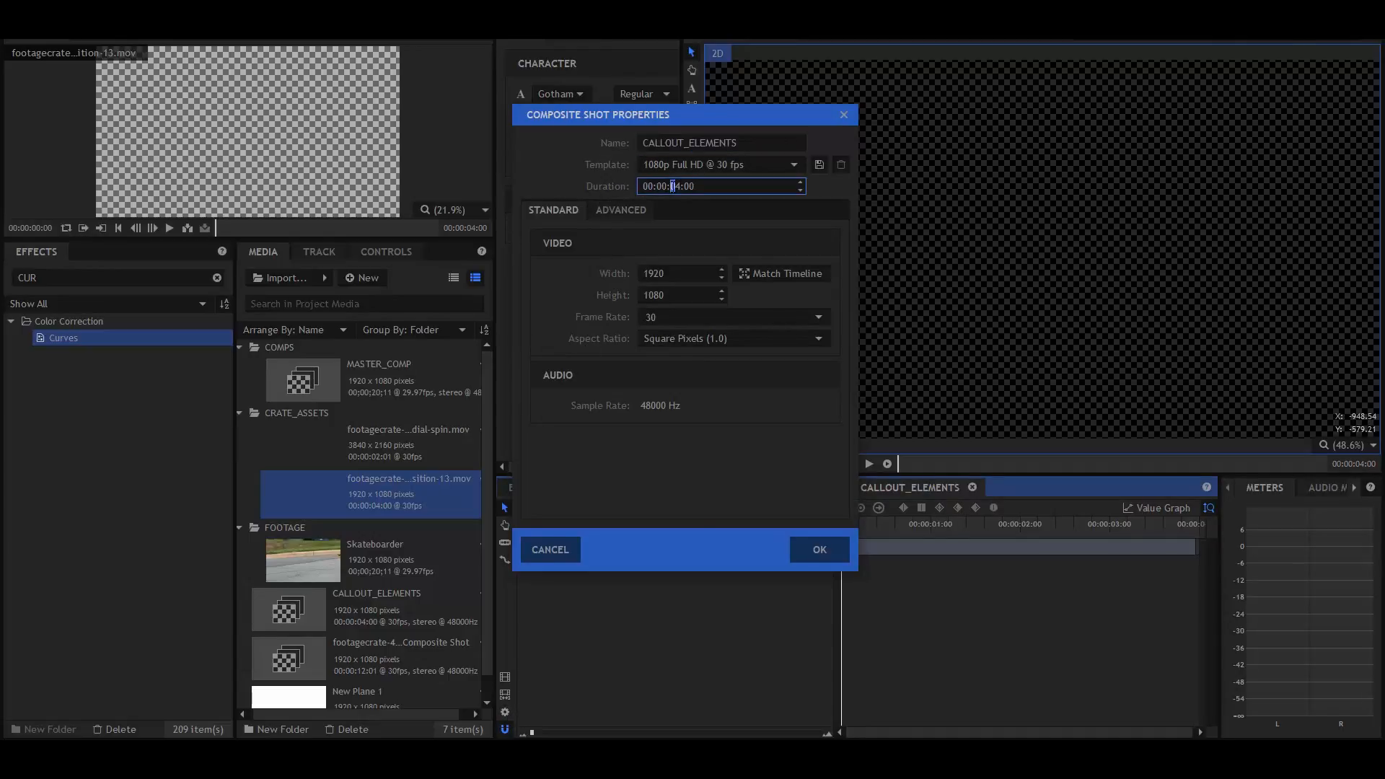
pyautogui.click(817, 548)
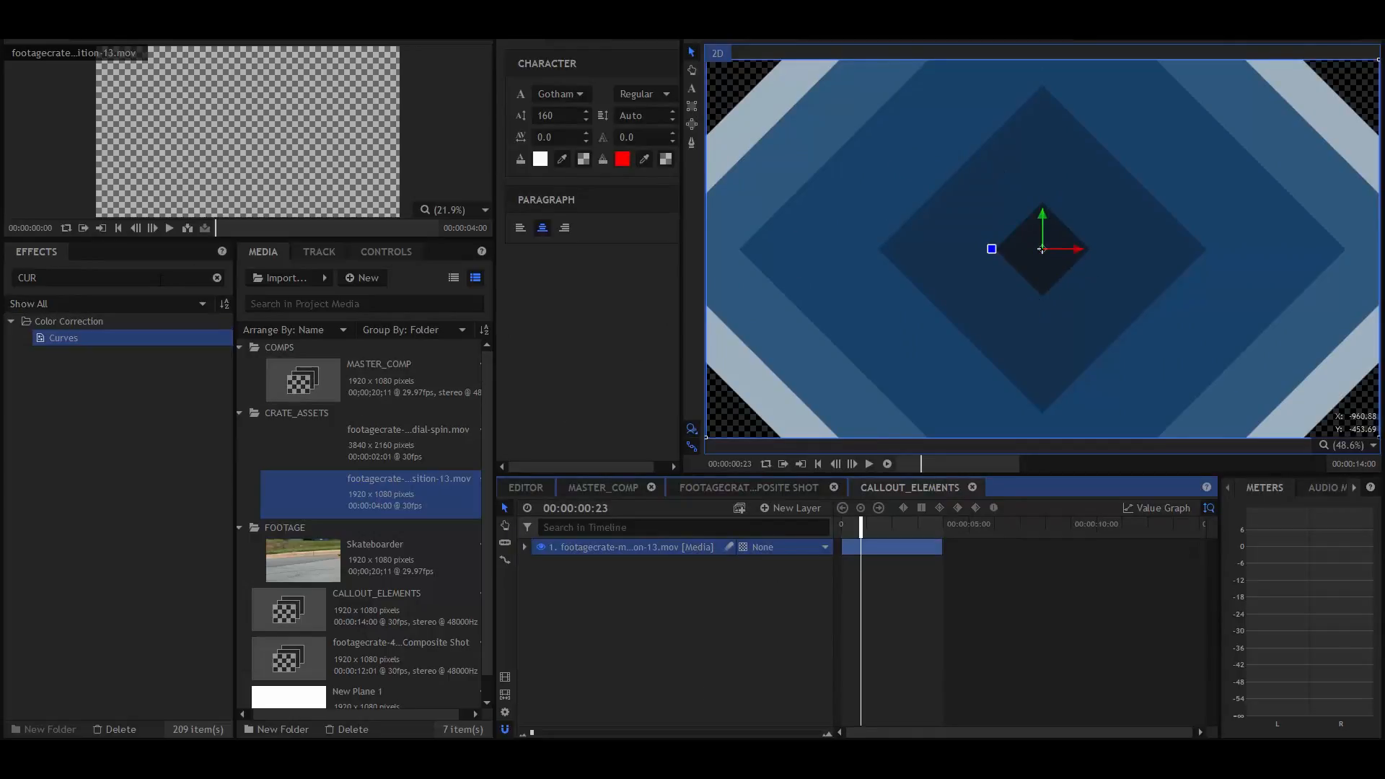
# Apply Hue, Saturation & Lightness to the transition layer with saturation -100, lightness 56
pyautogui.write('HUE')
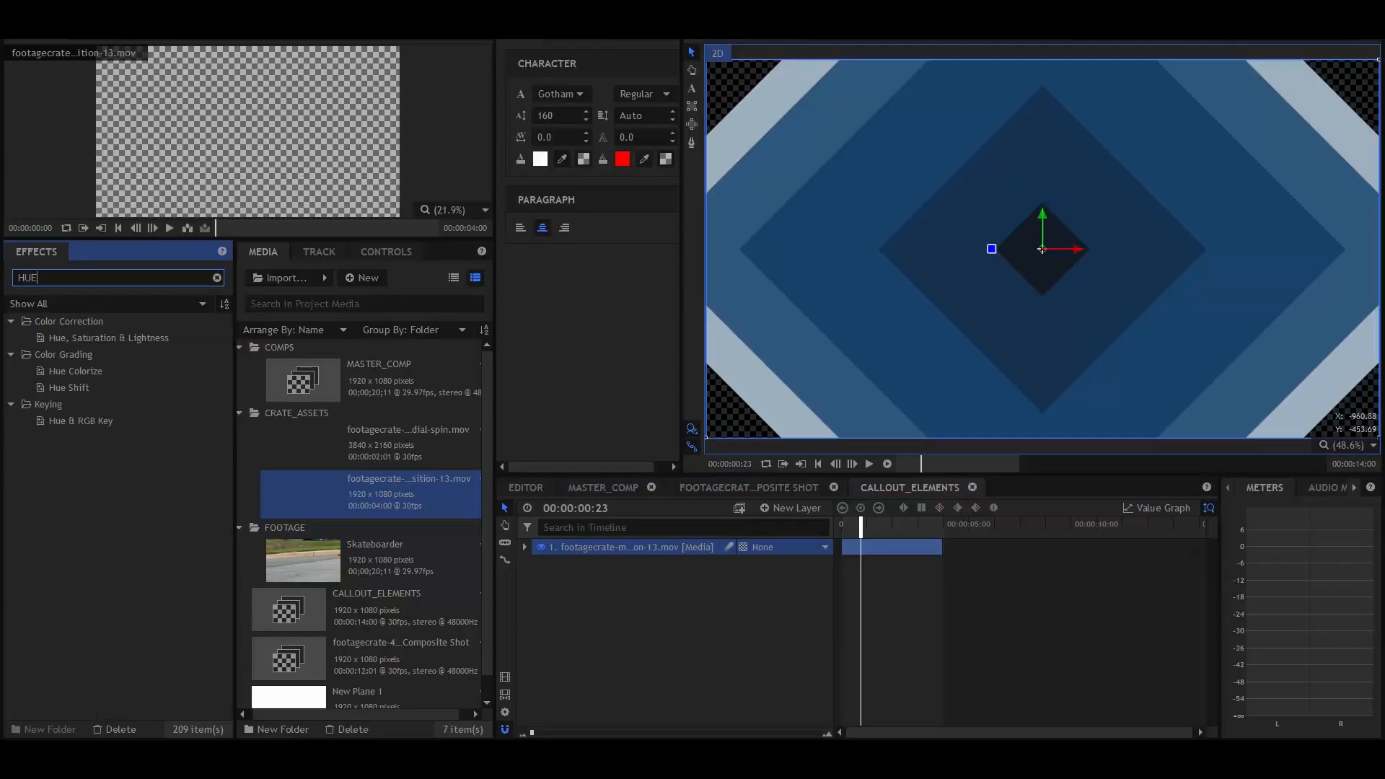
pyautogui.click(107, 338)
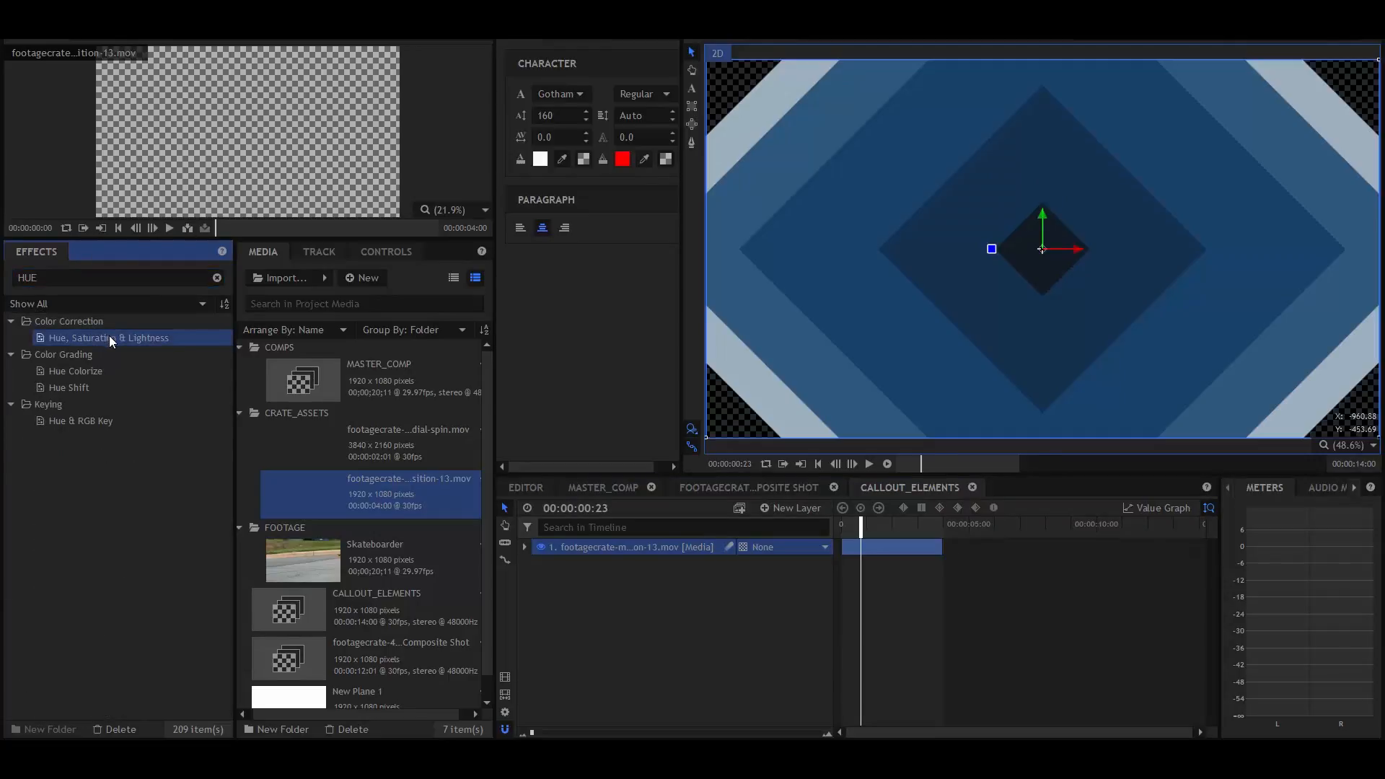
pyautogui.click(523, 546)
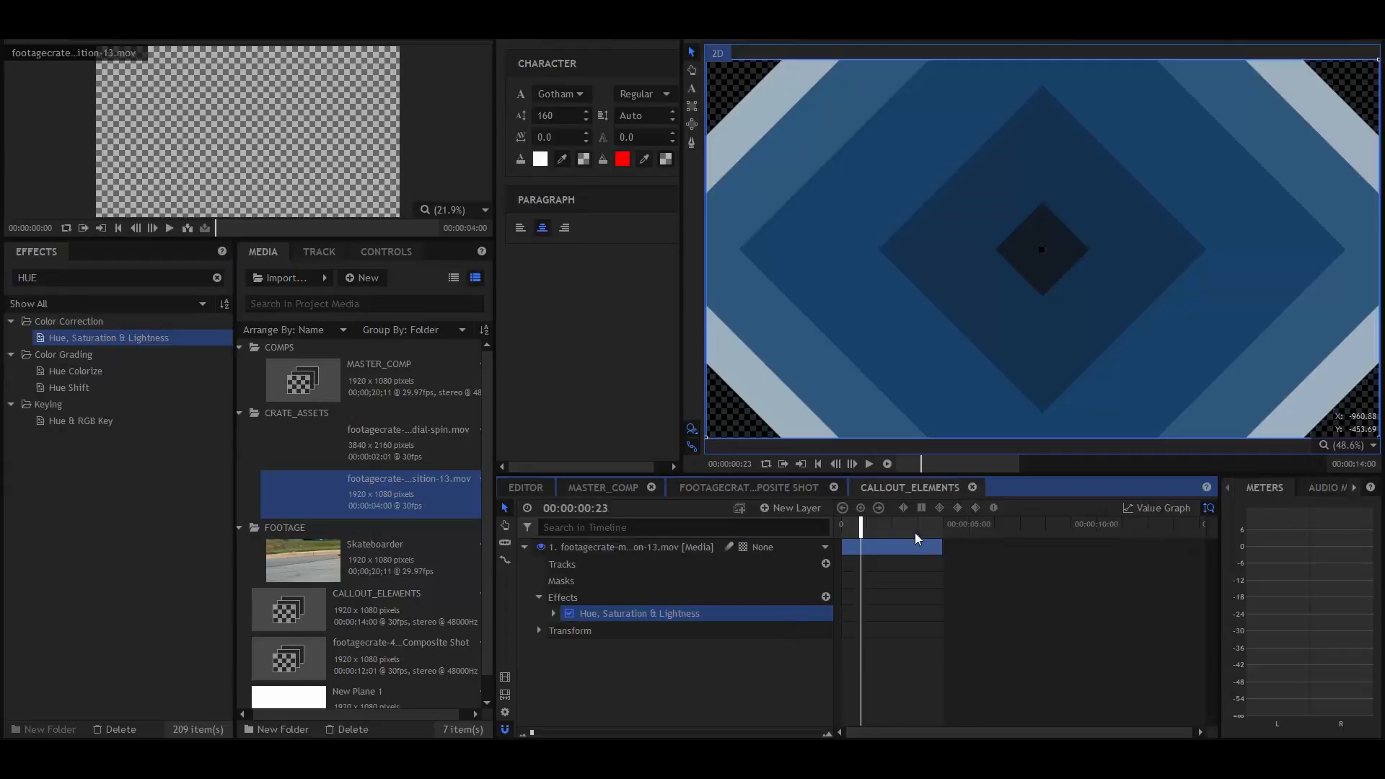
pyautogui.click(386, 251)
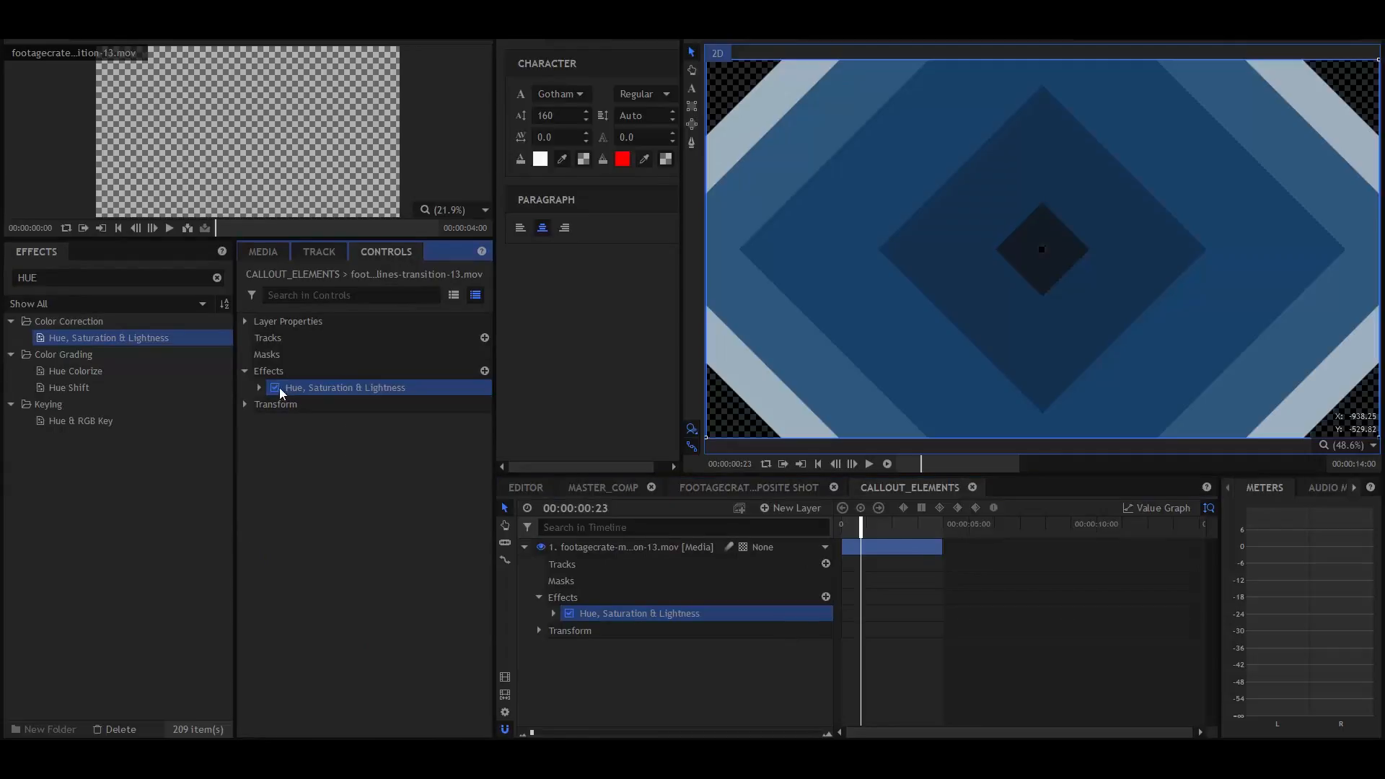
pyautogui.click(259, 388)
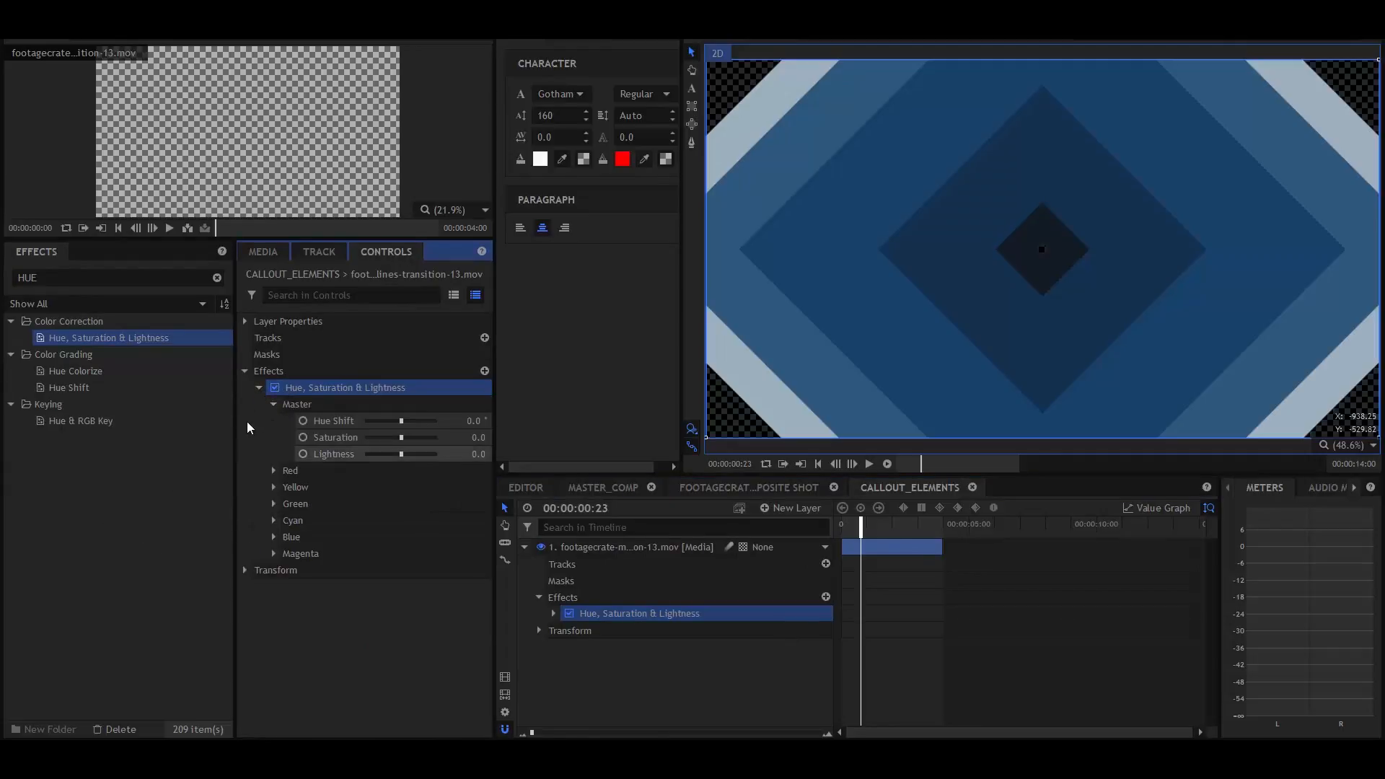
pyautogui.moveTo(401, 437); pyautogui.dragTo(396, 437)
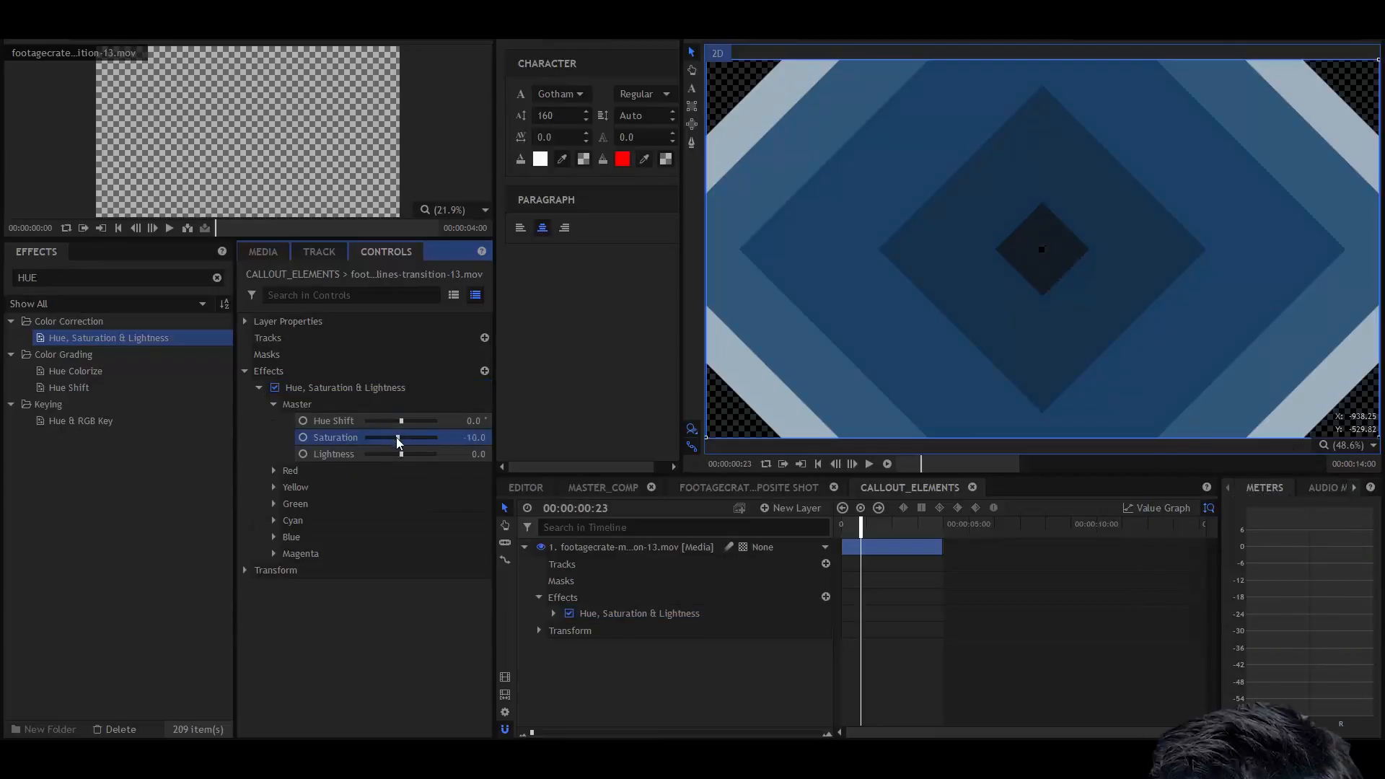
pyautogui.moveTo(400, 437); pyautogui.dragTo(366, 437)
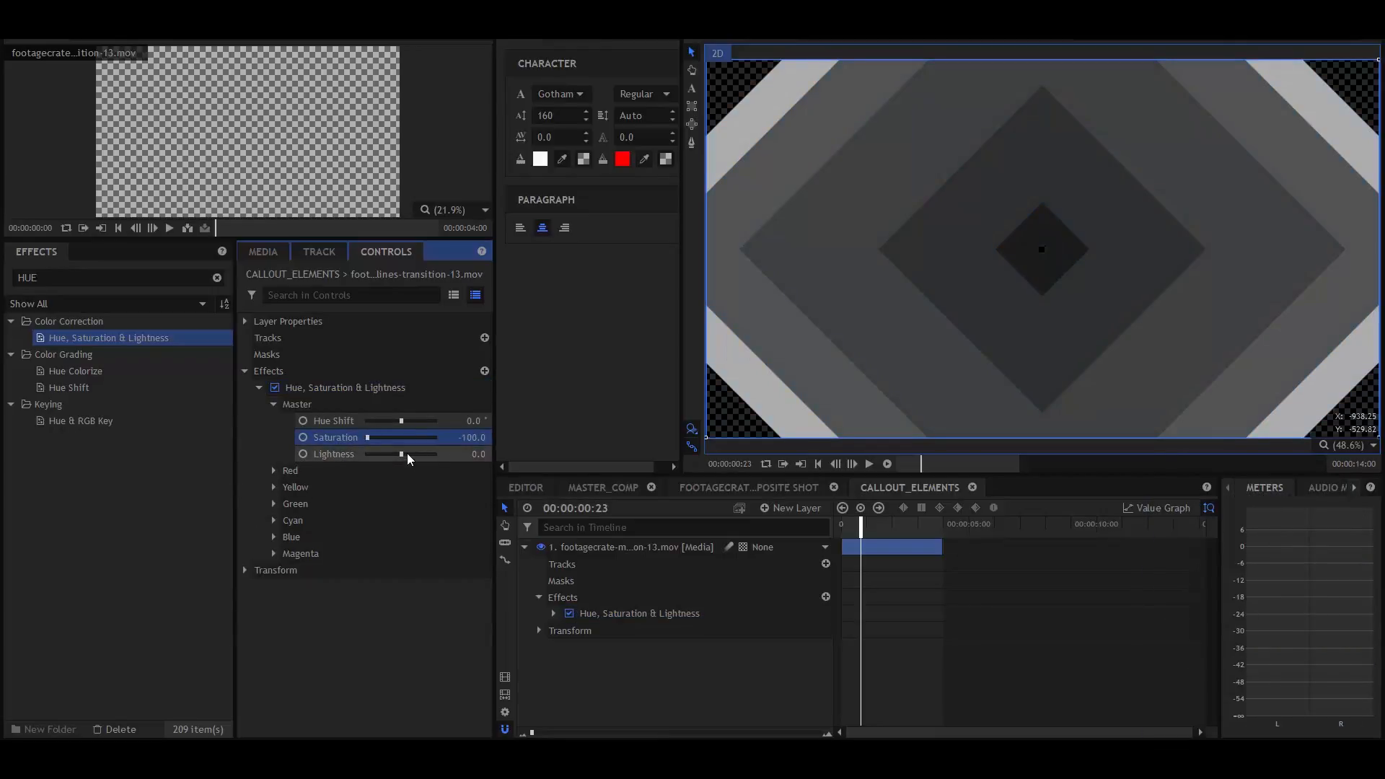
pyautogui.moveTo(367, 454); pyautogui.dragTo(411, 453)
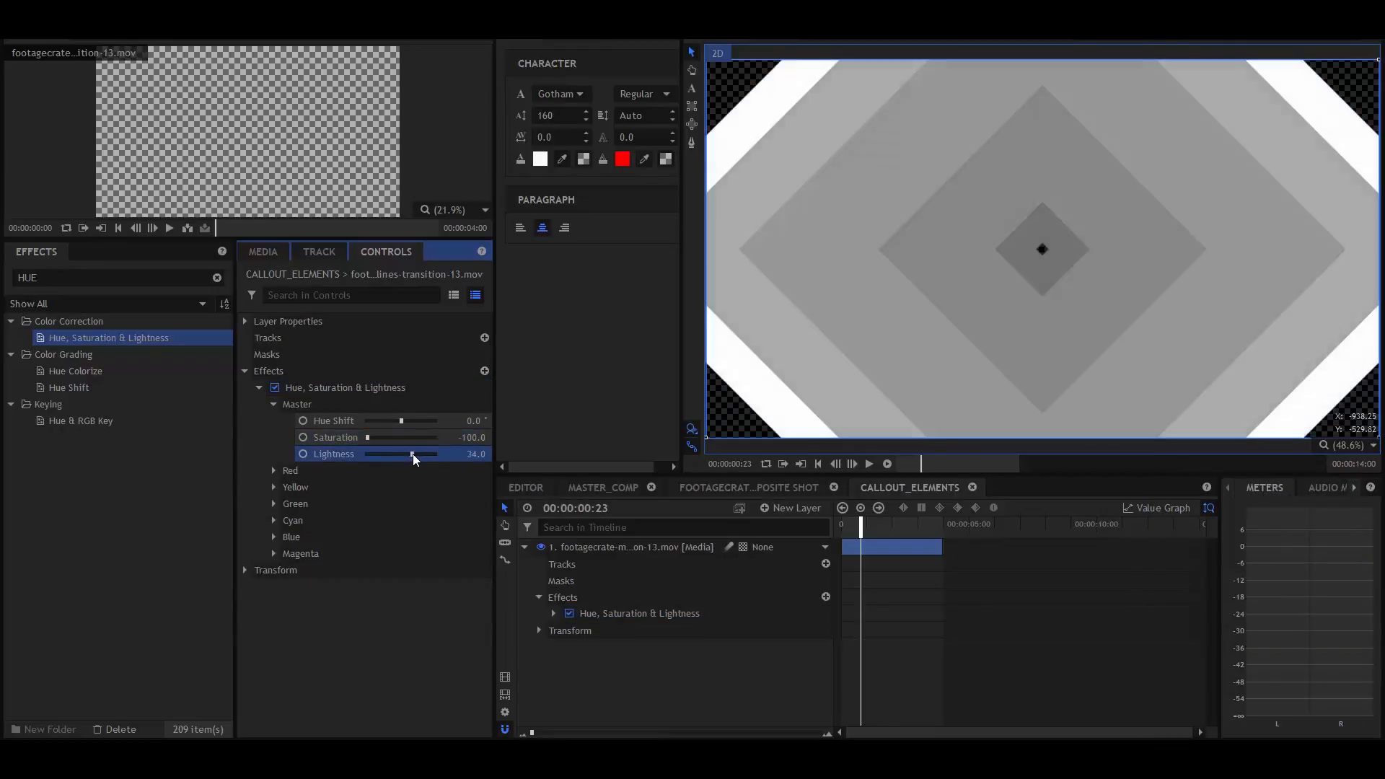
pyautogui.moveTo(410, 454); pyautogui.dragTo(420, 454)
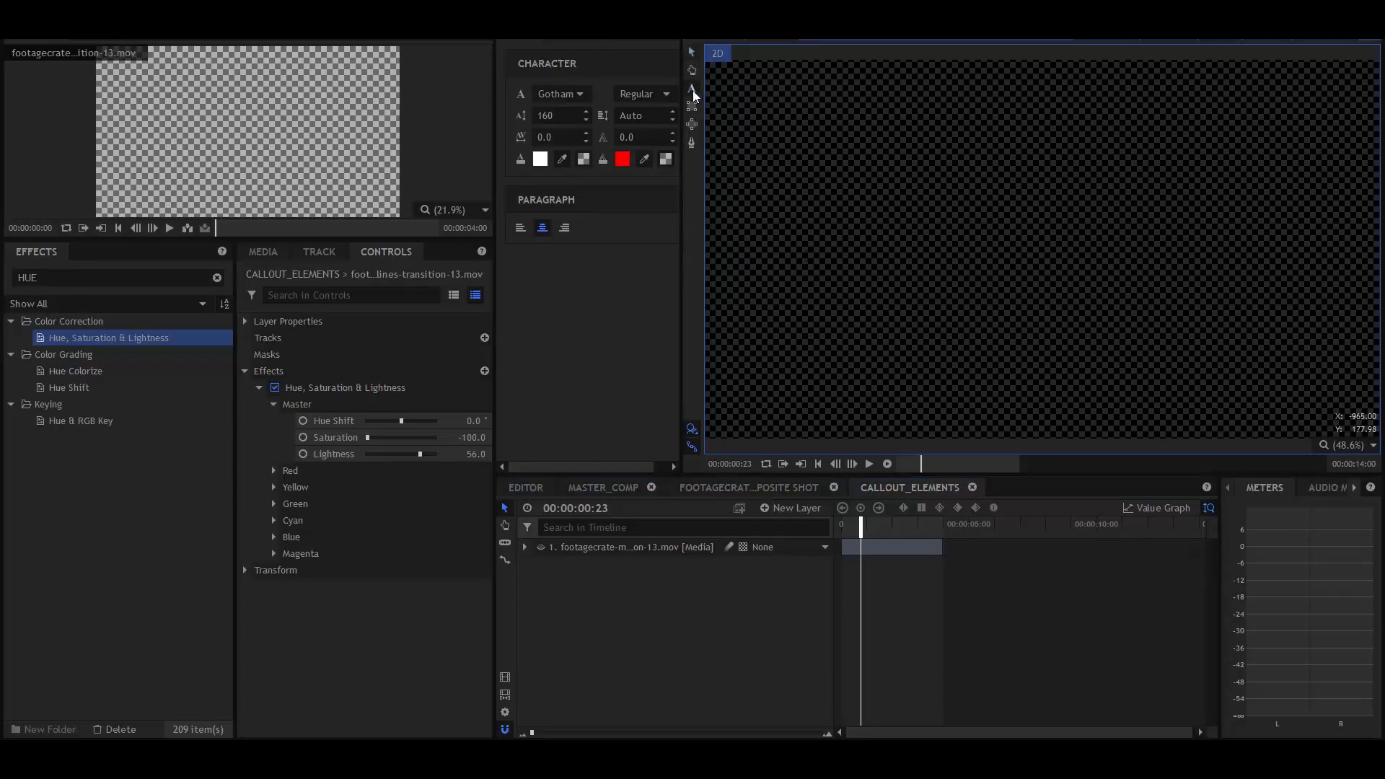
# Create a 1920x400 text layer reading 'MAKE IT AWESOME.' at size 184
pyautogui.click(692, 90)
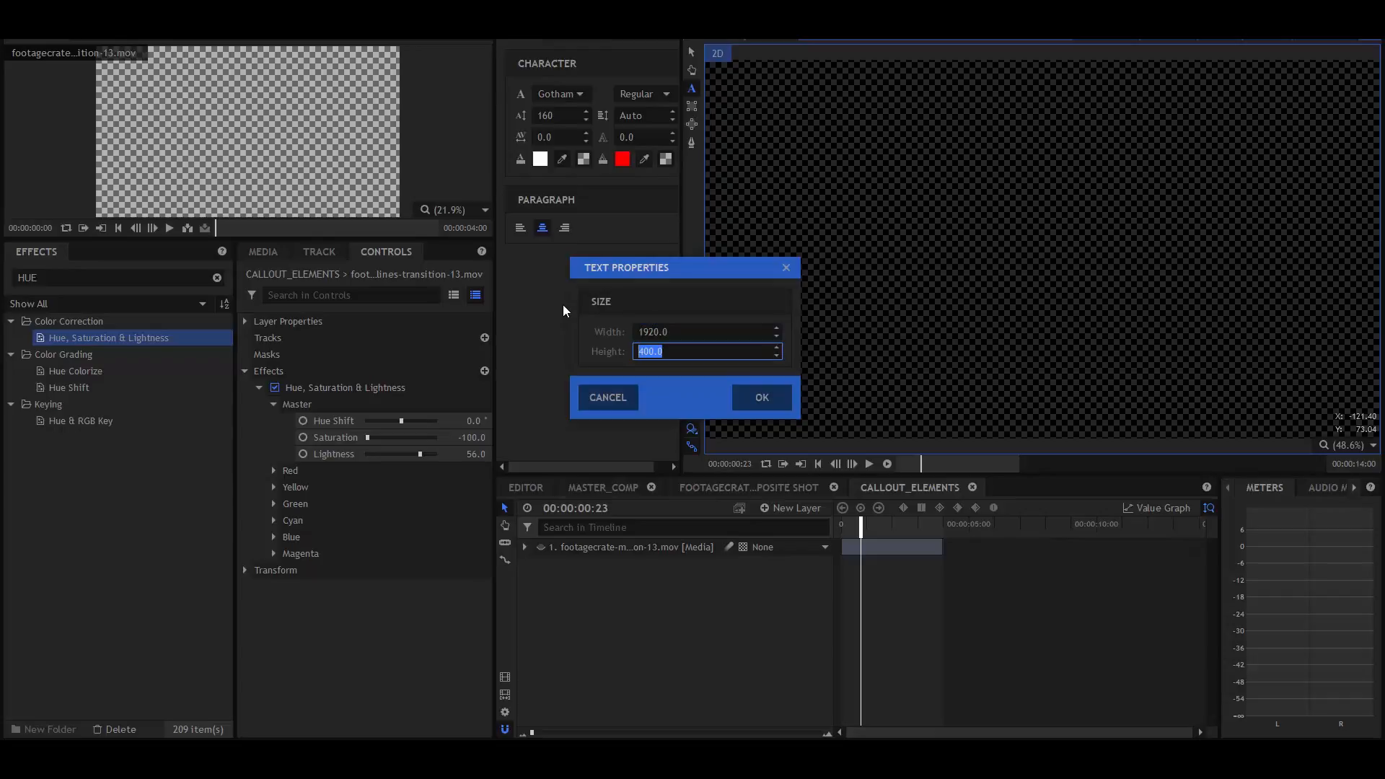
pyautogui.click(760, 396)
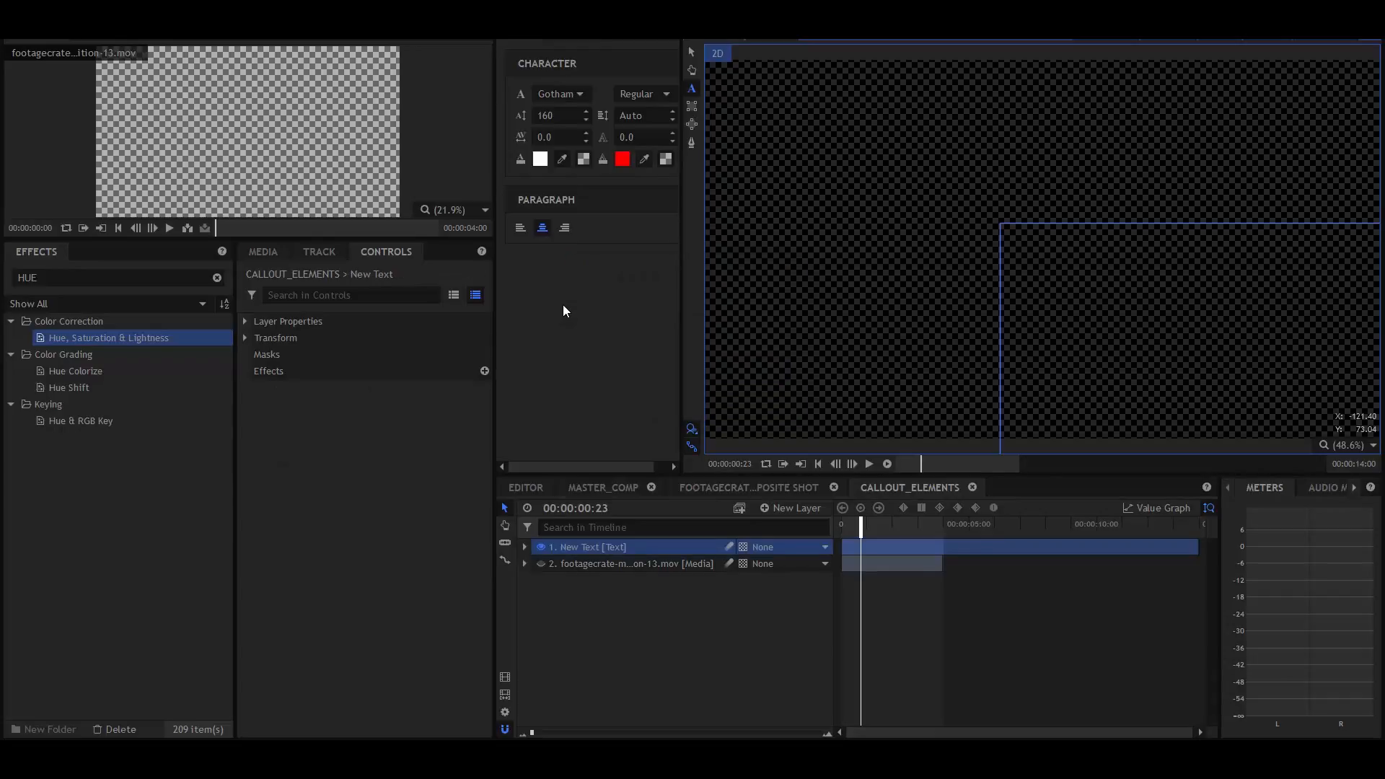
pyautogui.click(244, 338)
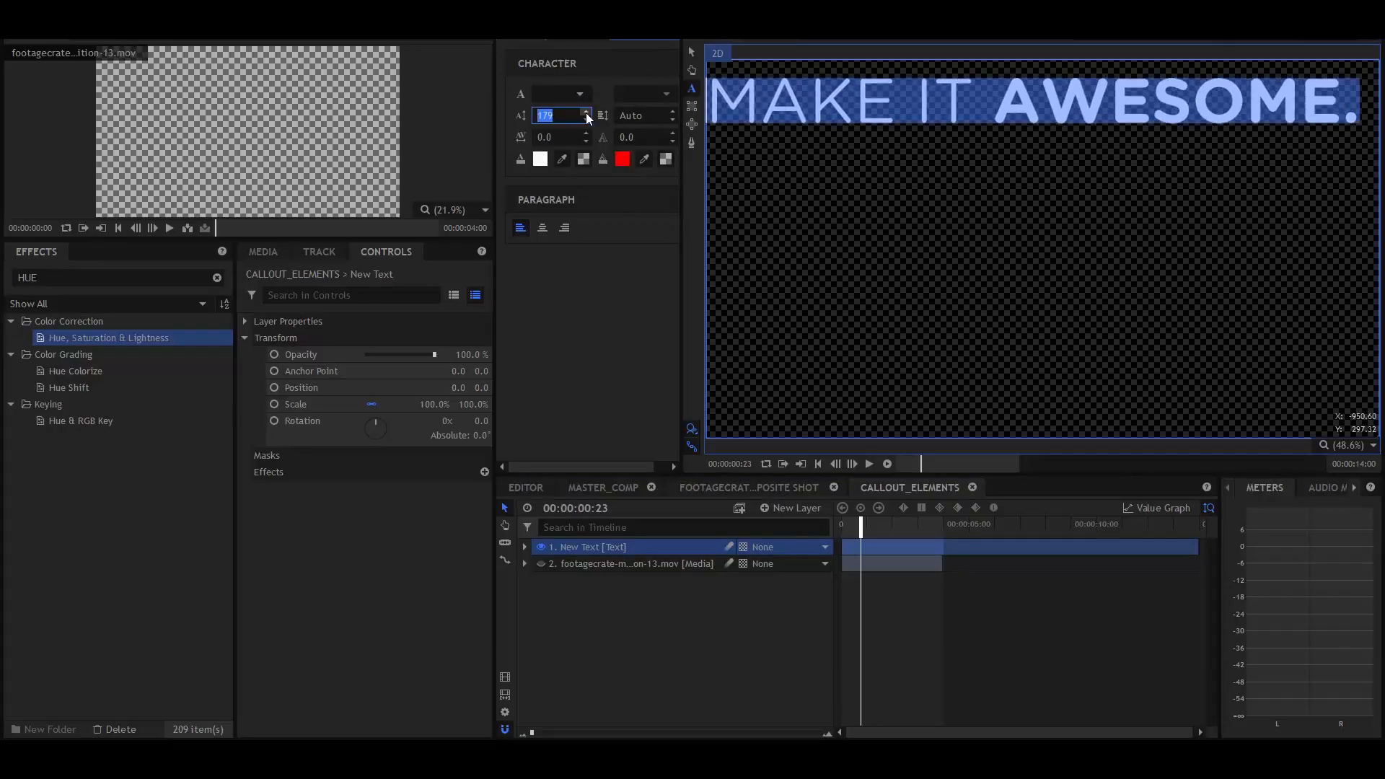
pyautogui.write('184')
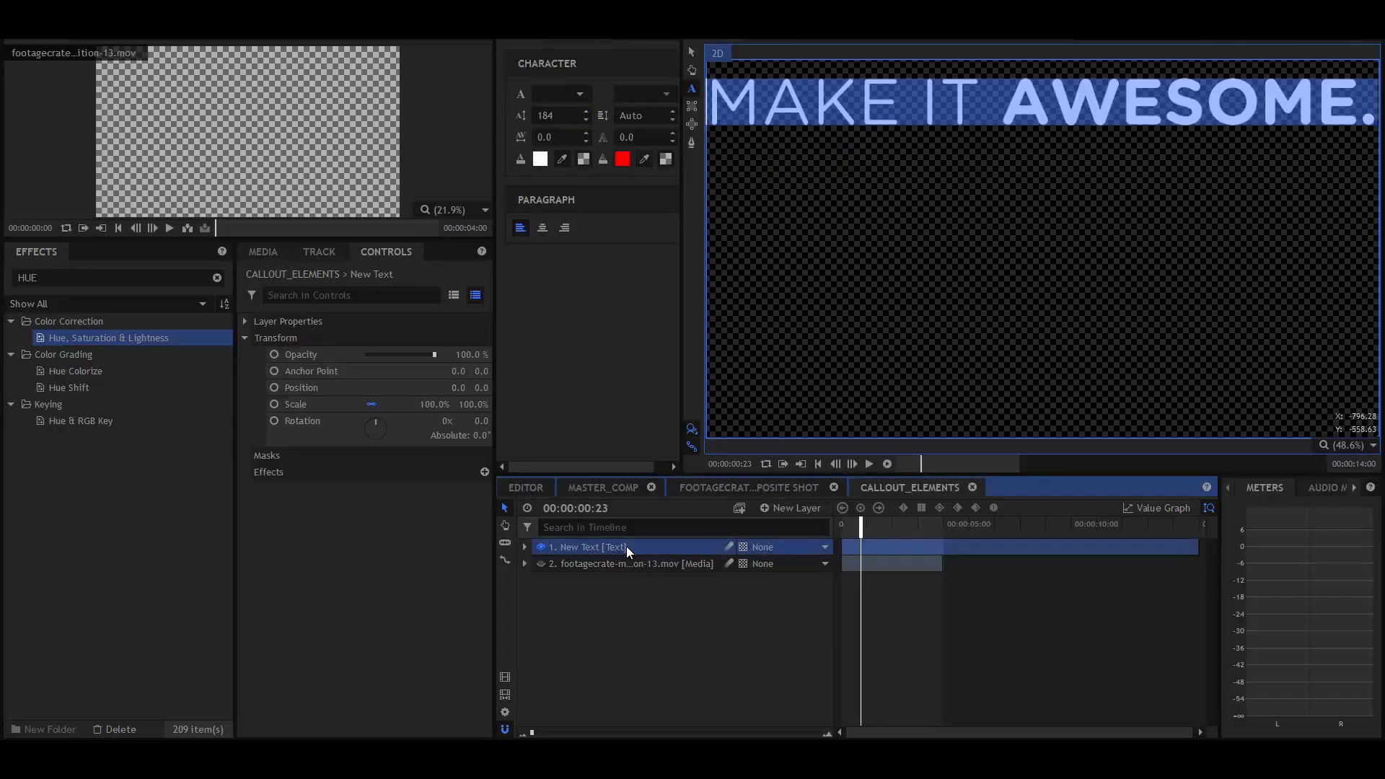
pyautogui.click(630, 564)
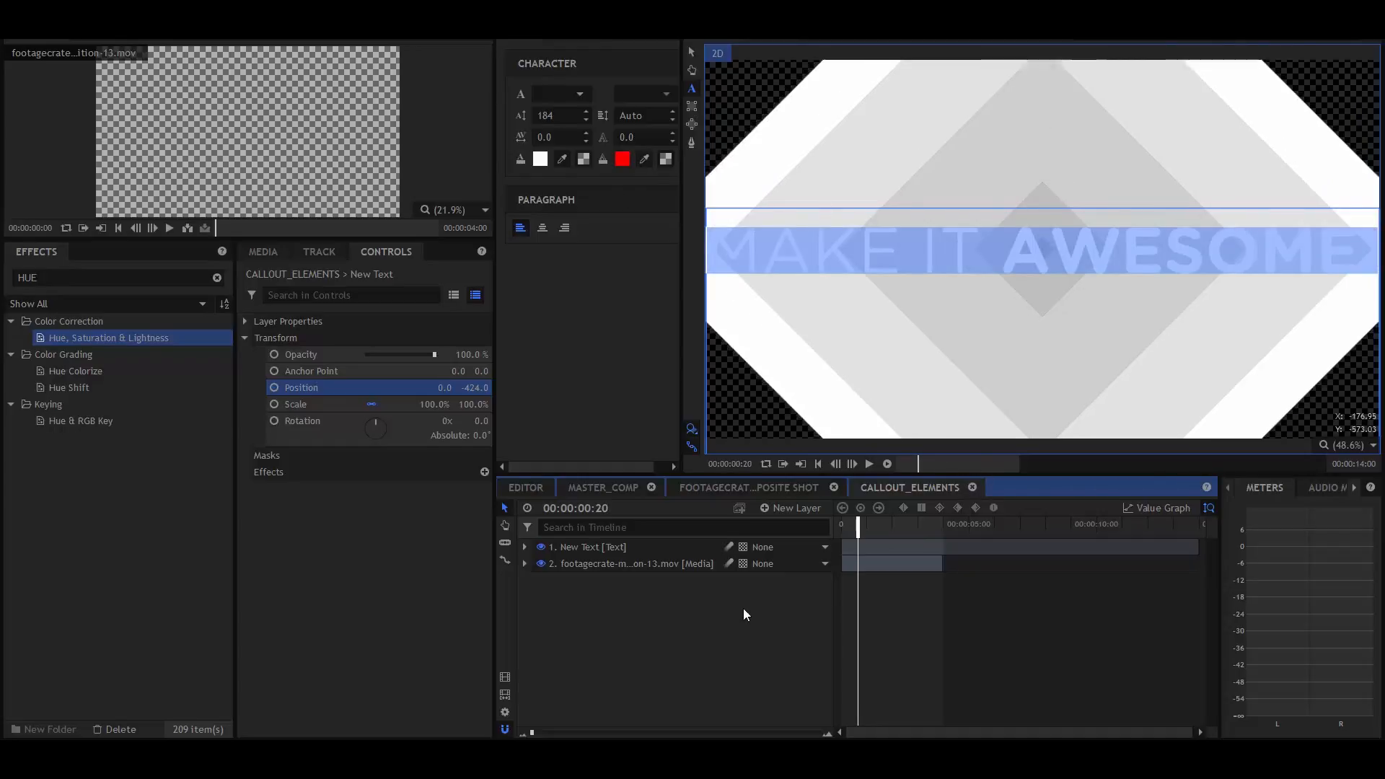
# Move the text layer beneath the grey transition footage layer
pyautogui.click(587, 547)
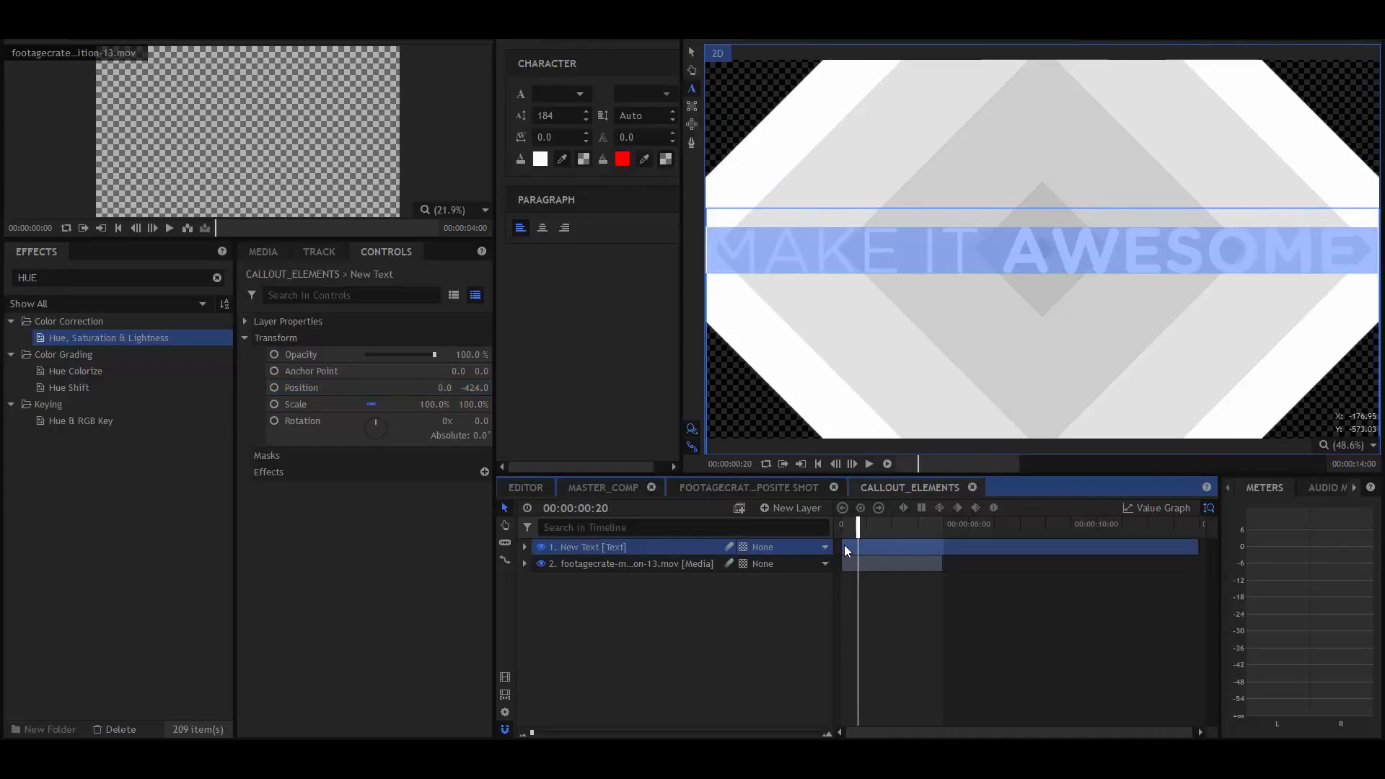
pyautogui.moveTo(843, 546); pyautogui.dragTo(859, 546)
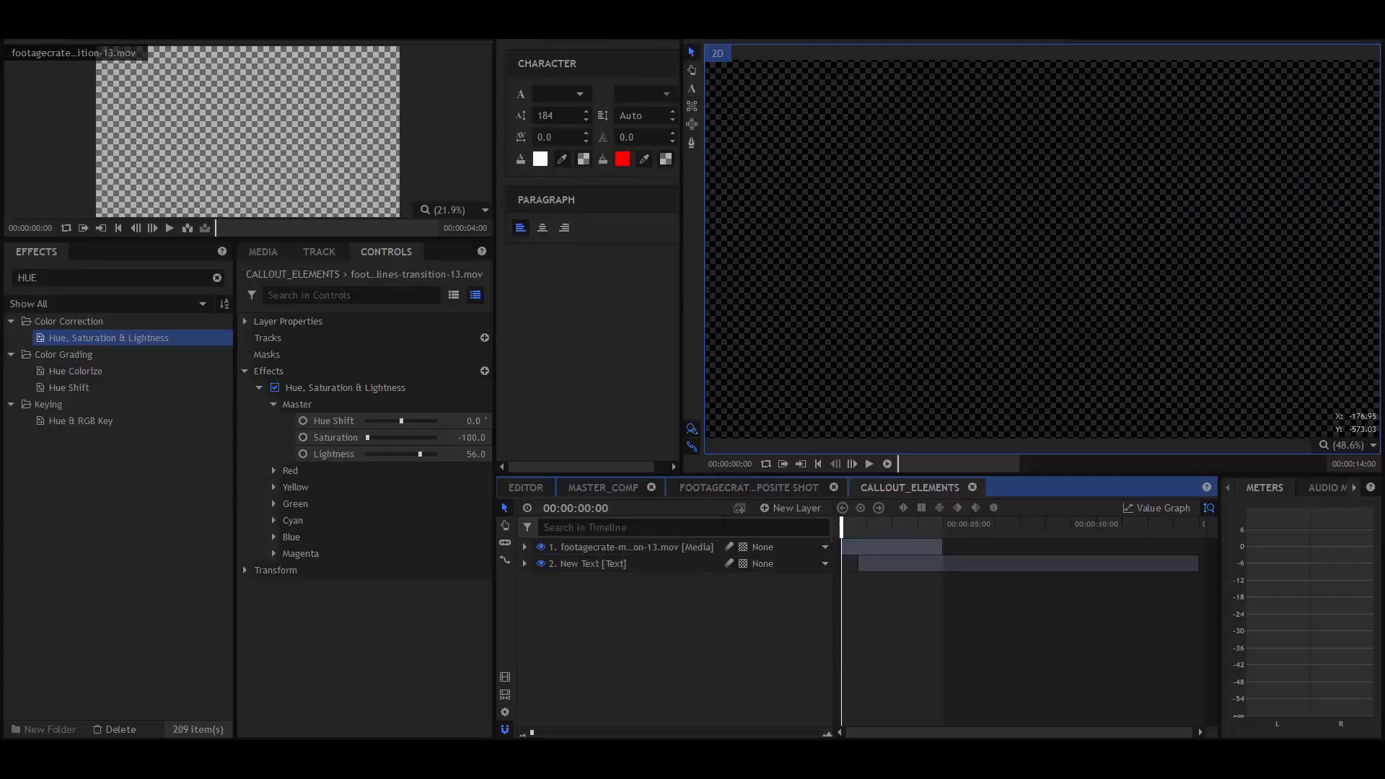
pyautogui.moveTo(930, 196)
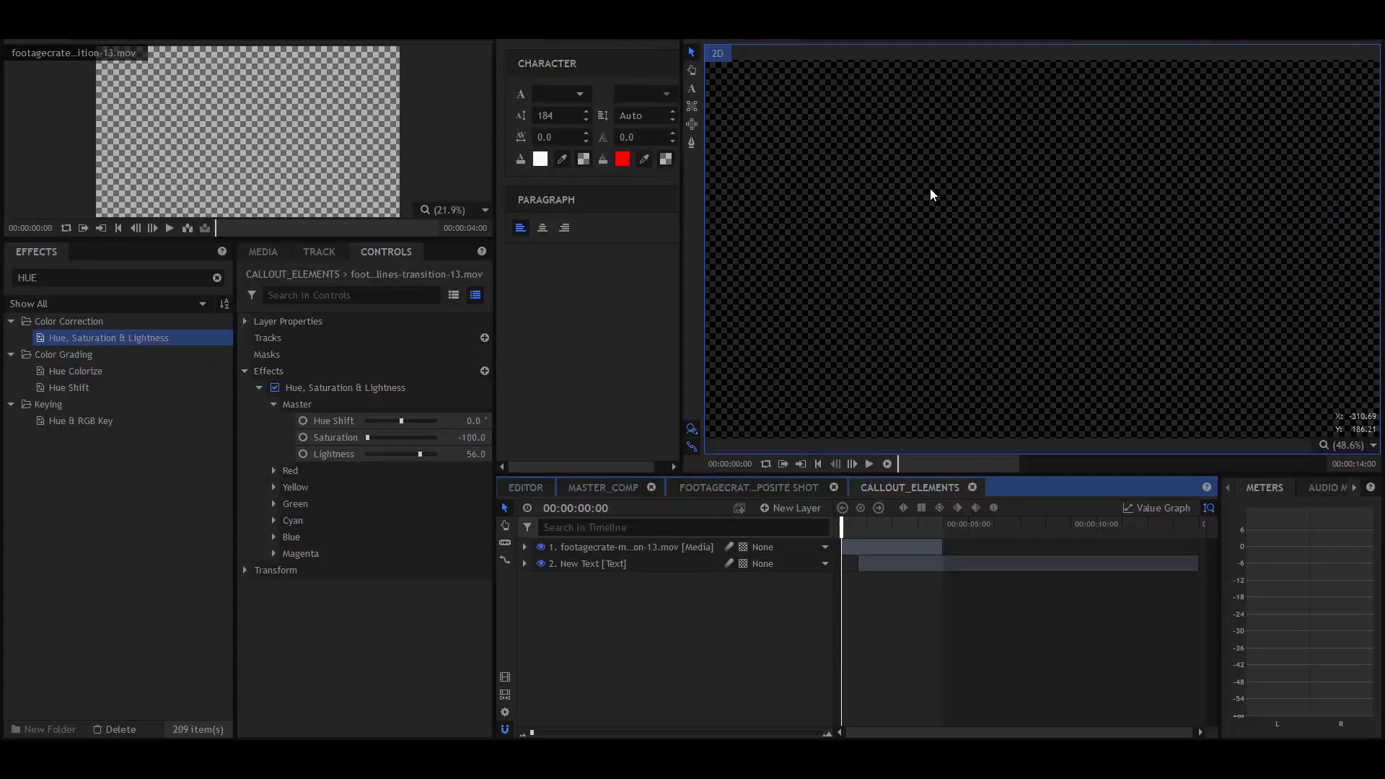
pyautogui.click(868, 463)
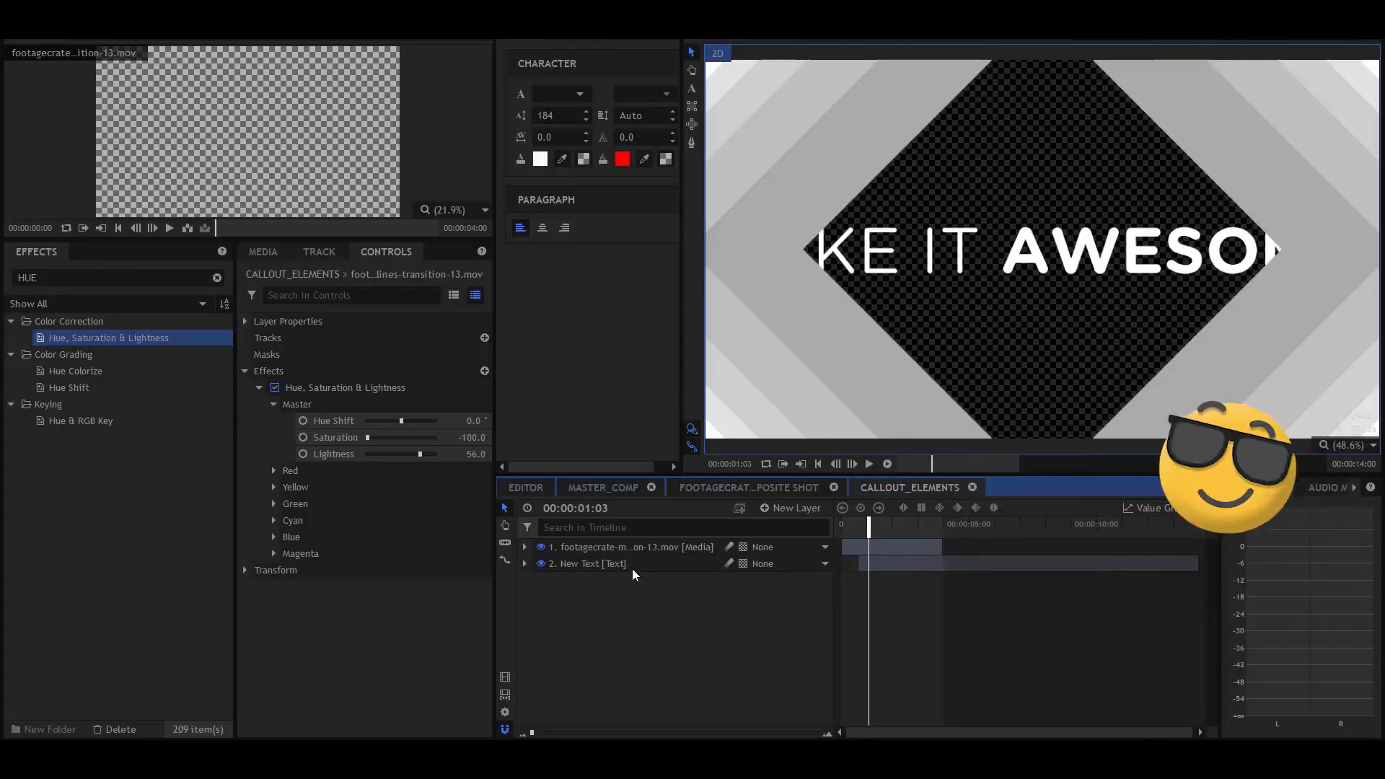
# Mask the transition footage with a rectangle band around the callout text
pyautogui.click(587, 563)
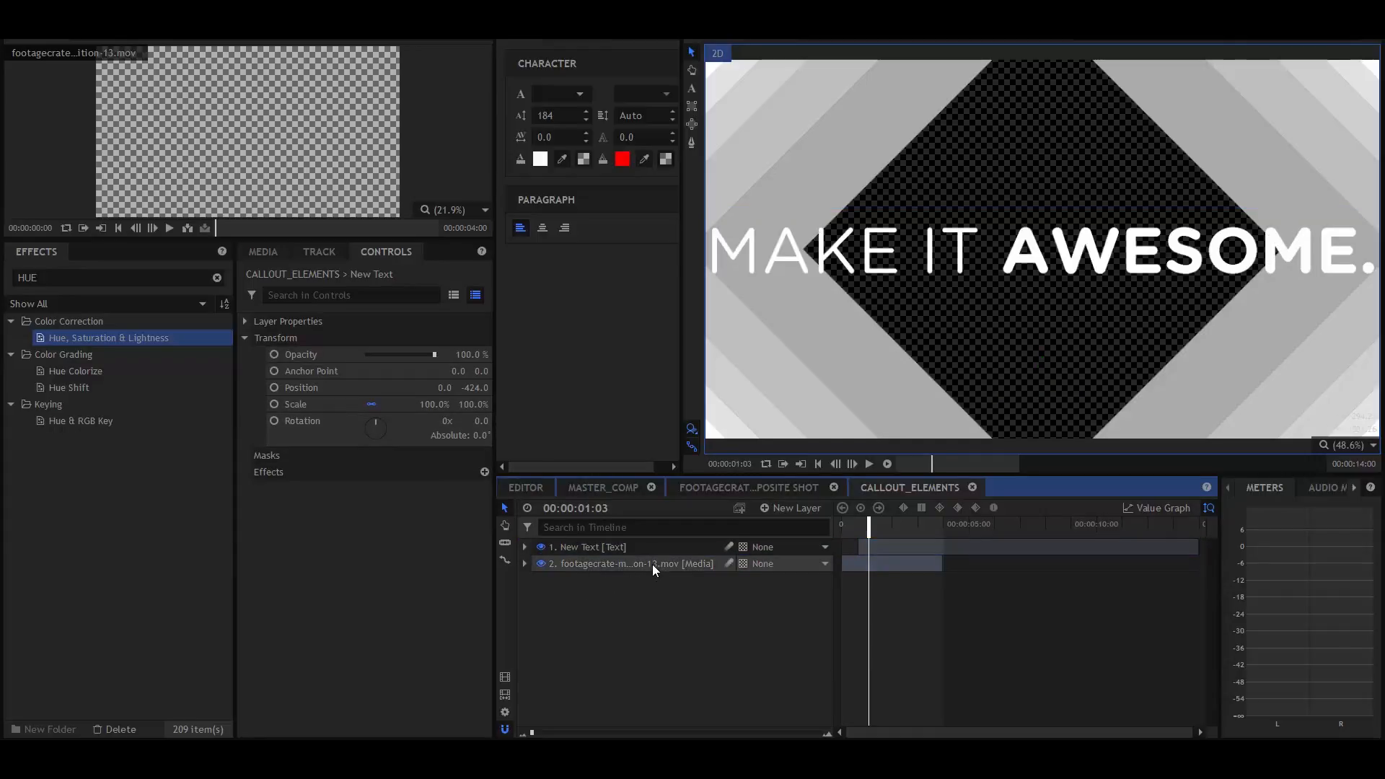
pyautogui.click(630, 564)
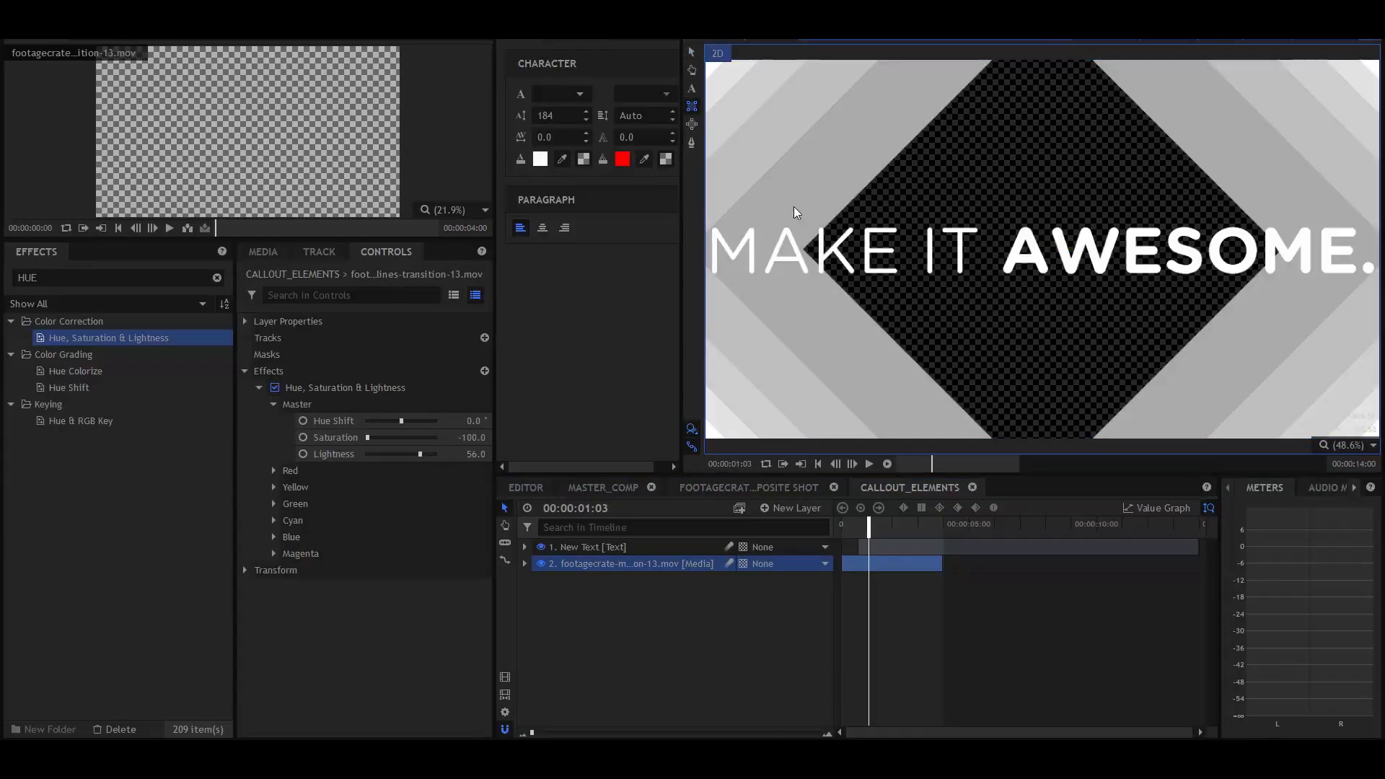
pyautogui.moveTo(707, 194)
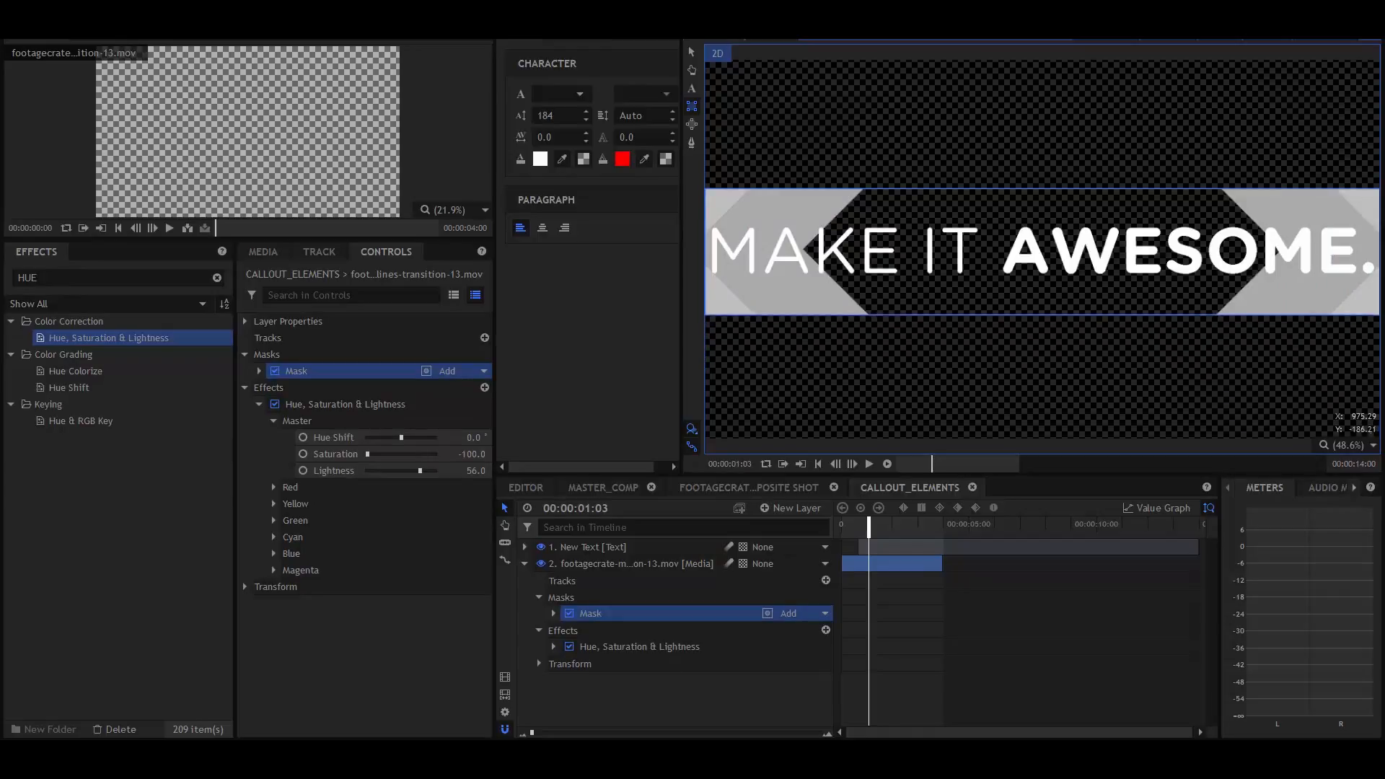
pyautogui.click(587, 546)
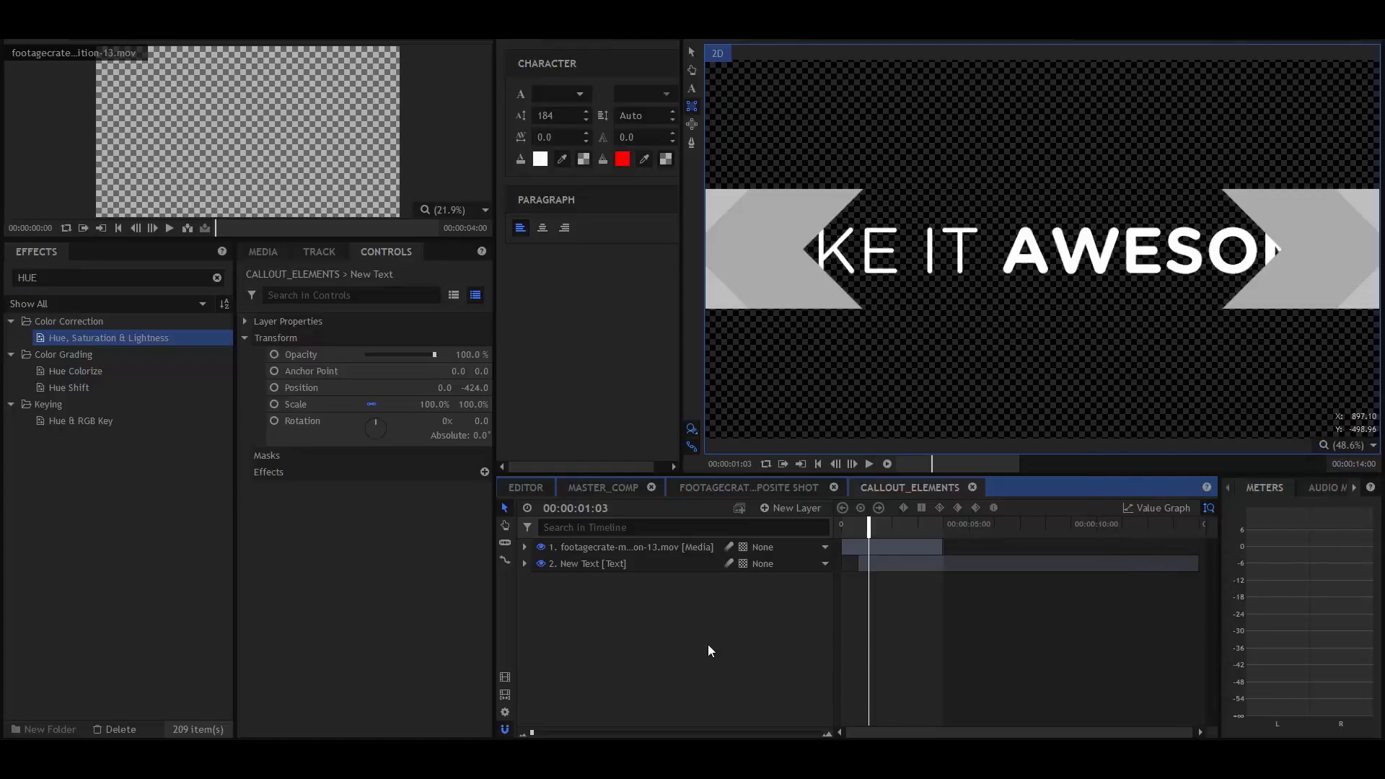
# Add a white plane and squash it into a thin line
pyautogui.click(796, 507)
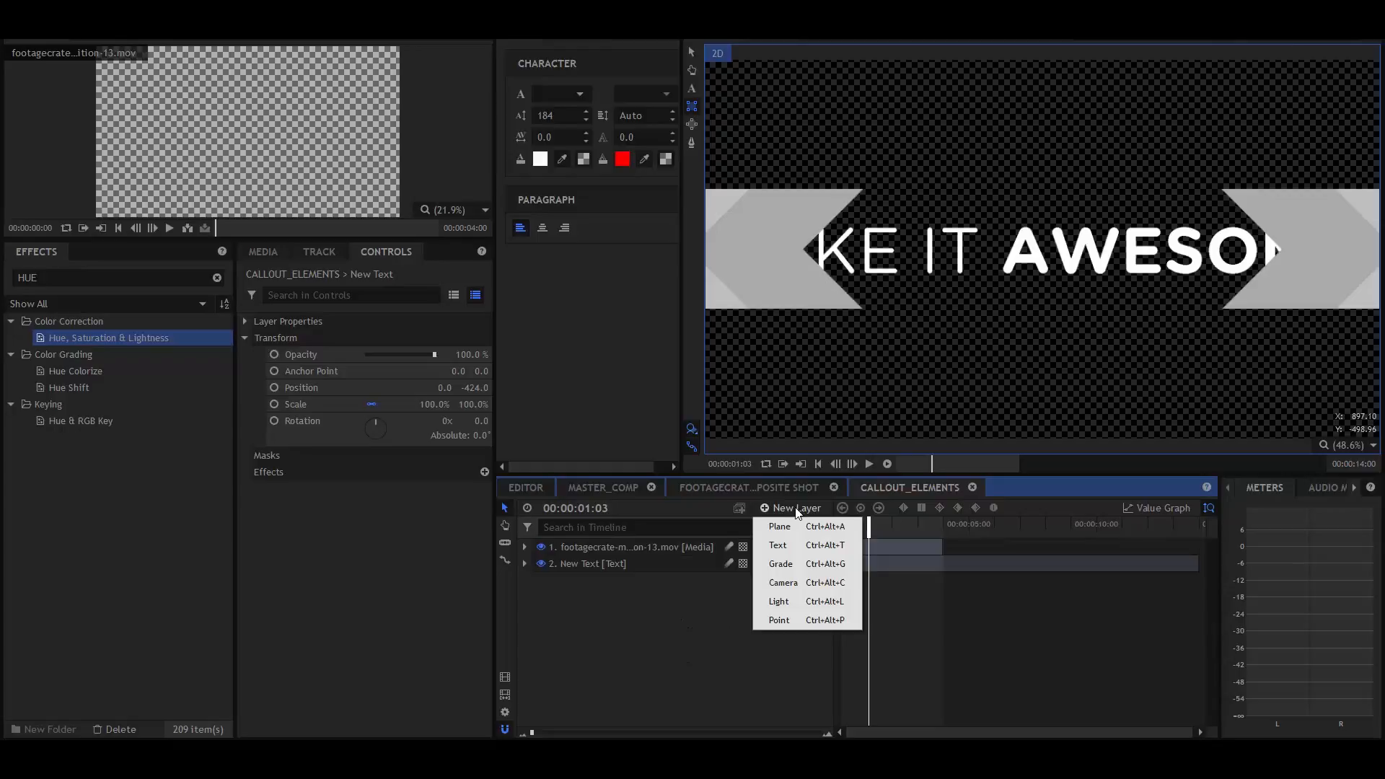
pyautogui.click(778, 527)
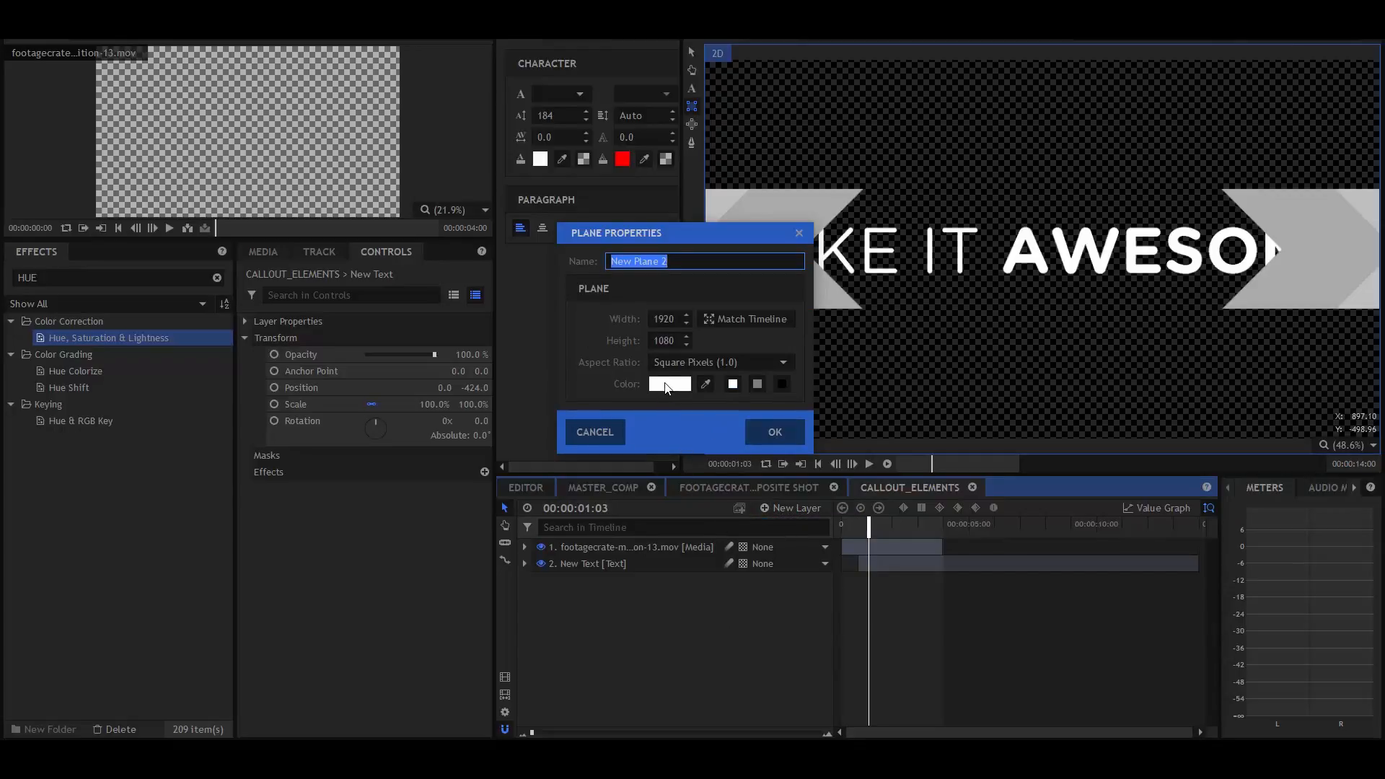
pyautogui.click(773, 432)
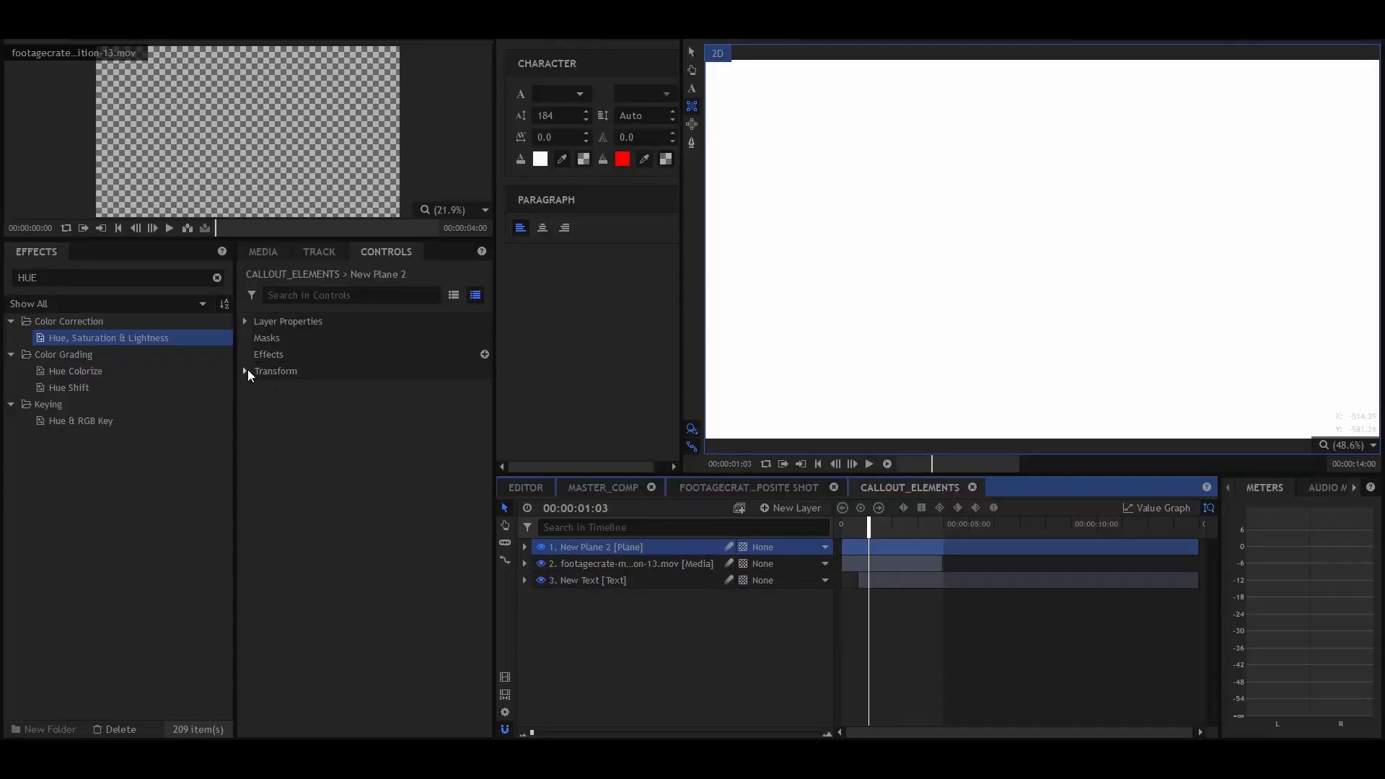
pyautogui.click(245, 370)
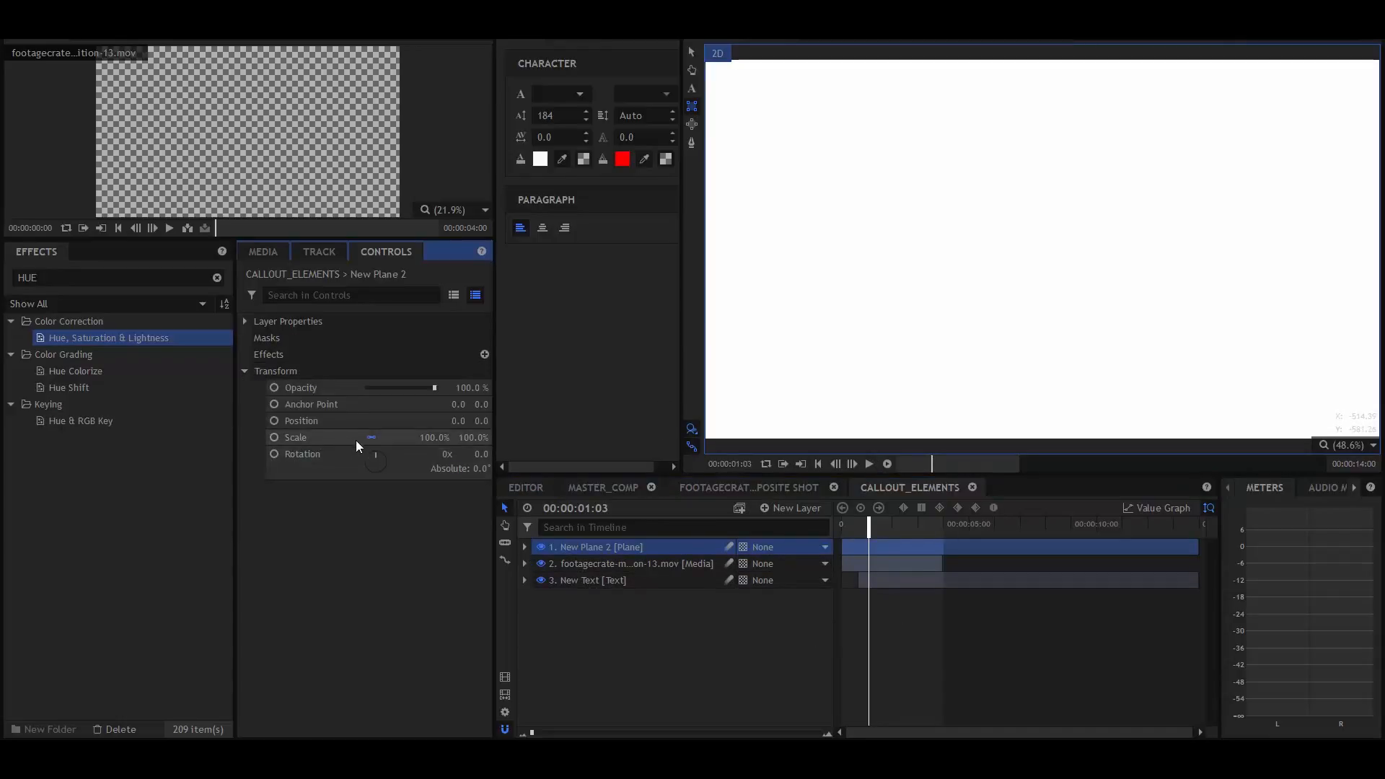
pyautogui.moveTo(473, 437); pyautogui.dragTo(473, 437)
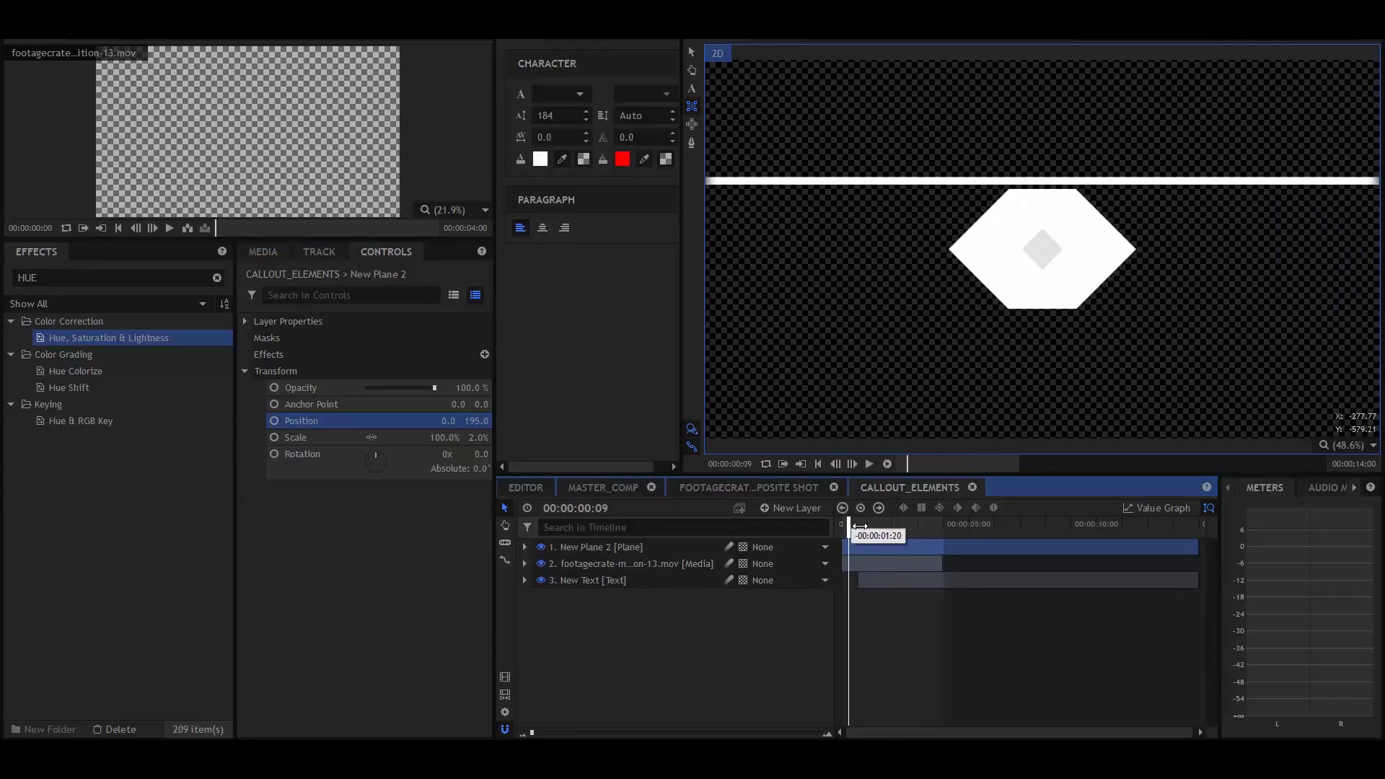
# Keyframe the line sliding from X -1940 at 0:00 to position 0,195 at 1:22
pyautogui.moveTo(858, 524); pyautogui.dragTo(865, 524)
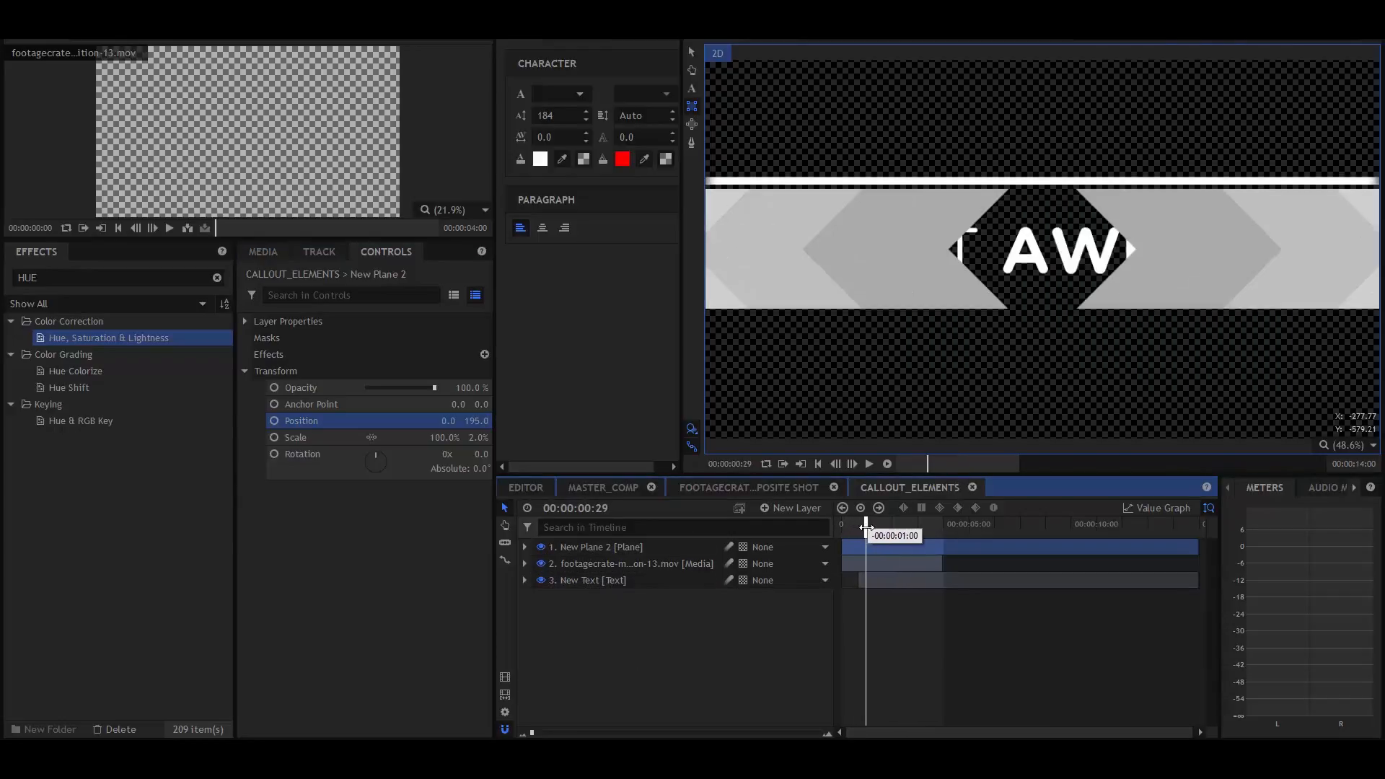
pyautogui.moveTo(864, 523); pyautogui.dragTo(874, 522)
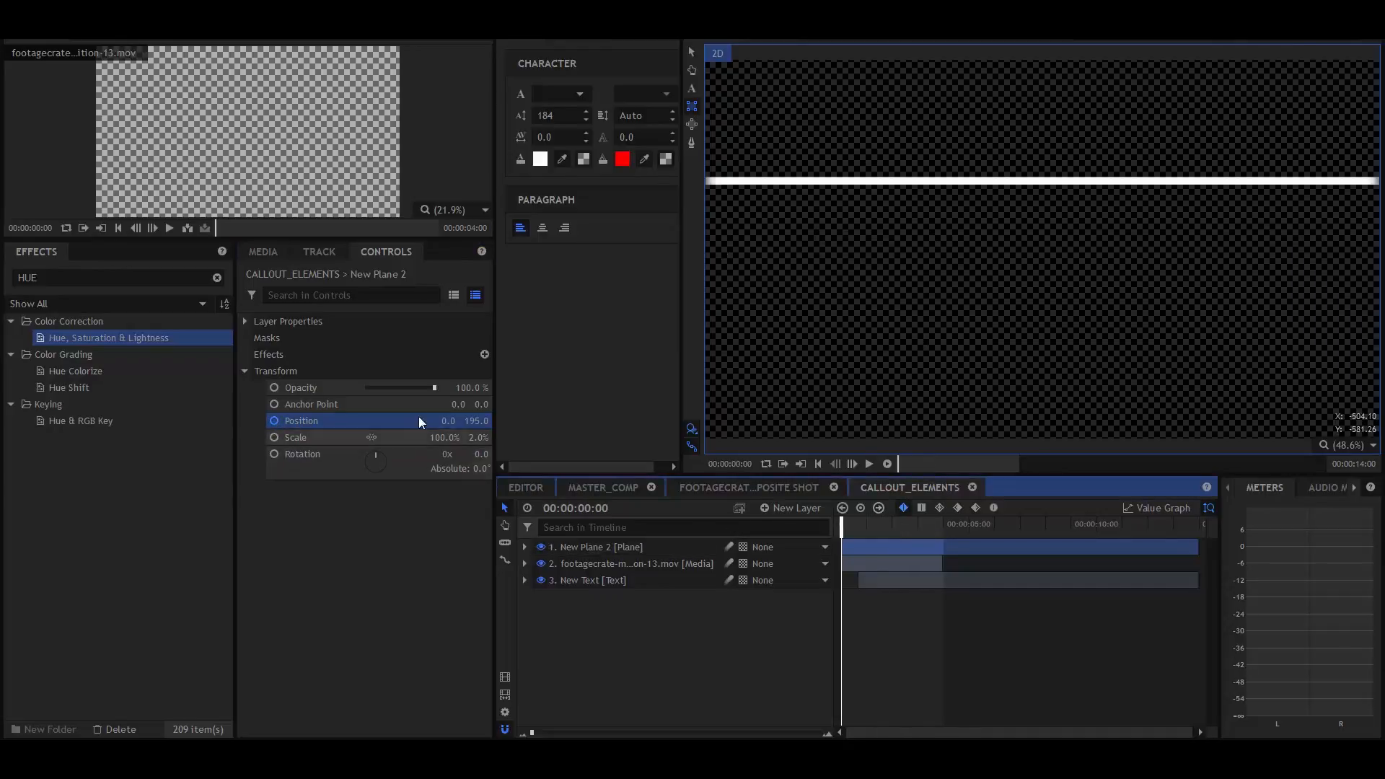
pyautogui.moveTo(450, 420); pyautogui.dragTo(425, 420)
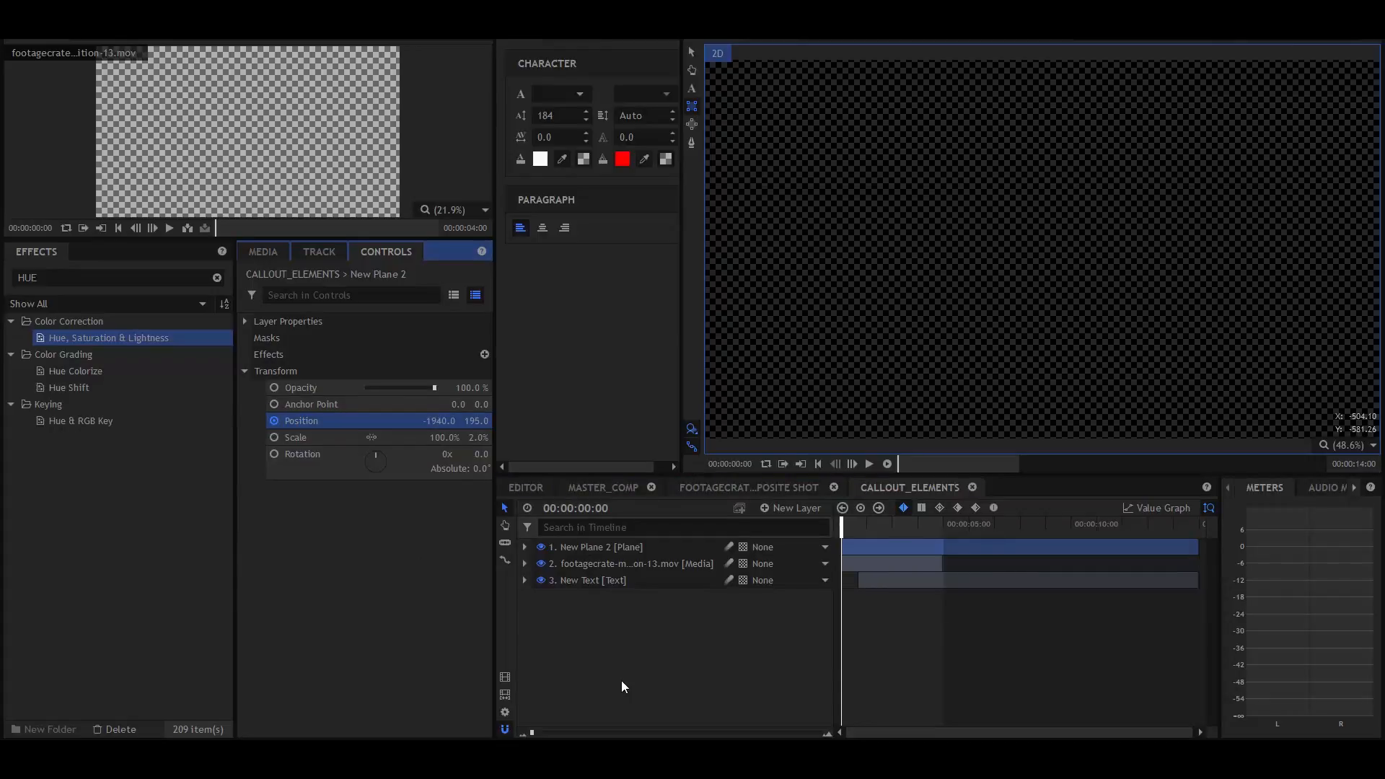
pyautogui.click(867, 464)
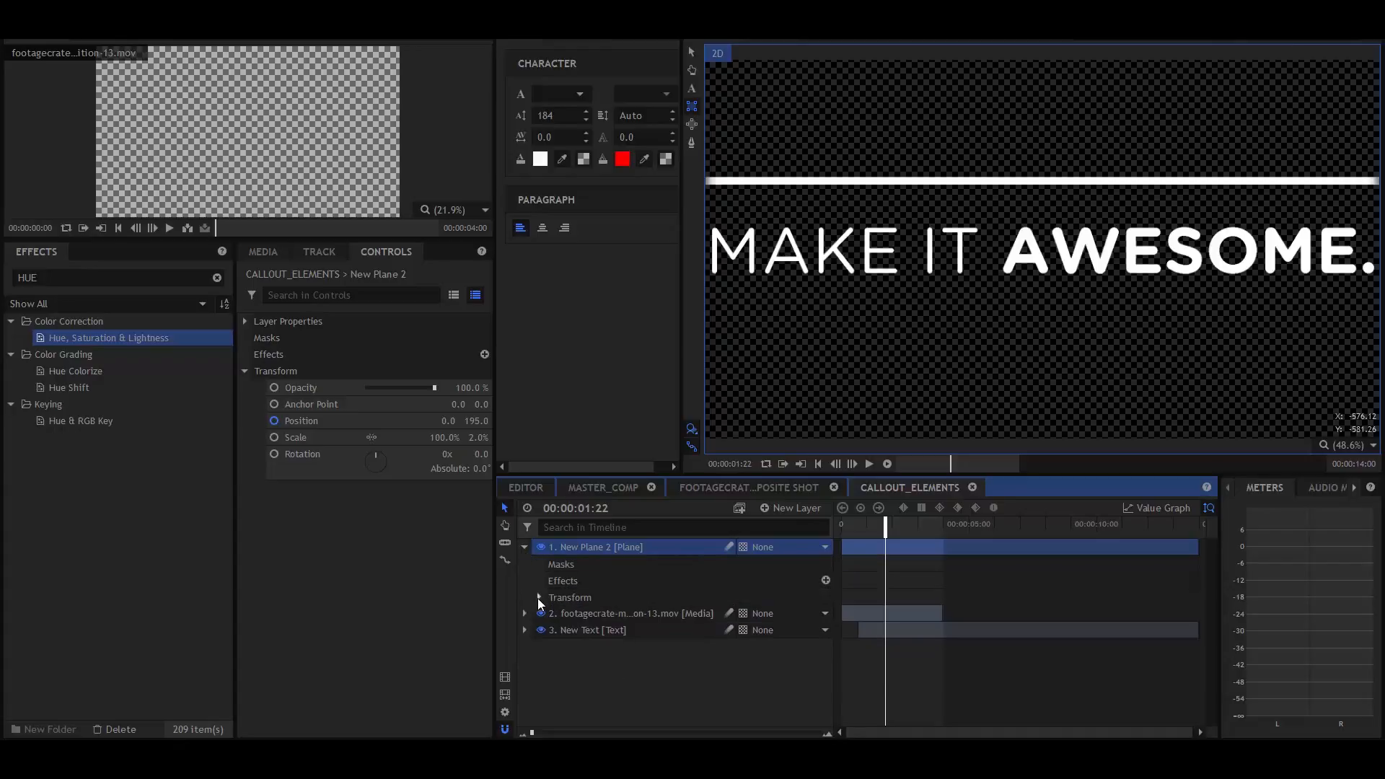
pyautogui.click(538, 597)
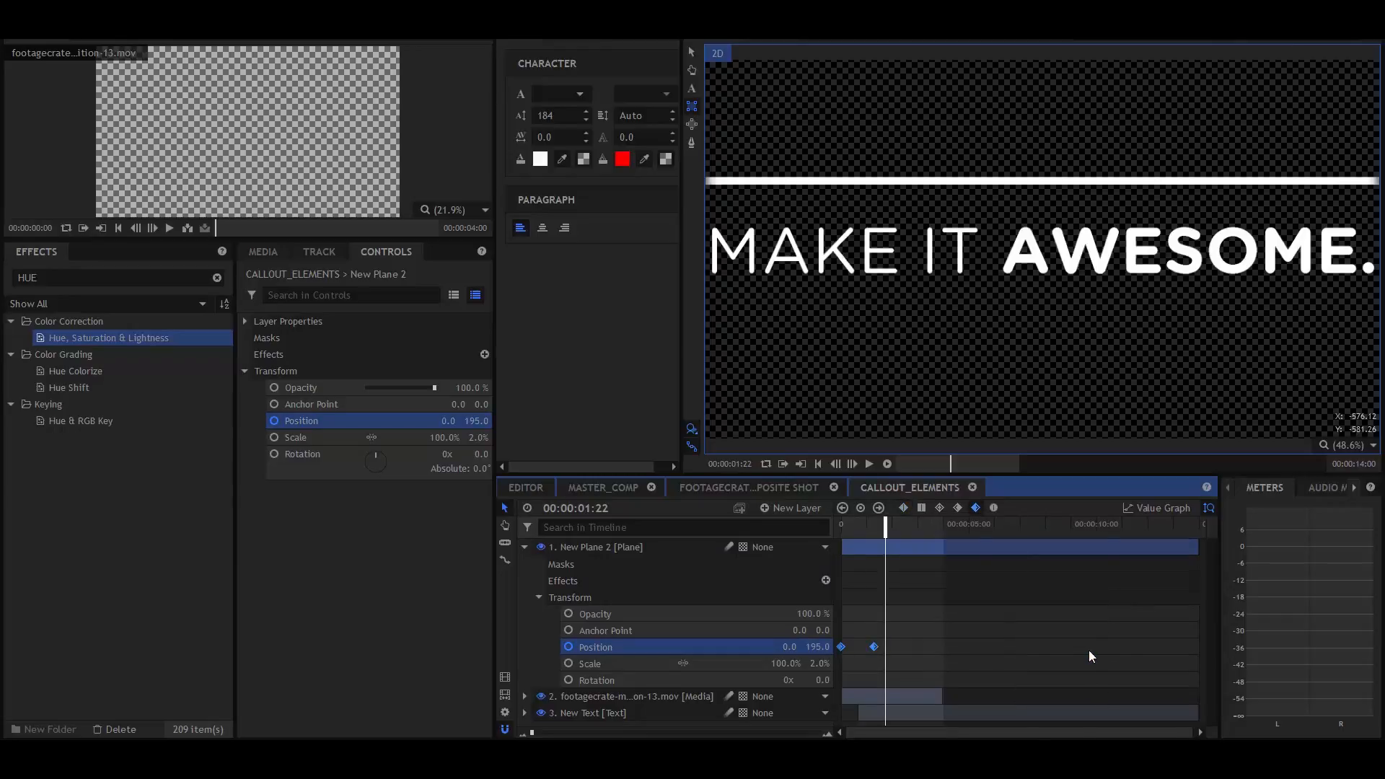
pyautogui.click(524, 547)
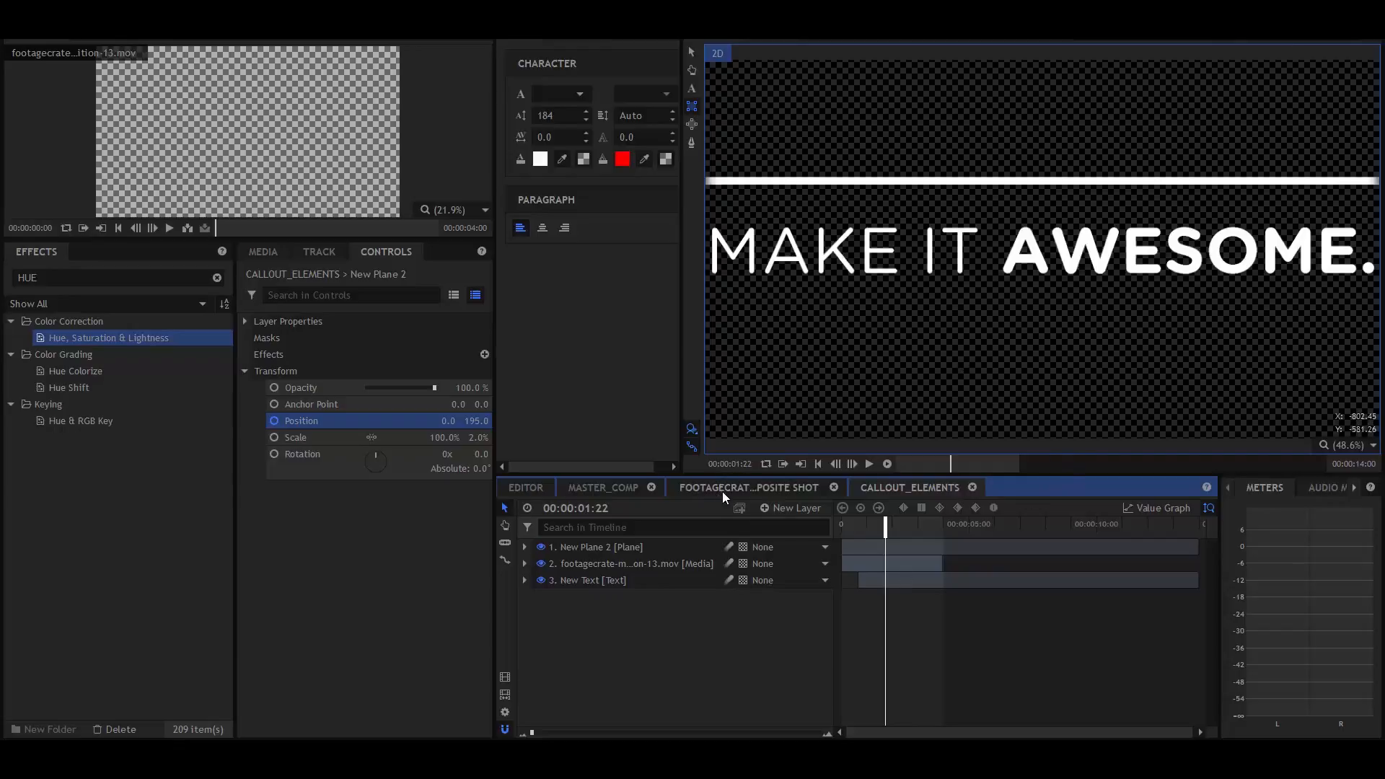
# Add a white plane squashed to a bar at 81% opacity, Scale Y 30%
pyautogui.click(794, 508)
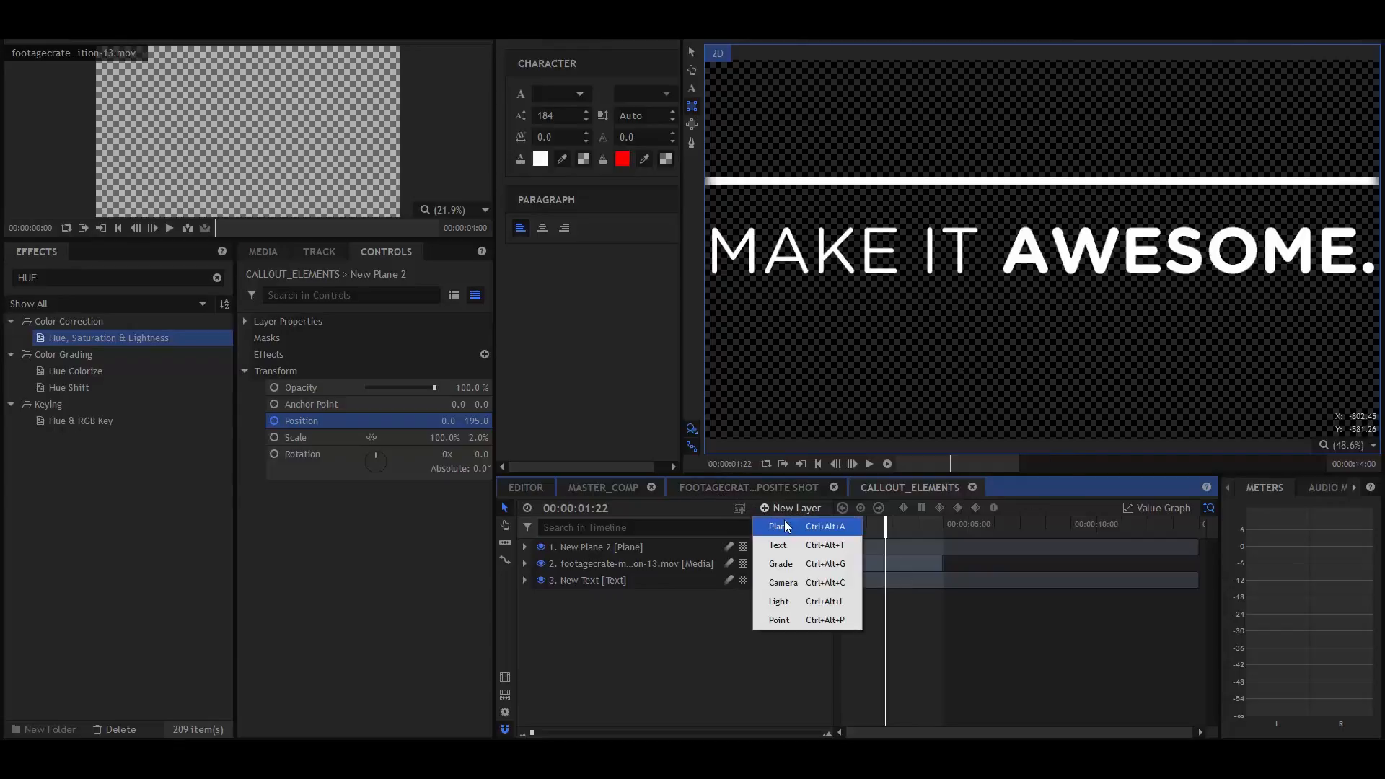
pyautogui.click(779, 525)
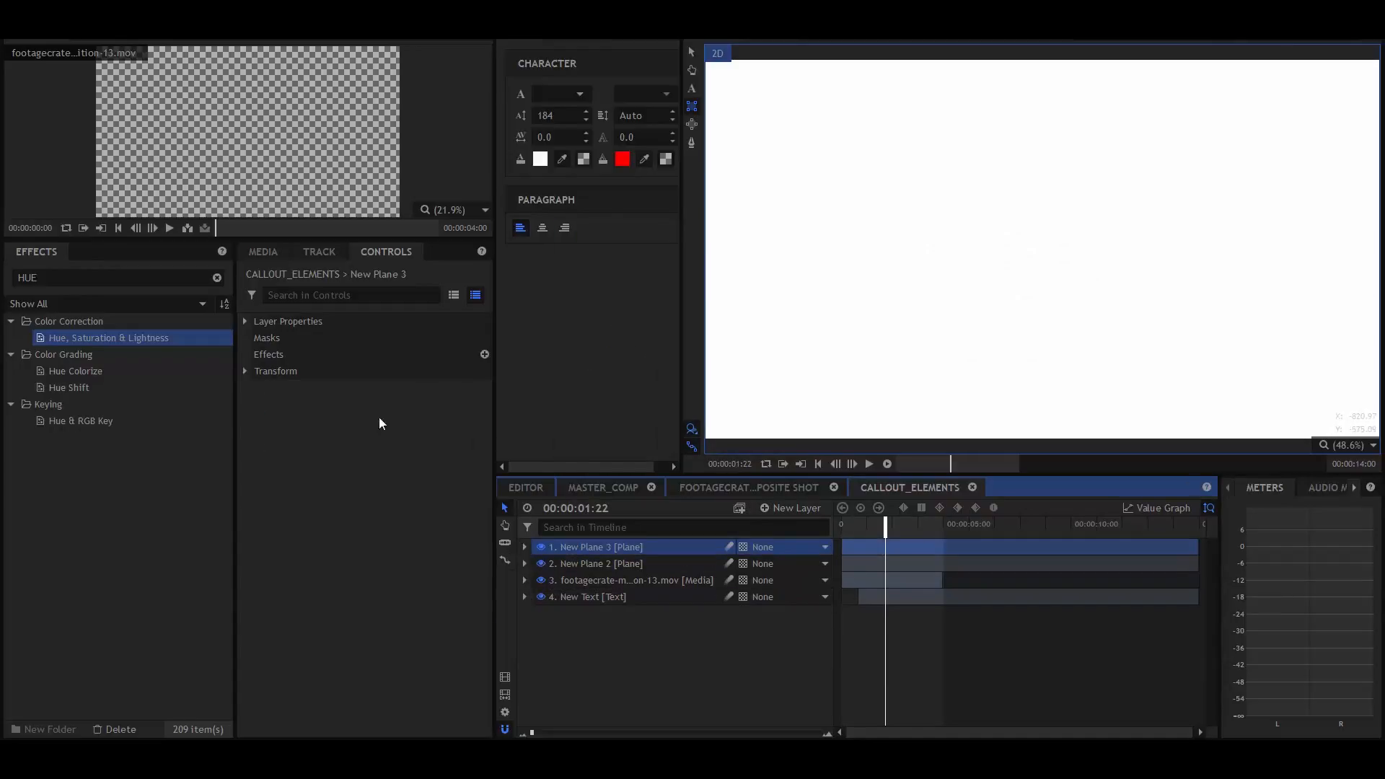
pyautogui.click(244, 370)
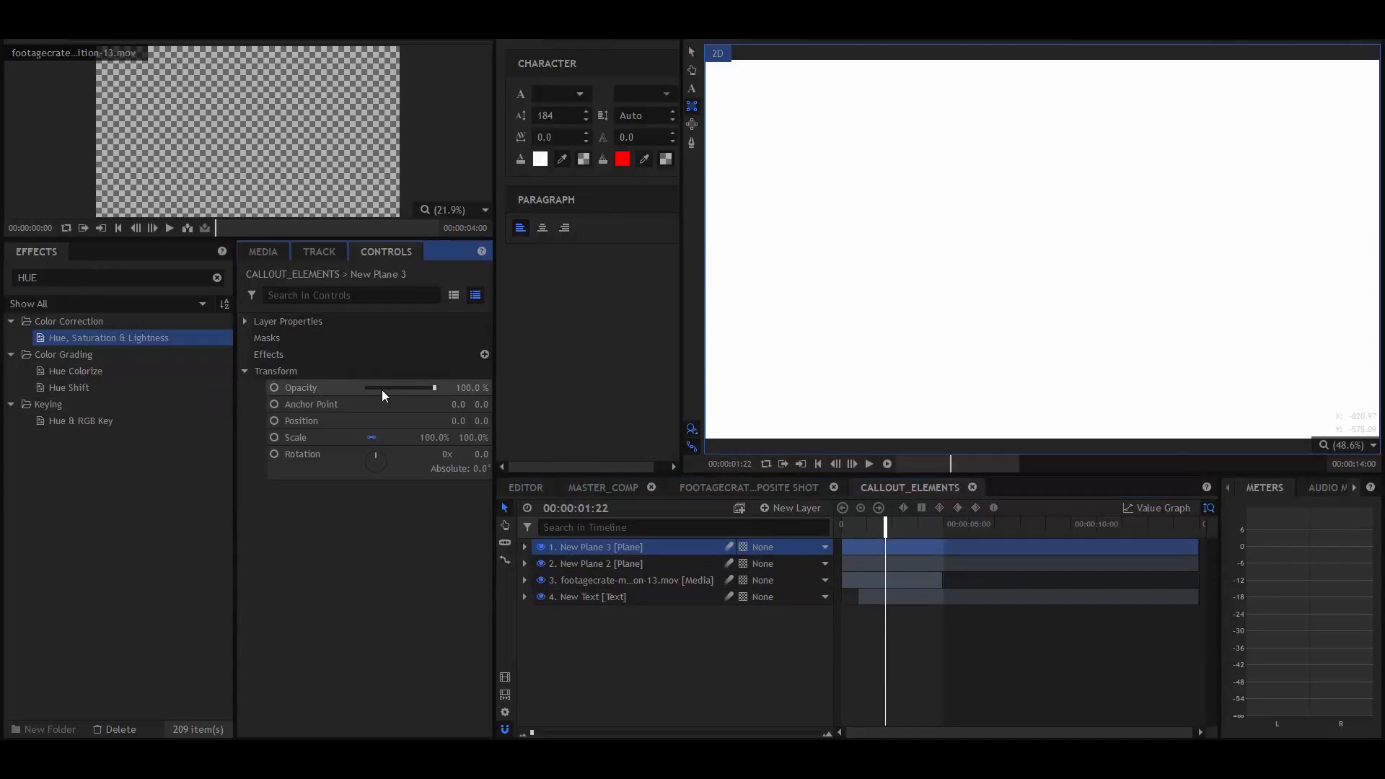
pyautogui.moveTo(432, 387); pyautogui.dragTo(396, 386)
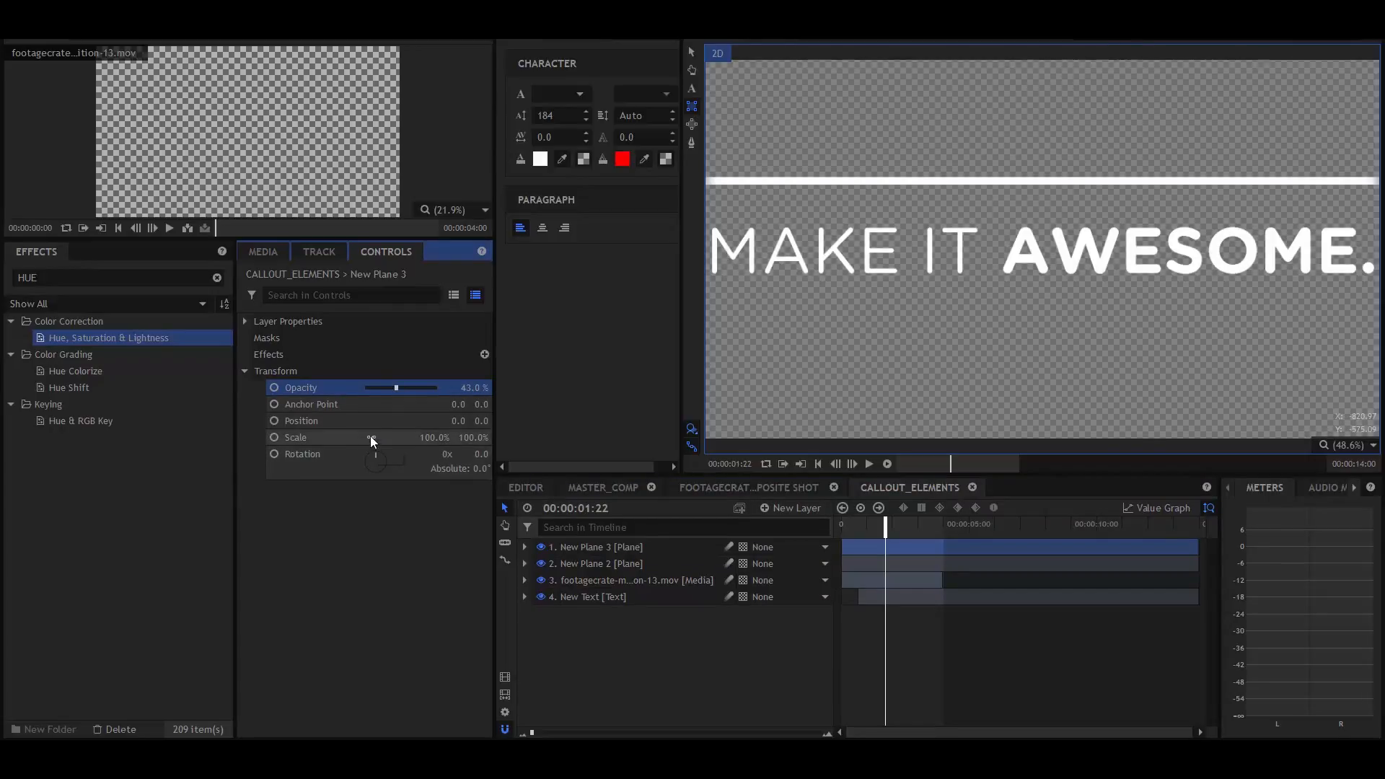
pyautogui.moveTo(472, 437); pyautogui.dragTo(472, 437)
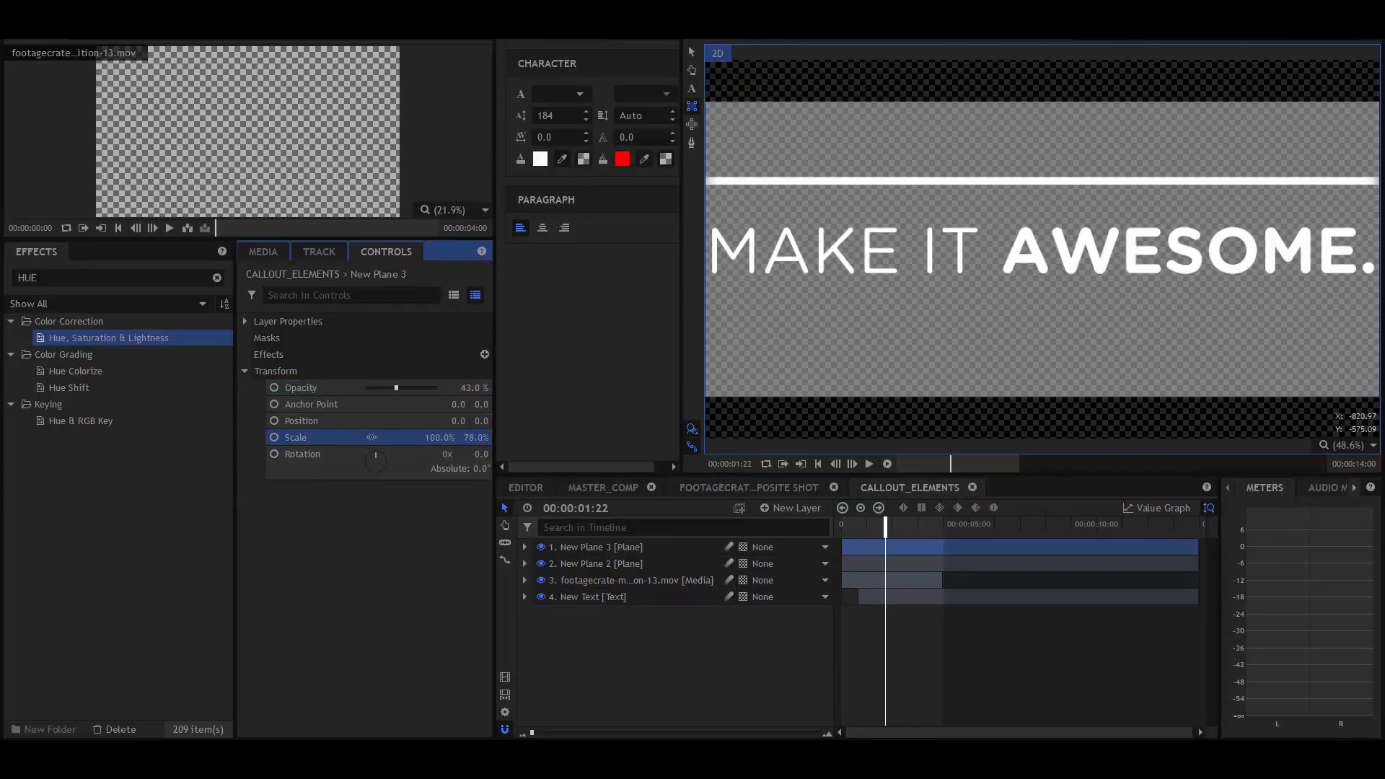
pyautogui.moveTo(396, 387); pyautogui.dragTo(415, 387)
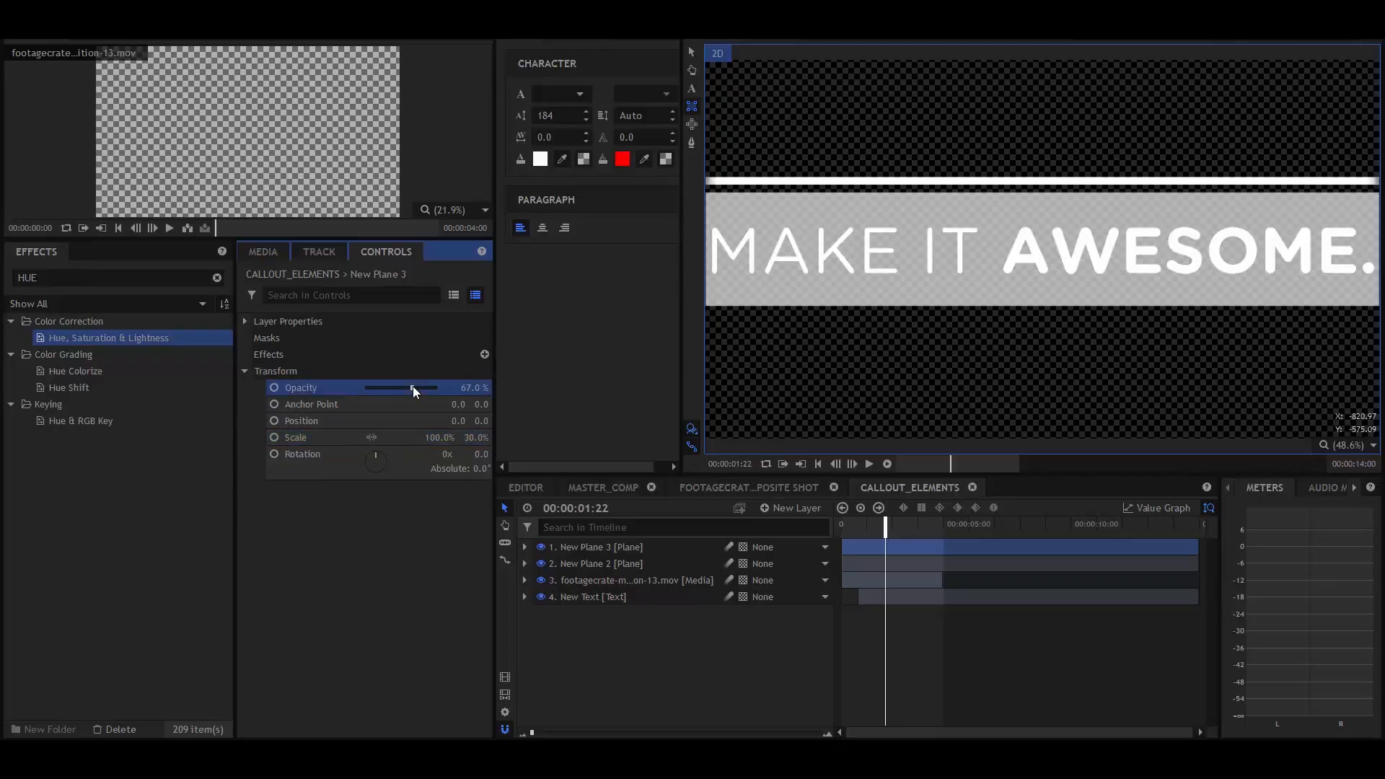
pyautogui.moveTo(412, 386); pyautogui.dragTo(424, 386)
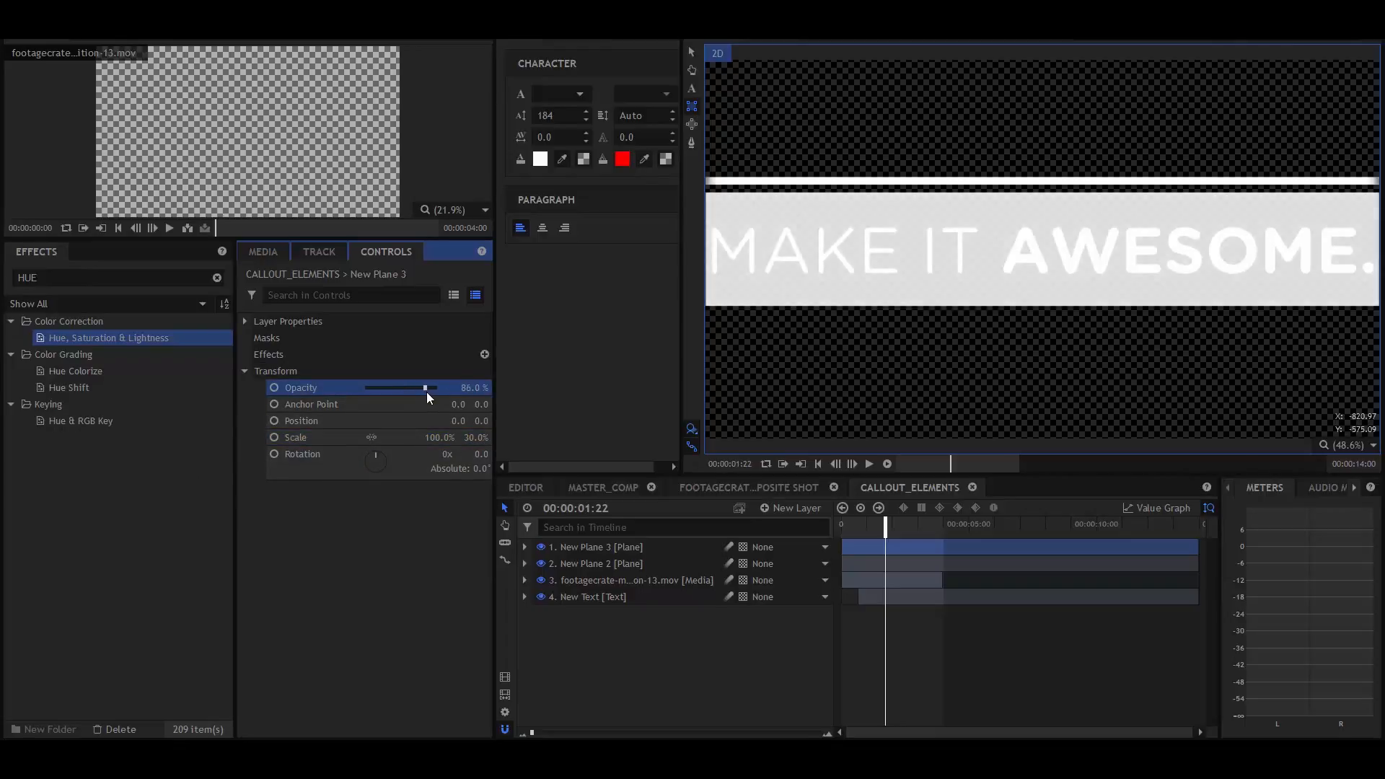
pyautogui.moveTo(427, 387); pyautogui.dragTo(421, 386)
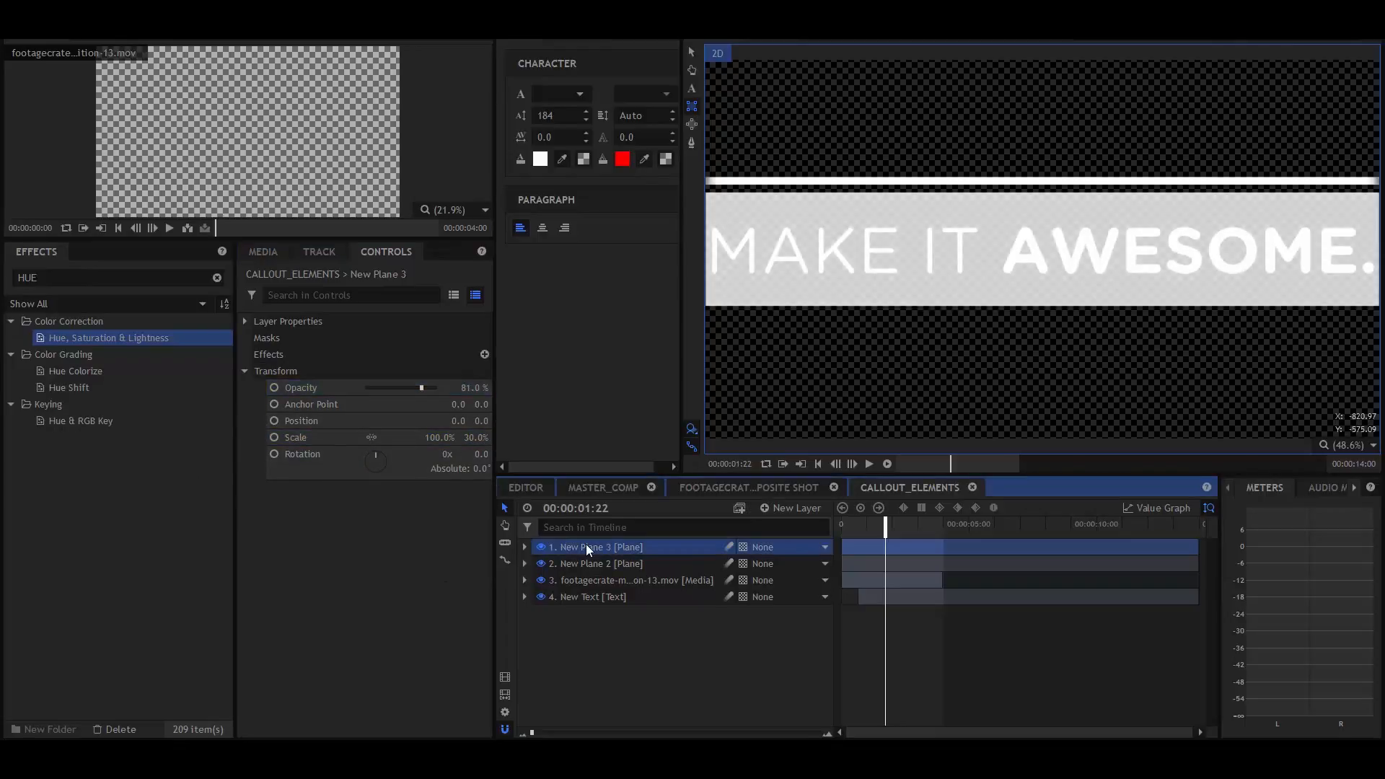
# Rename the plane TEXT_HOLDER and move it to the bottom of the layers
pyautogui.rightClick(587, 547)
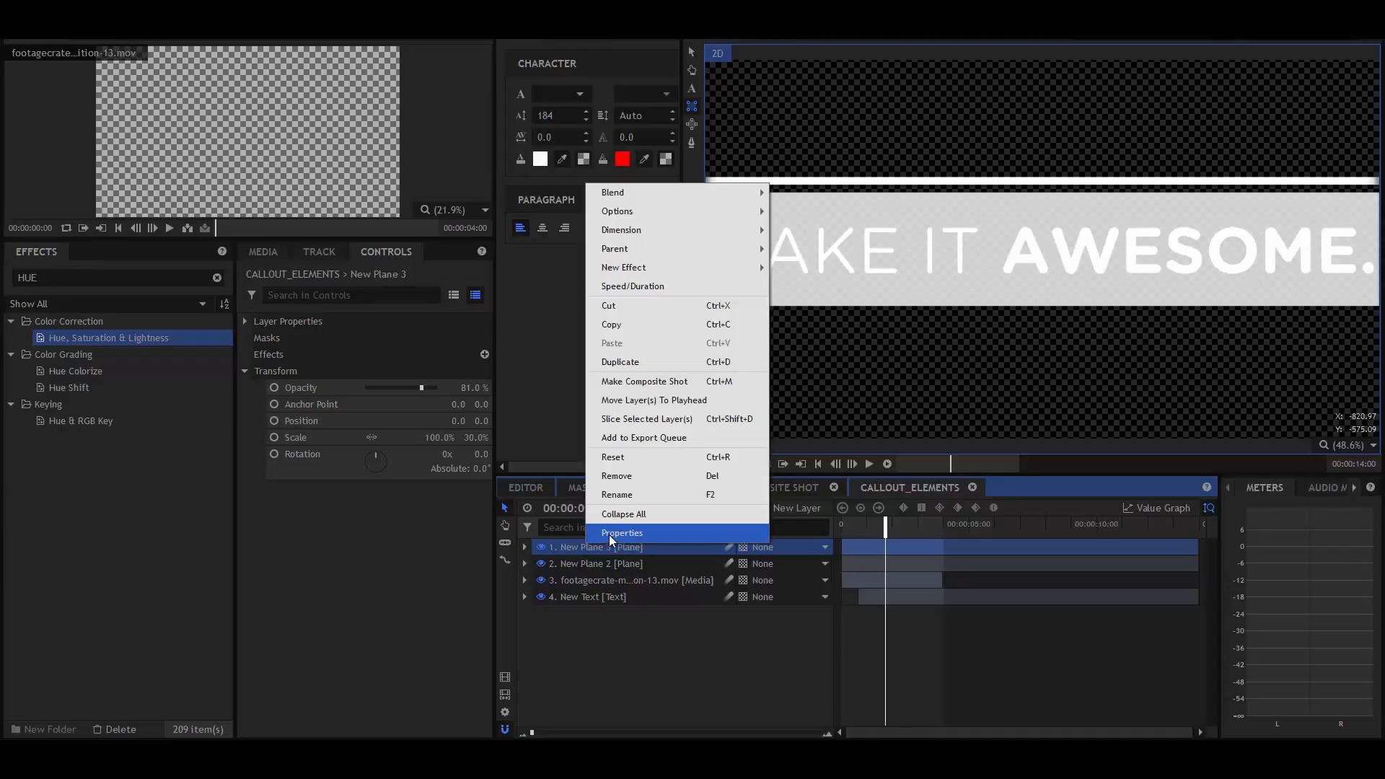
pyautogui.moveTo(707, 437)
pyautogui.write('TEXT_HOLDER')
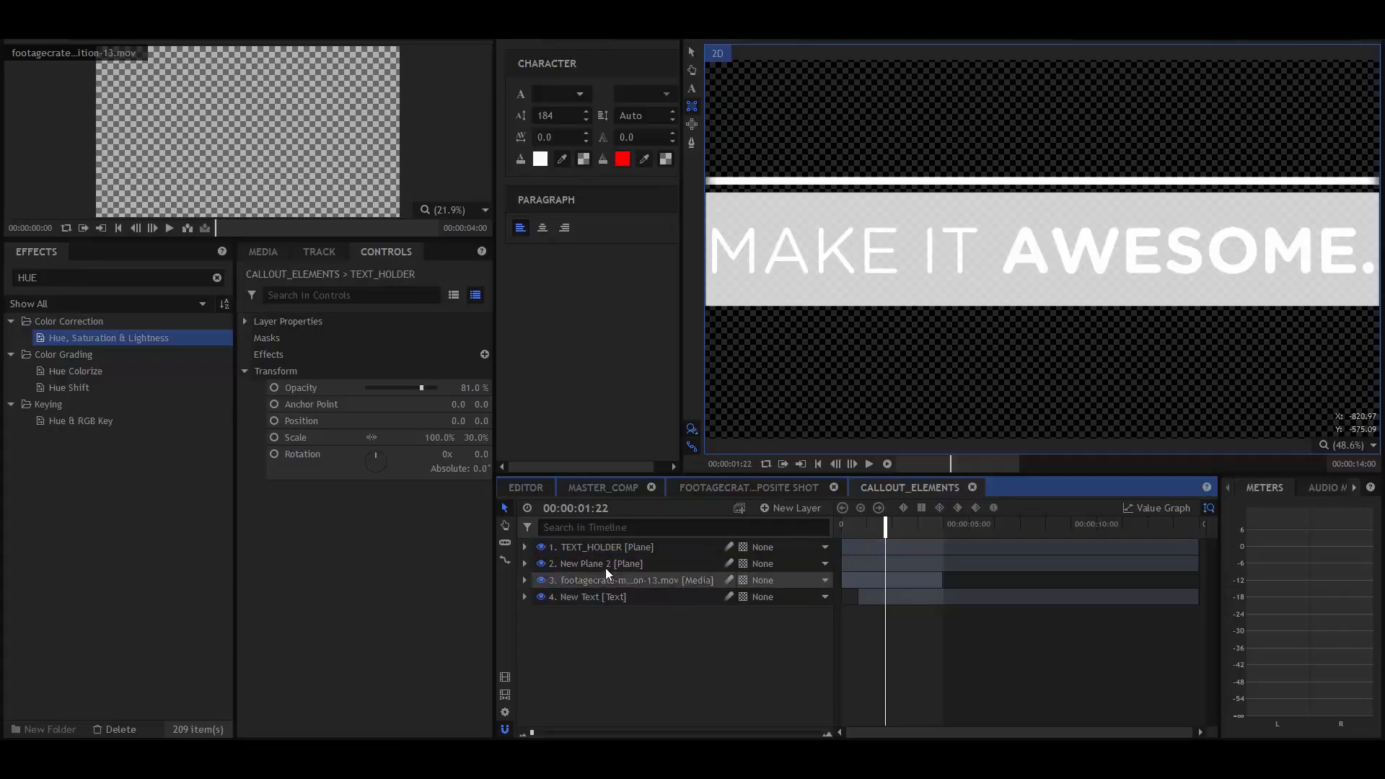
pyautogui.click(605, 547)
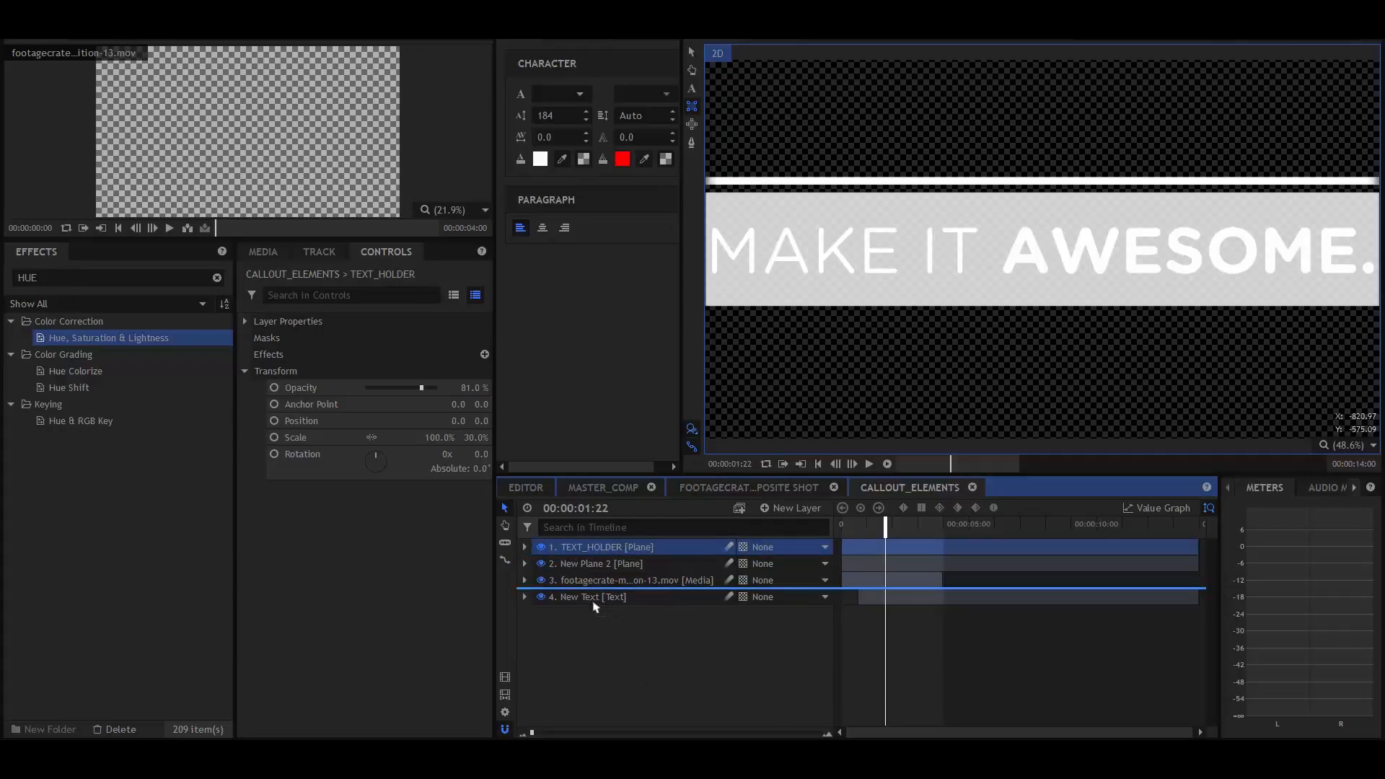
pyautogui.moveTo(582, 546); pyautogui.dragTo(582, 596)
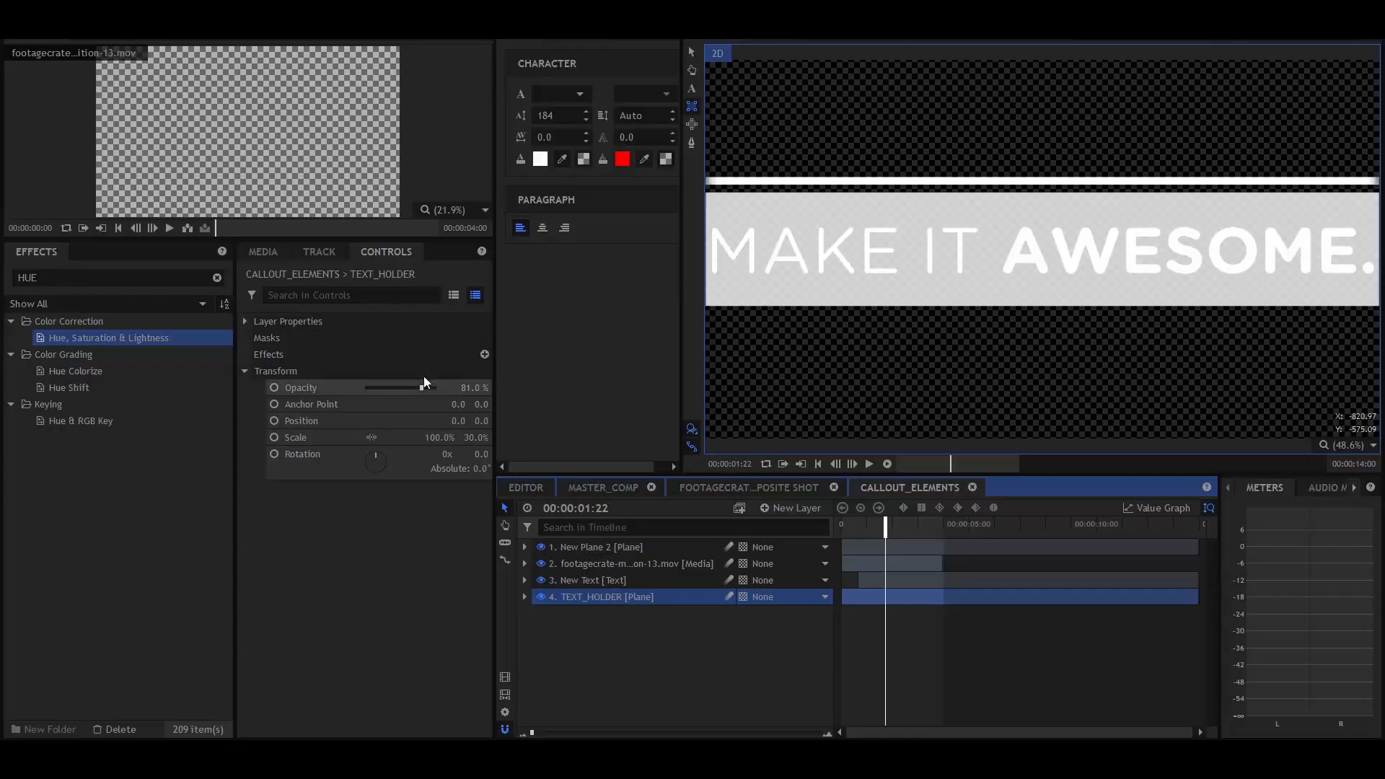
# Add an inverted Set Matte to TEXT_HOLDER using the New Text layer as source
pyautogui.write('SET')
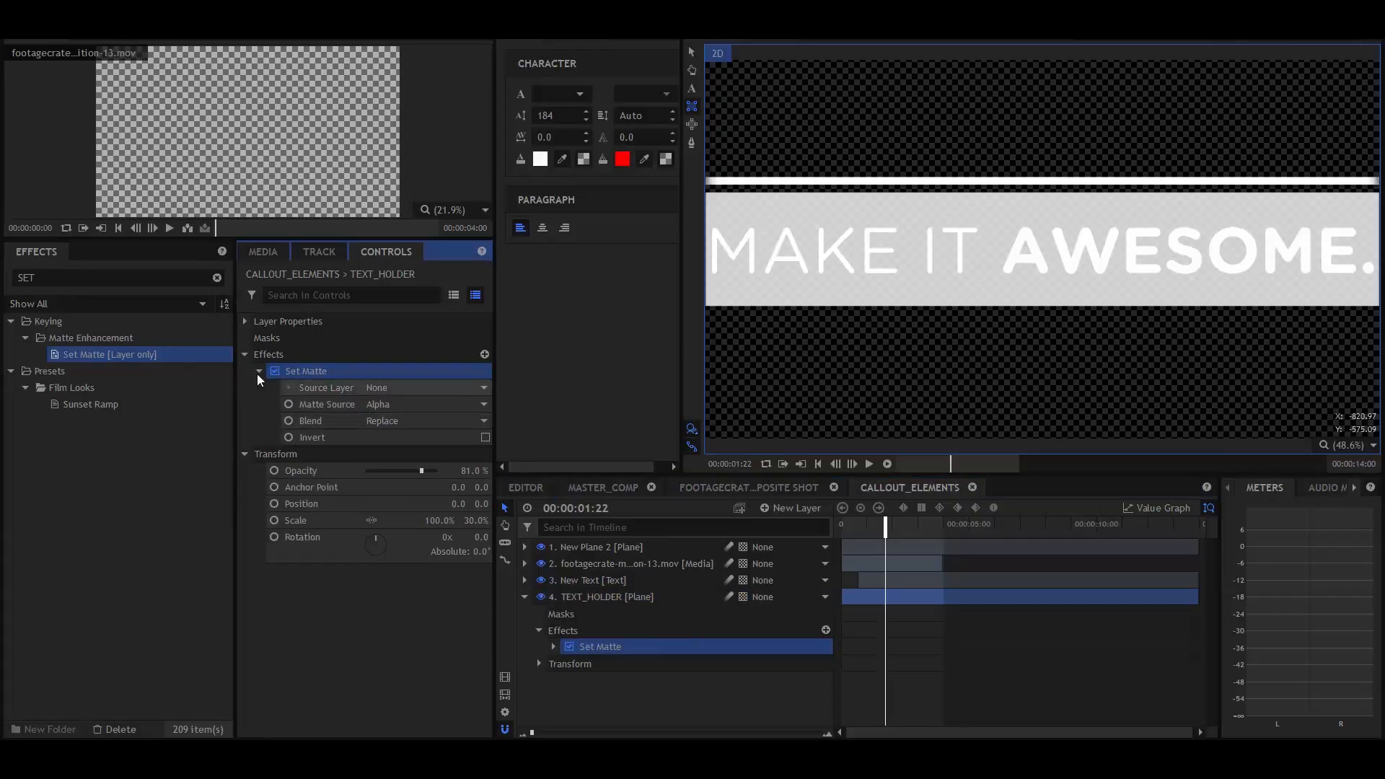
pyautogui.click(424, 387)
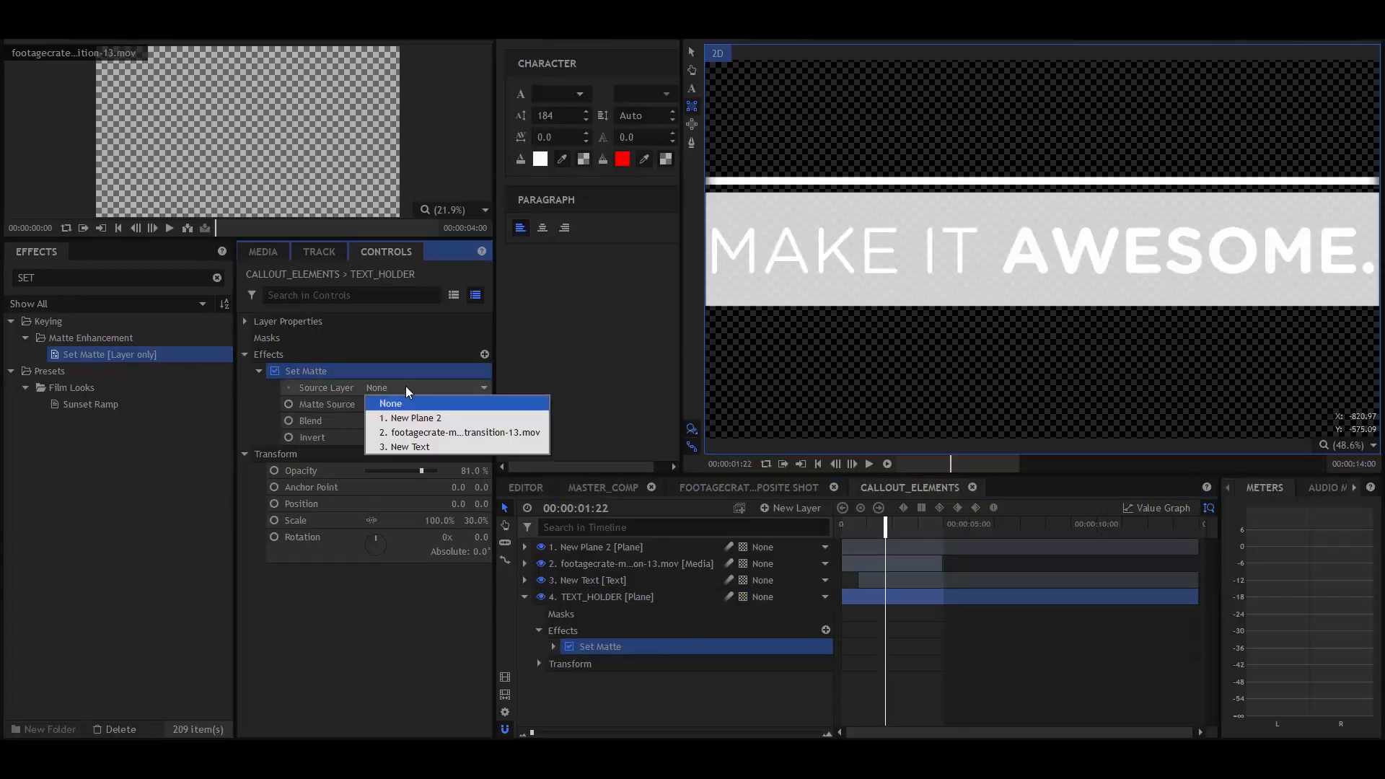
pyautogui.click(410, 446)
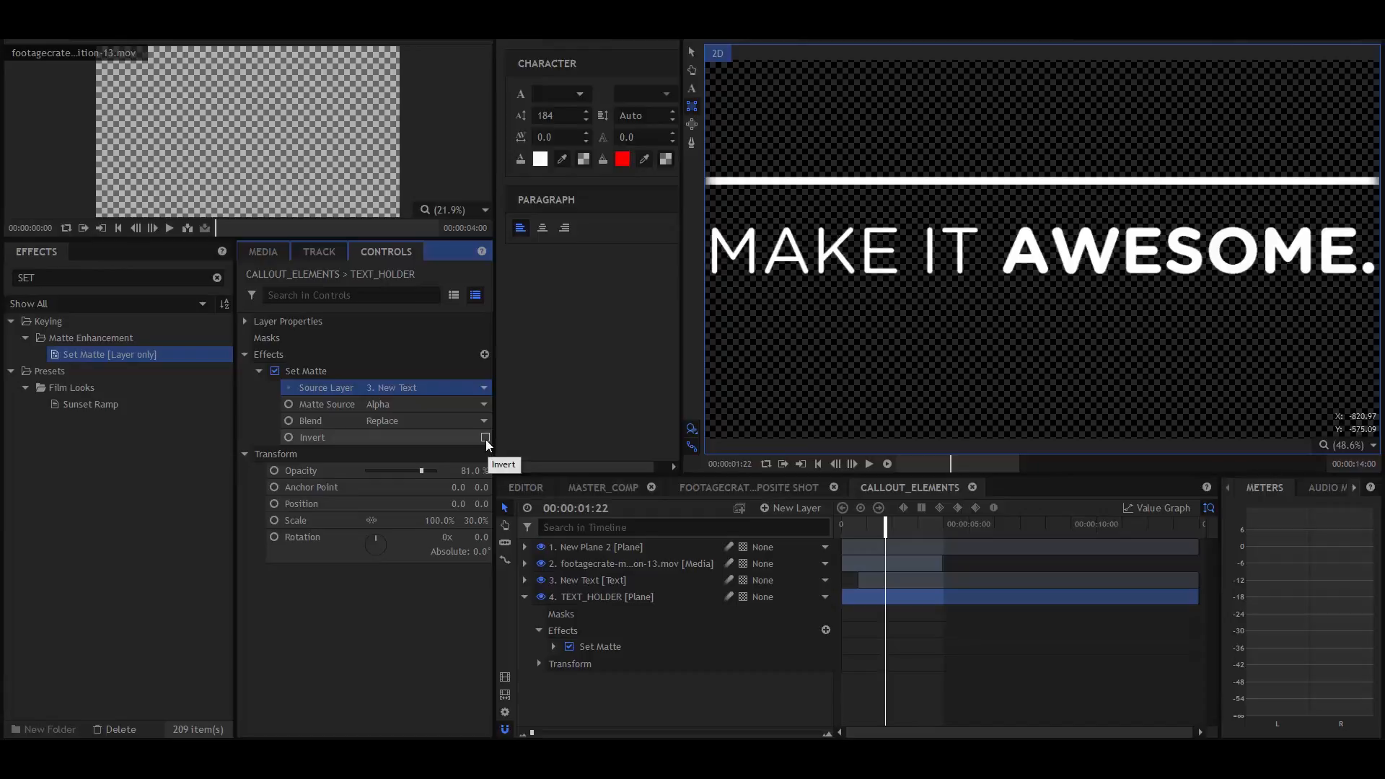
pyautogui.click(484, 437)
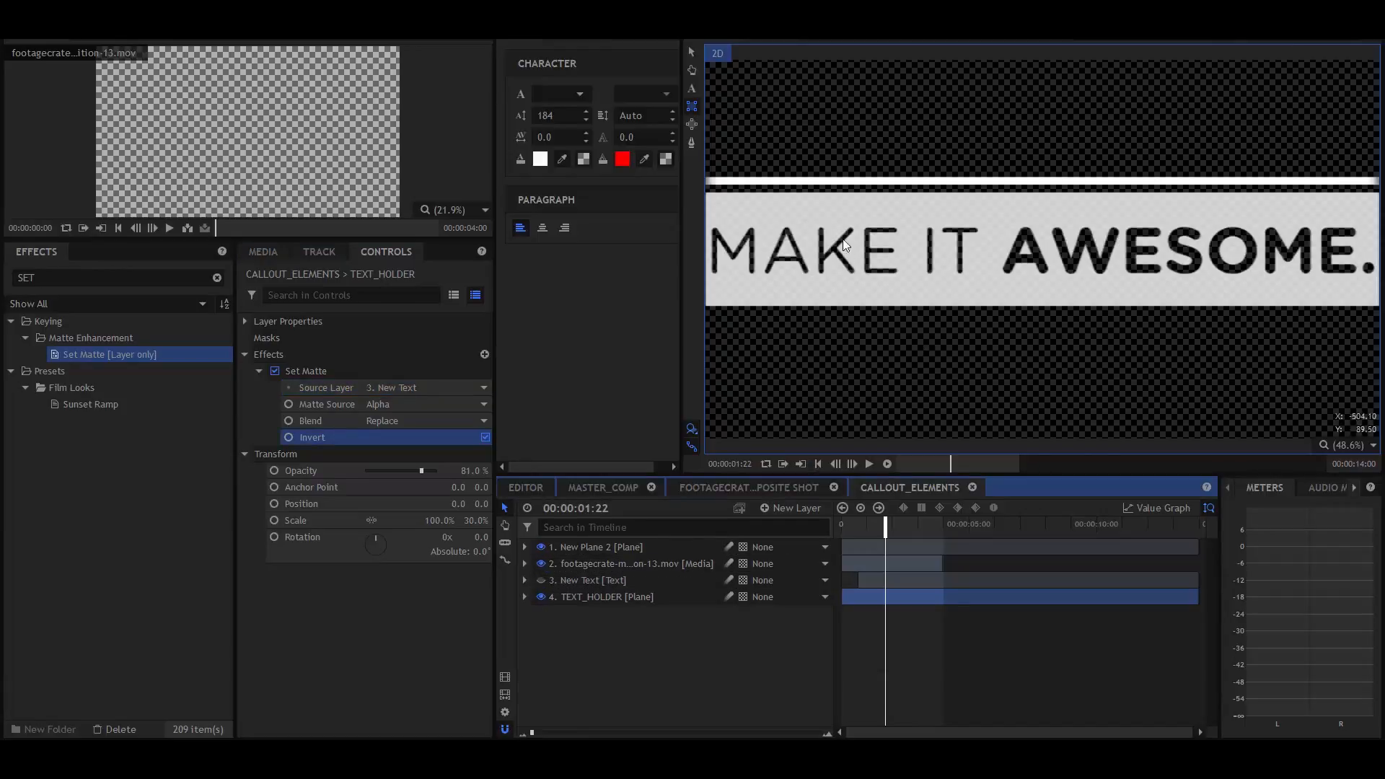
pyautogui.moveTo(1110, 219)
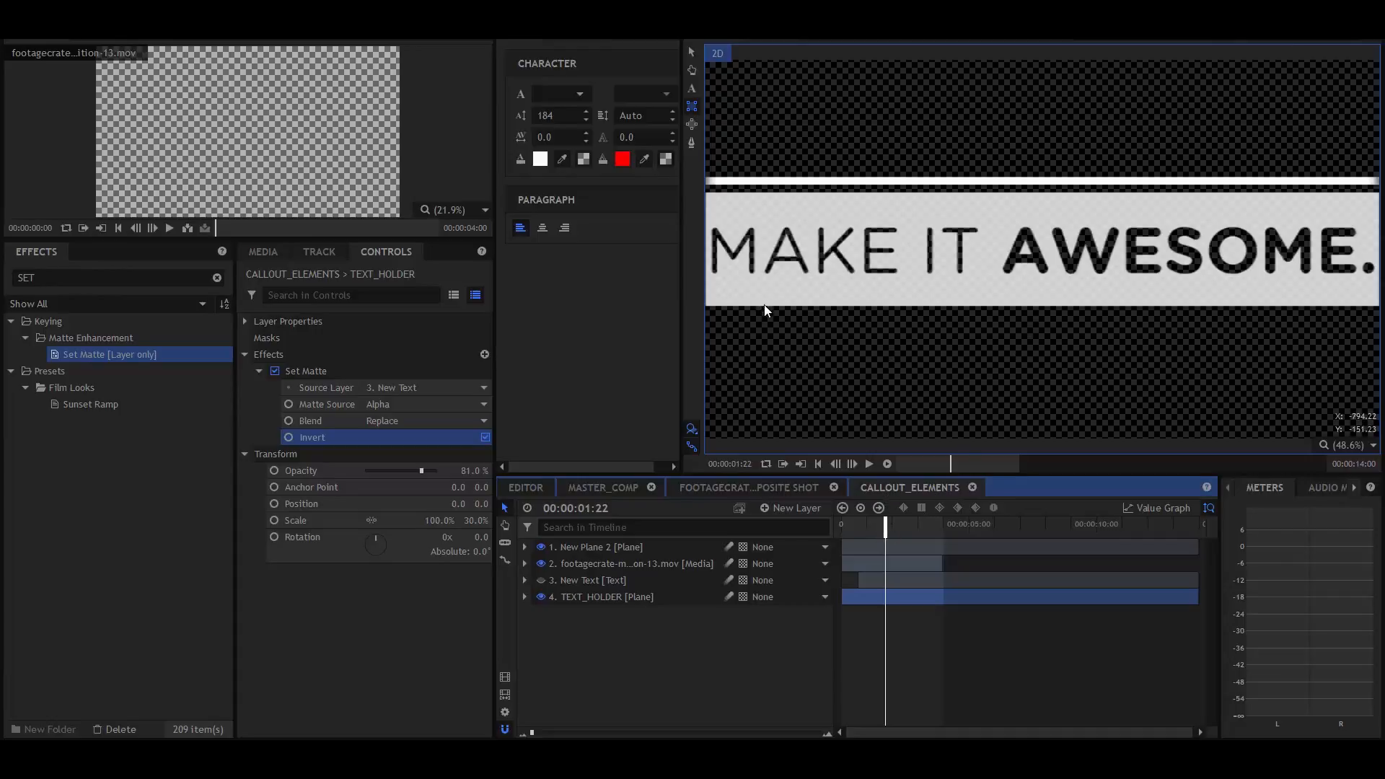
pyautogui.moveTo(632, 605)
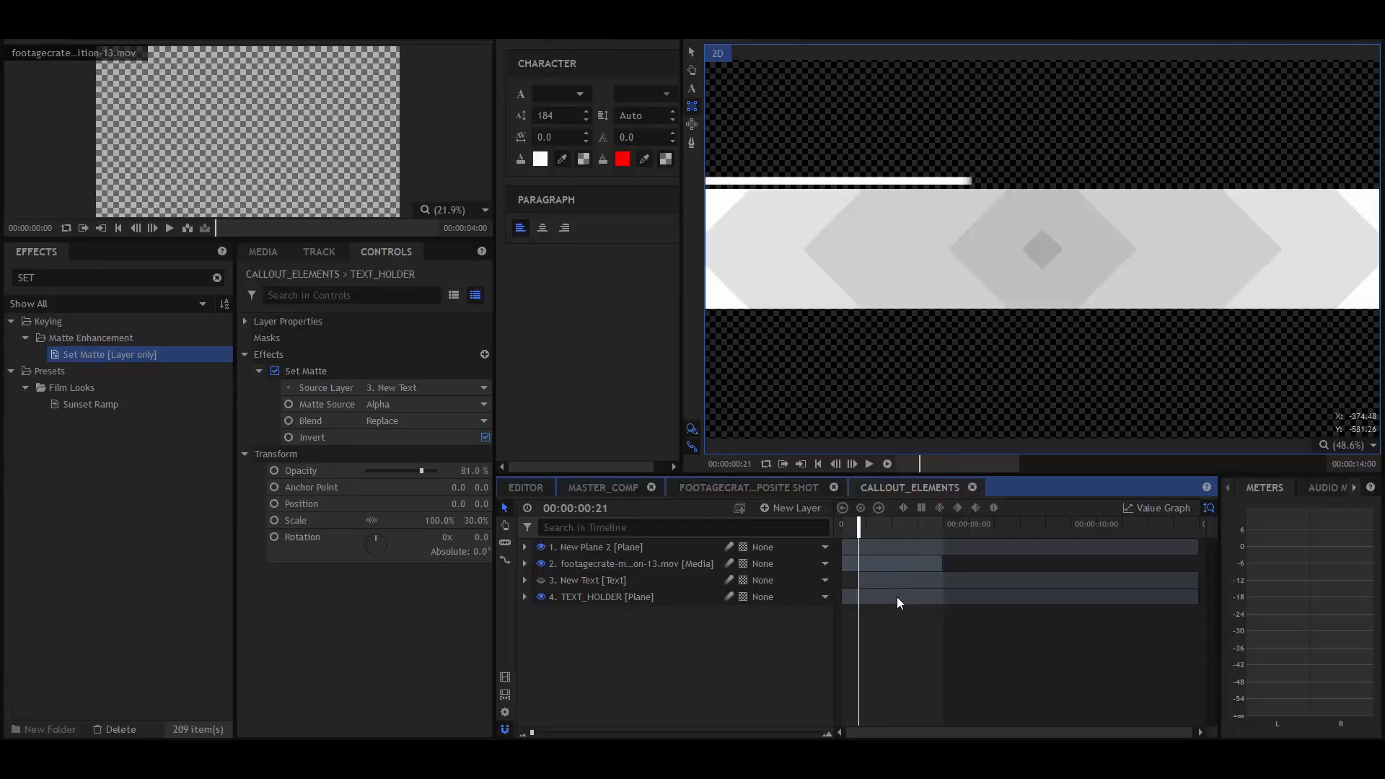
# Delay TEXT_HOLDER to start with the text and switch to MASTER_COMP
pyautogui.click(606, 597)
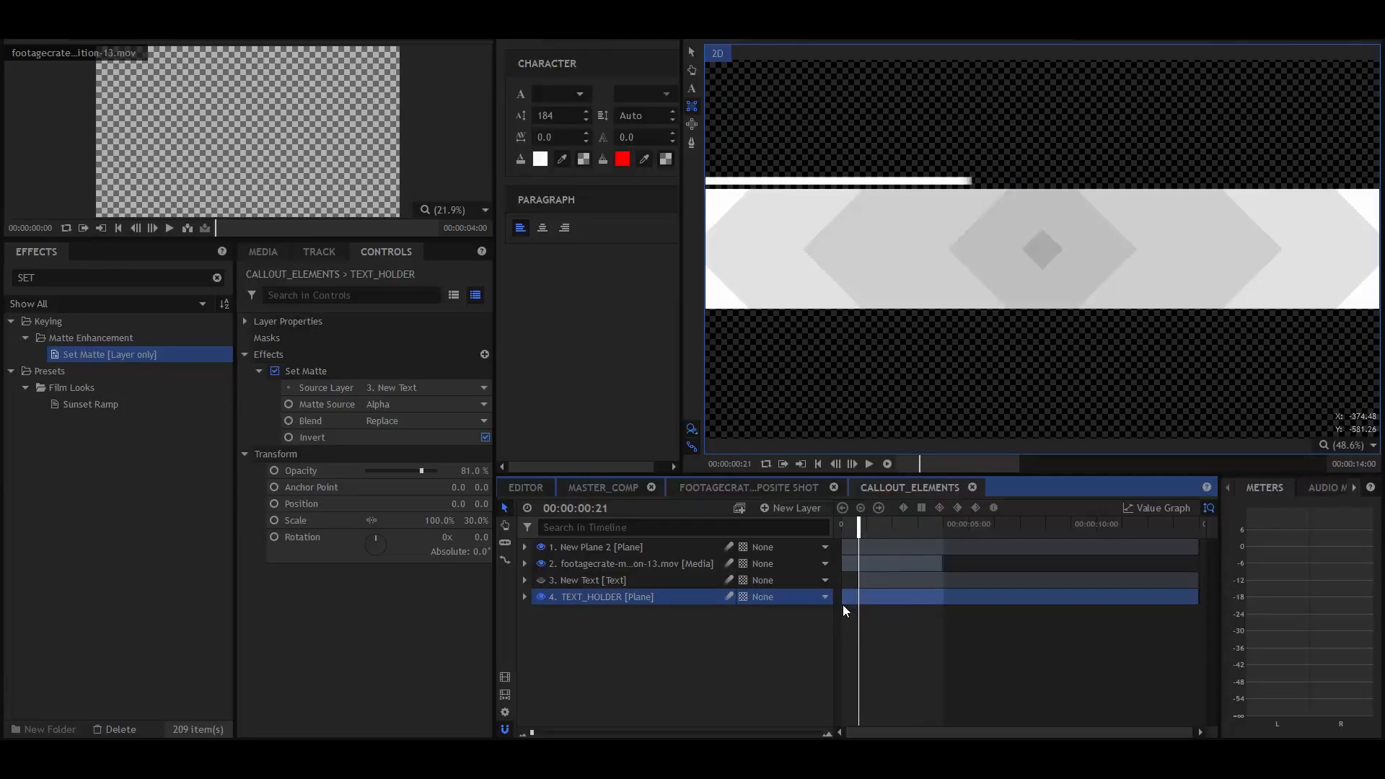
pyautogui.moveTo(861, 596); pyautogui.dragTo(850, 597)
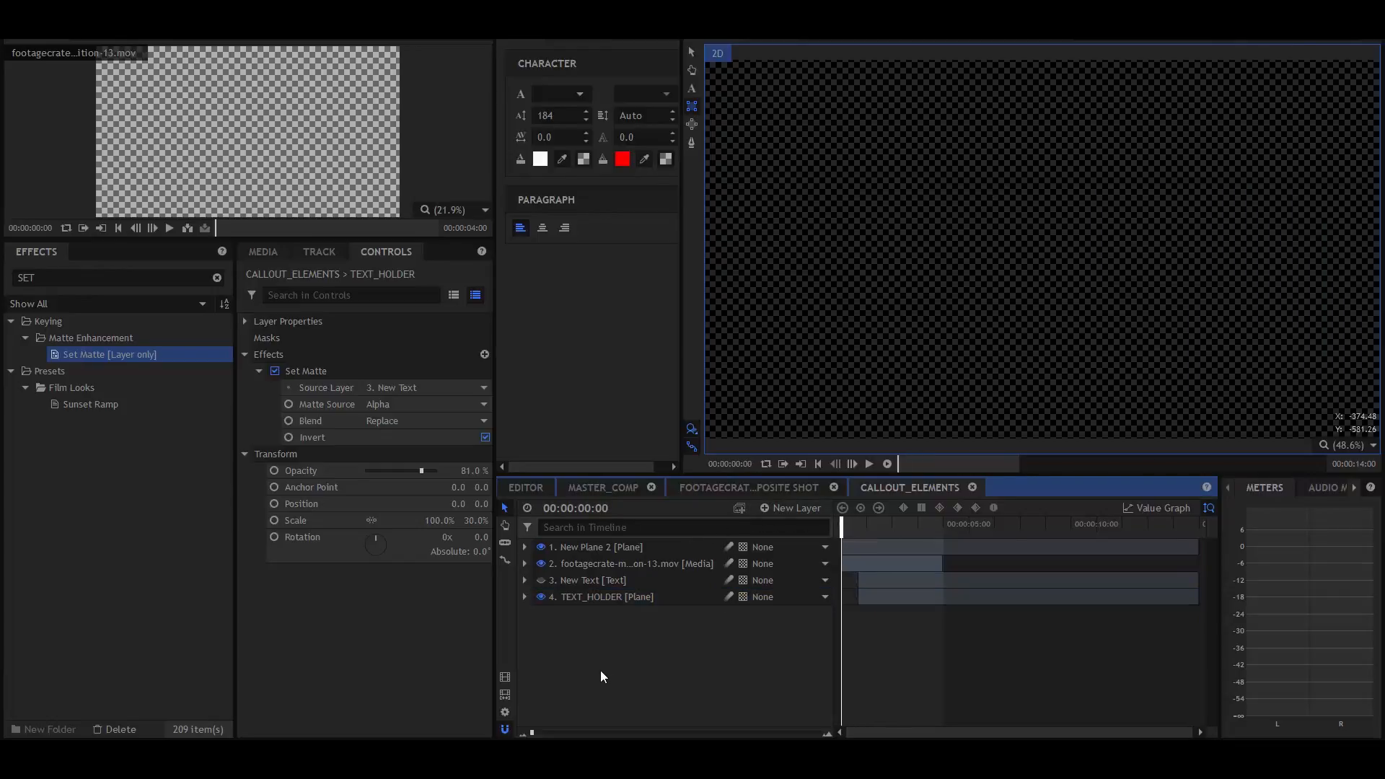
pyautogui.click(869, 463)
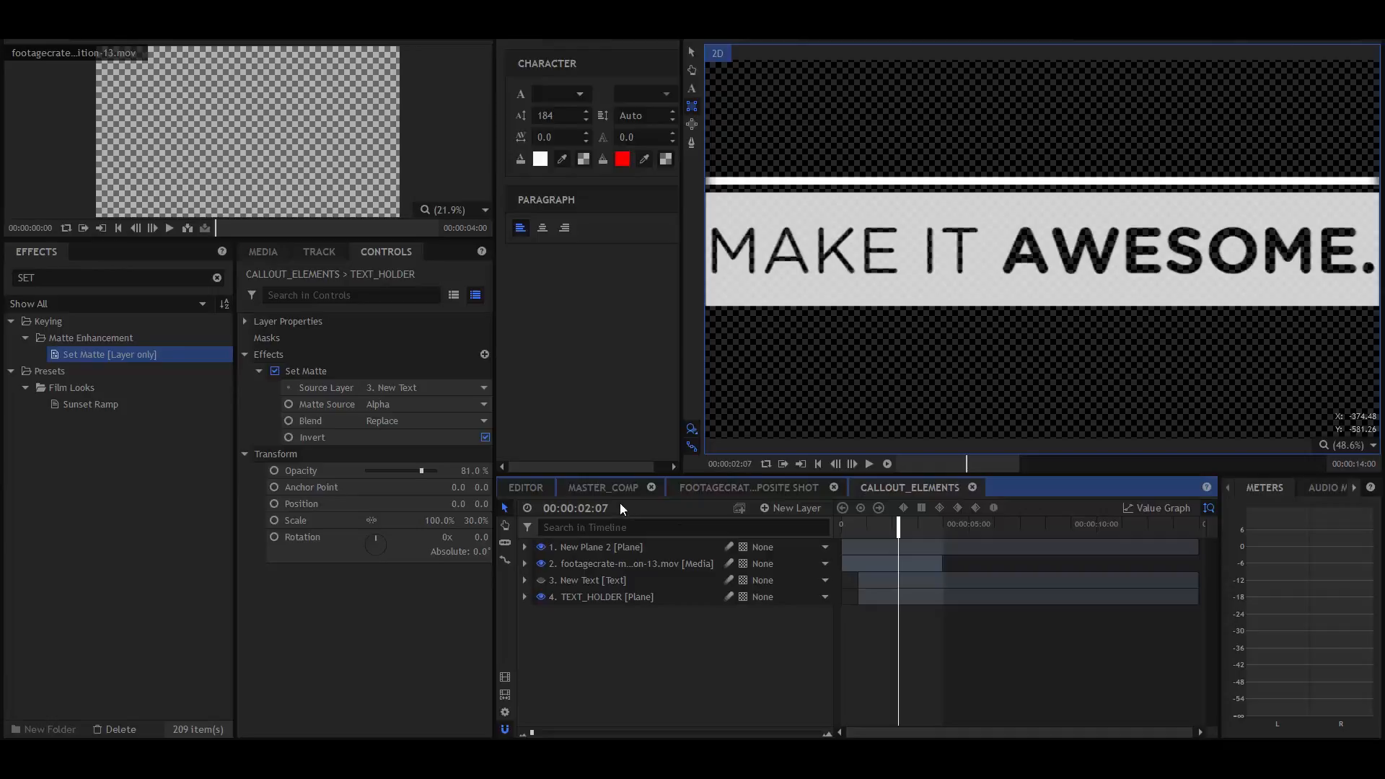
pyautogui.click(603, 487)
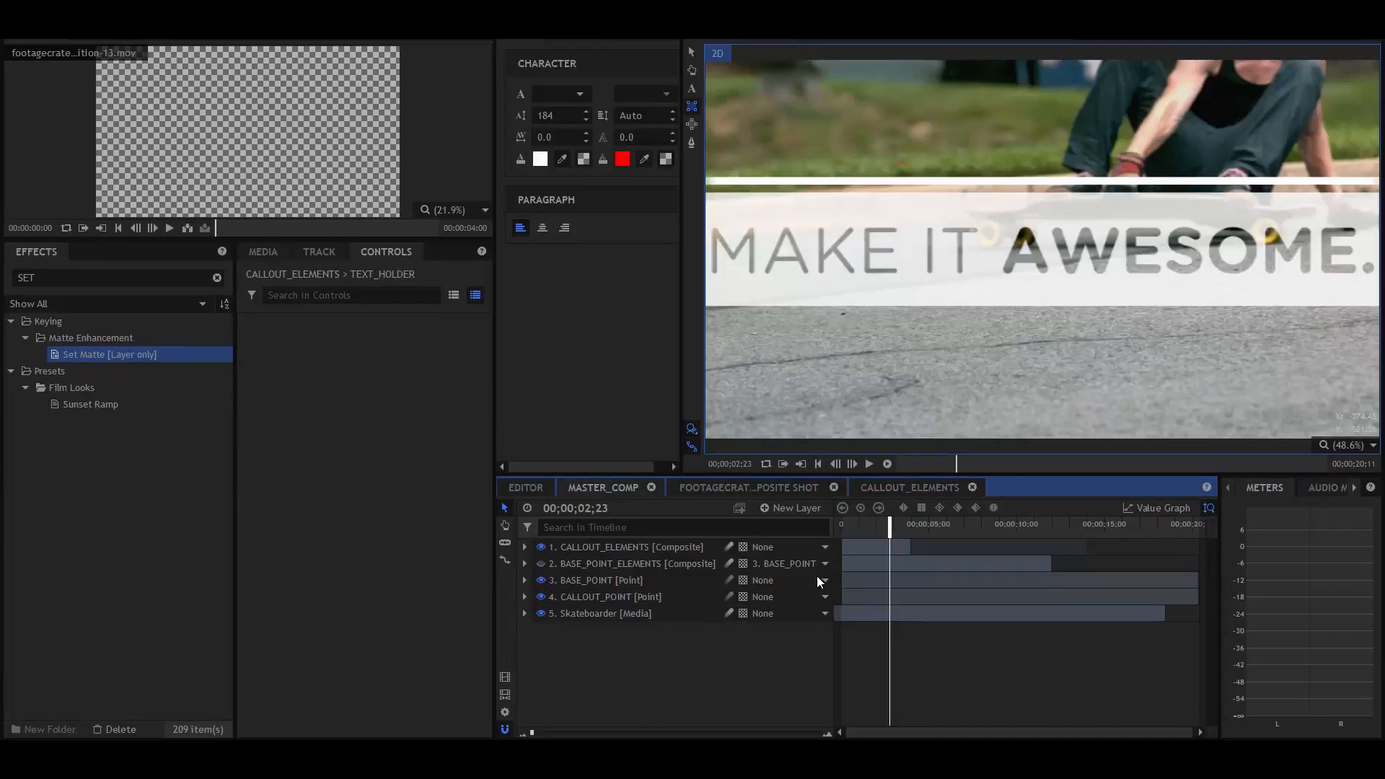
# Scale the CALLOUT_ELEMENTS layer to 42% and move it toward the frame's bottom
pyautogui.click(626, 546)
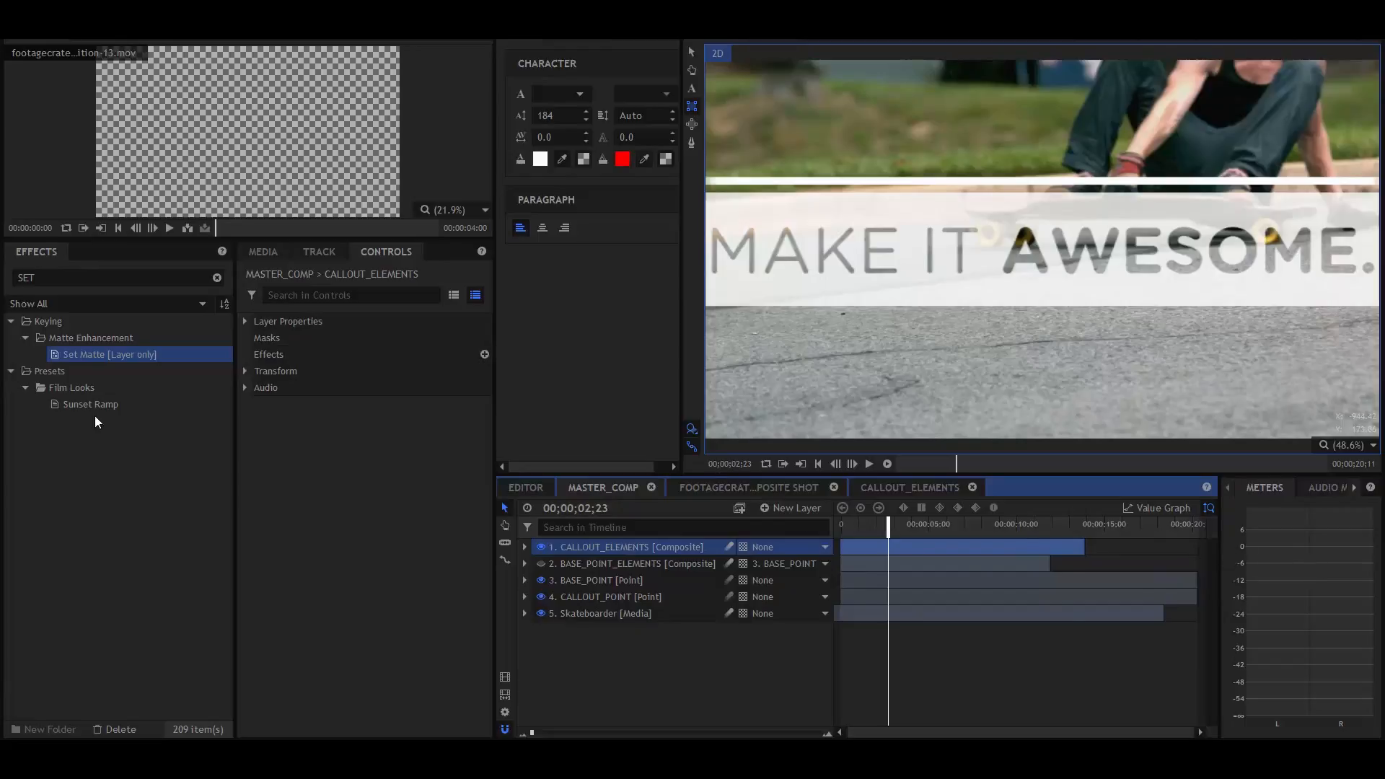
pyautogui.click(276, 370)
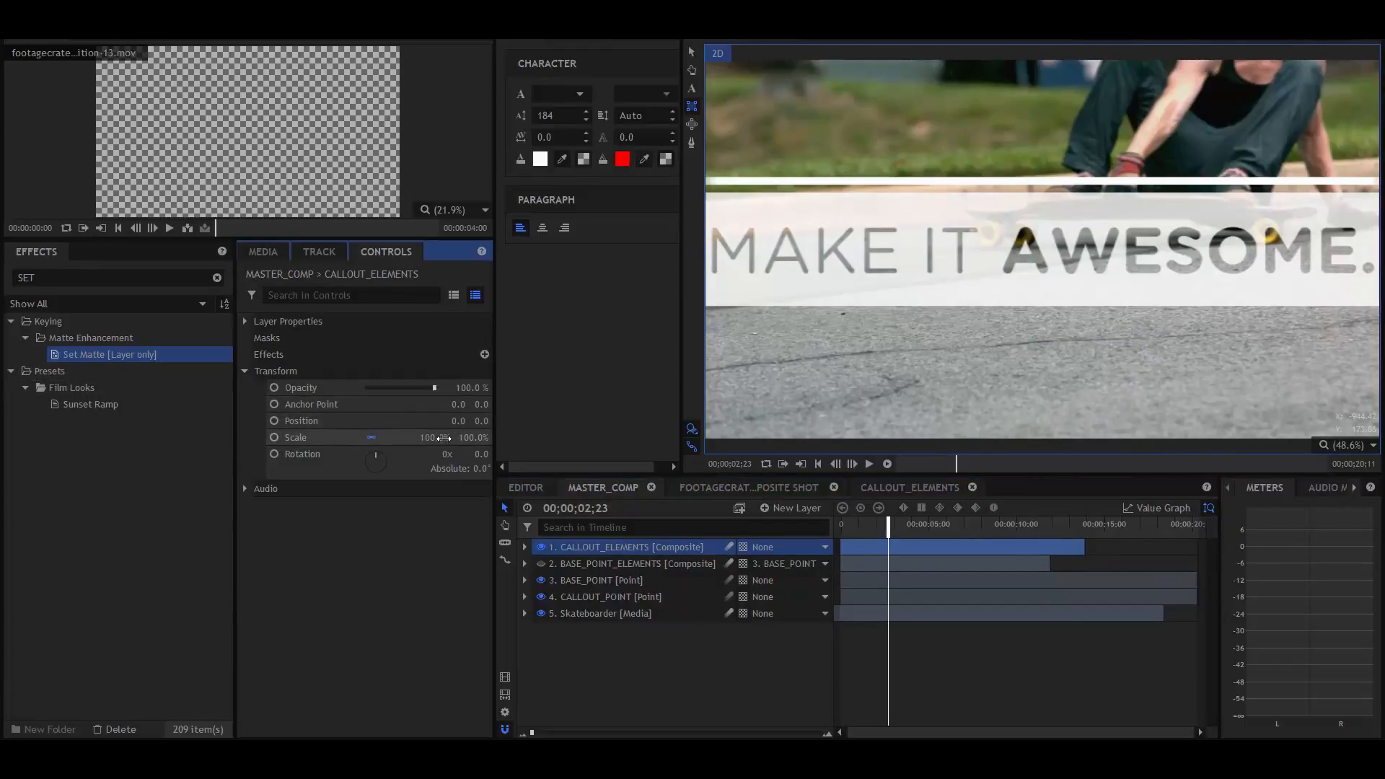
pyautogui.click(523, 547)
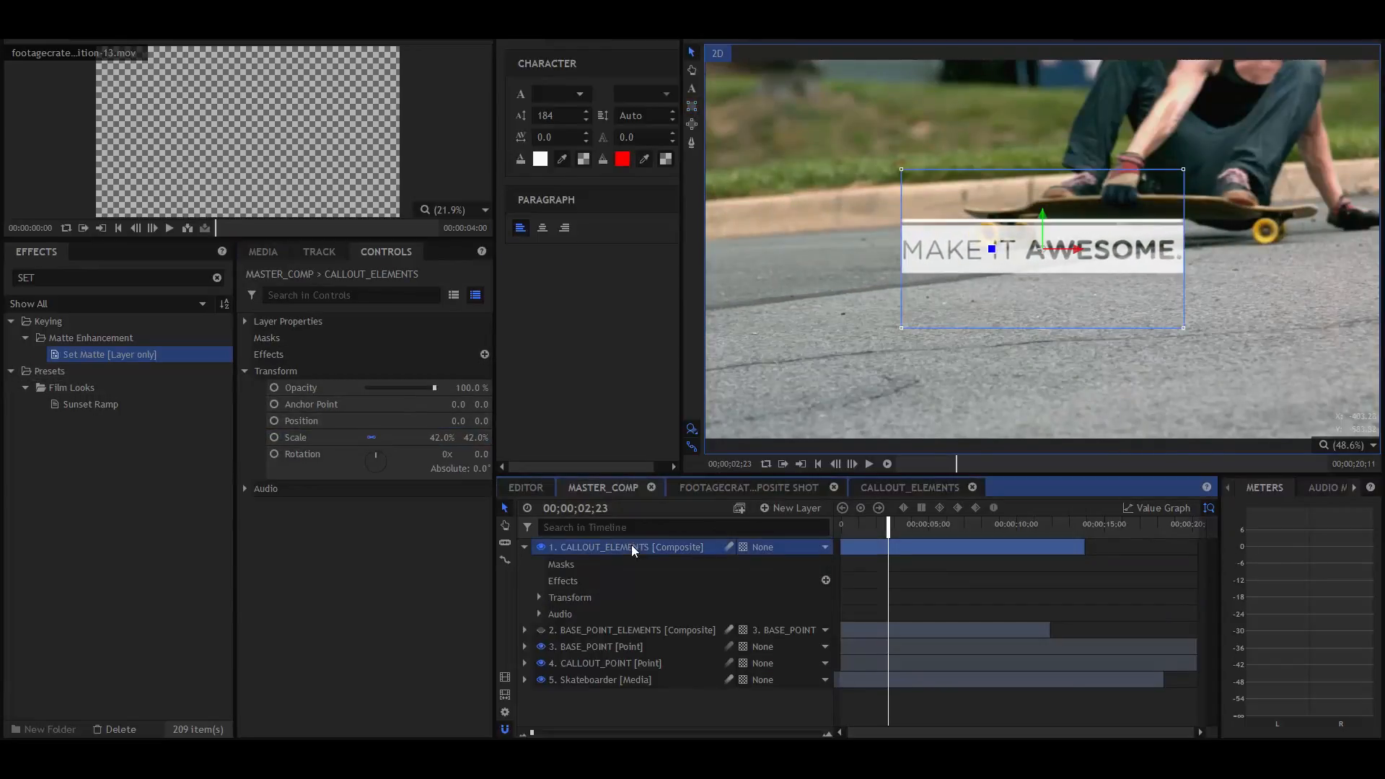
pyautogui.moveTo(1040, 248); pyautogui.dragTo(910, 369)
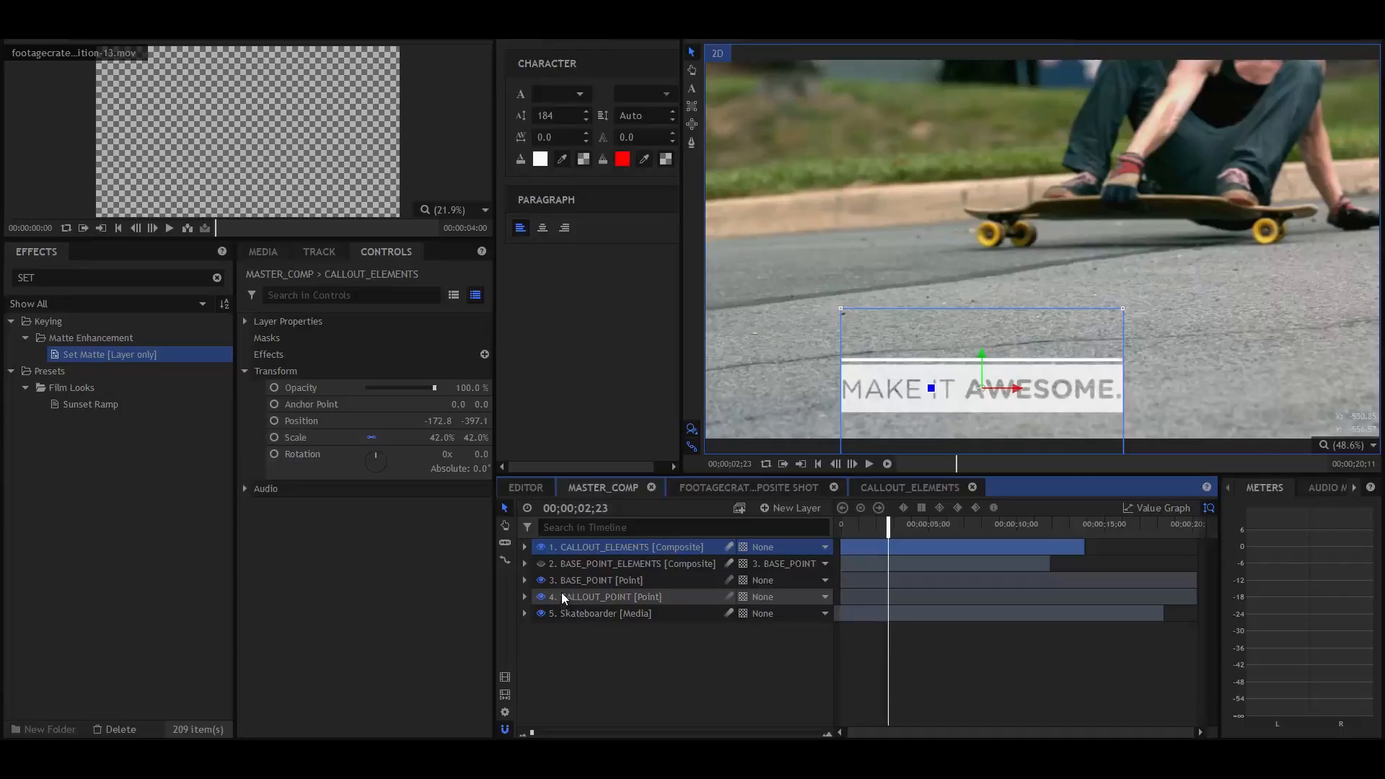
pyautogui.click(627, 563)
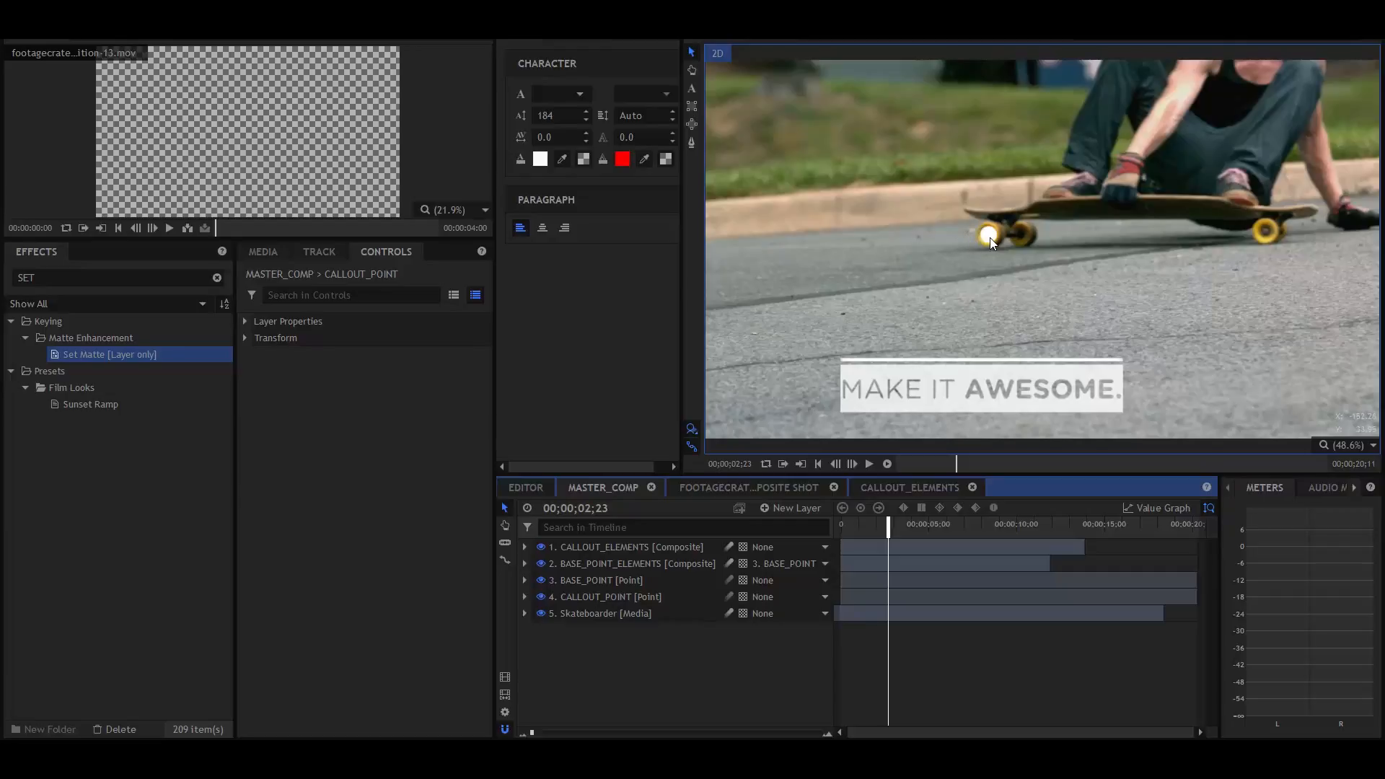
pyautogui.moveTo(851, 372)
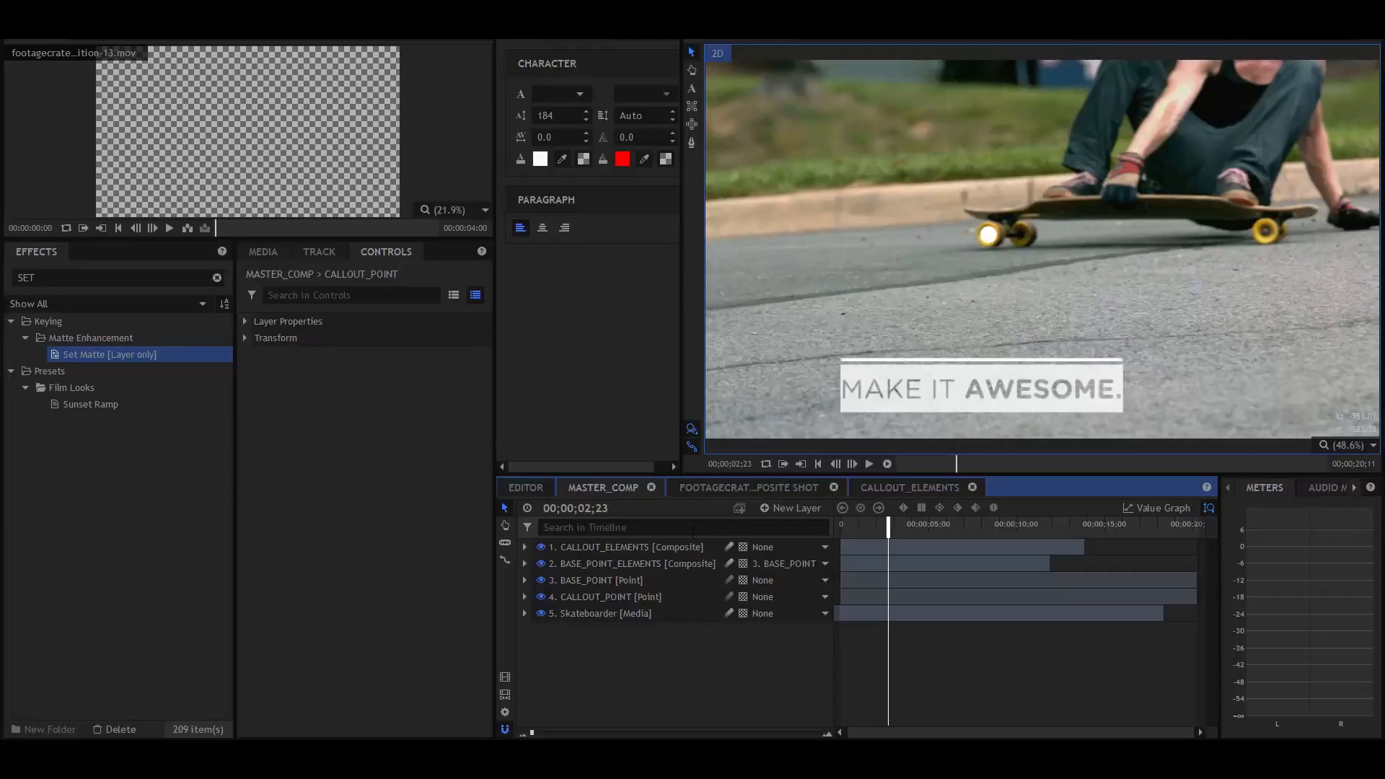
# Select the callout point layer and search effects for Lightning & Electricity (LIGHTN)
pyautogui.click(605, 597)
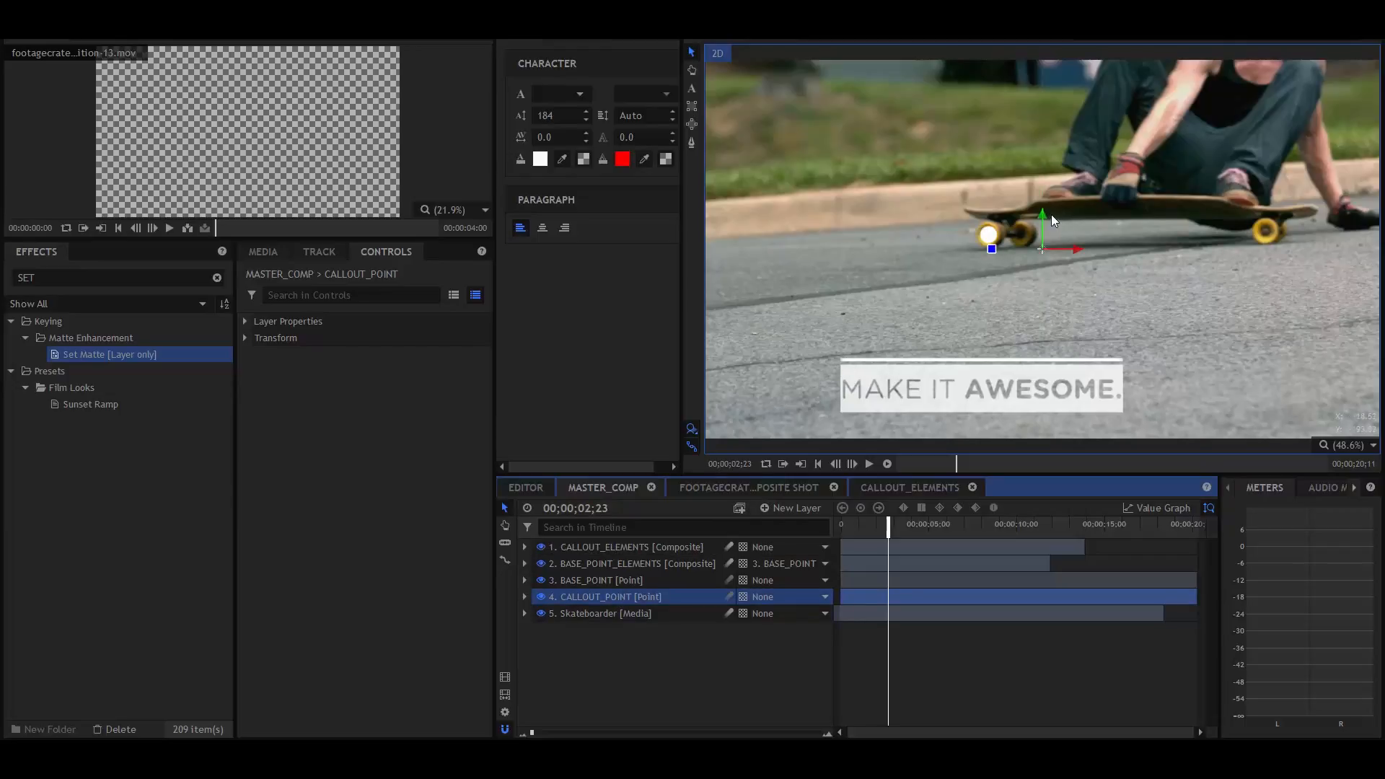
pyautogui.moveTo(1040, 229); pyautogui.dragTo(1040, 358)
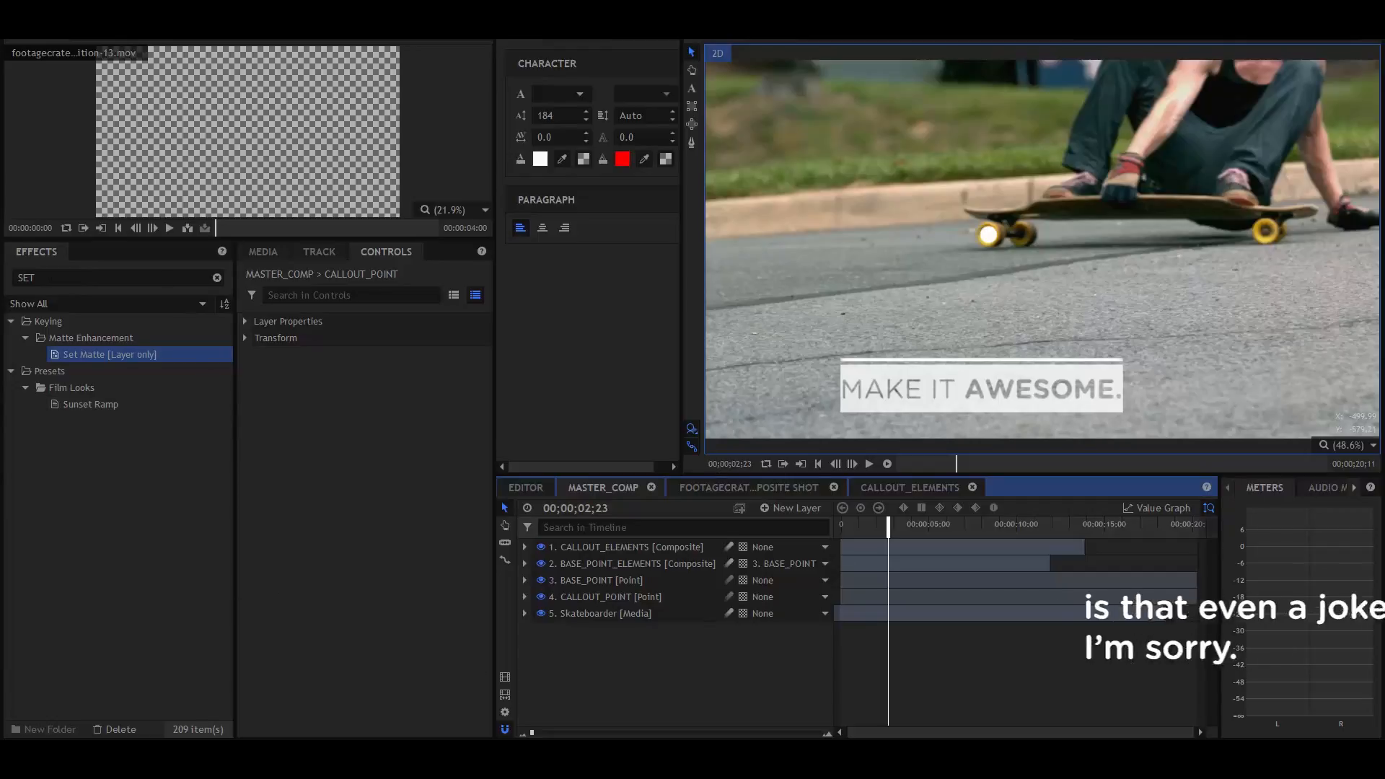
pyautogui.write('LIGHTN')
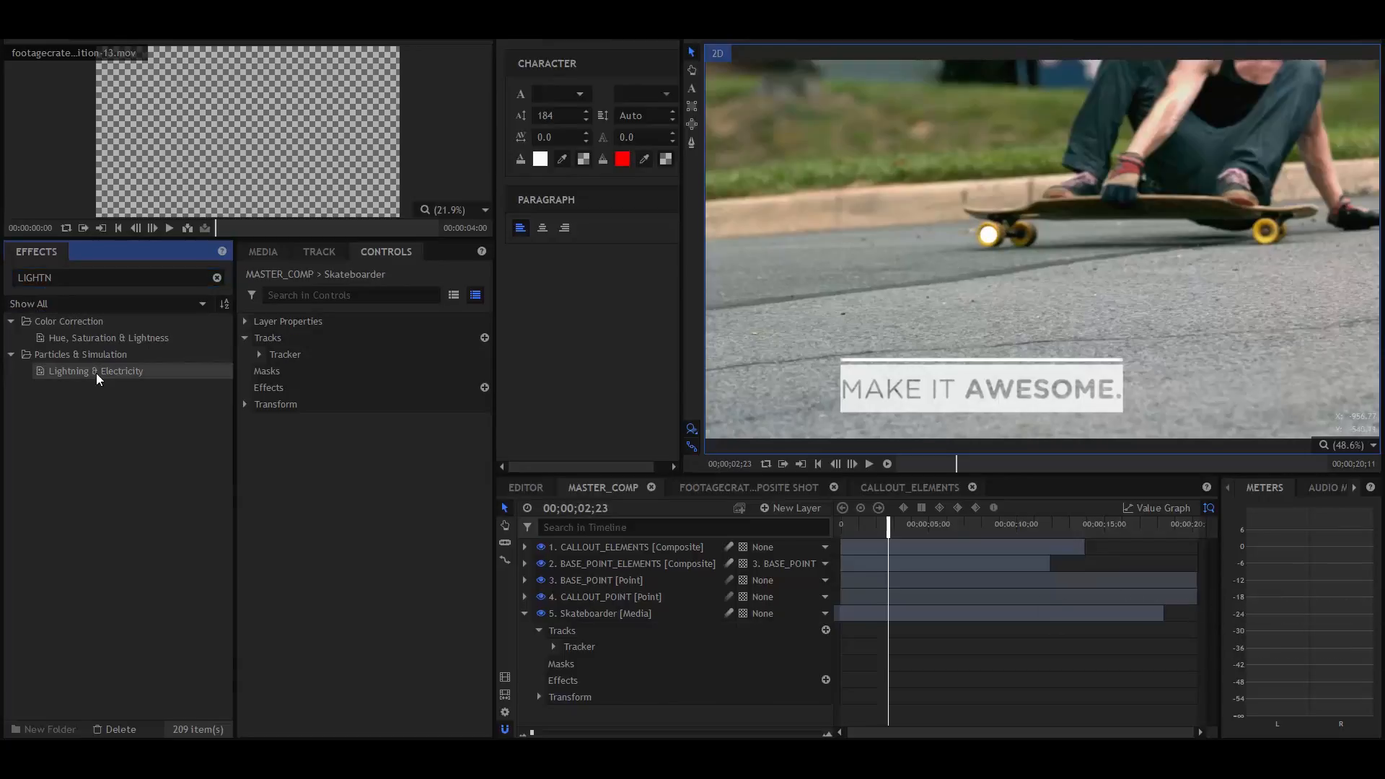
# Apply Lightning & Electricity to the skateboarder layer with its glow turned down
pyautogui.click(95, 370)
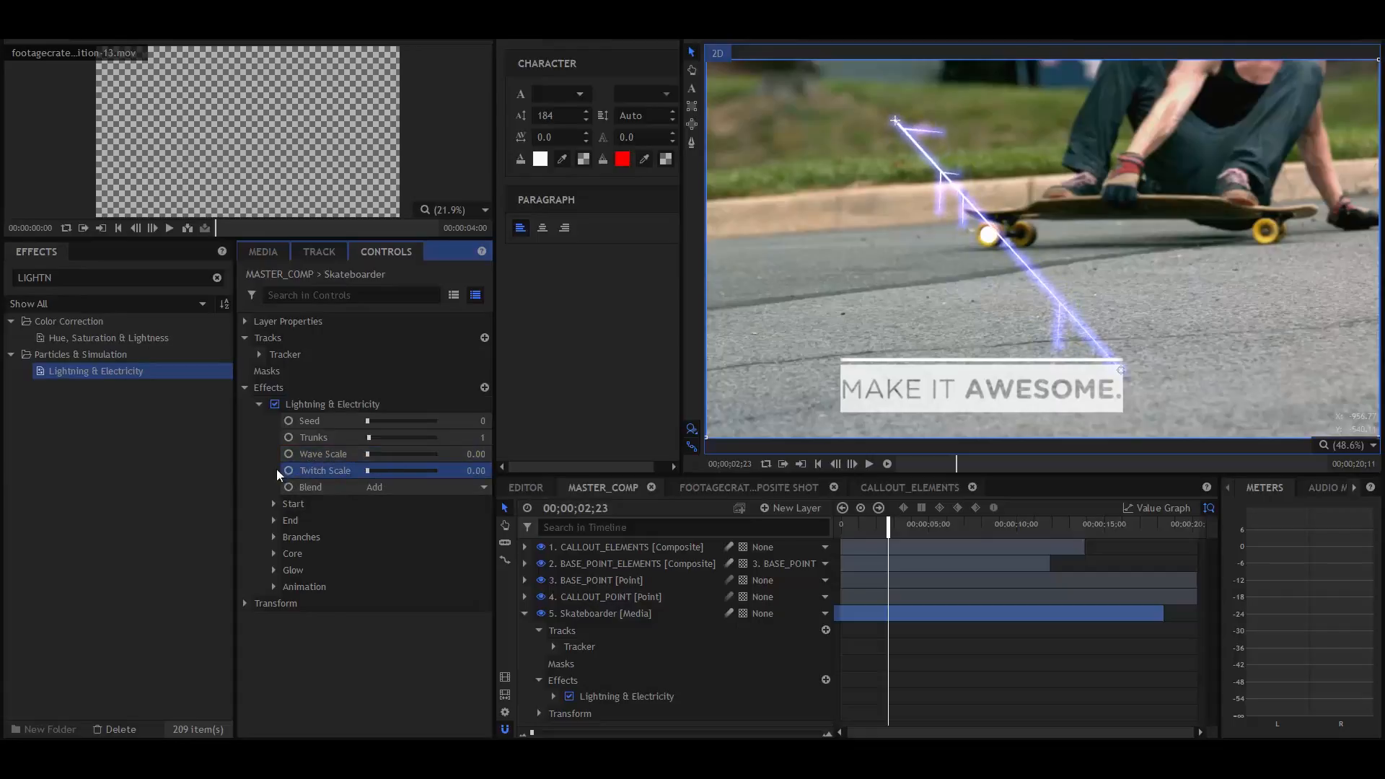
pyautogui.click(274, 569)
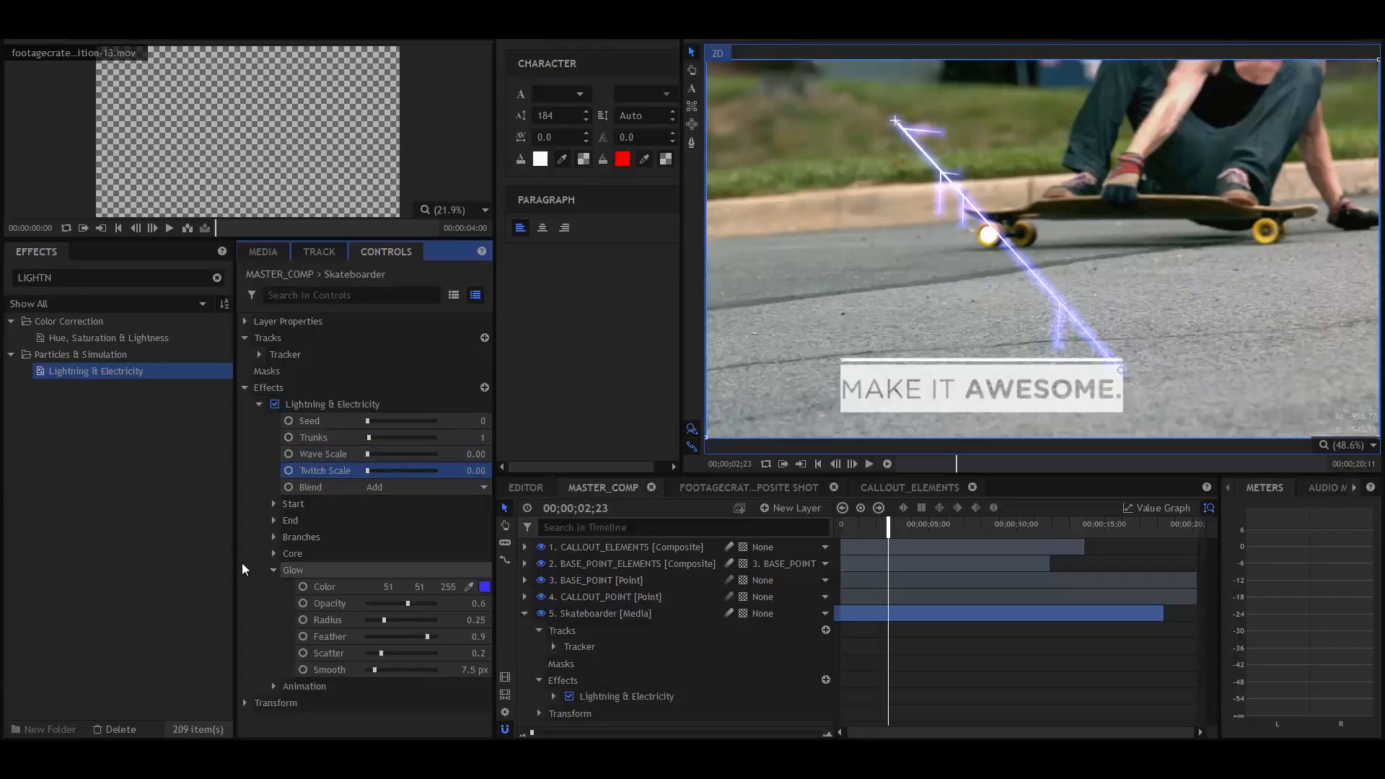
pyautogui.moveTo(388, 619); pyautogui.dragTo(369, 619)
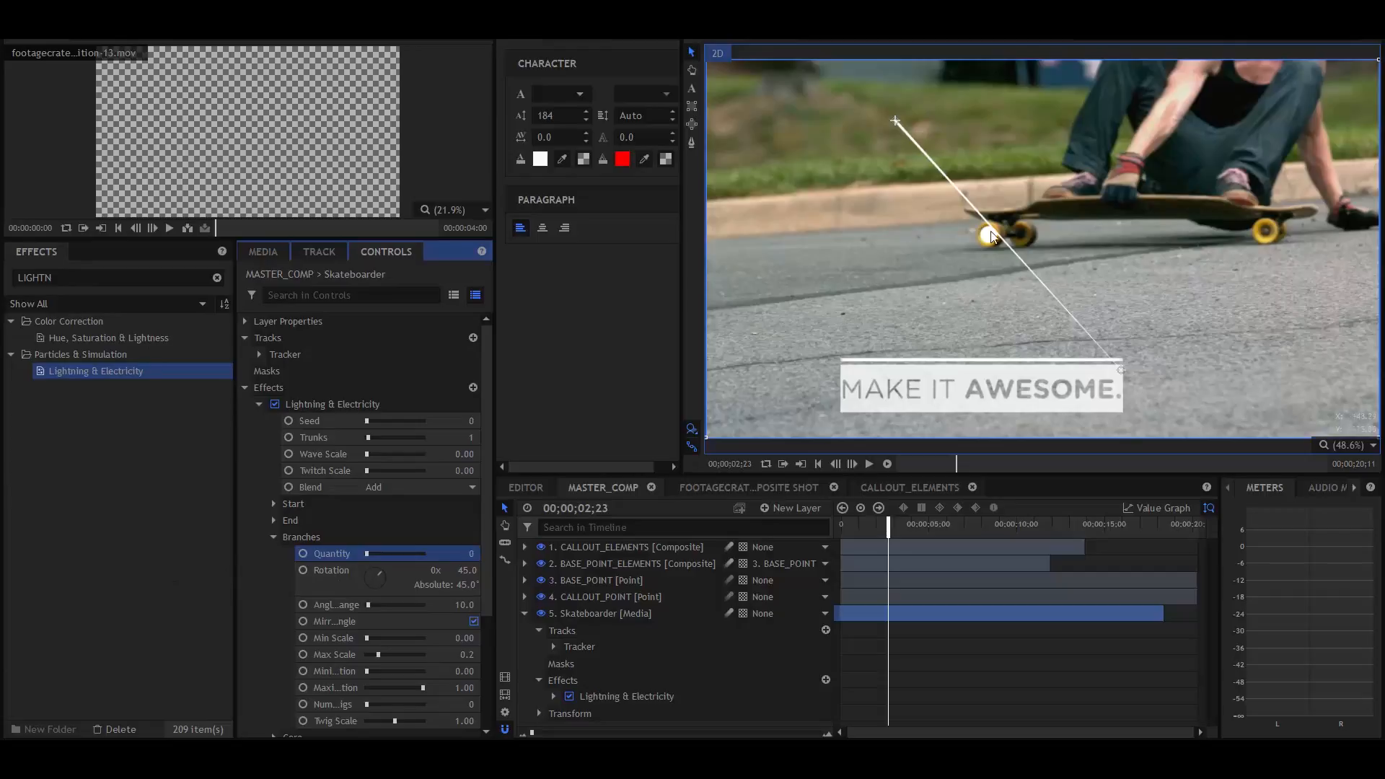
pyautogui.moveTo(1011, 231)
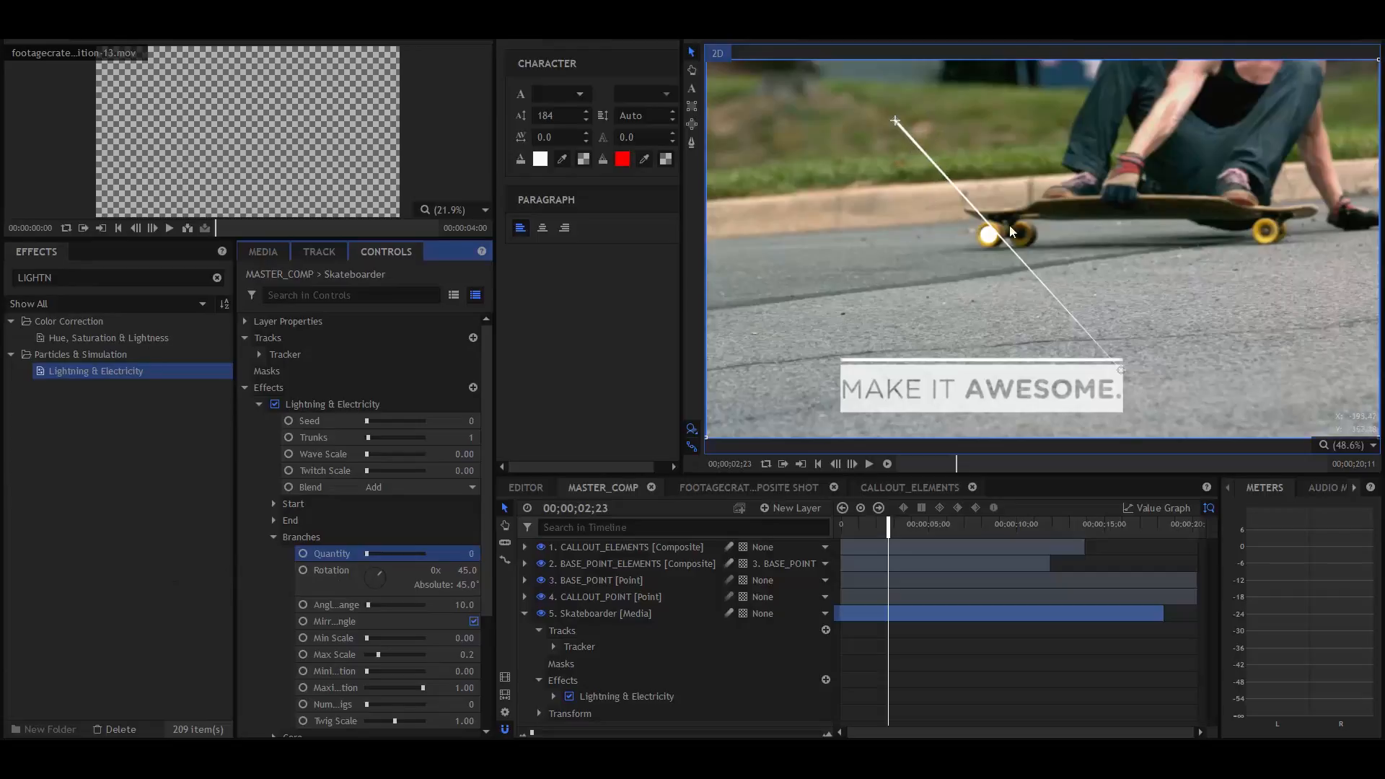
pyautogui.moveTo(848, 355)
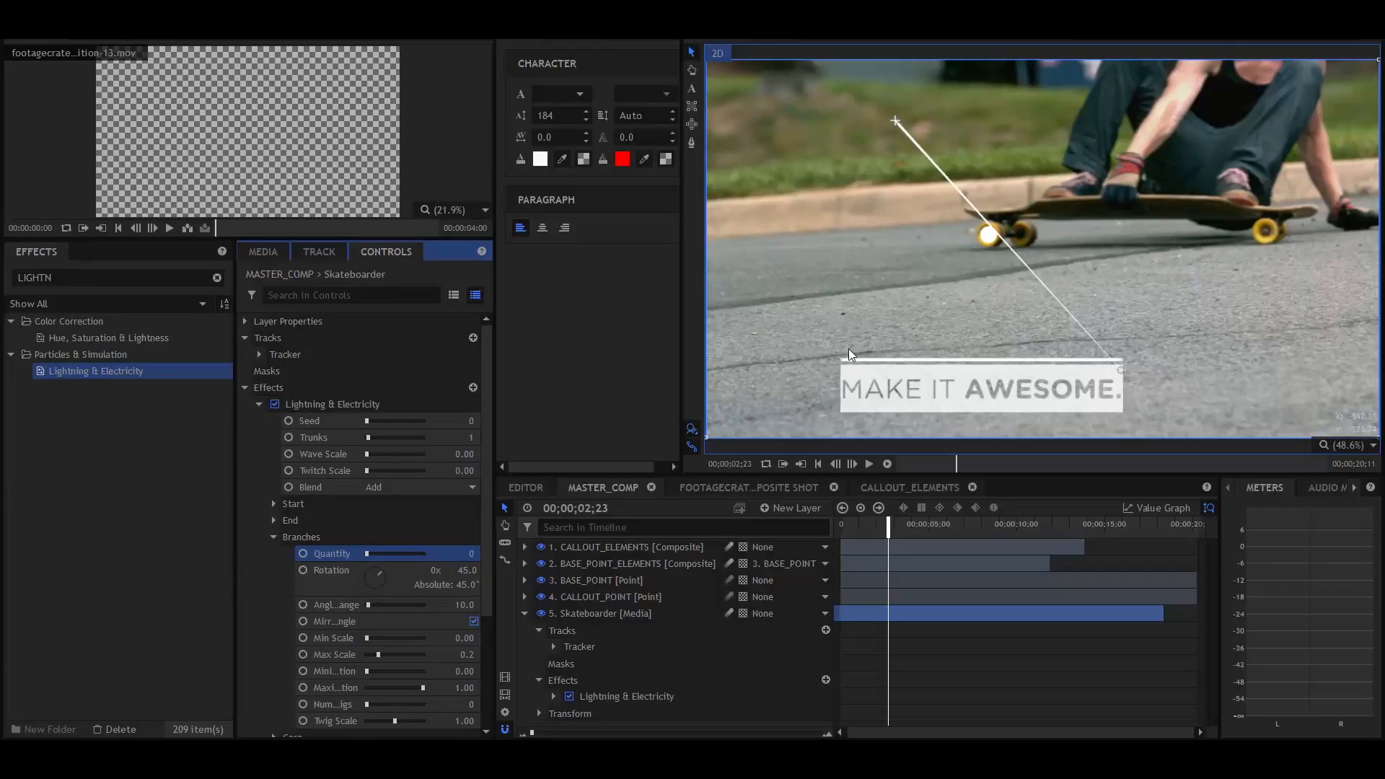
pyautogui.click(272, 520)
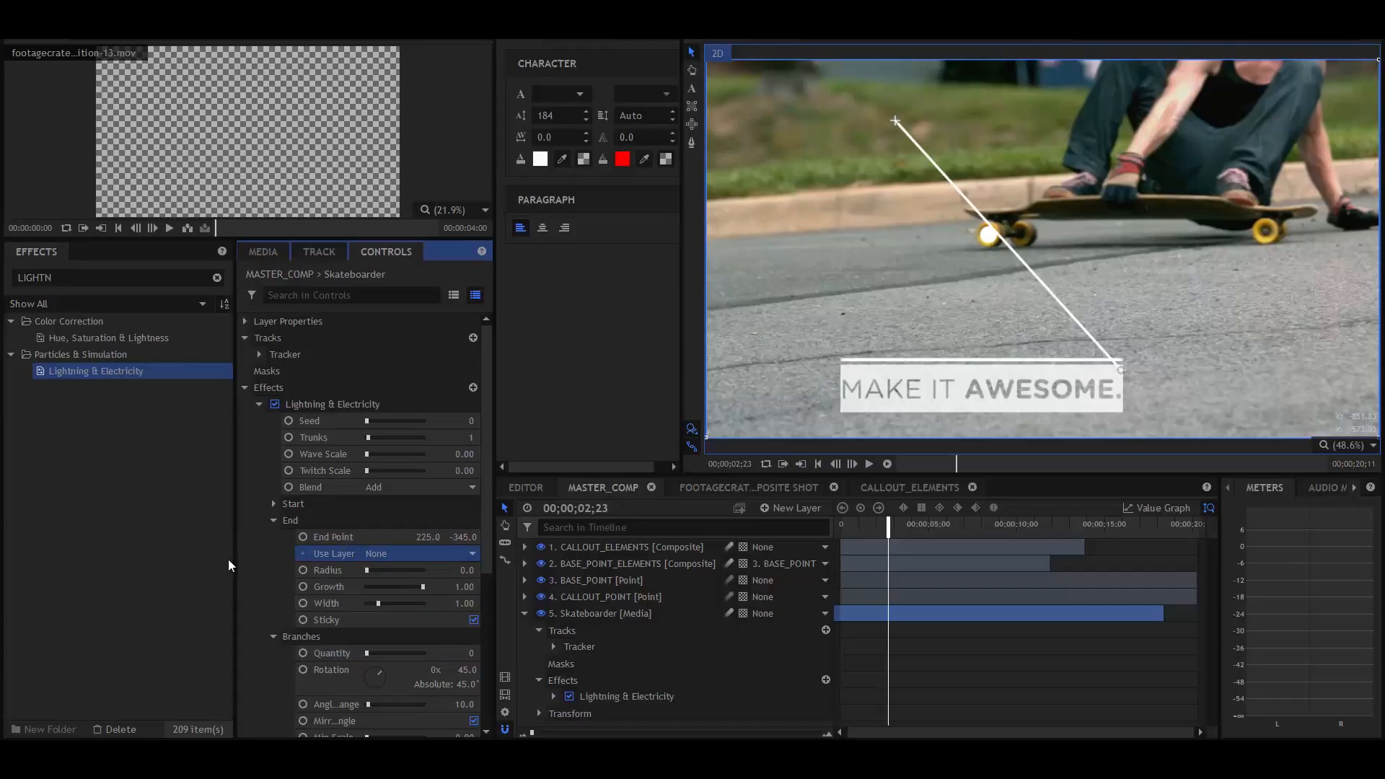
pyautogui.moveTo(1086, 367)
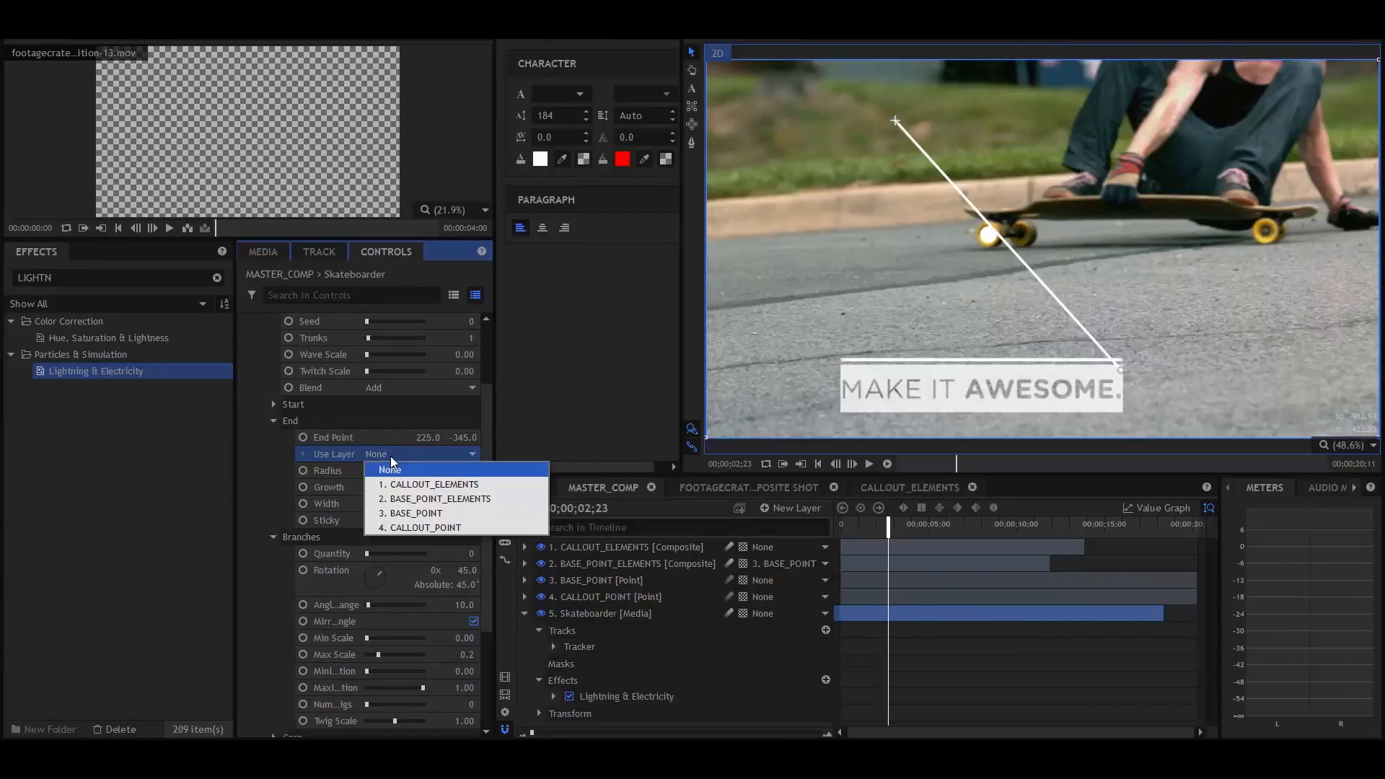
# Set the lightning to start at BASE_POINT and end at CALLOUT_POINT
pyautogui.click(422, 527)
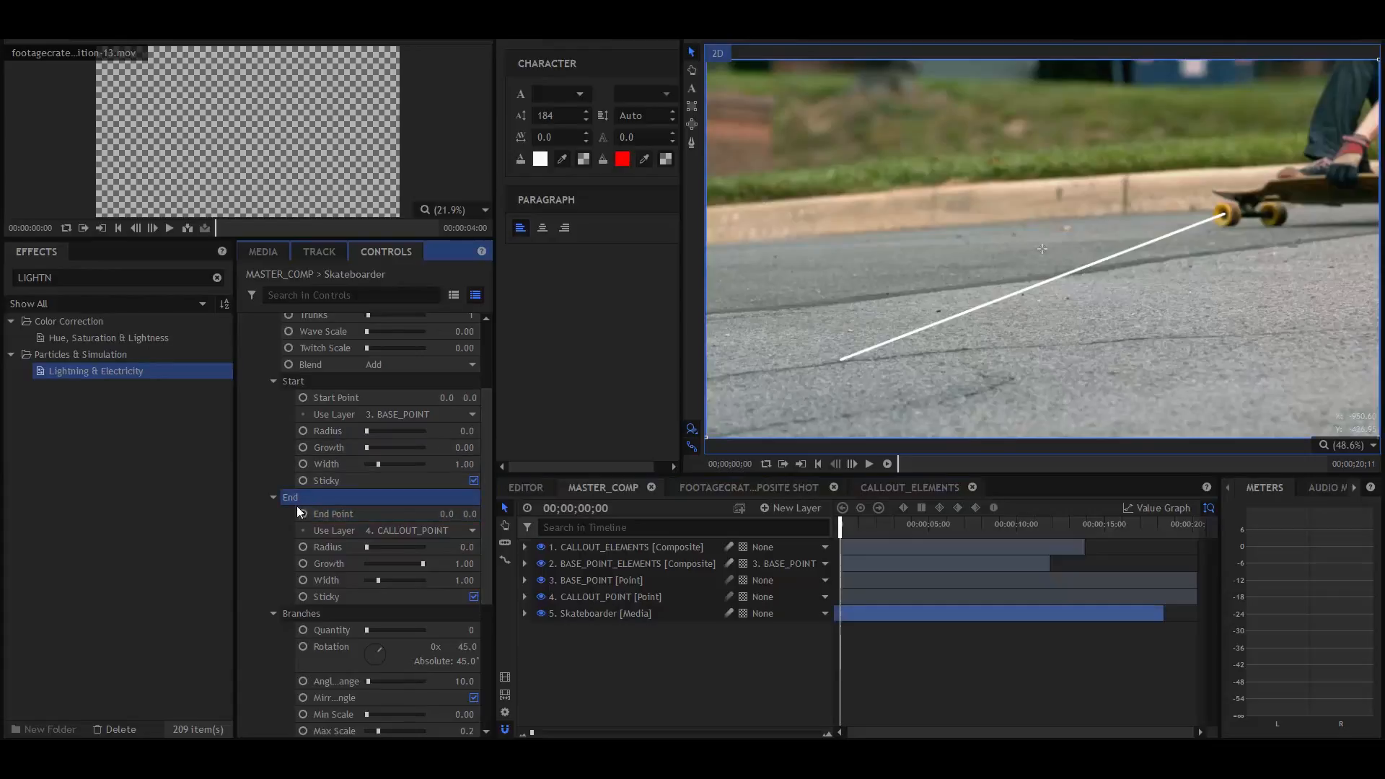
# Keyframe lightning End Growth from 0 at frame 0 to 1.00 at frame 18
pyautogui.moveTo(366, 564); pyautogui.dragTo(413, 563)
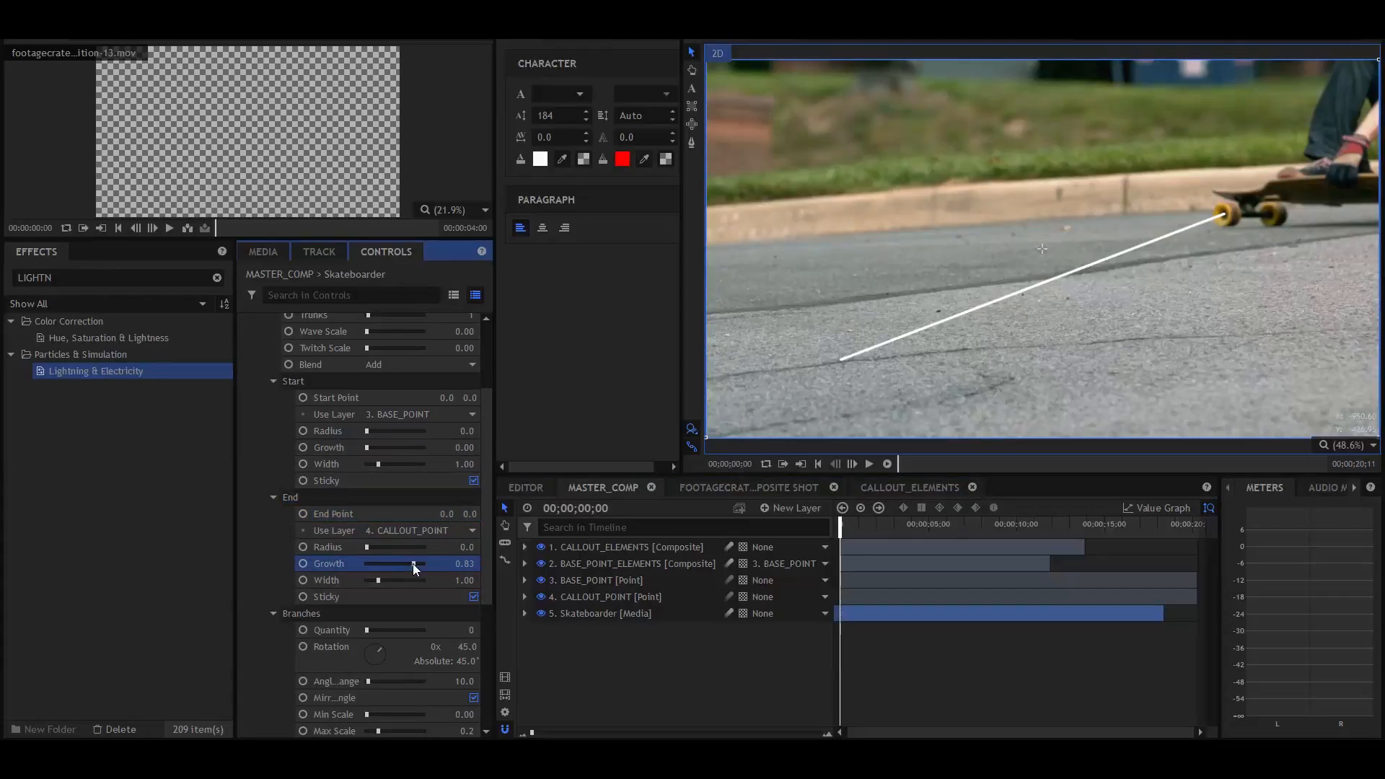
pyautogui.moveTo(412, 563); pyautogui.dragTo(304, 563)
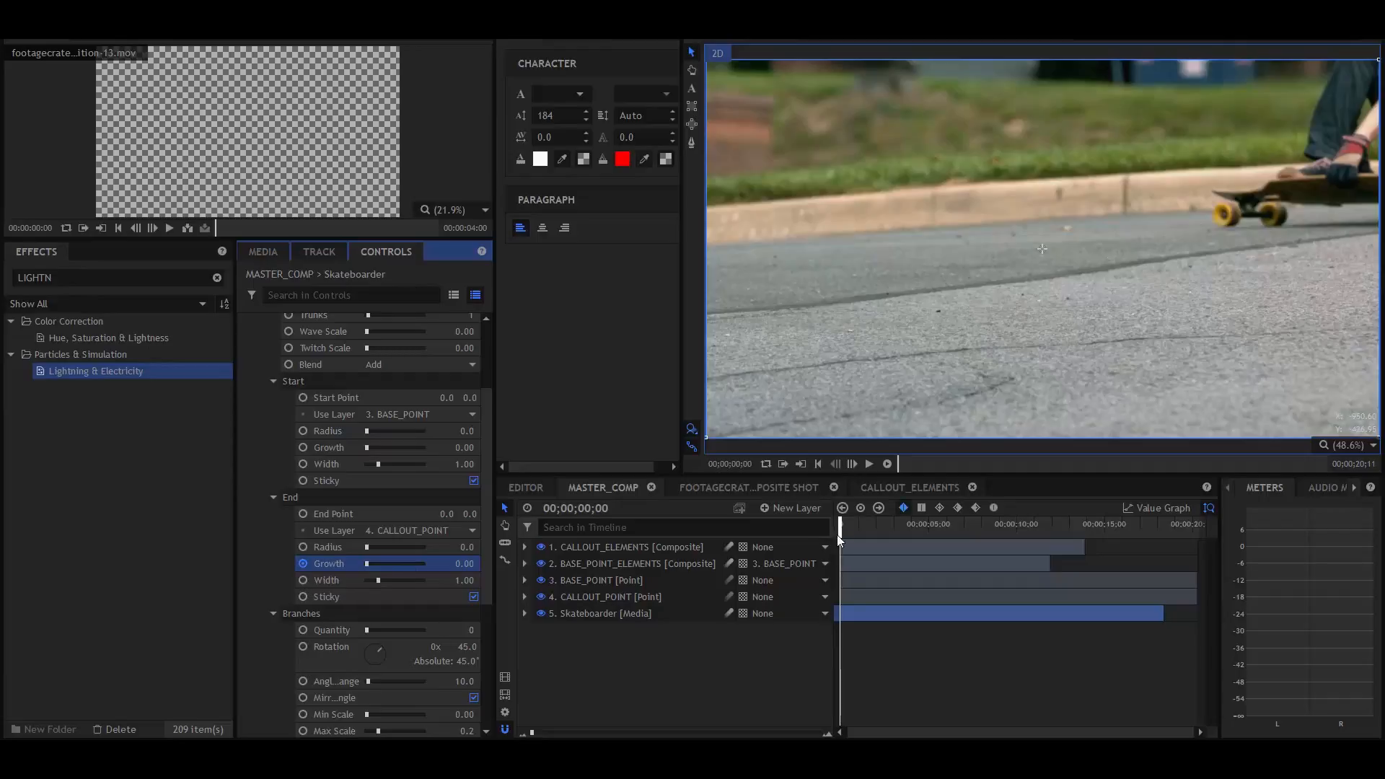
pyautogui.moveTo(839, 523); pyautogui.dragTo(853, 523)
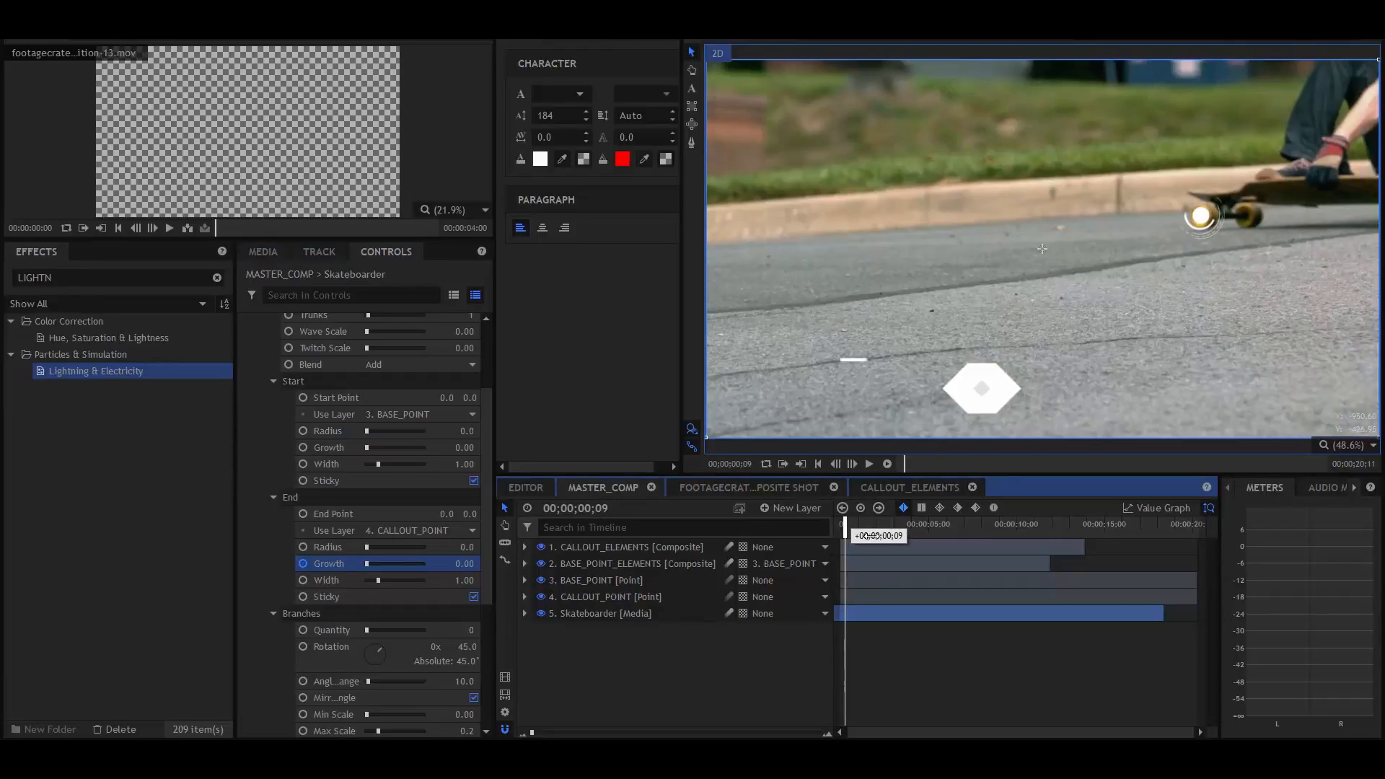
pyautogui.moveTo(850, 523); pyautogui.dragTo(882, 523)
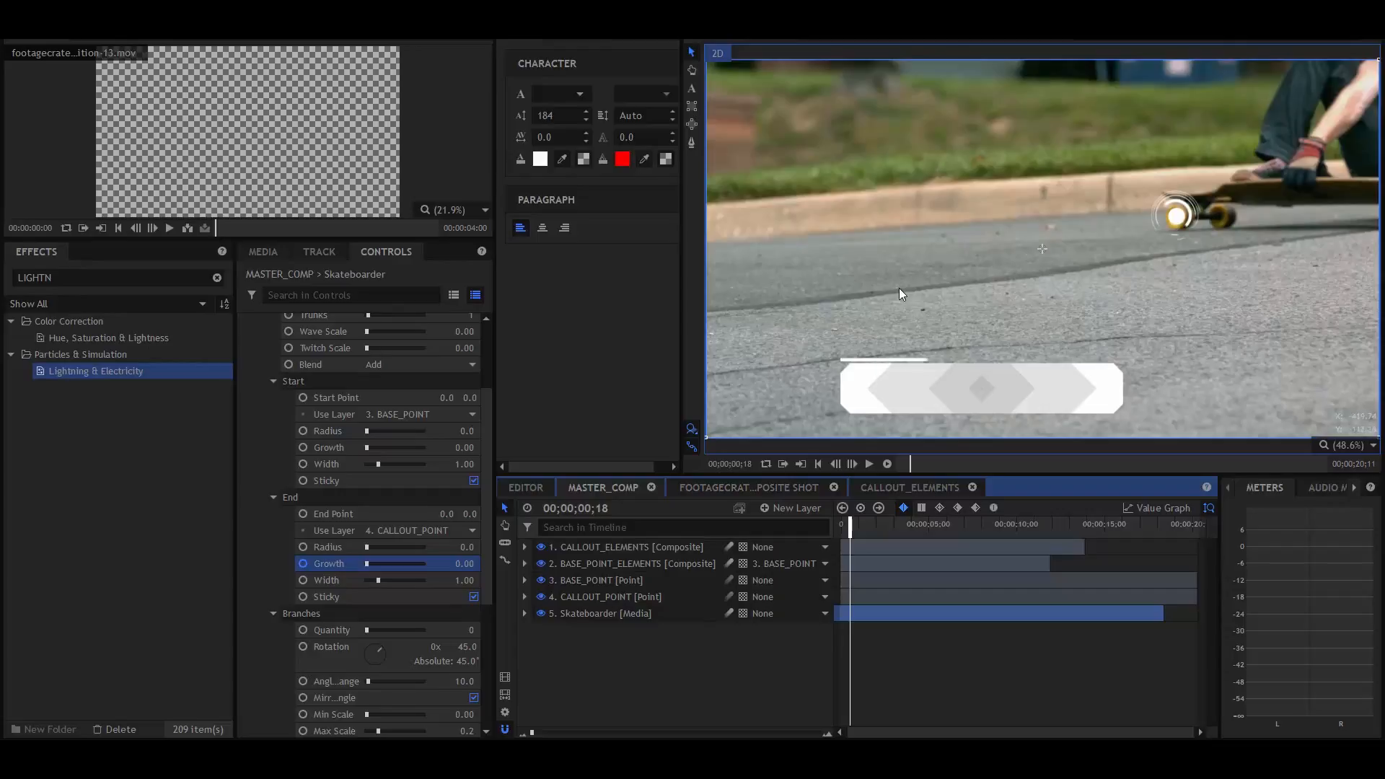
pyautogui.moveTo(980, 305)
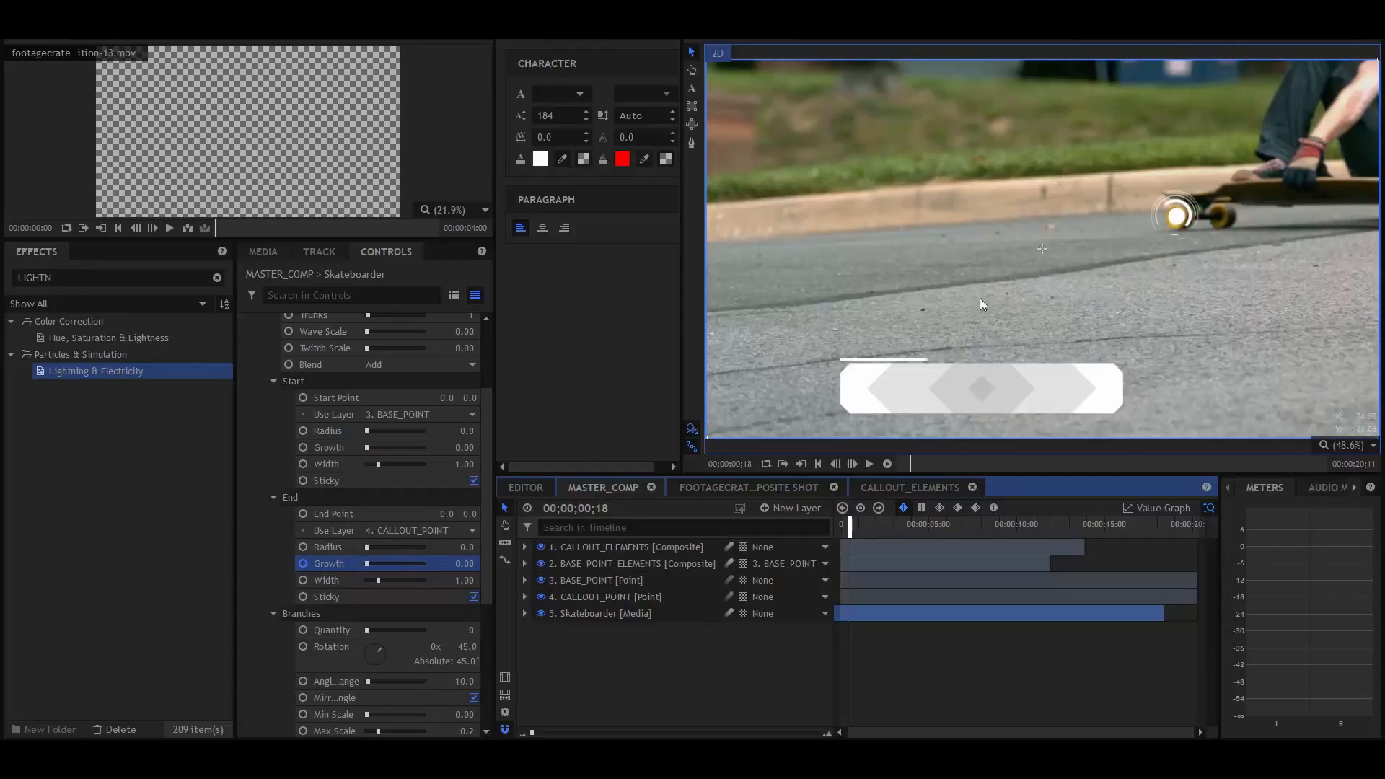
pyautogui.moveTo(380, 562); pyautogui.dragTo(426, 562)
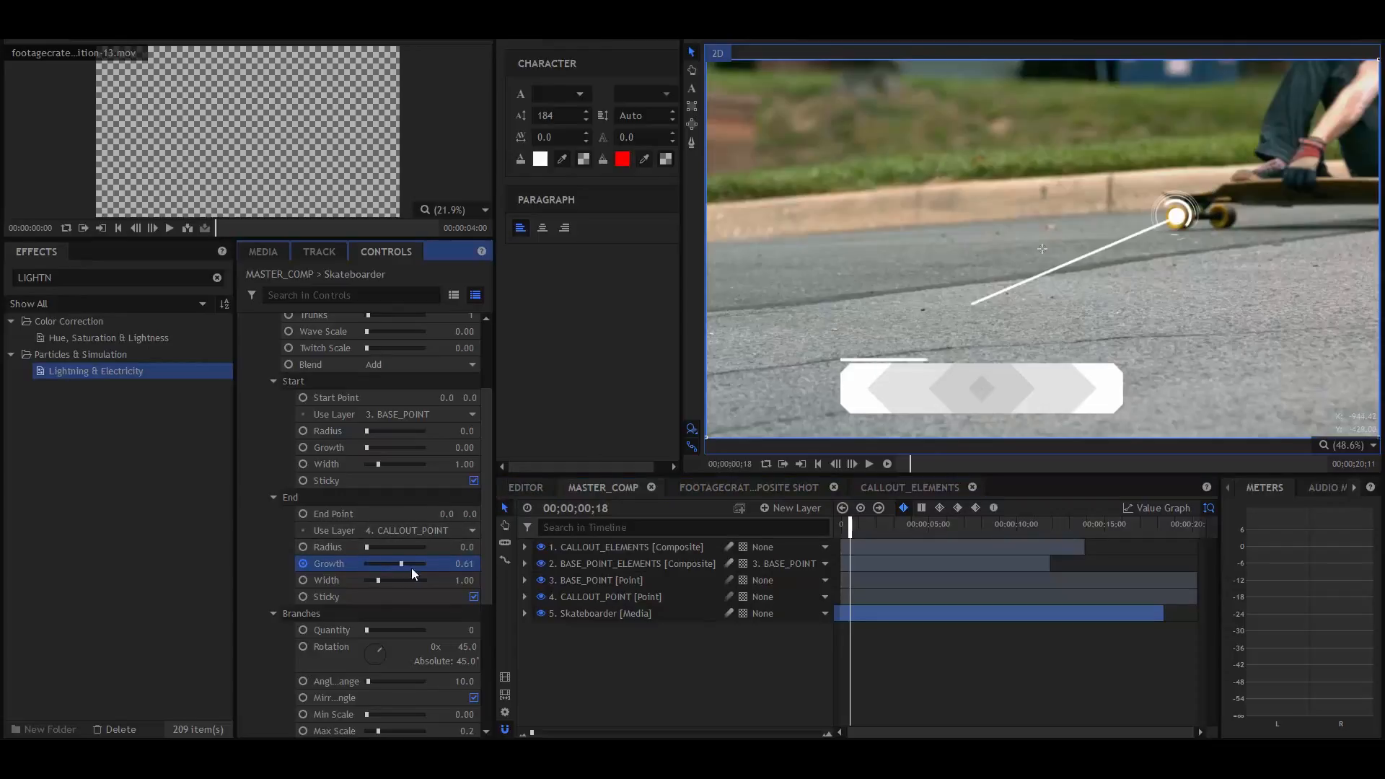
pyautogui.moveTo(402, 563); pyautogui.dragTo(424, 564)
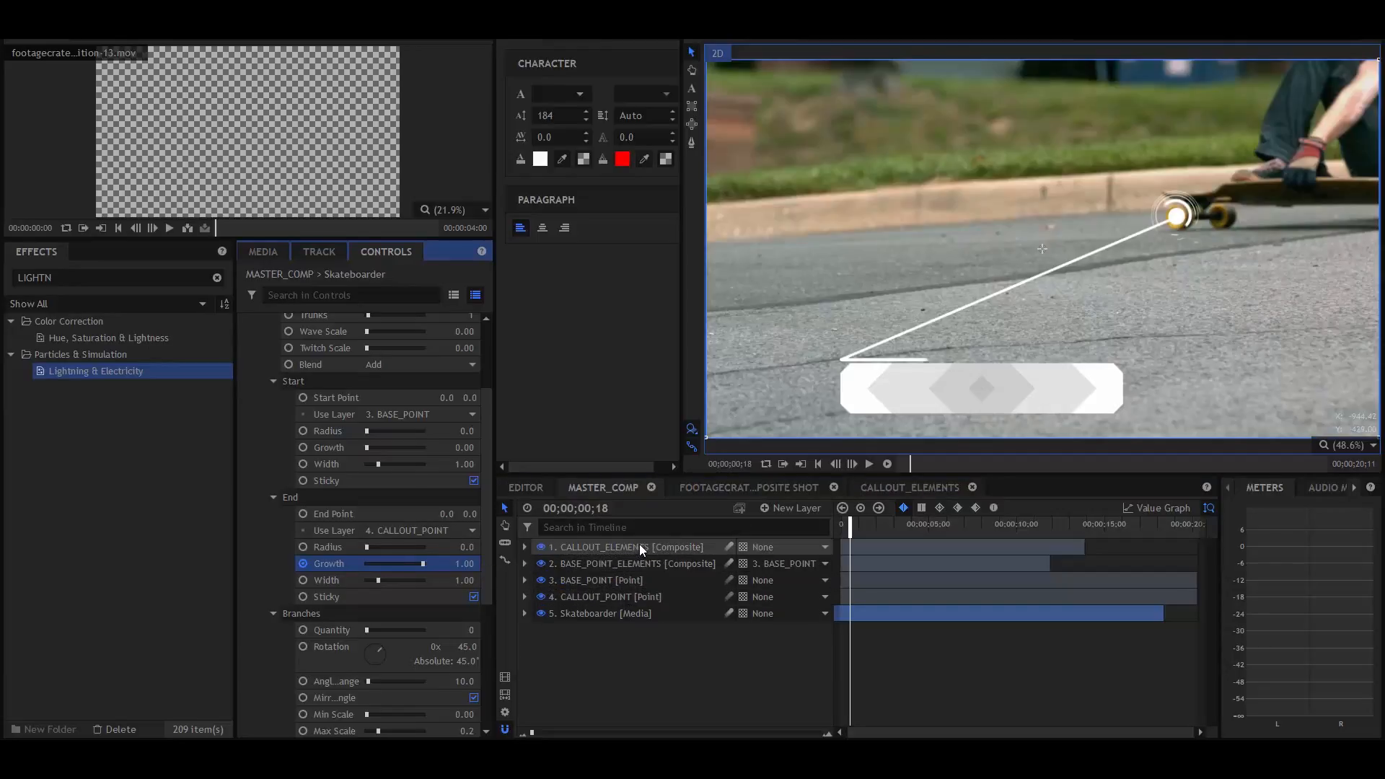
pyautogui.click(627, 546)
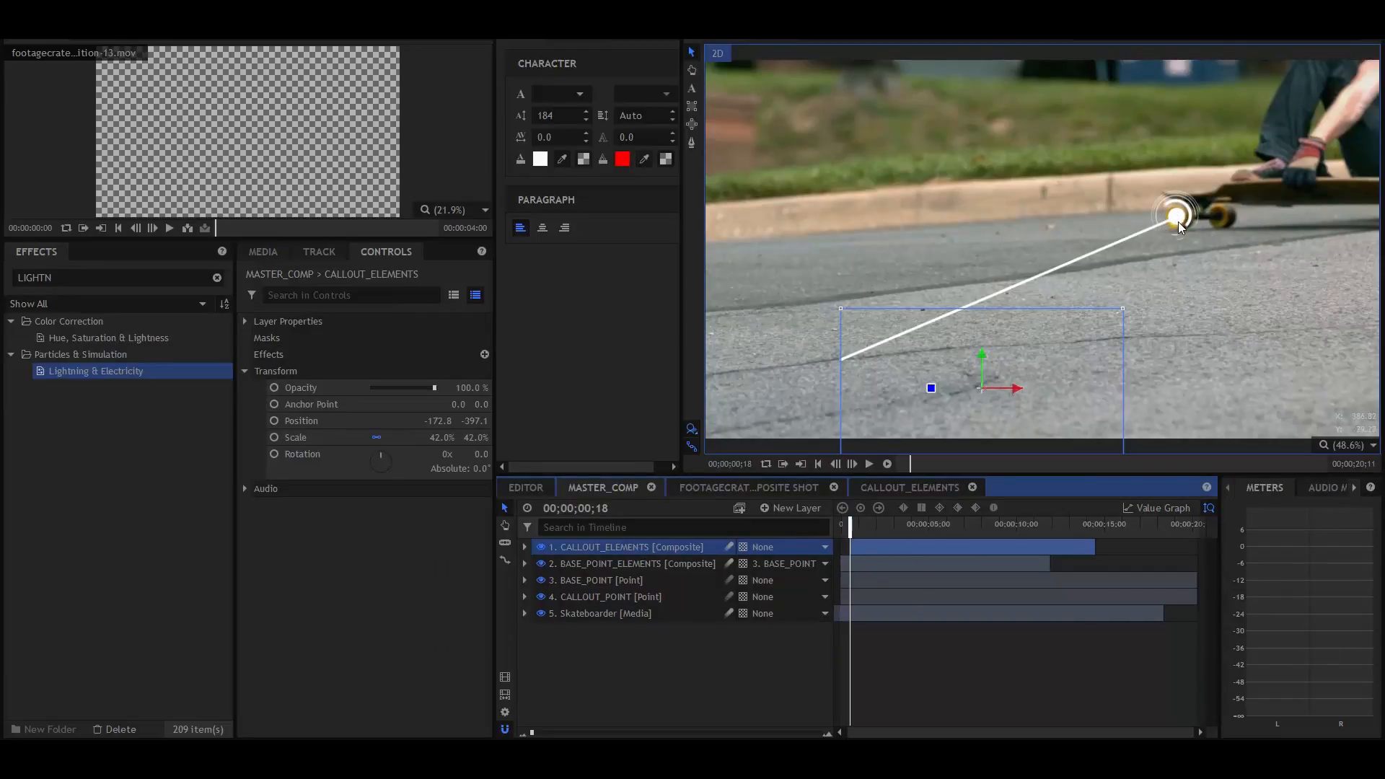
pyautogui.moveTo(843, 371)
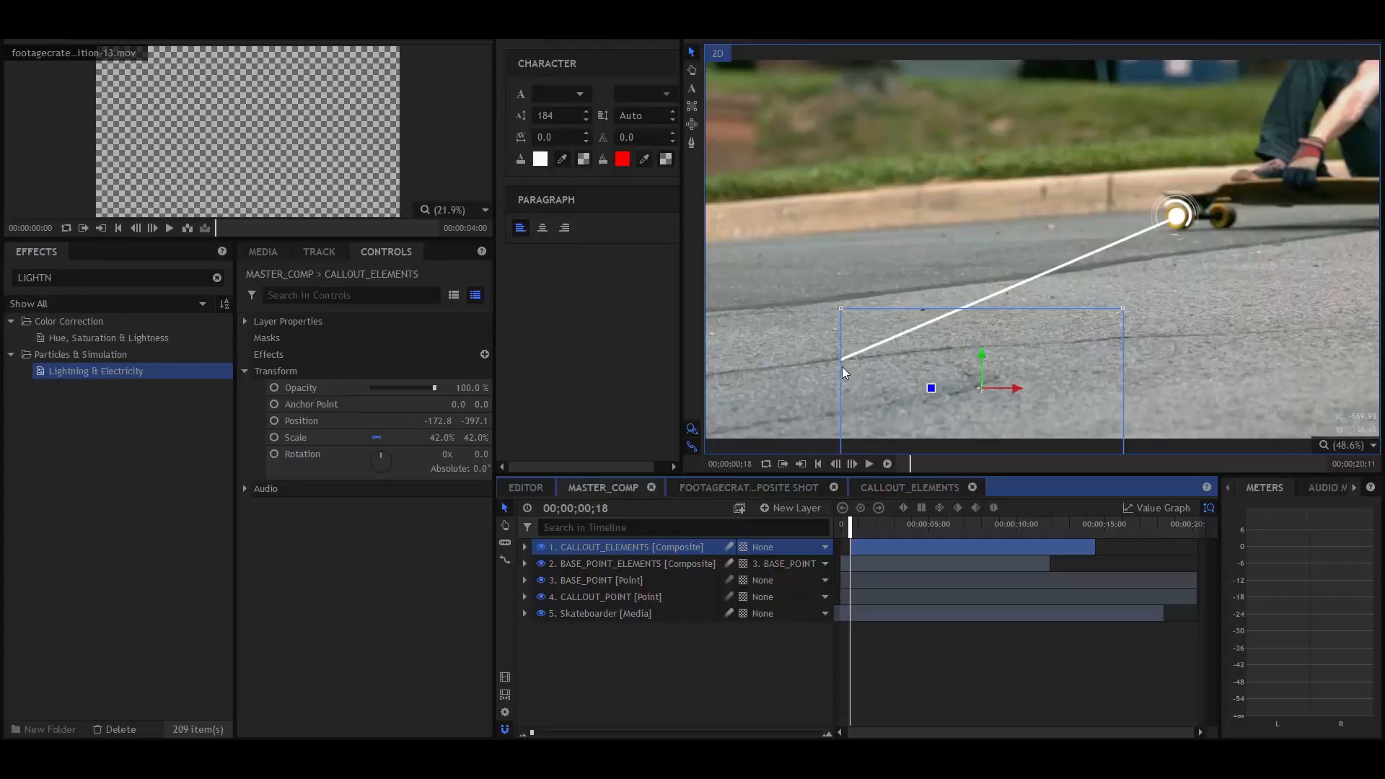
pyautogui.moveTo(1012, 316)
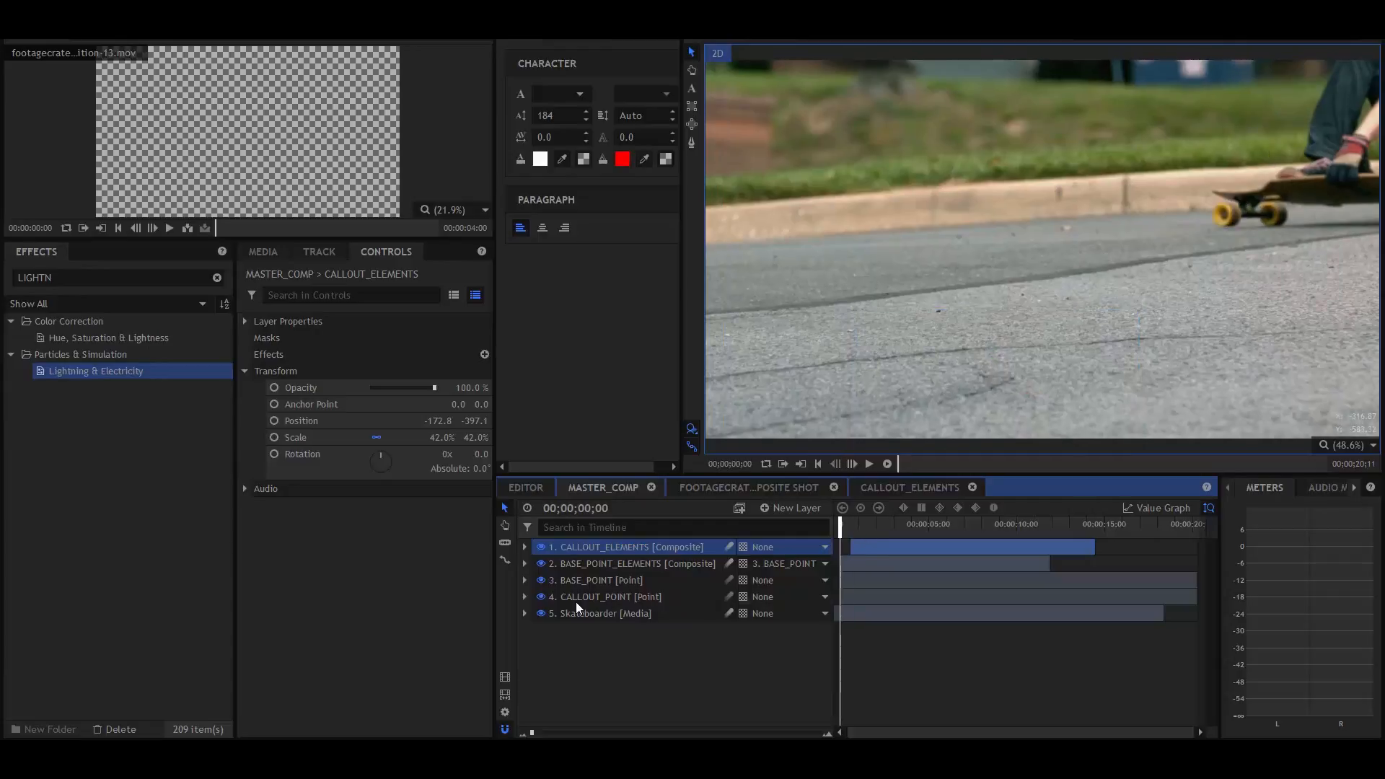
# Parent CALLOUT_ELEMENTS to 4. CALLOUT_POINT and move the point further right in the viewer
pyautogui.click(606, 596)
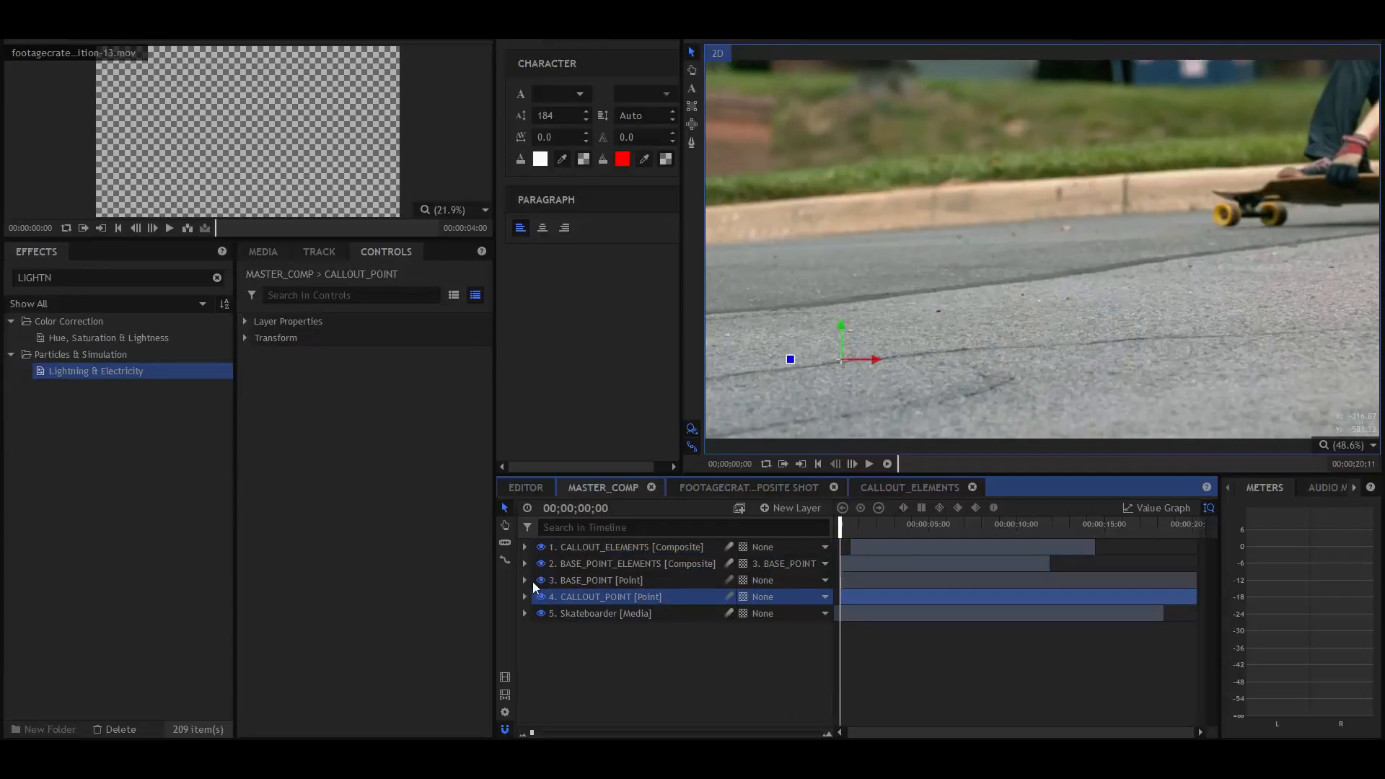
pyautogui.click(275, 337)
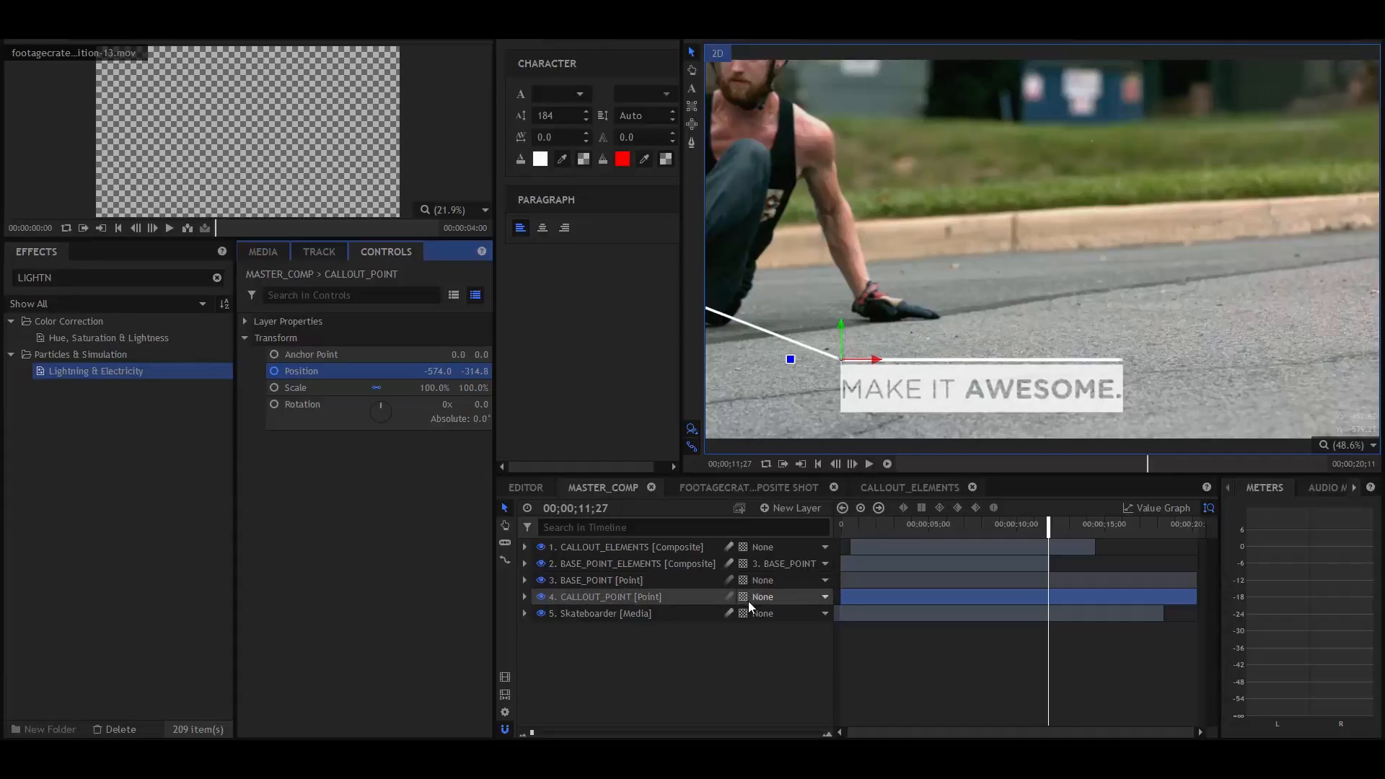
pyautogui.click(626, 546)
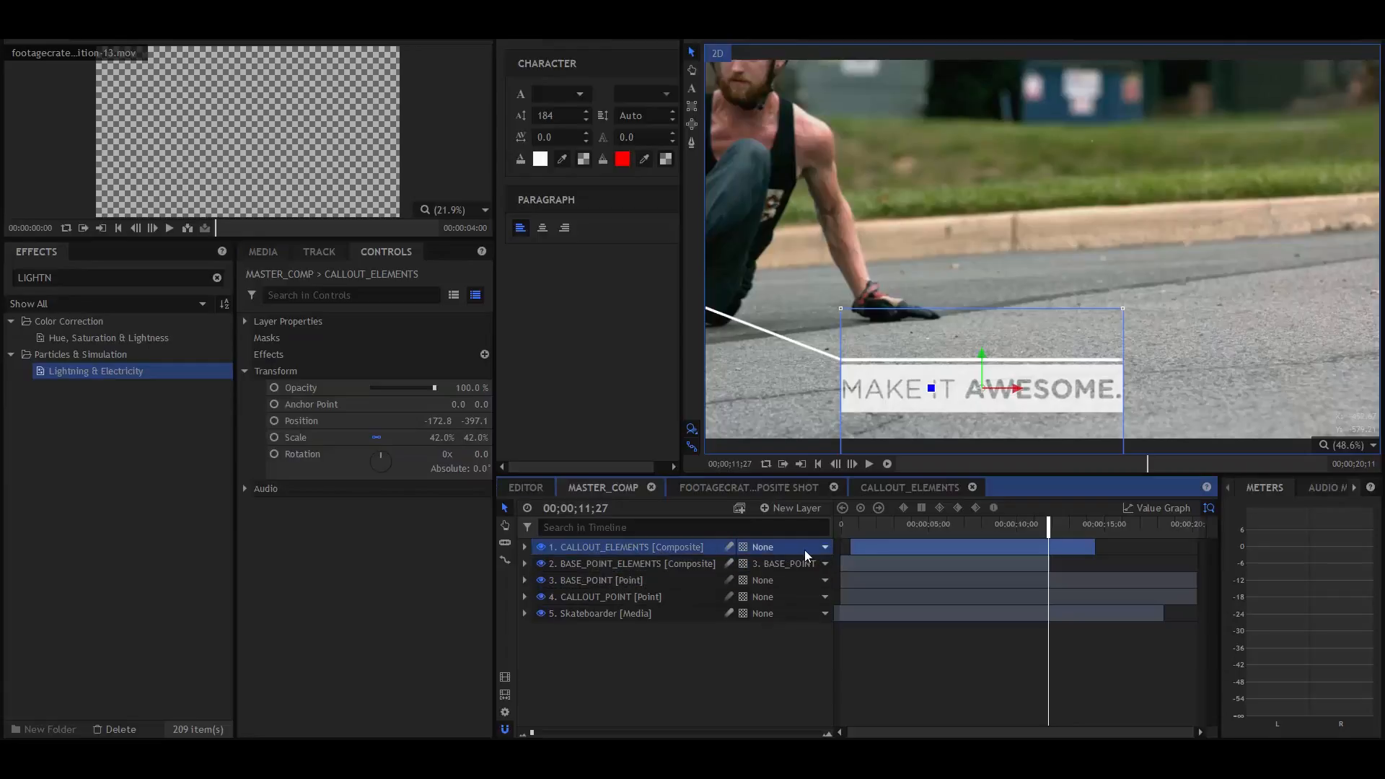
pyautogui.click(790, 546)
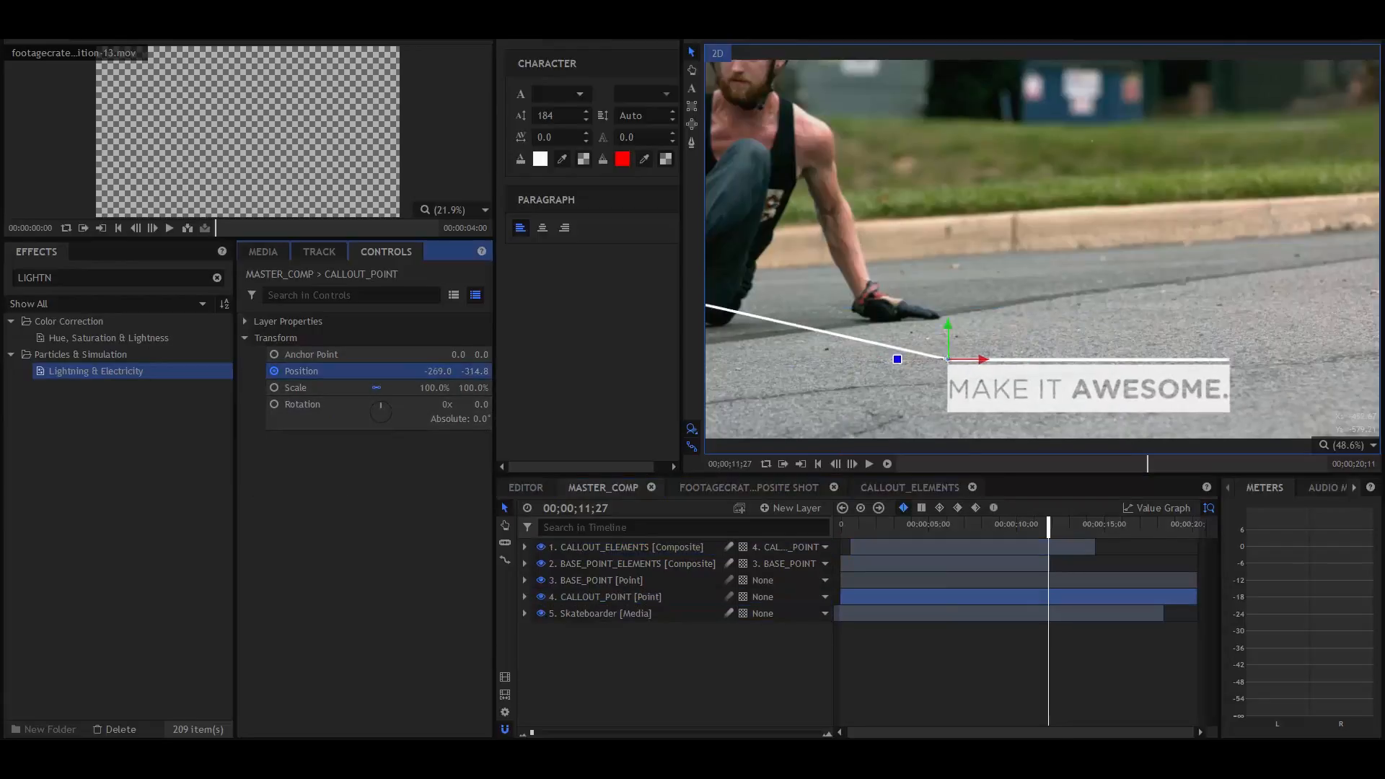
pyautogui.moveTo(896, 358); pyautogui.dragTo(1012, 358)
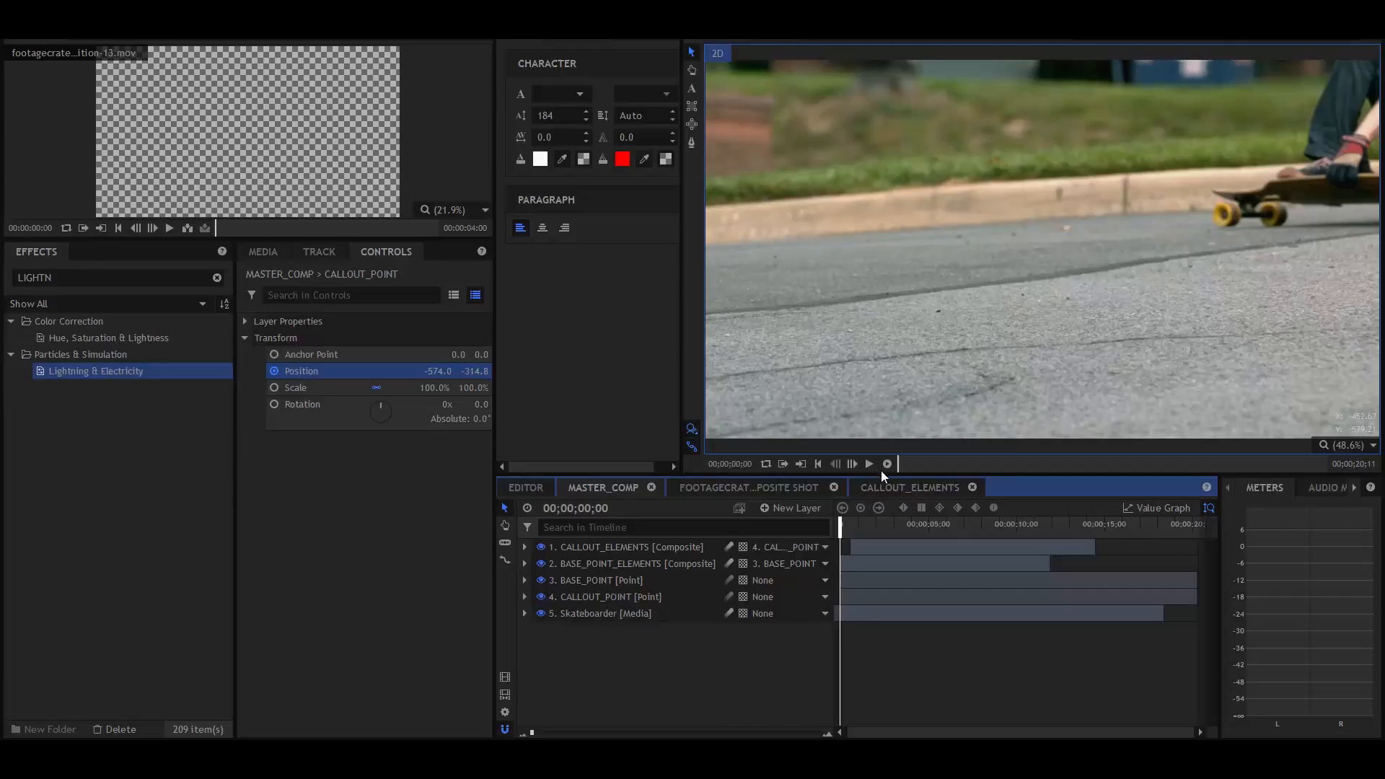
# Play MASTER_COMP to preview the white rope joining the wheel and callout bar
pyautogui.click(867, 463)
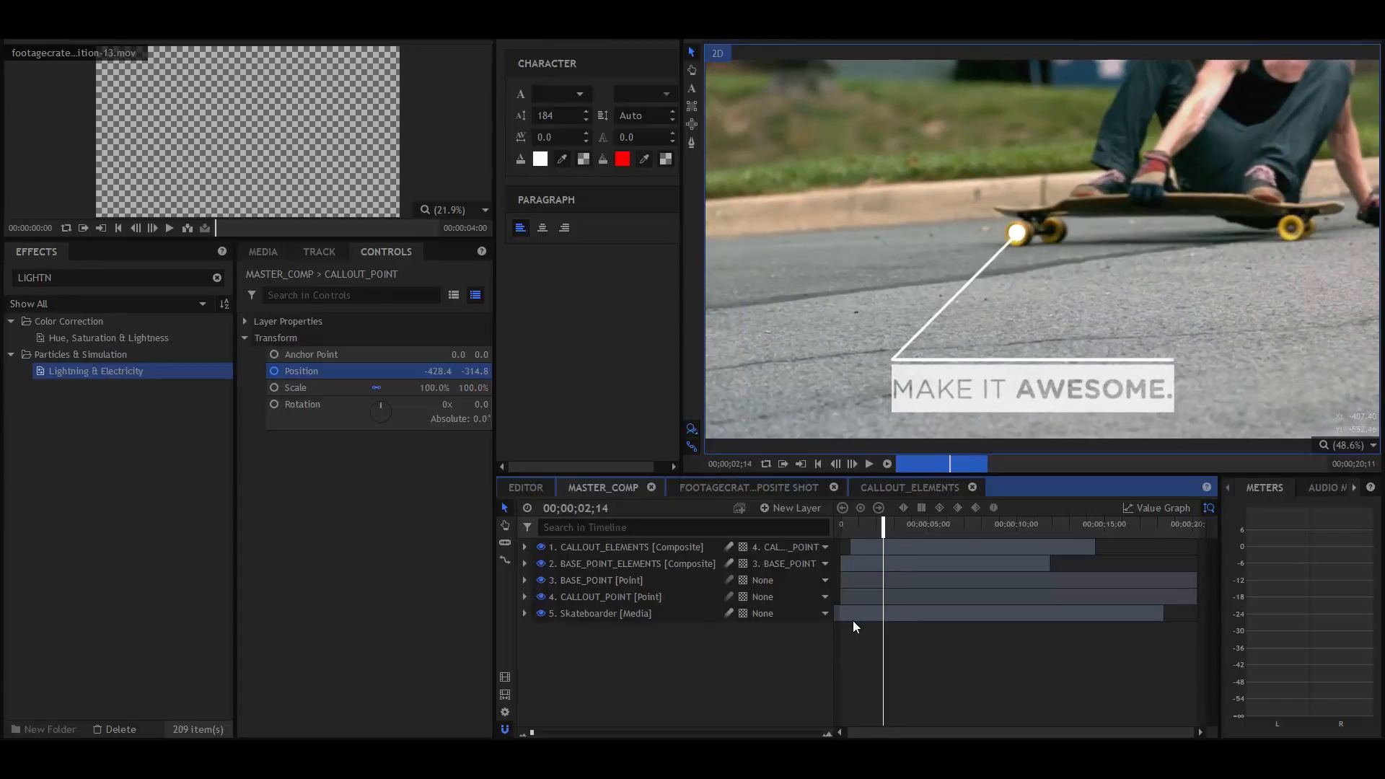
pyautogui.moveTo(806, 654)
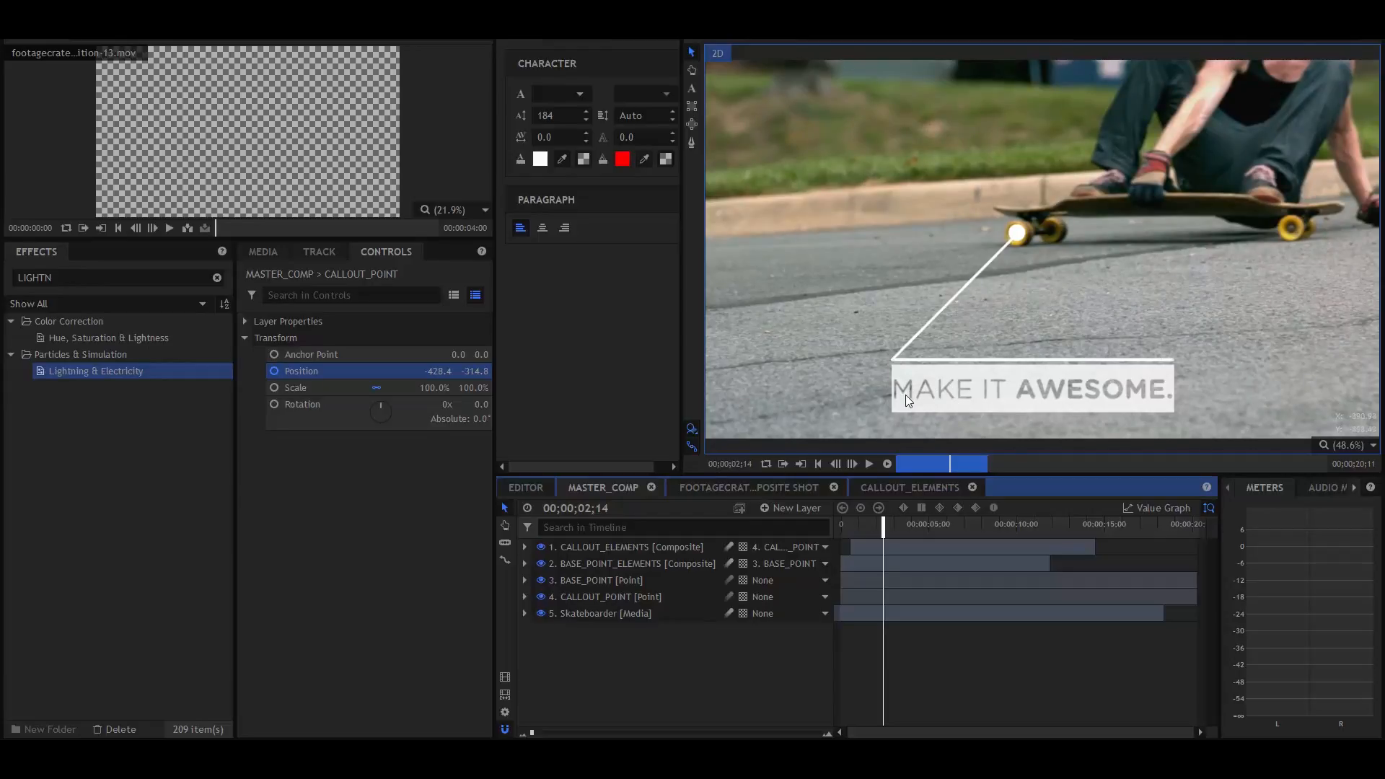
pyautogui.moveTo(980, 396)
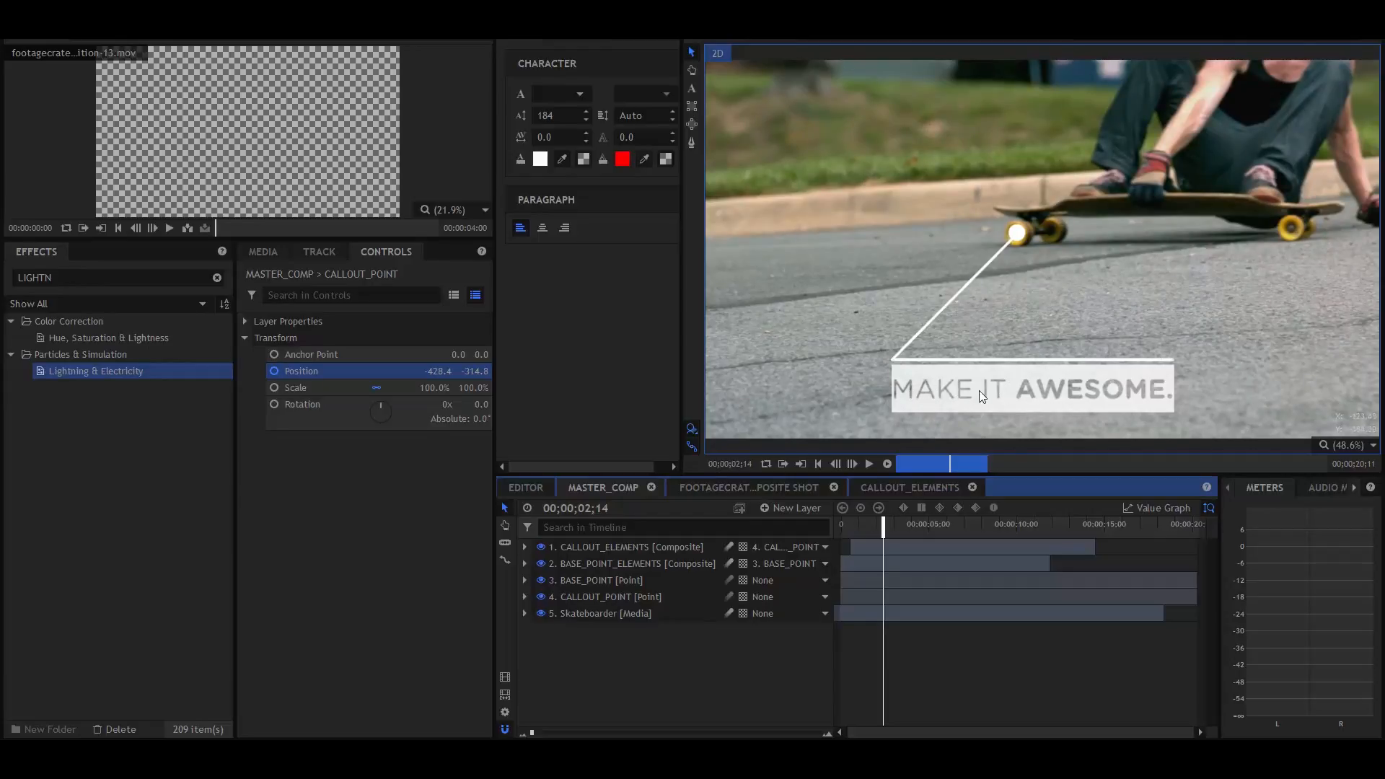
pyautogui.moveTo(924, 417)
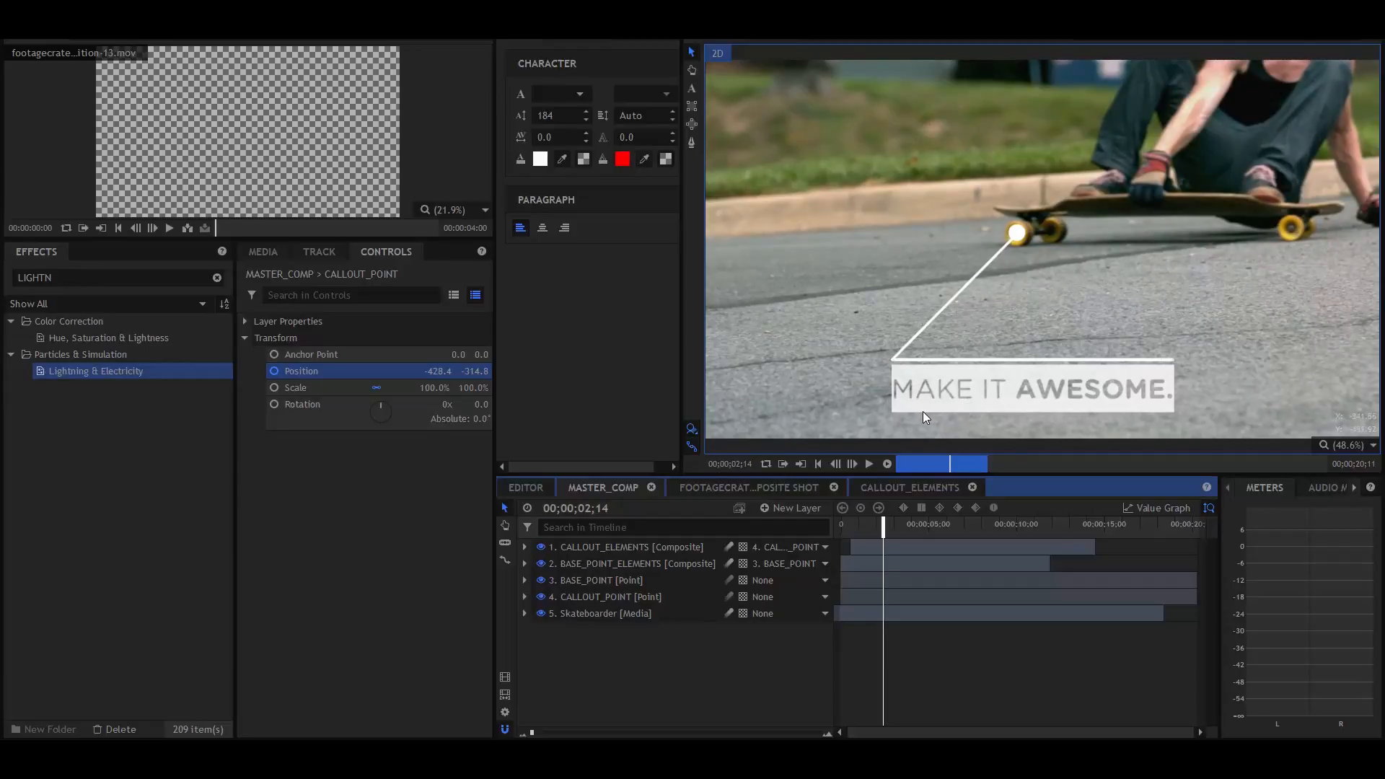